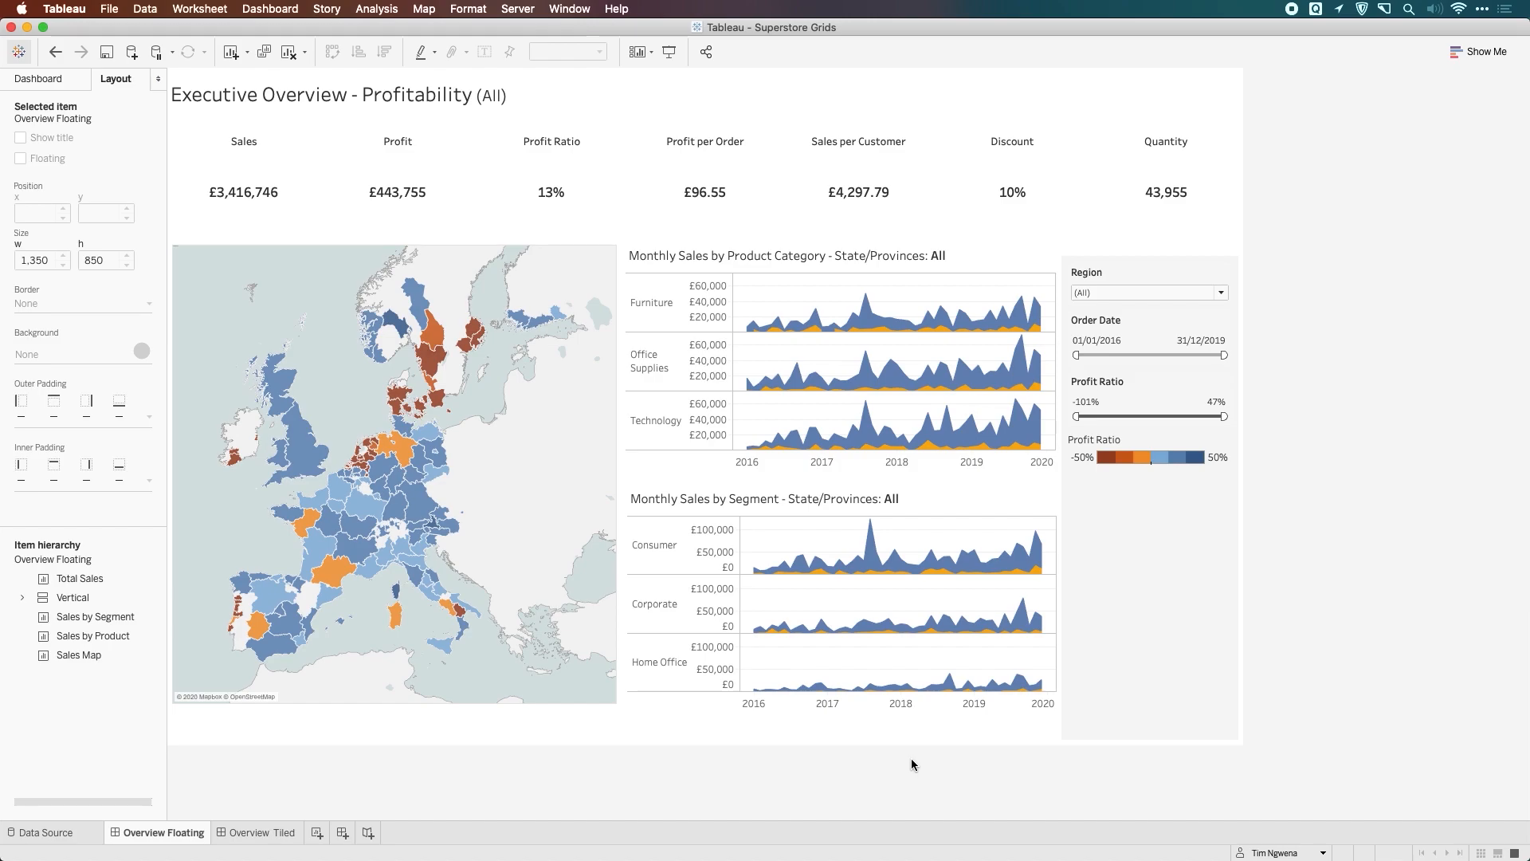
pyautogui.moveTo(263, 6)
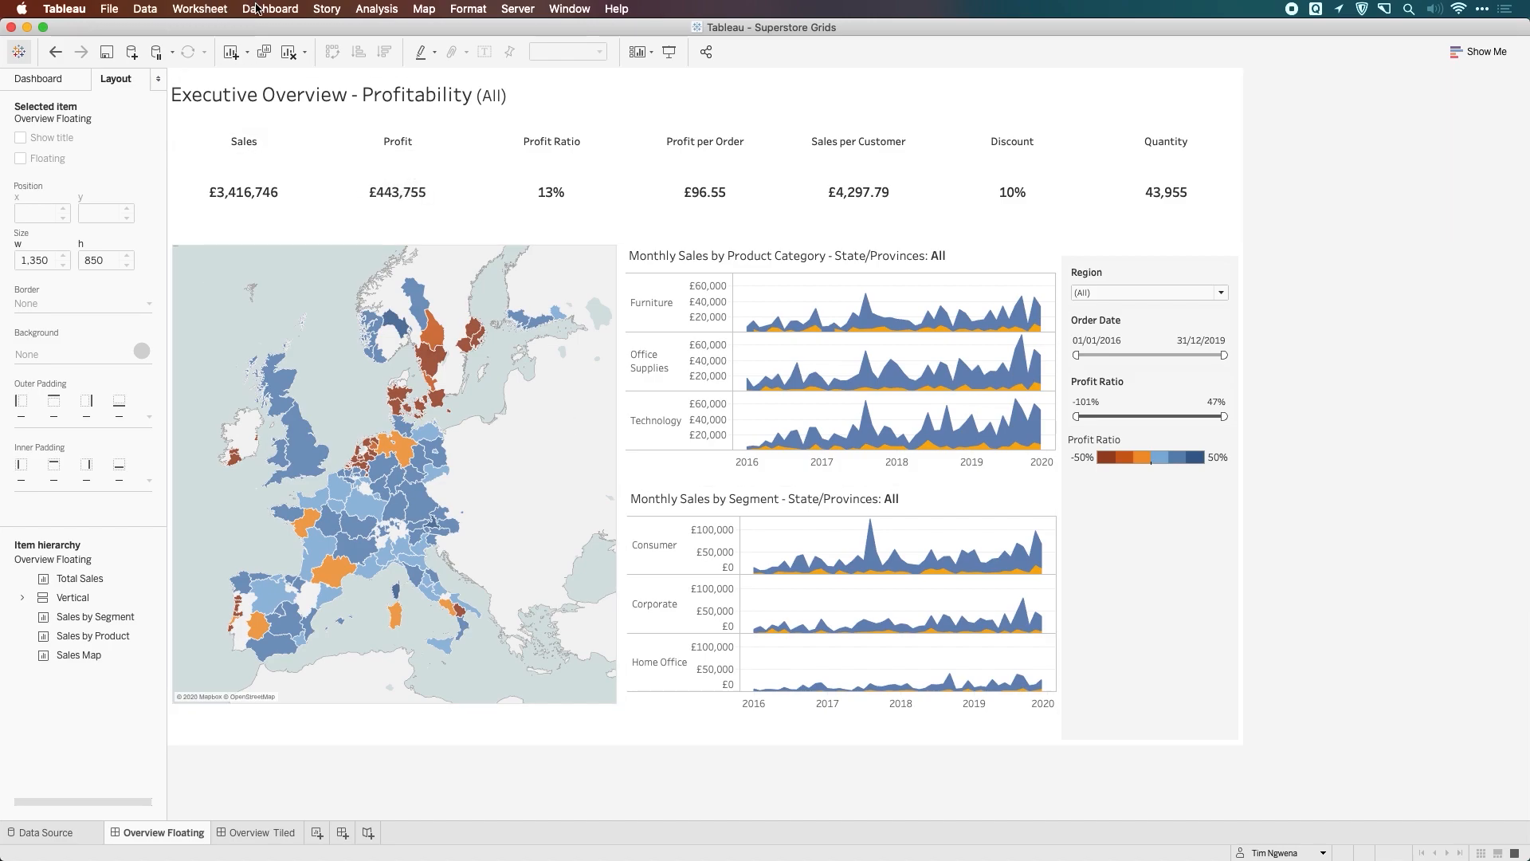
# Switch on Show Grid from the Dashboard menu for the Executive Overview dashboard.
pyautogui.click(269, 8)
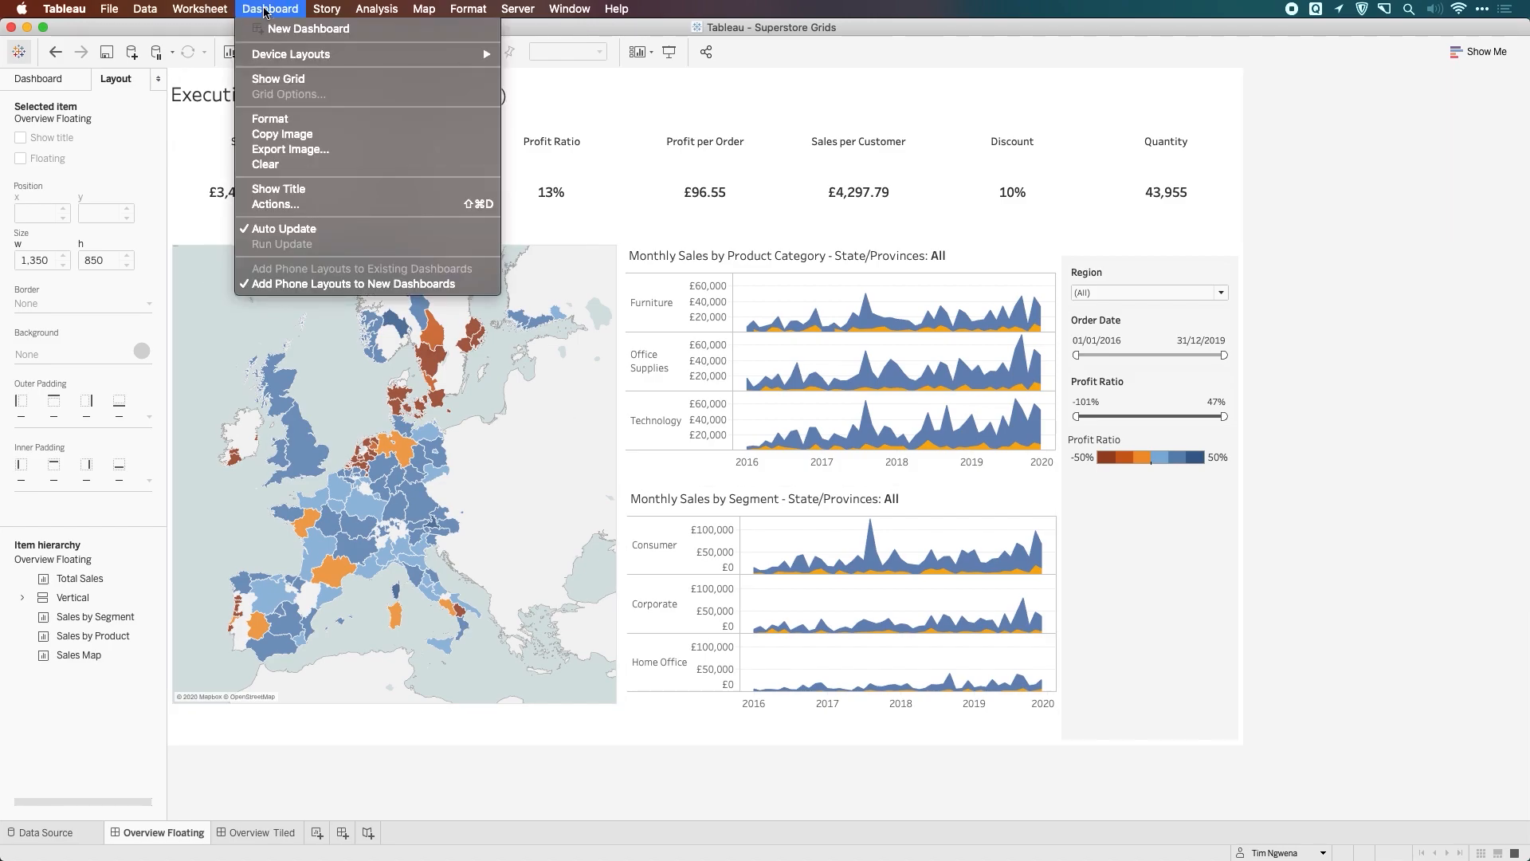
pyautogui.moveTo(278, 78)
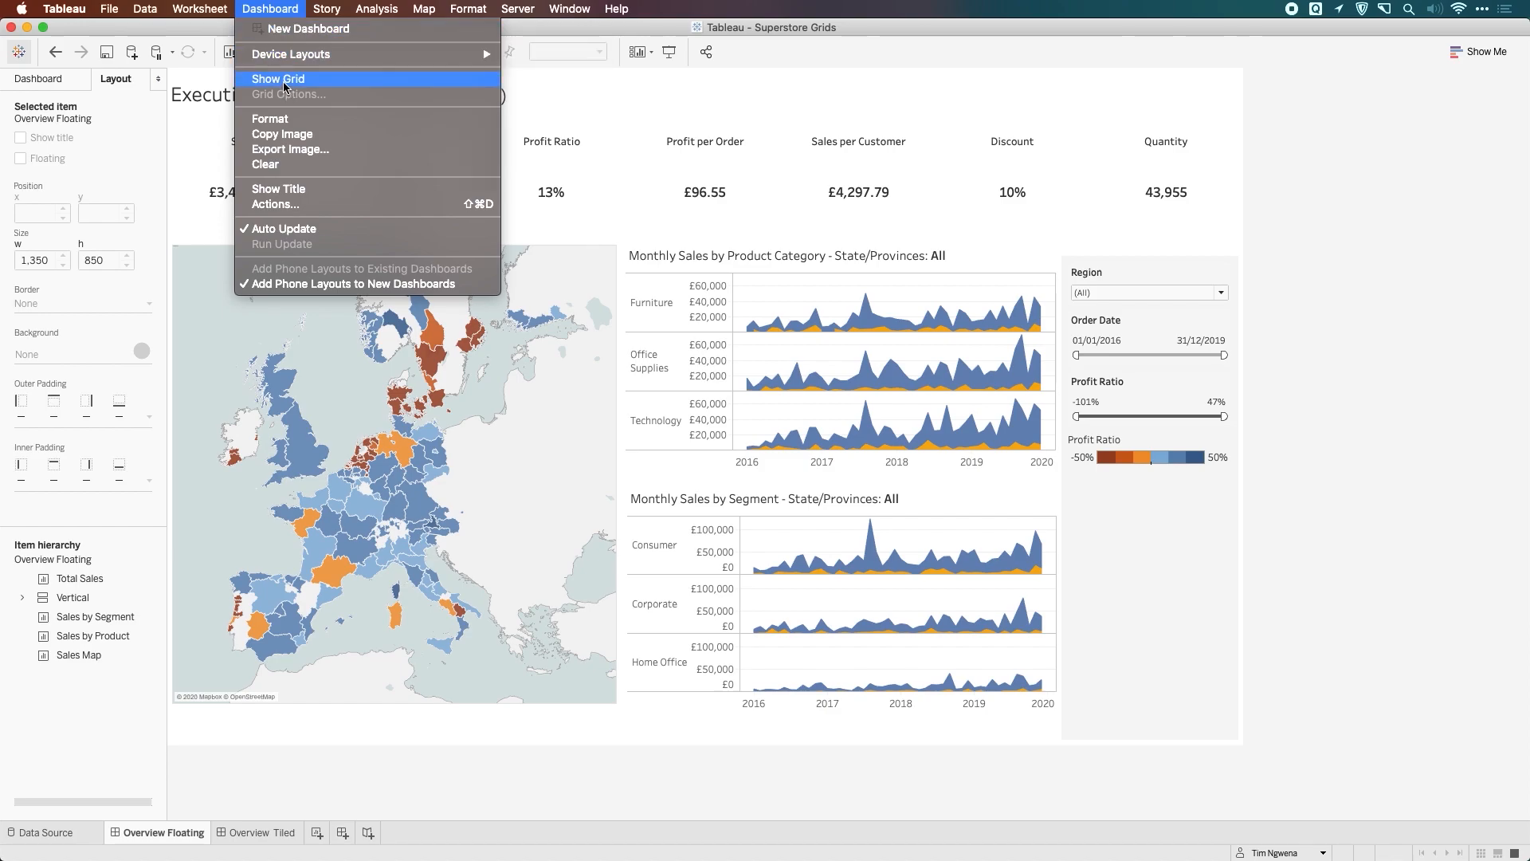
pyautogui.click(278, 78)
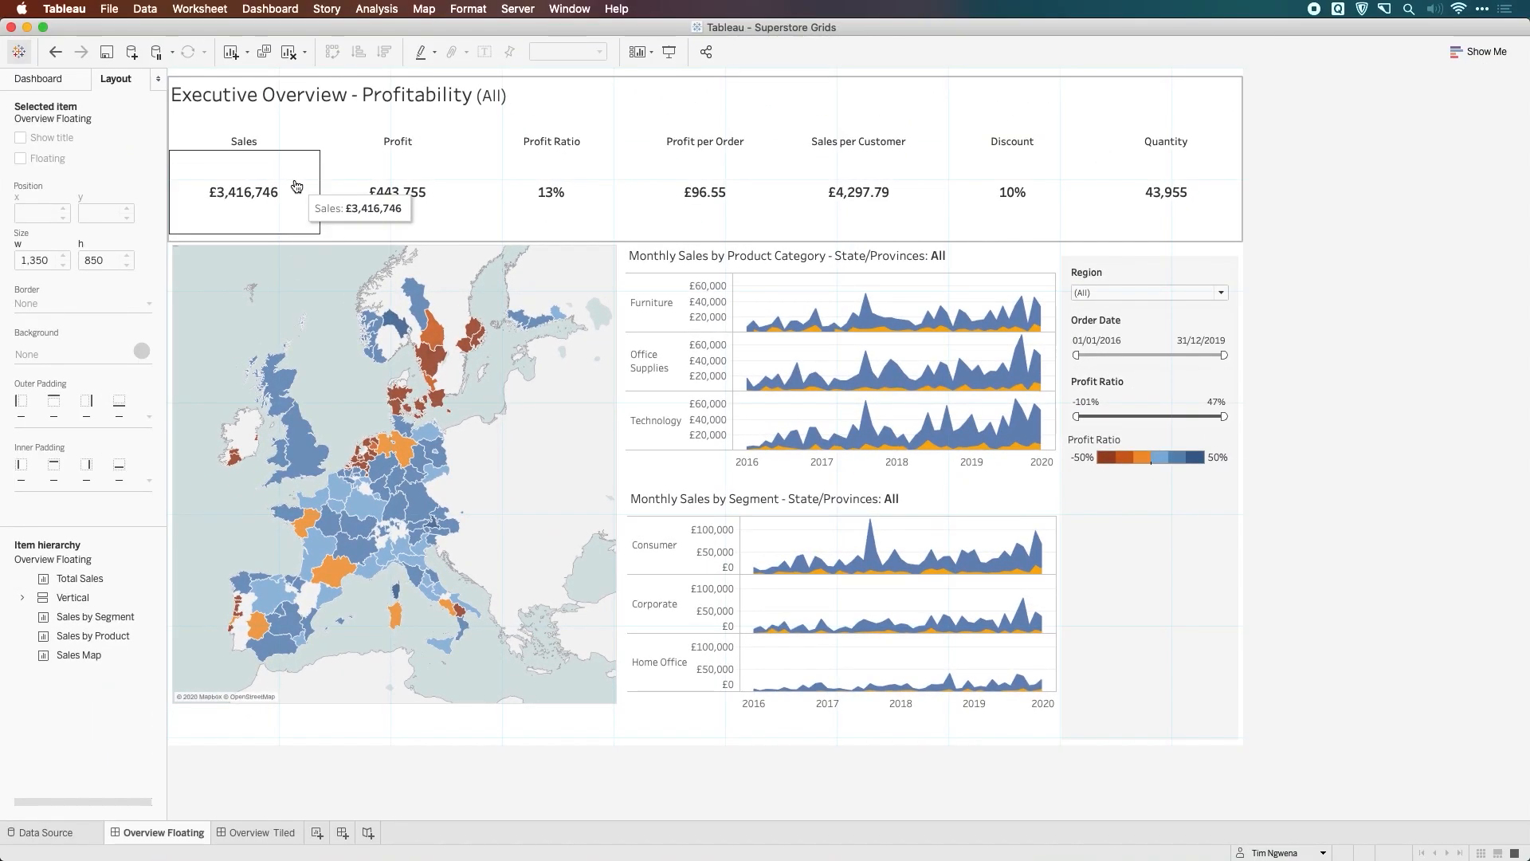
# Set the dashboard Grid Size to 10 px in Grid Options and close the dialog.
pyautogui.click(270, 8)
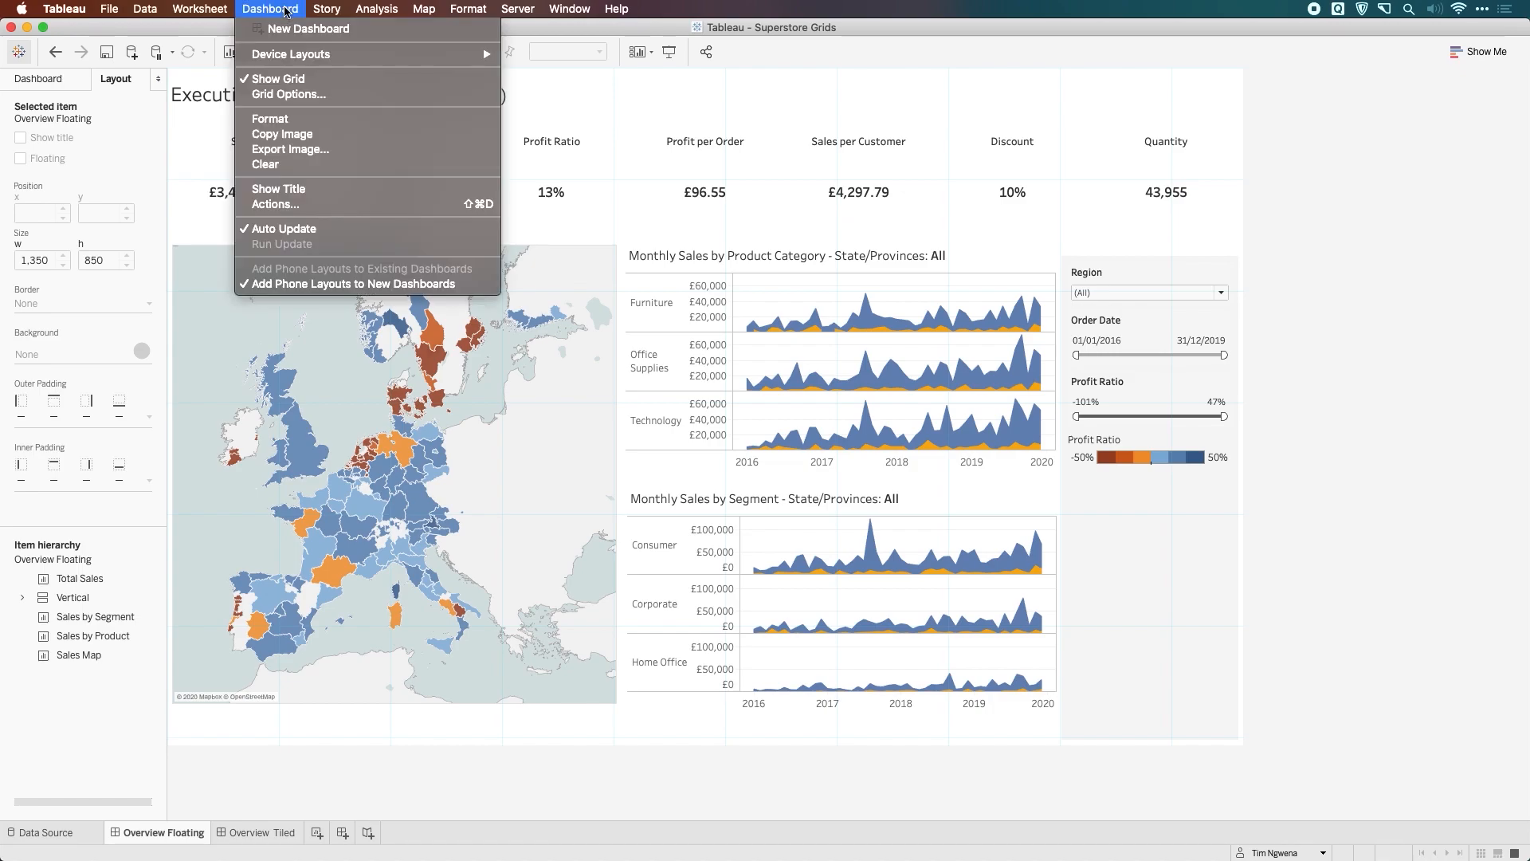
pyautogui.moveTo(289, 94)
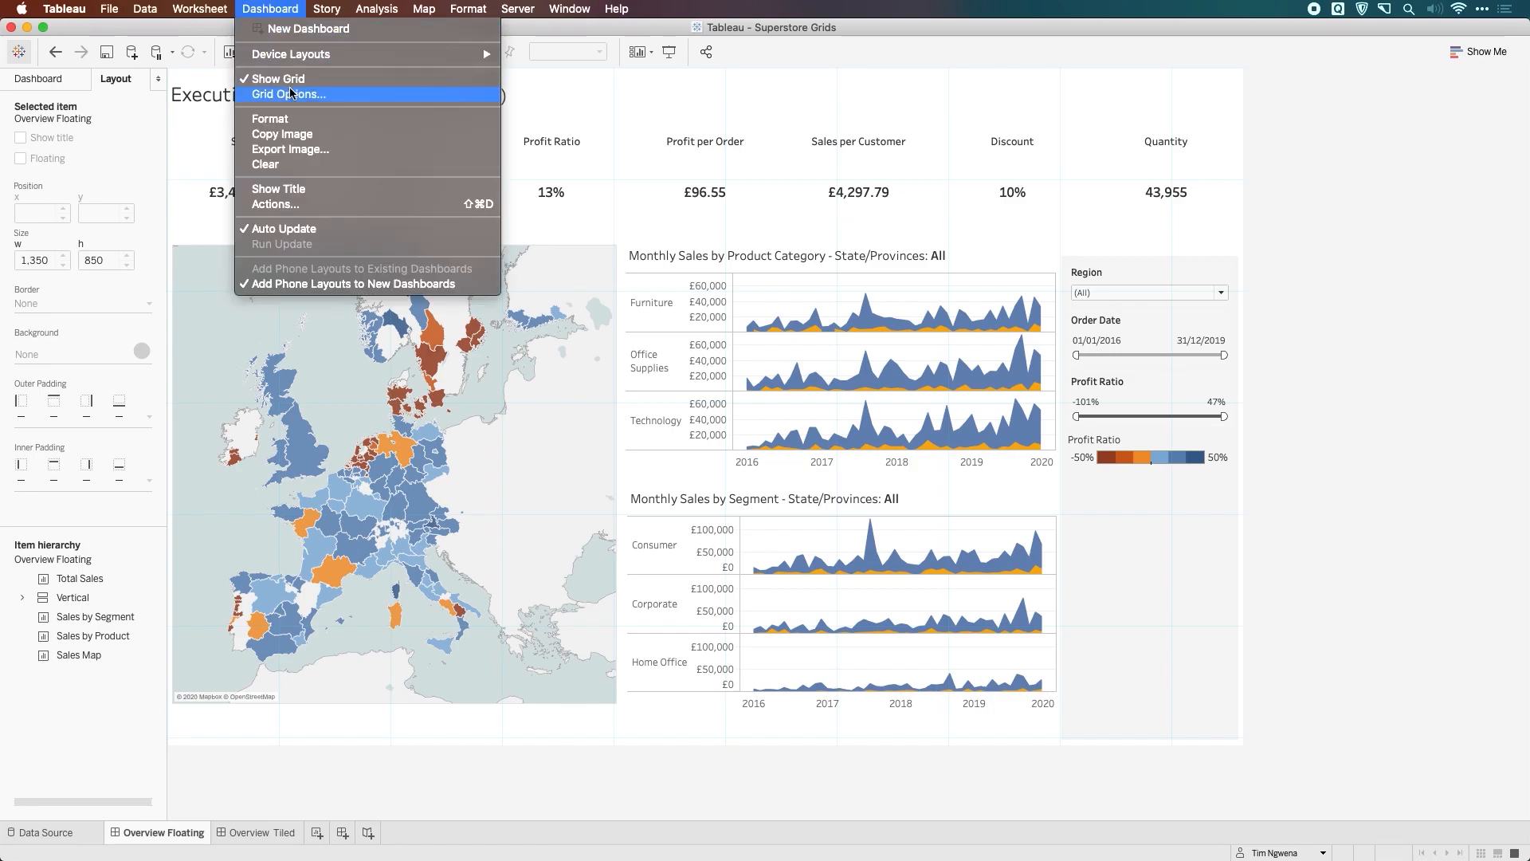
pyautogui.click(287, 94)
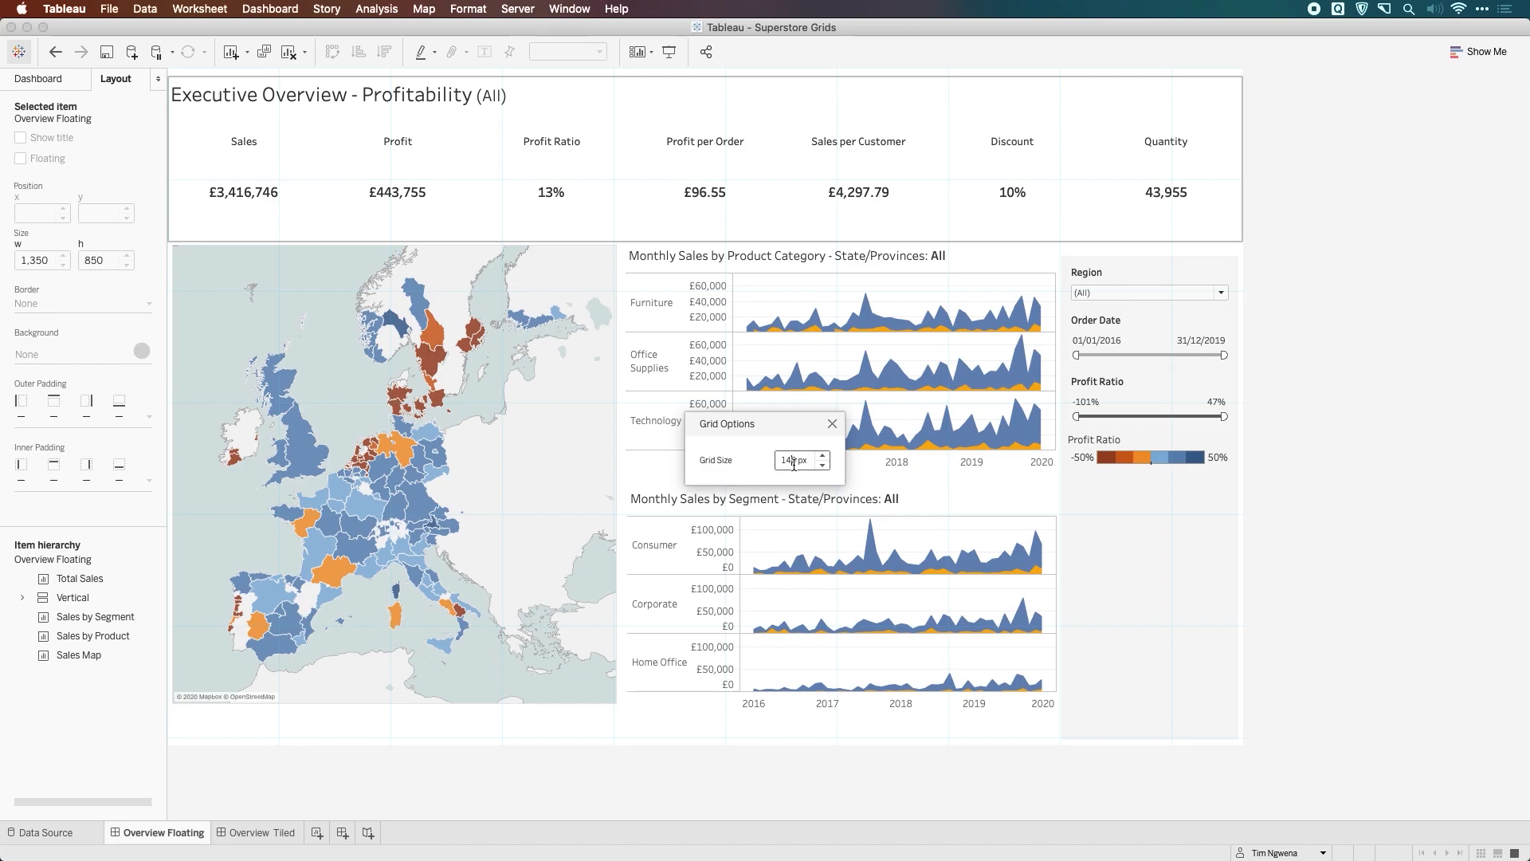
pyautogui.moveTo(794, 478)
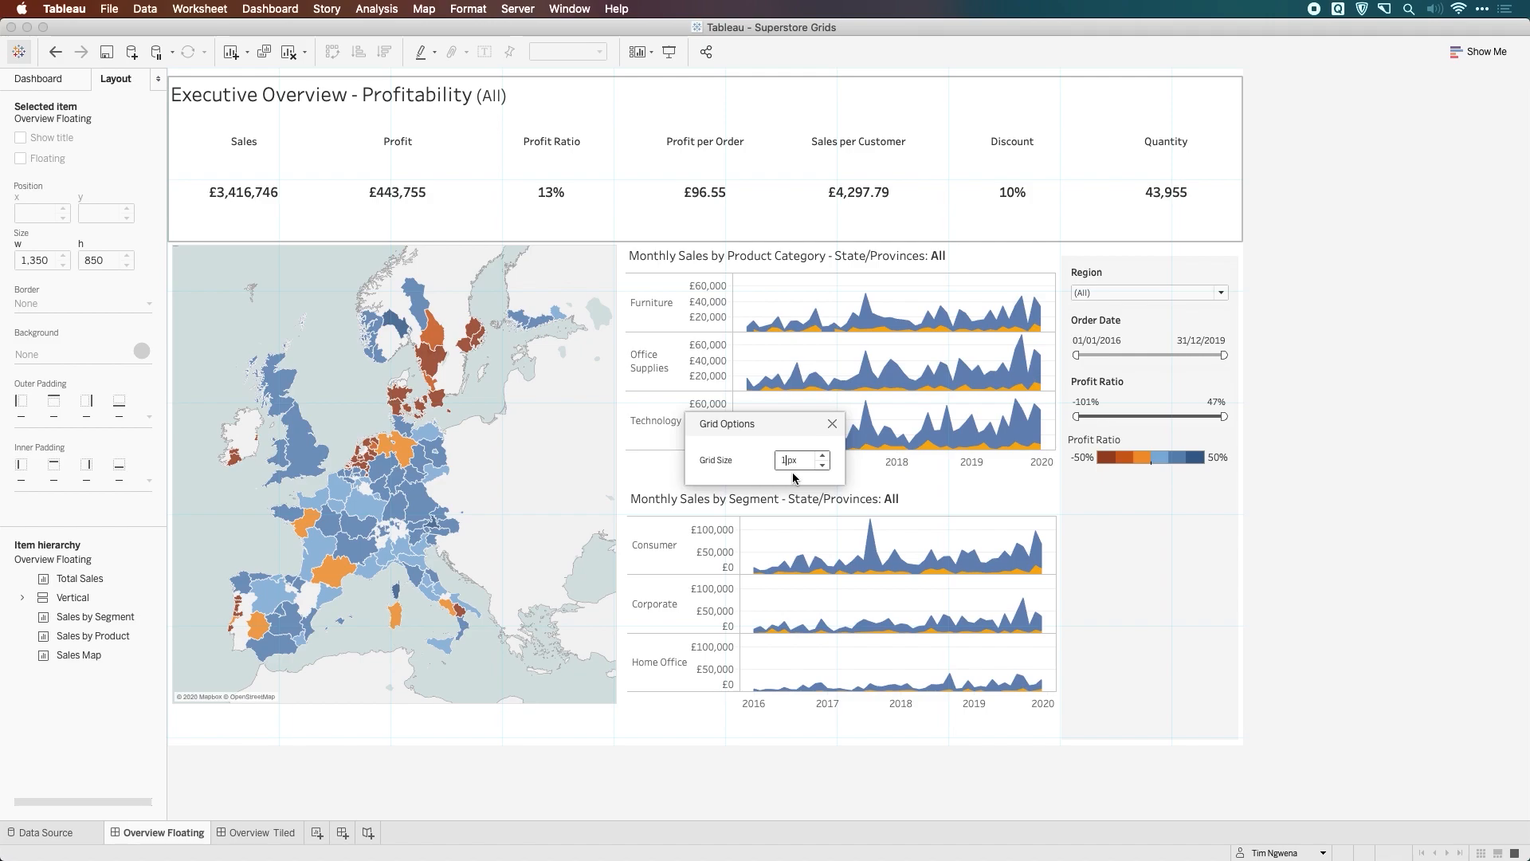
pyautogui.write('17')
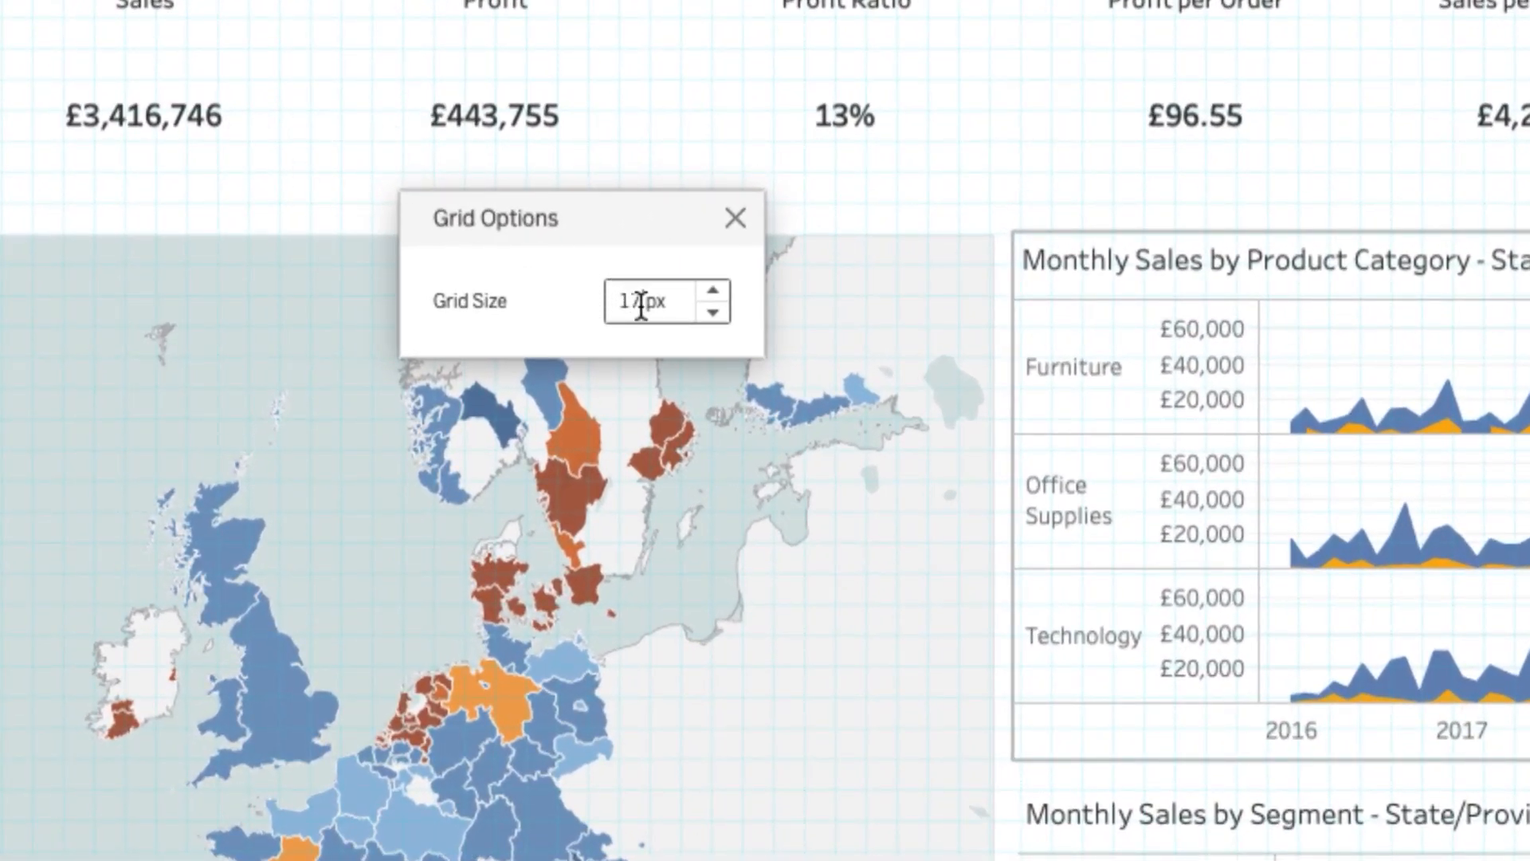
pyautogui.click(714, 298)
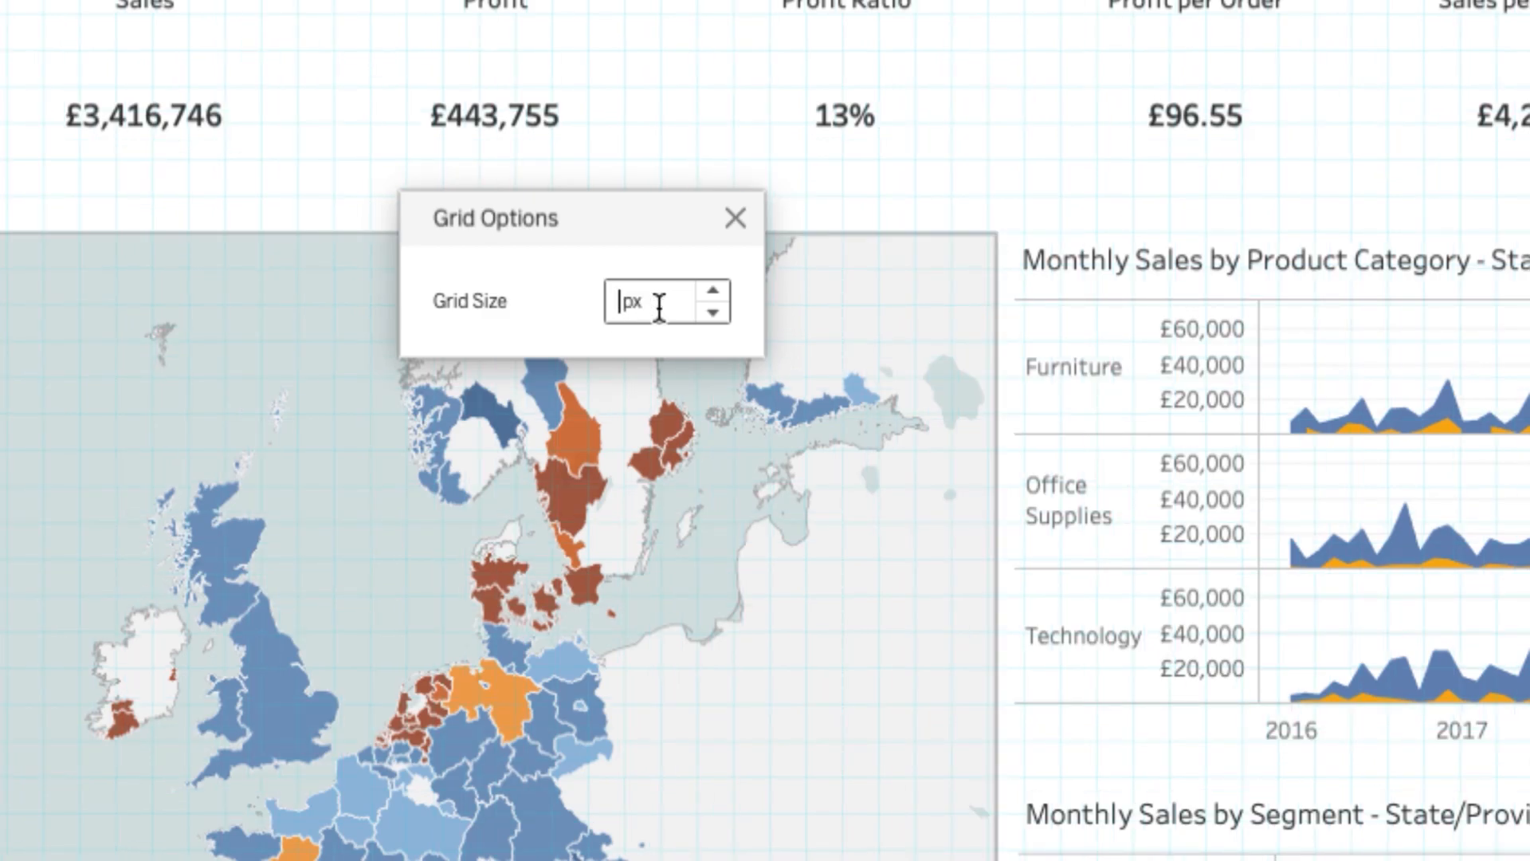
pyautogui.write('40')
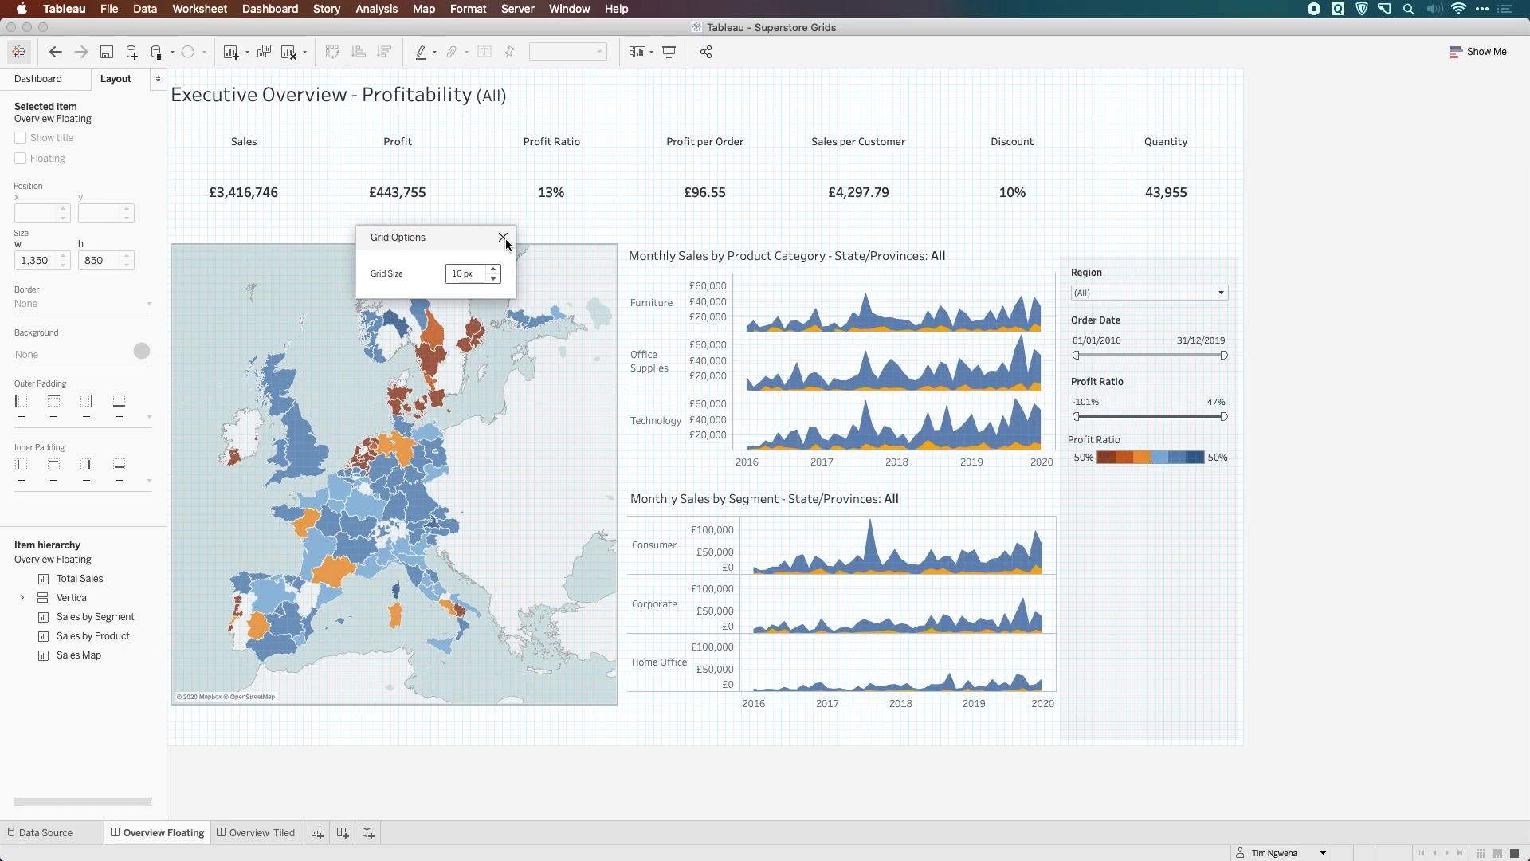
pyautogui.click(503, 236)
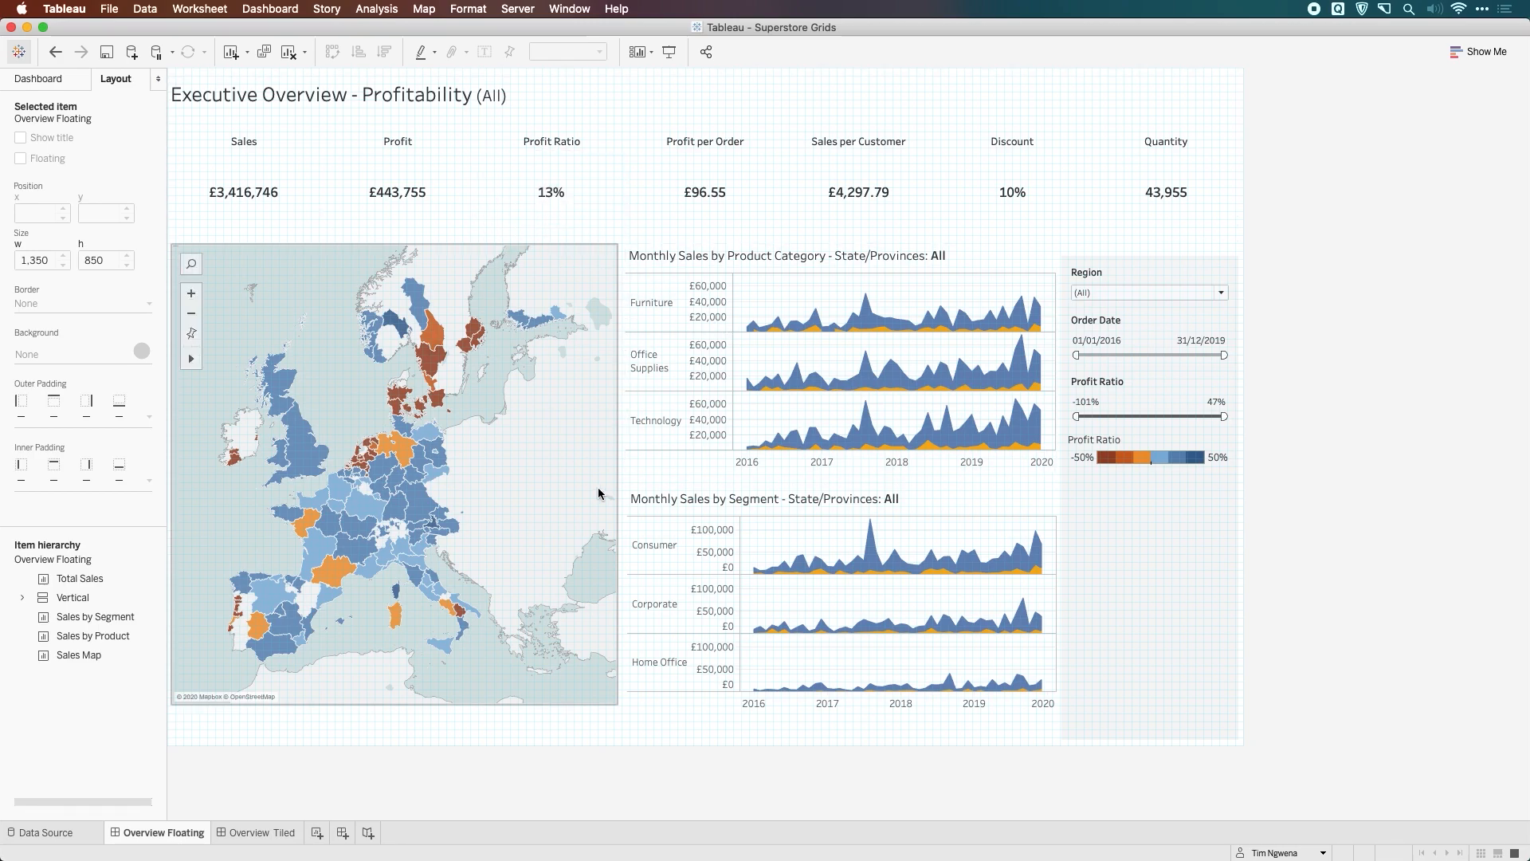
pyautogui.moveTo(526, 447)
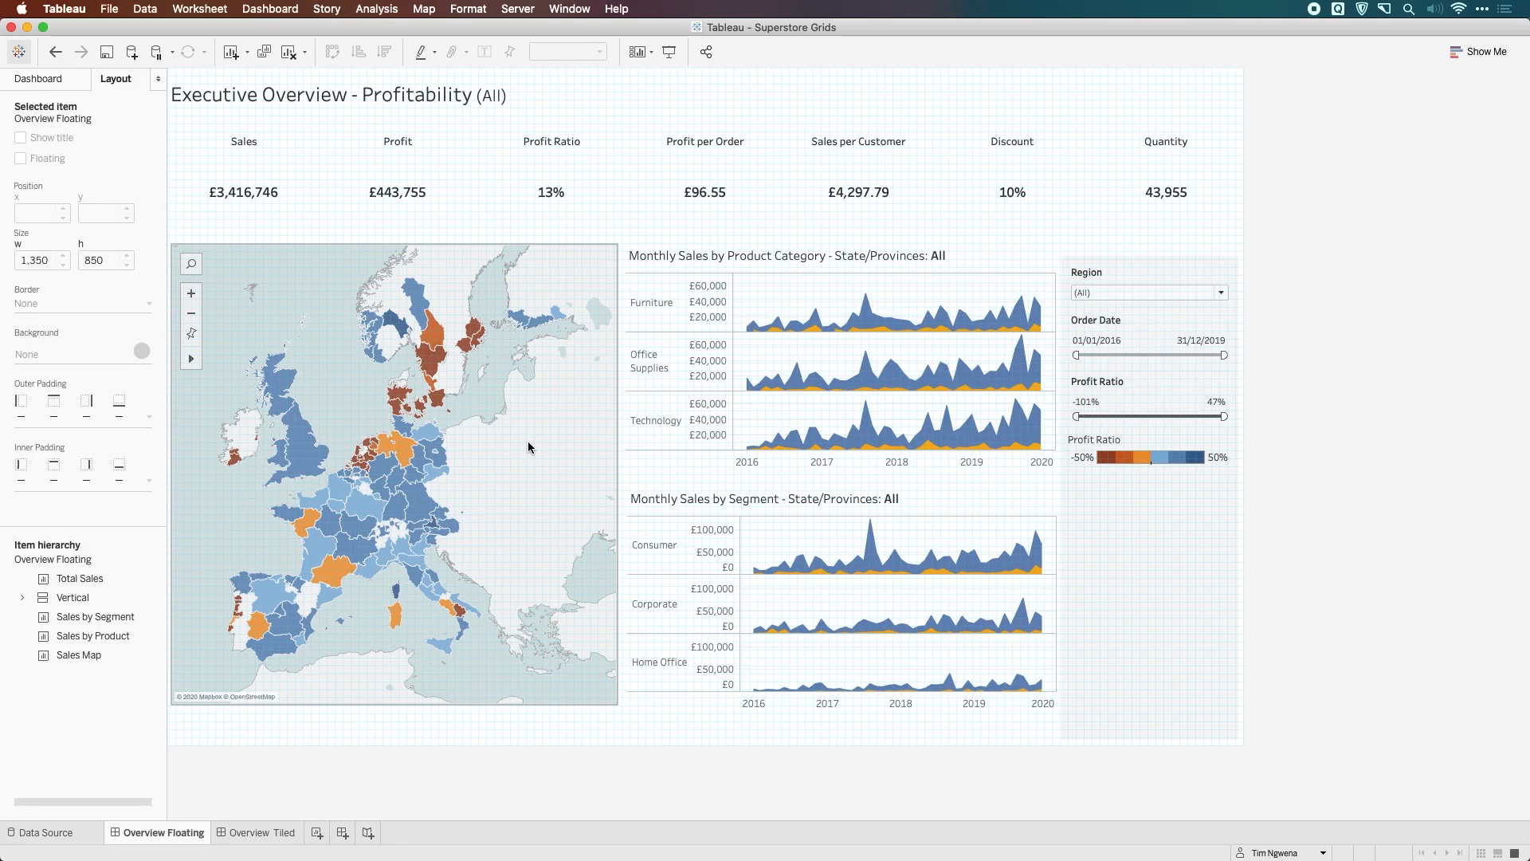
pyautogui.moveTo(431, 411)
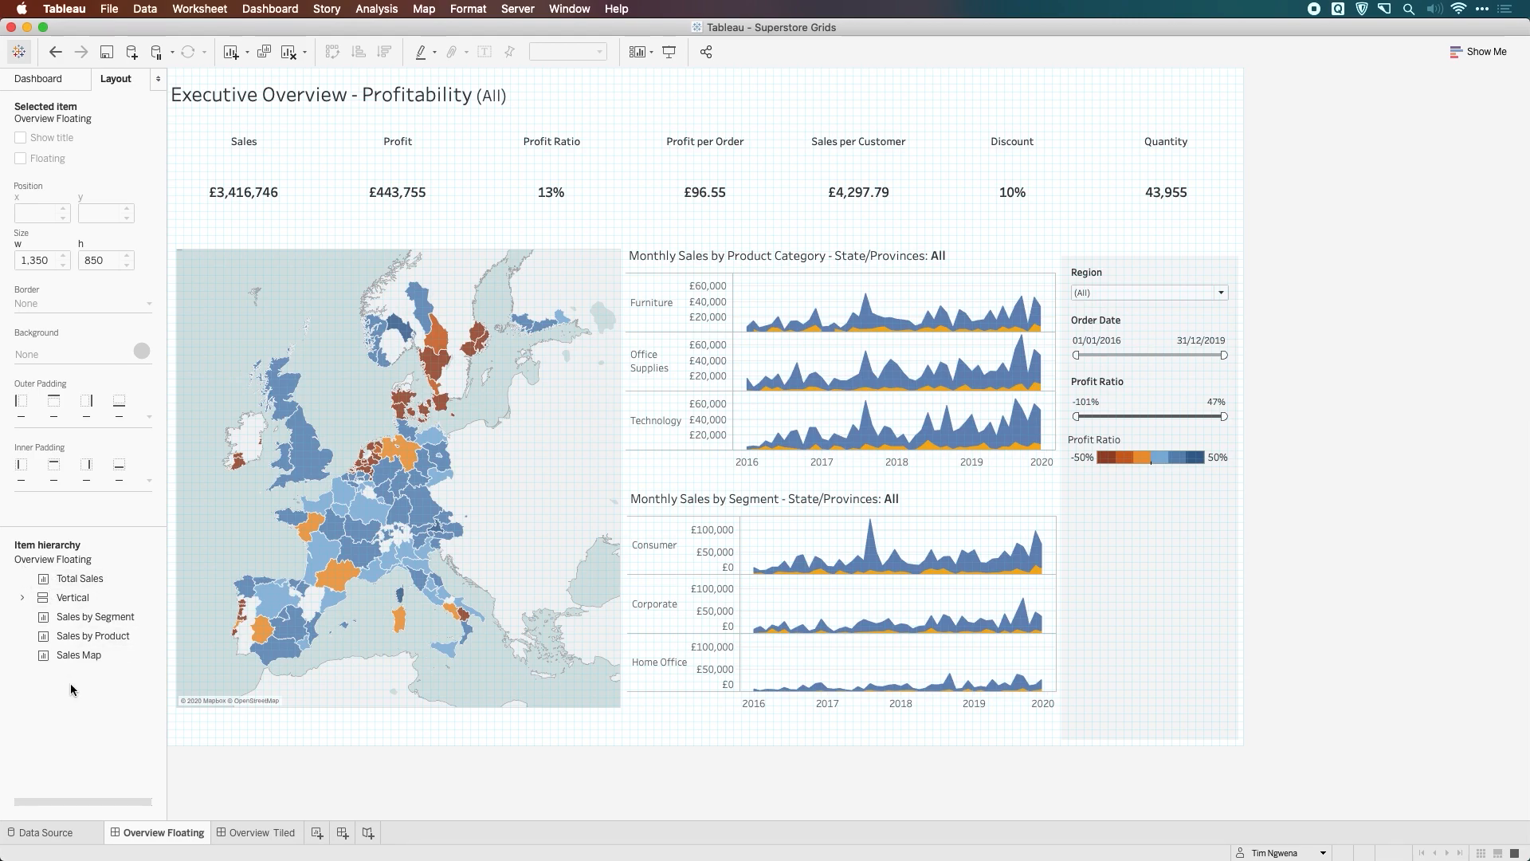
pyautogui.moveTo(366, 487)
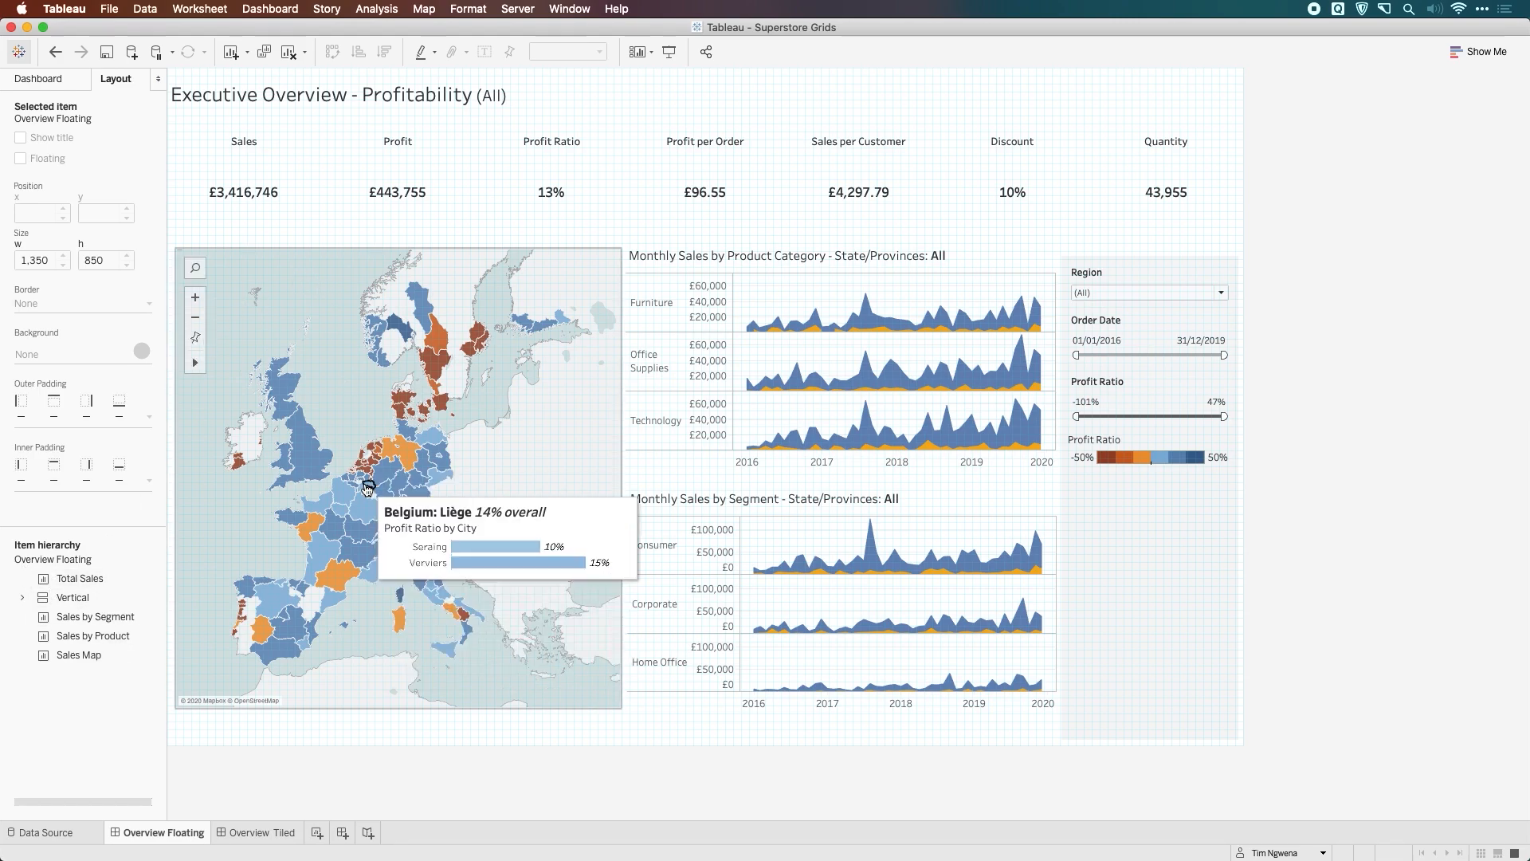
pyautogui.moveTo(349, 402)
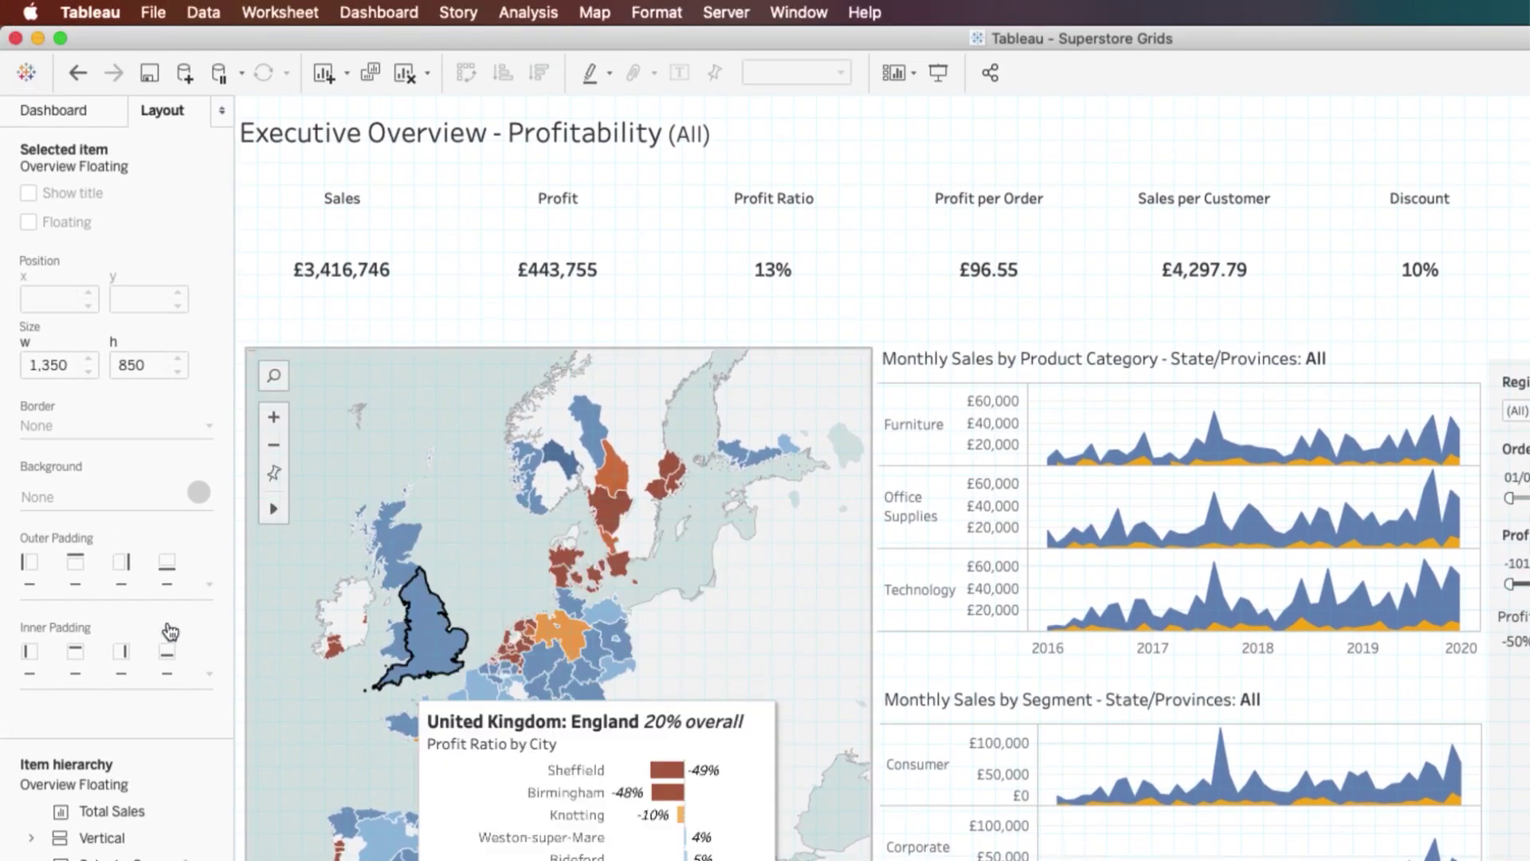
pyautogui.moveTo(146, 618)
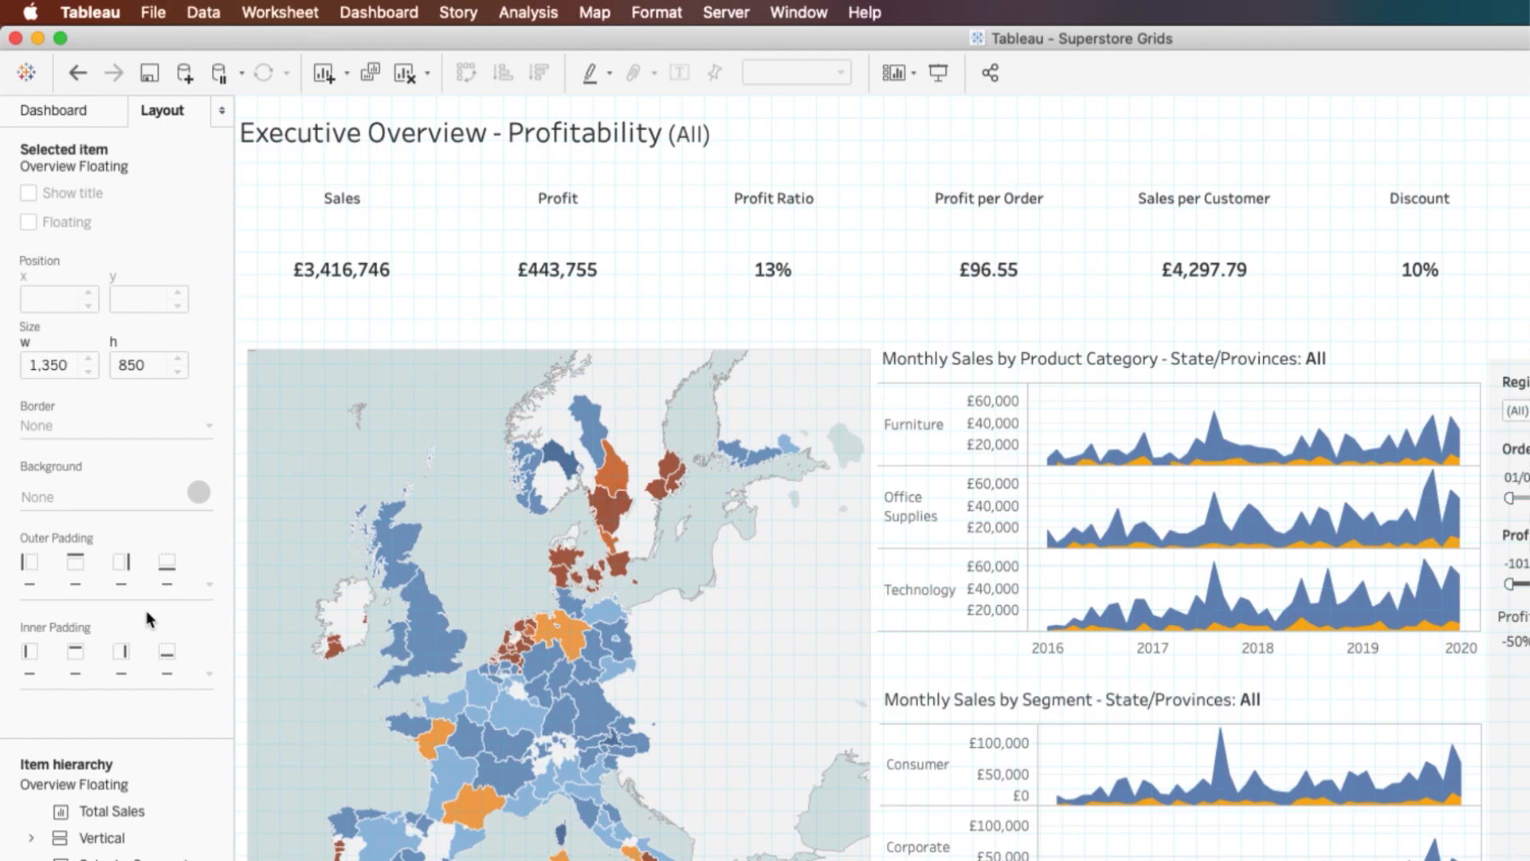
pyautogui.moveTo(494, 407)
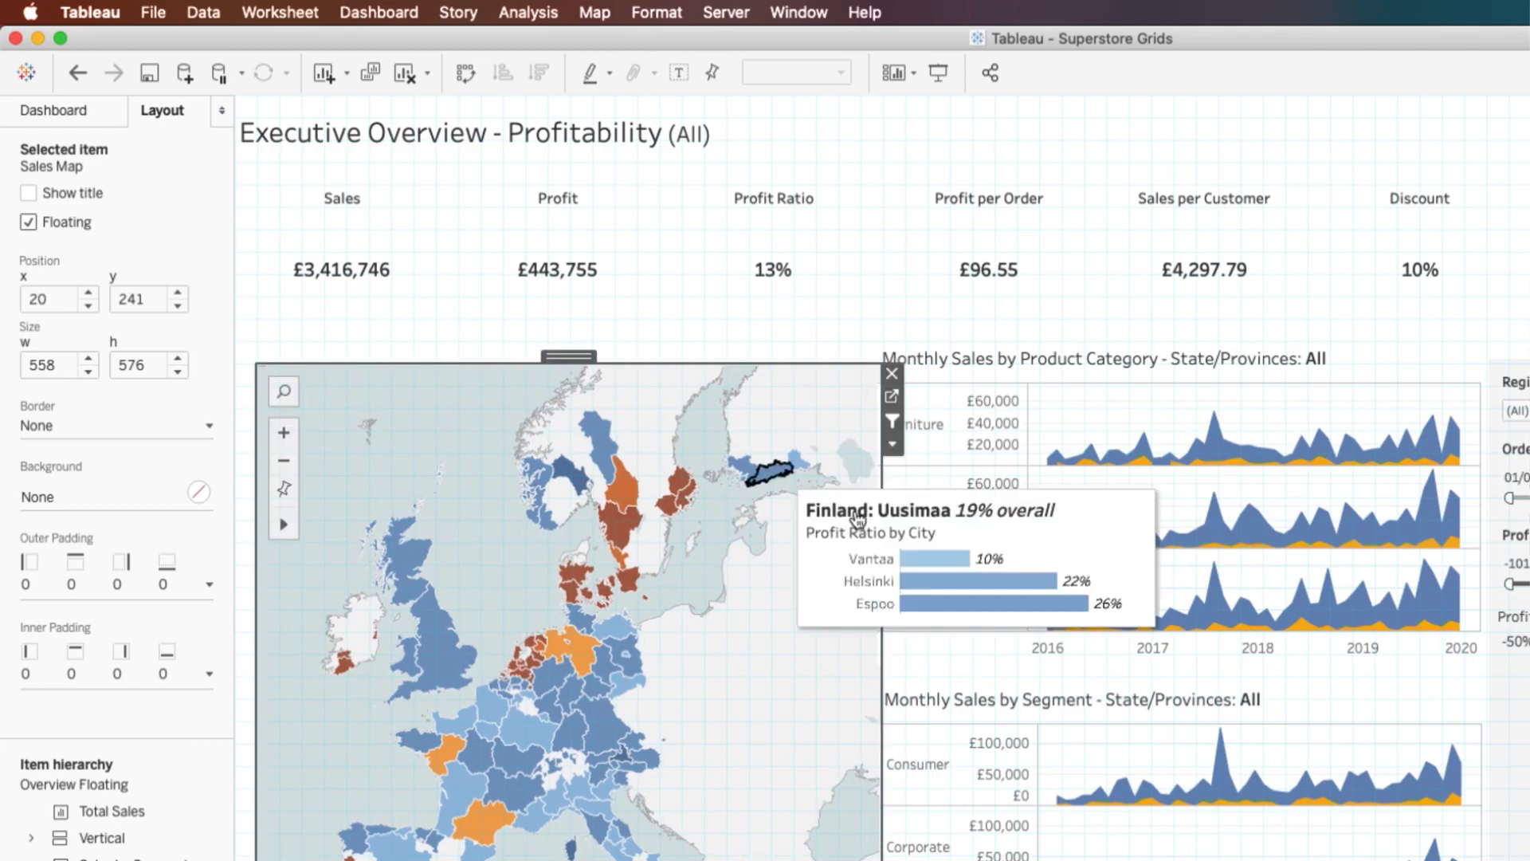
pyautogui.moveTo(874, 553)
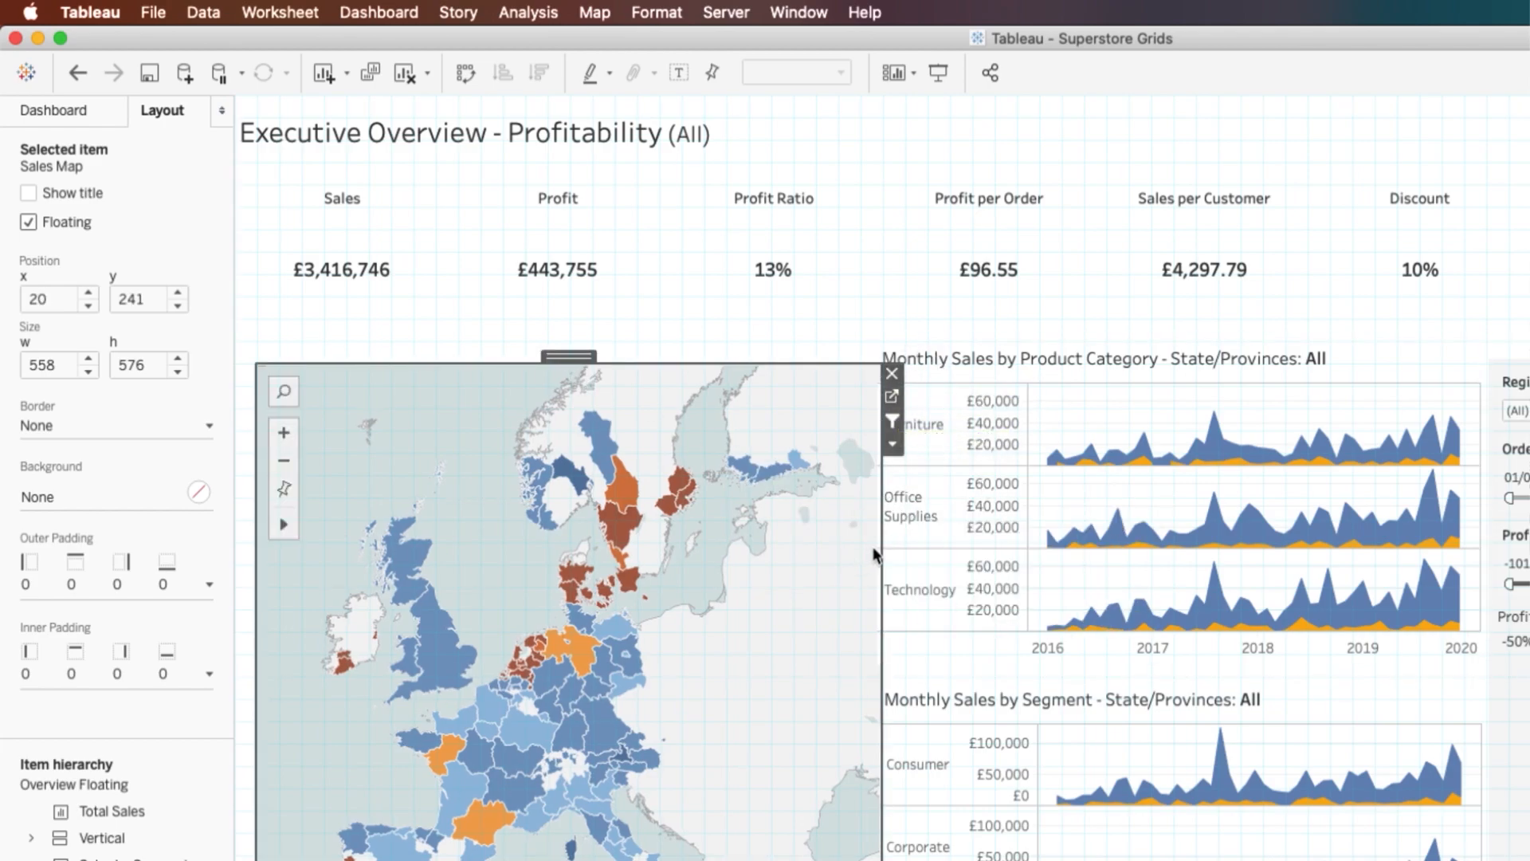
pyautogui.click(892, 373)
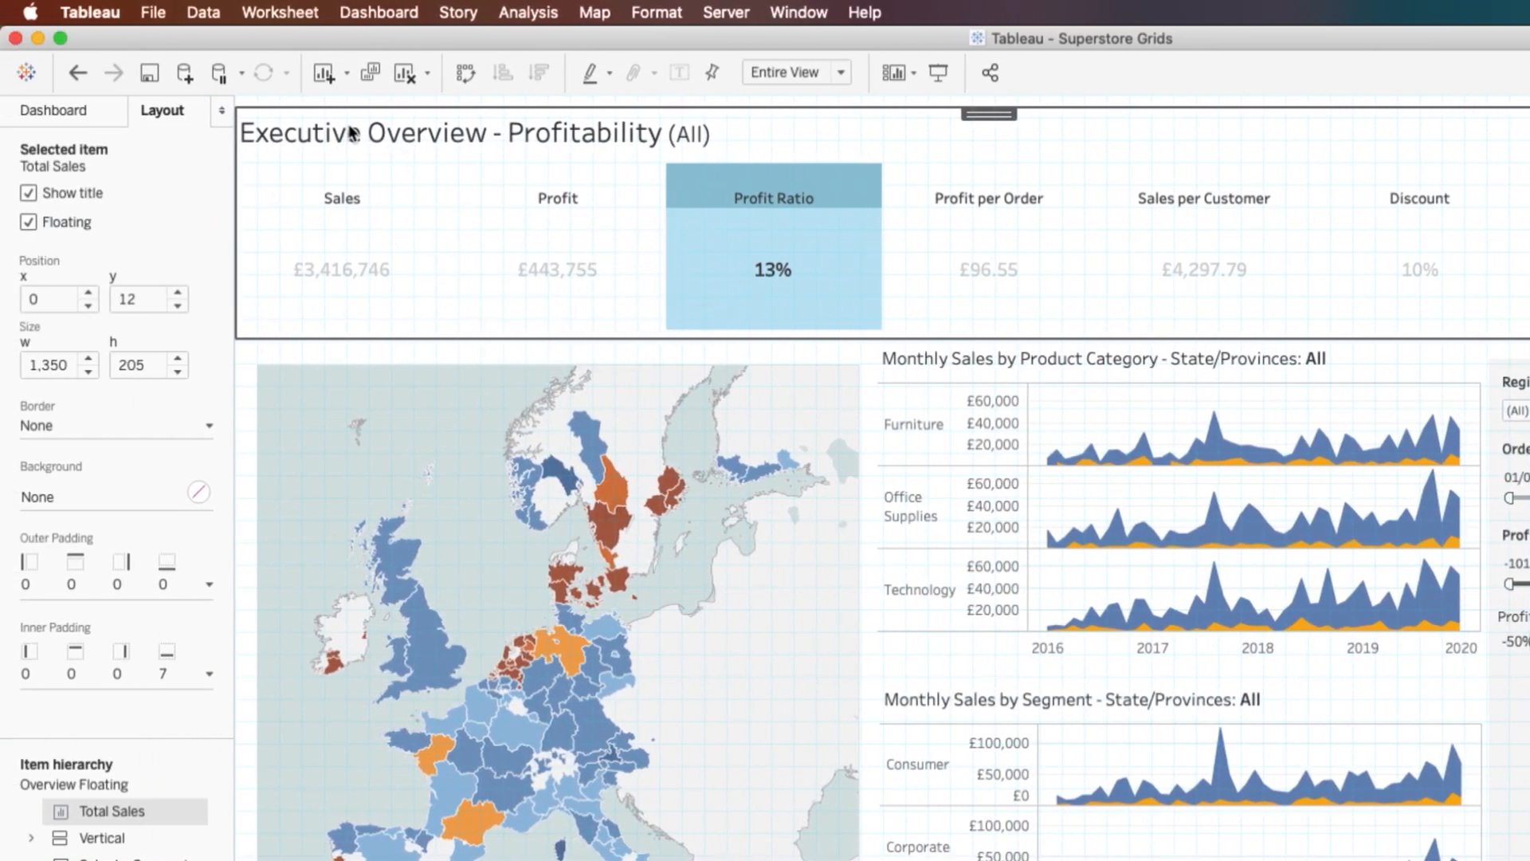
pyautogui.moveTo(233, 251)
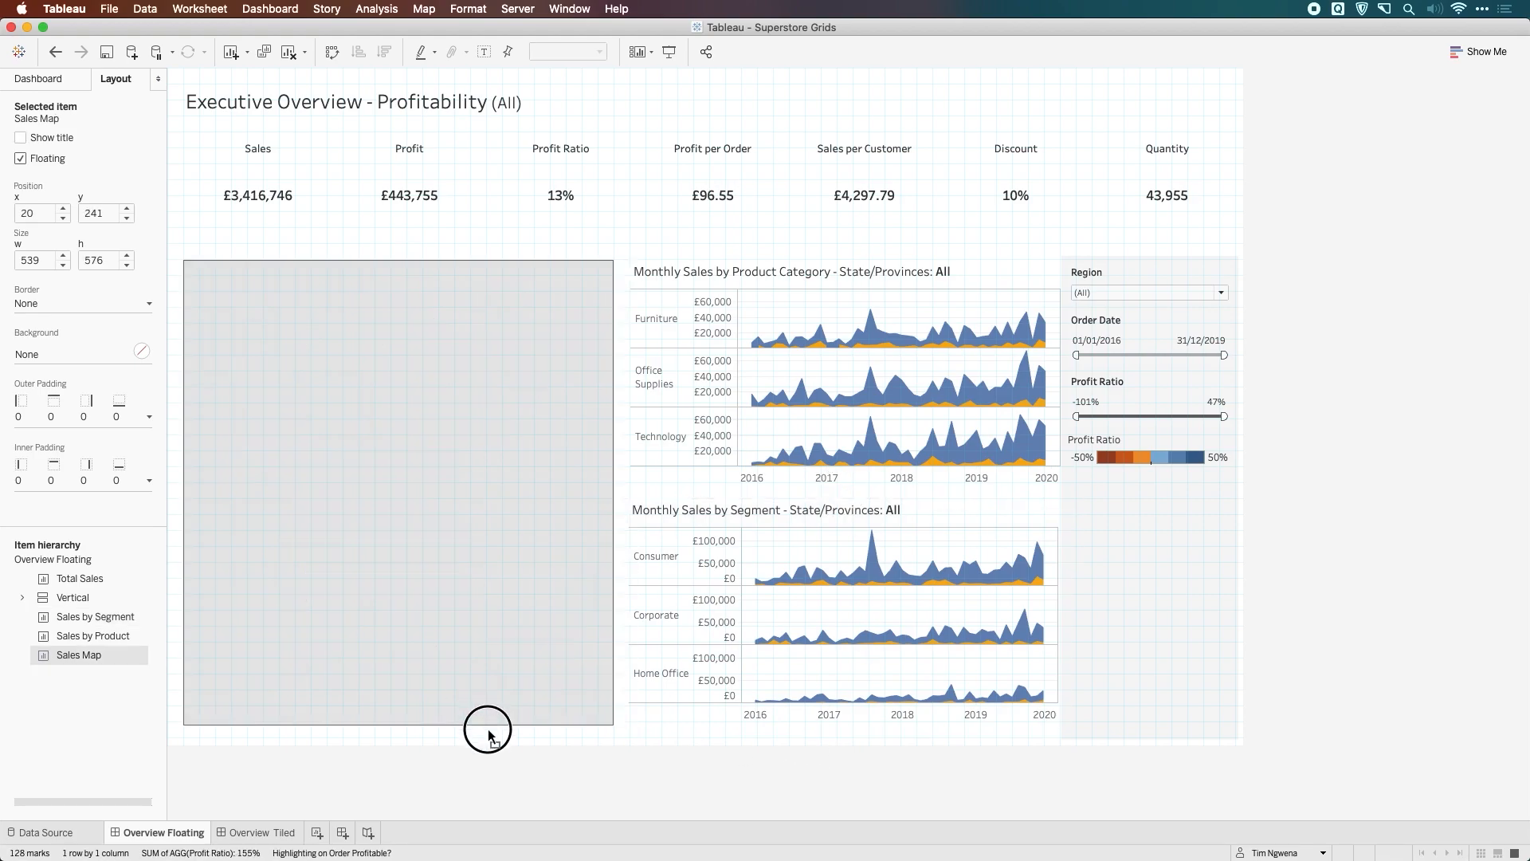
pyautogui.moveTo(494, 719)
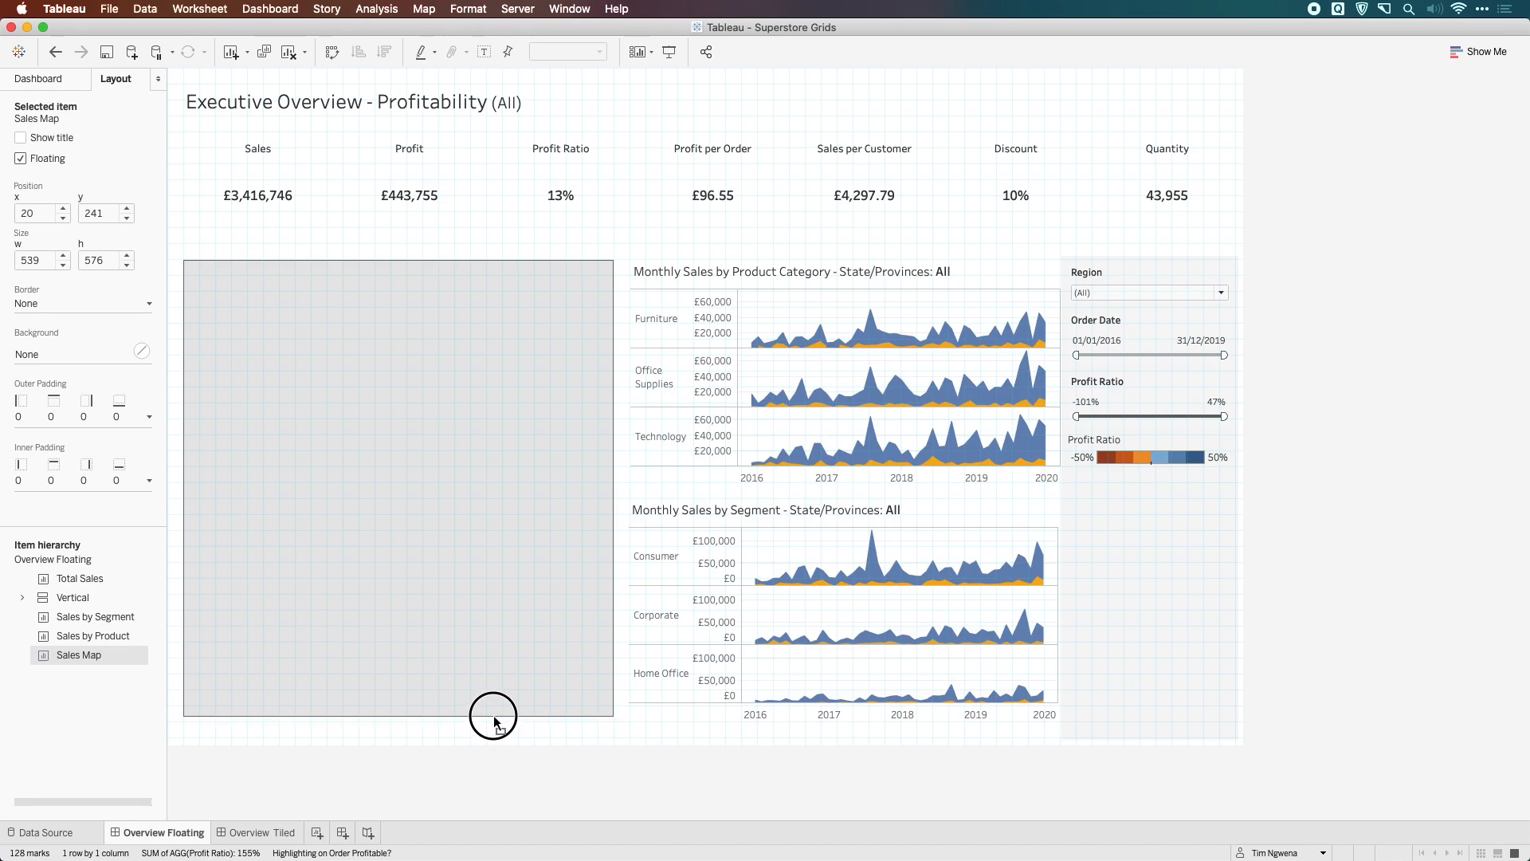
pyautogui.moveTo(491, 723)
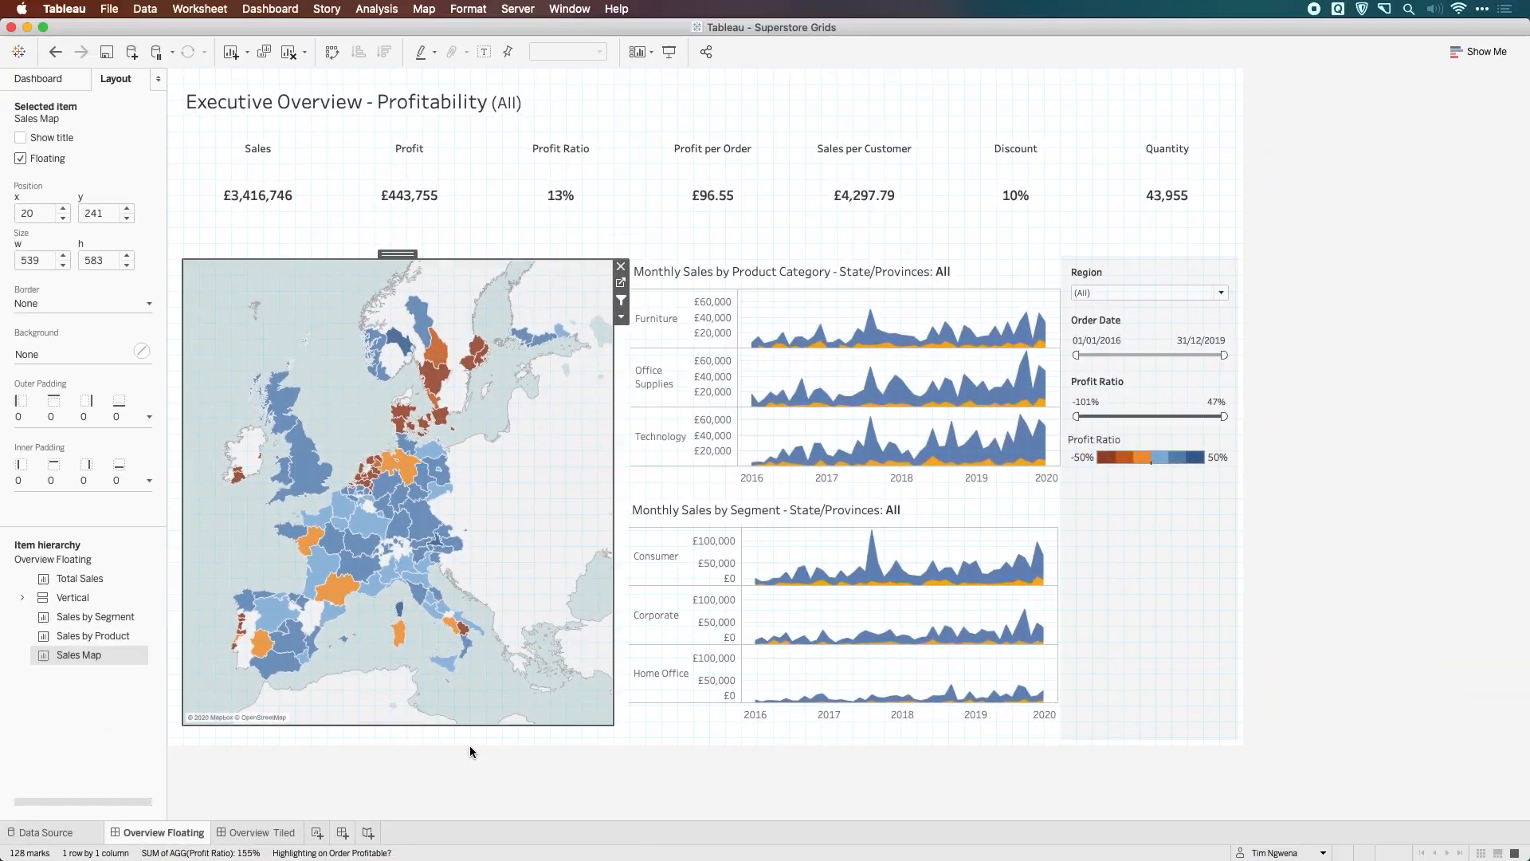
pyautogui.moveTo(497, 736)
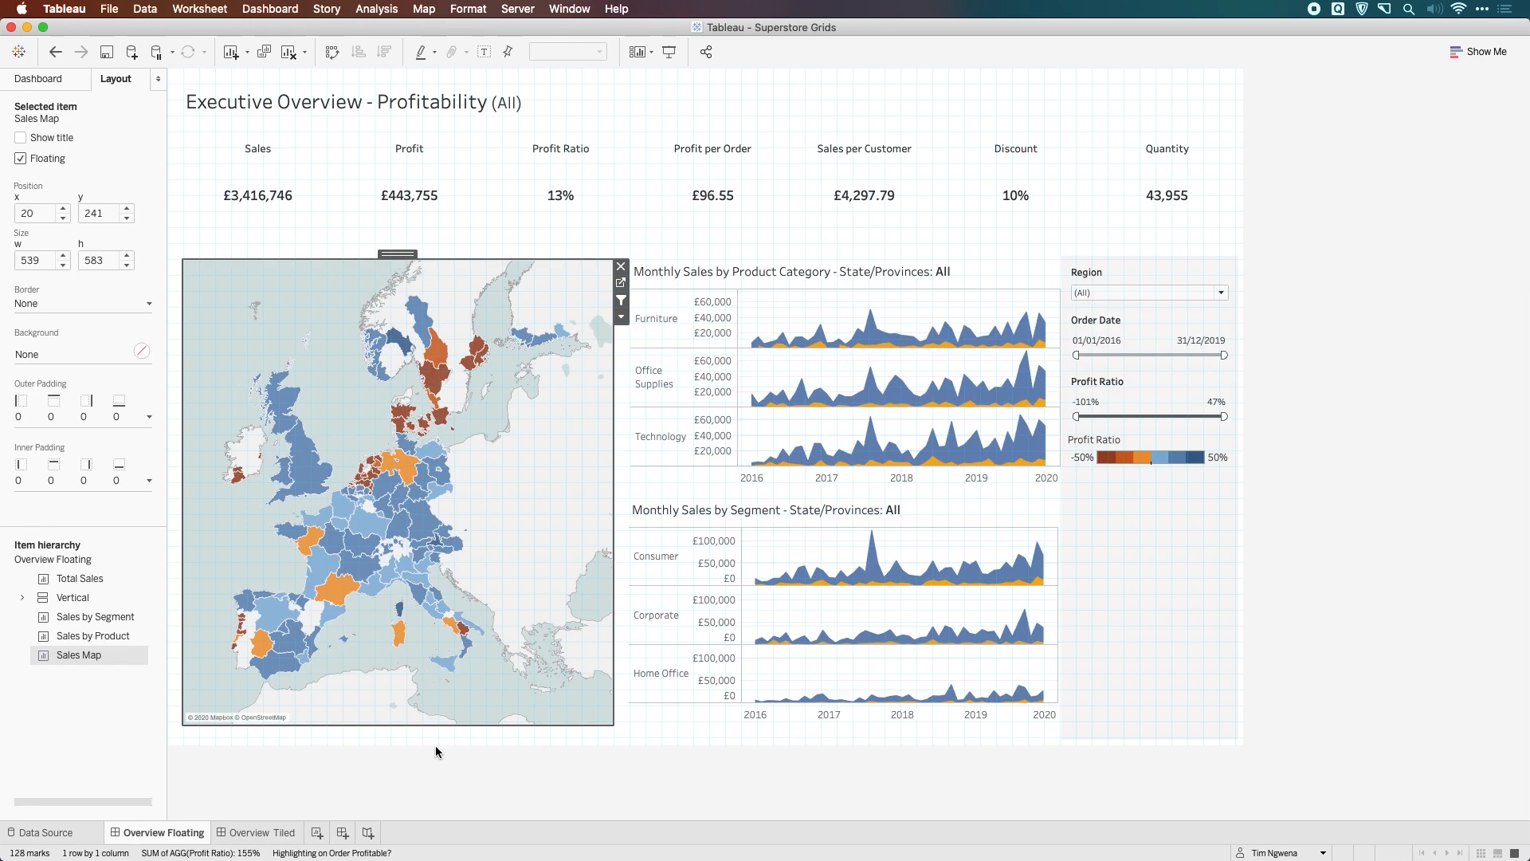
# Show the grid on the Overview Floating dashboard and select the floating filters container.
pyautogui.click(38, 78)
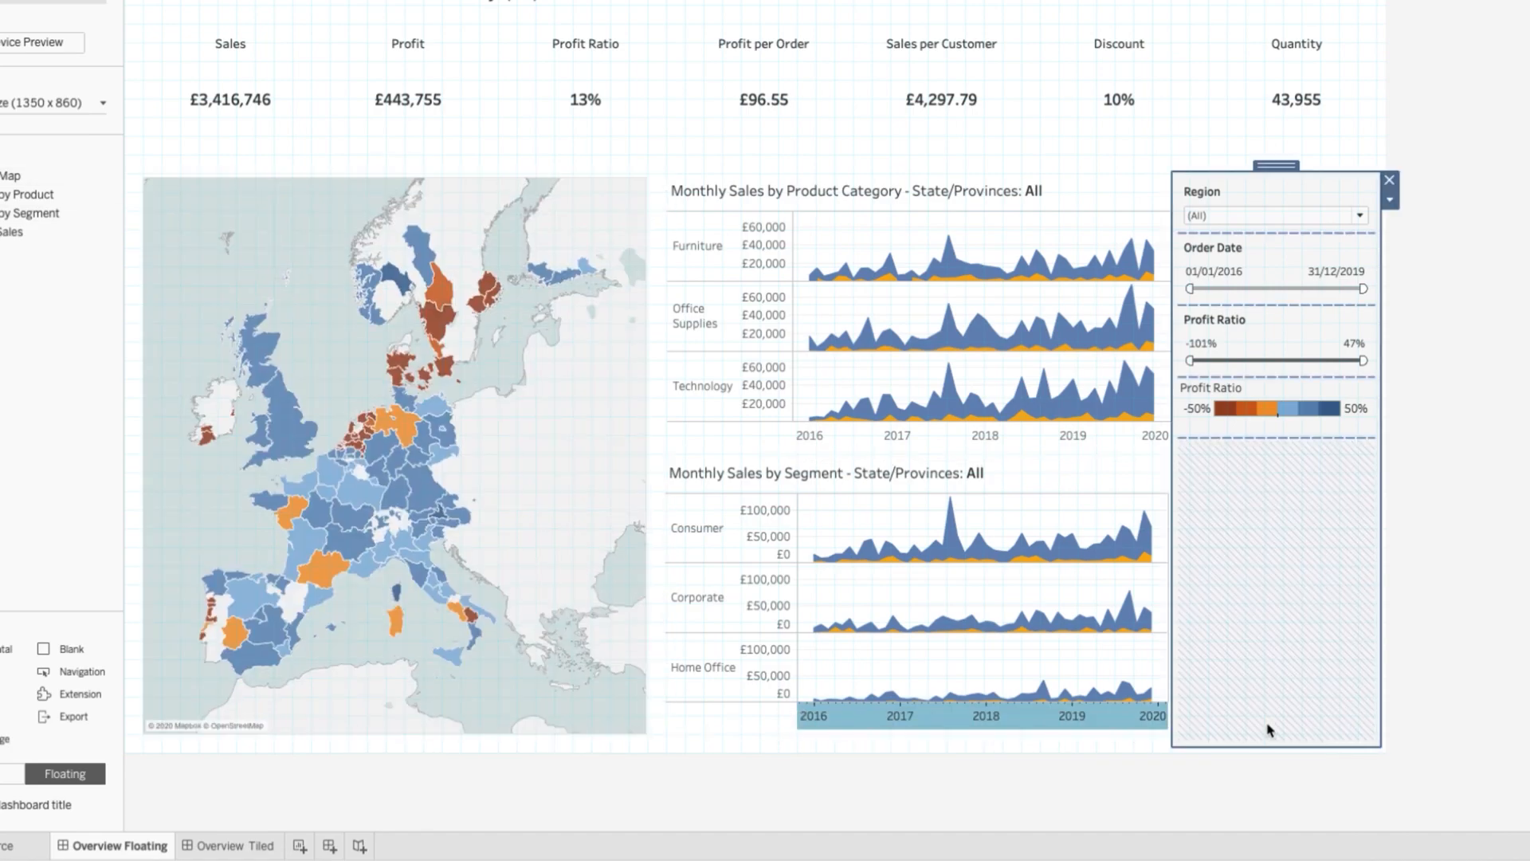
pyautogui.moveTo(1224, 733)
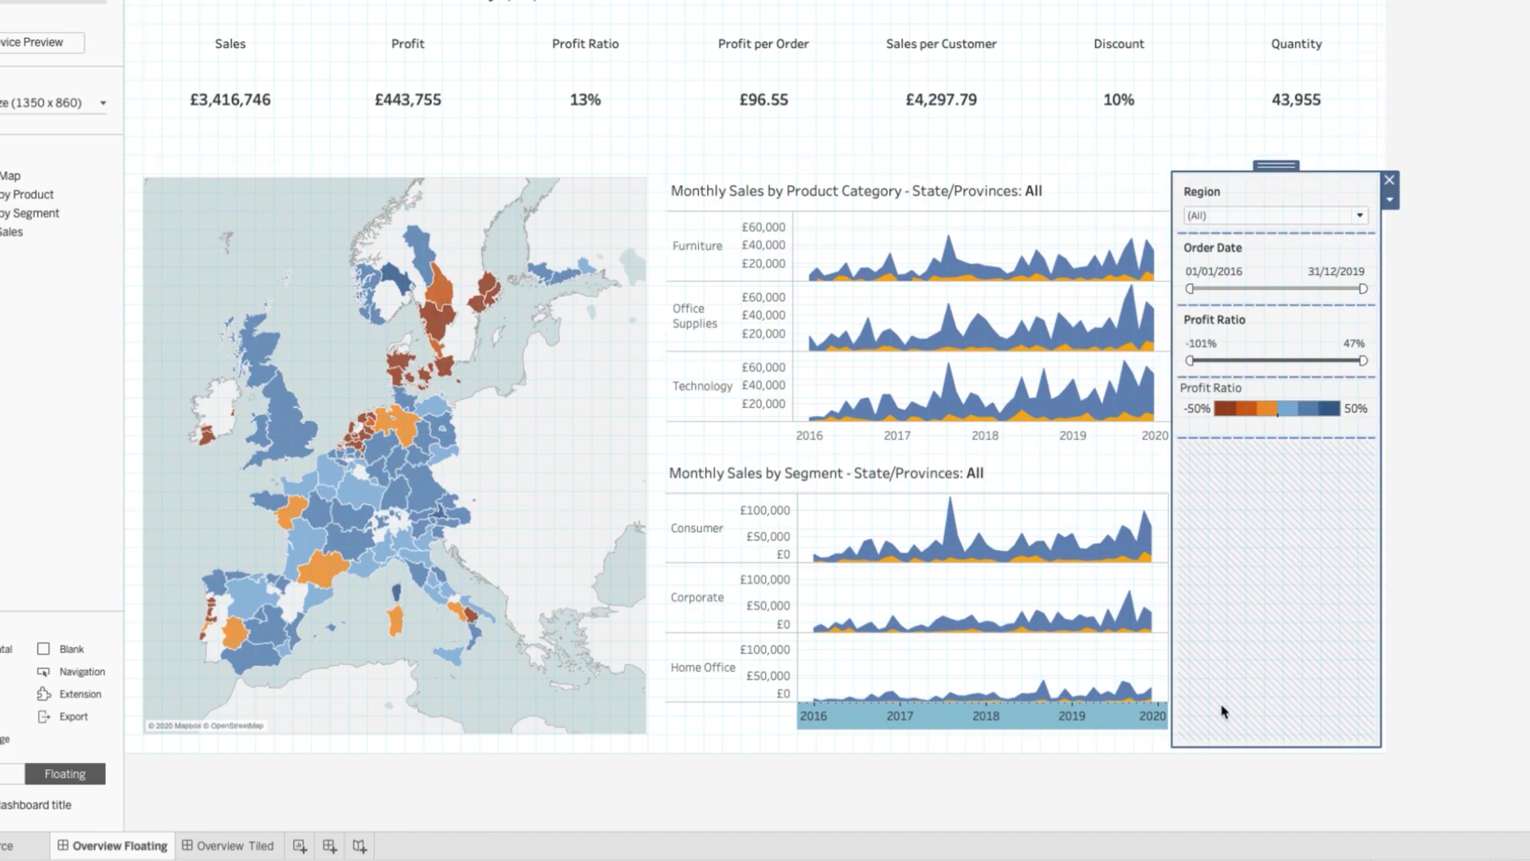
pyautogui.click(1390, 177)
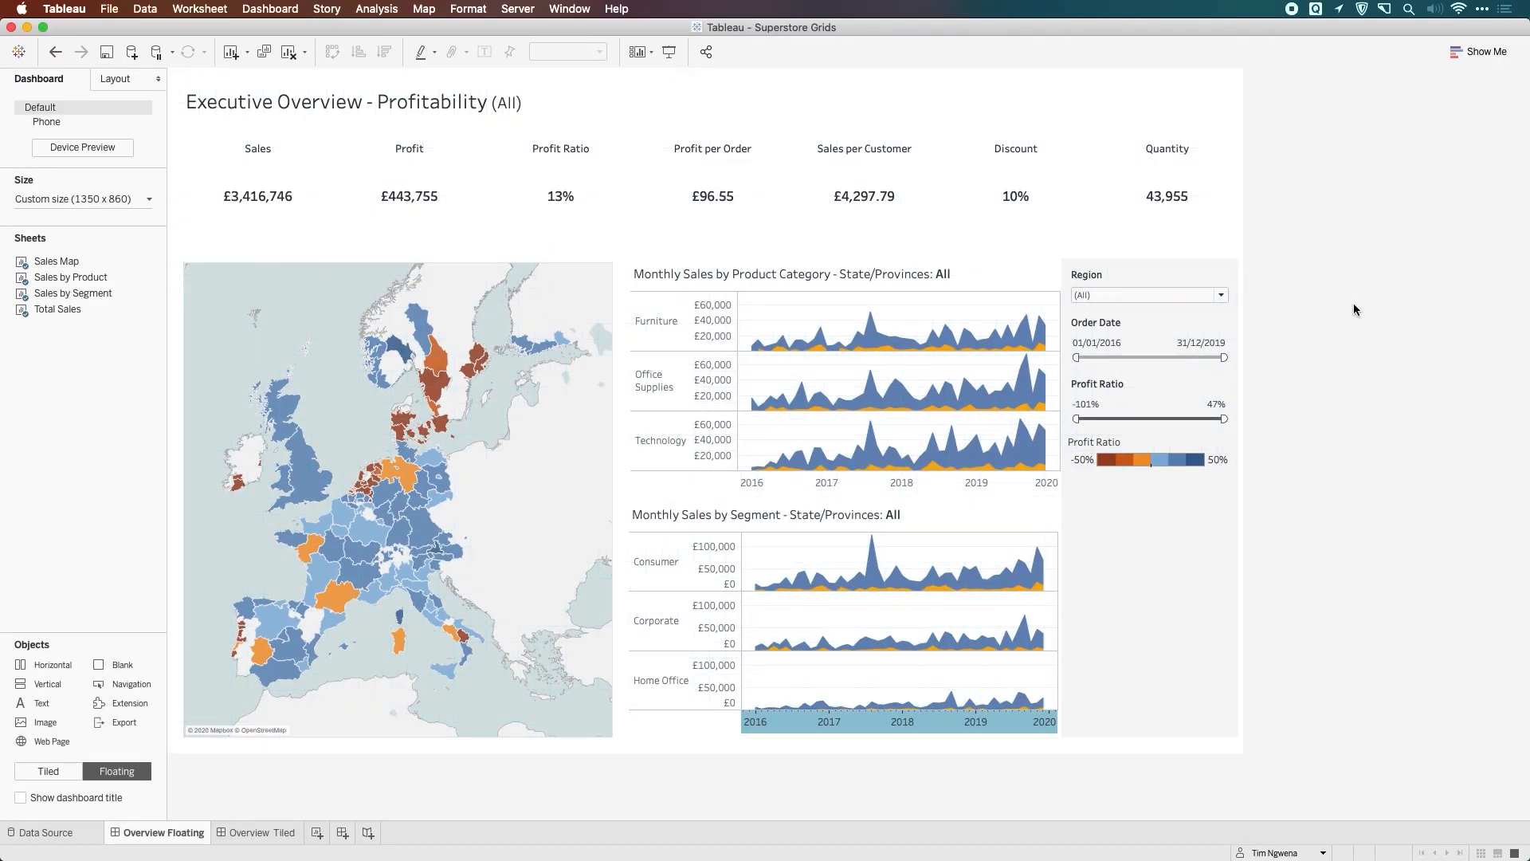
pyautogui.moveTo(1245, 640)
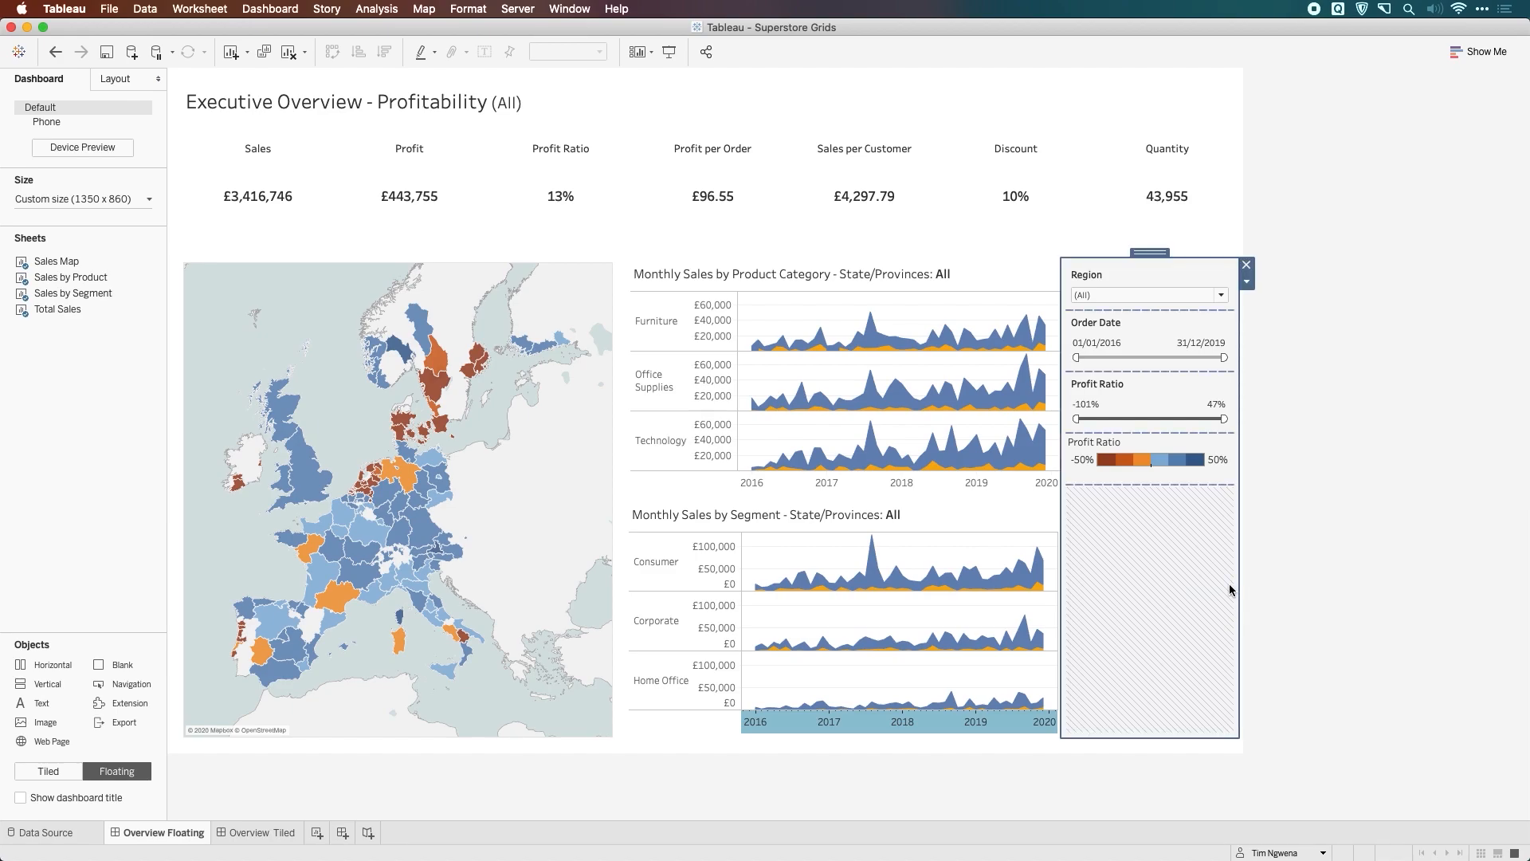
pyautogui.click(1246, 265)
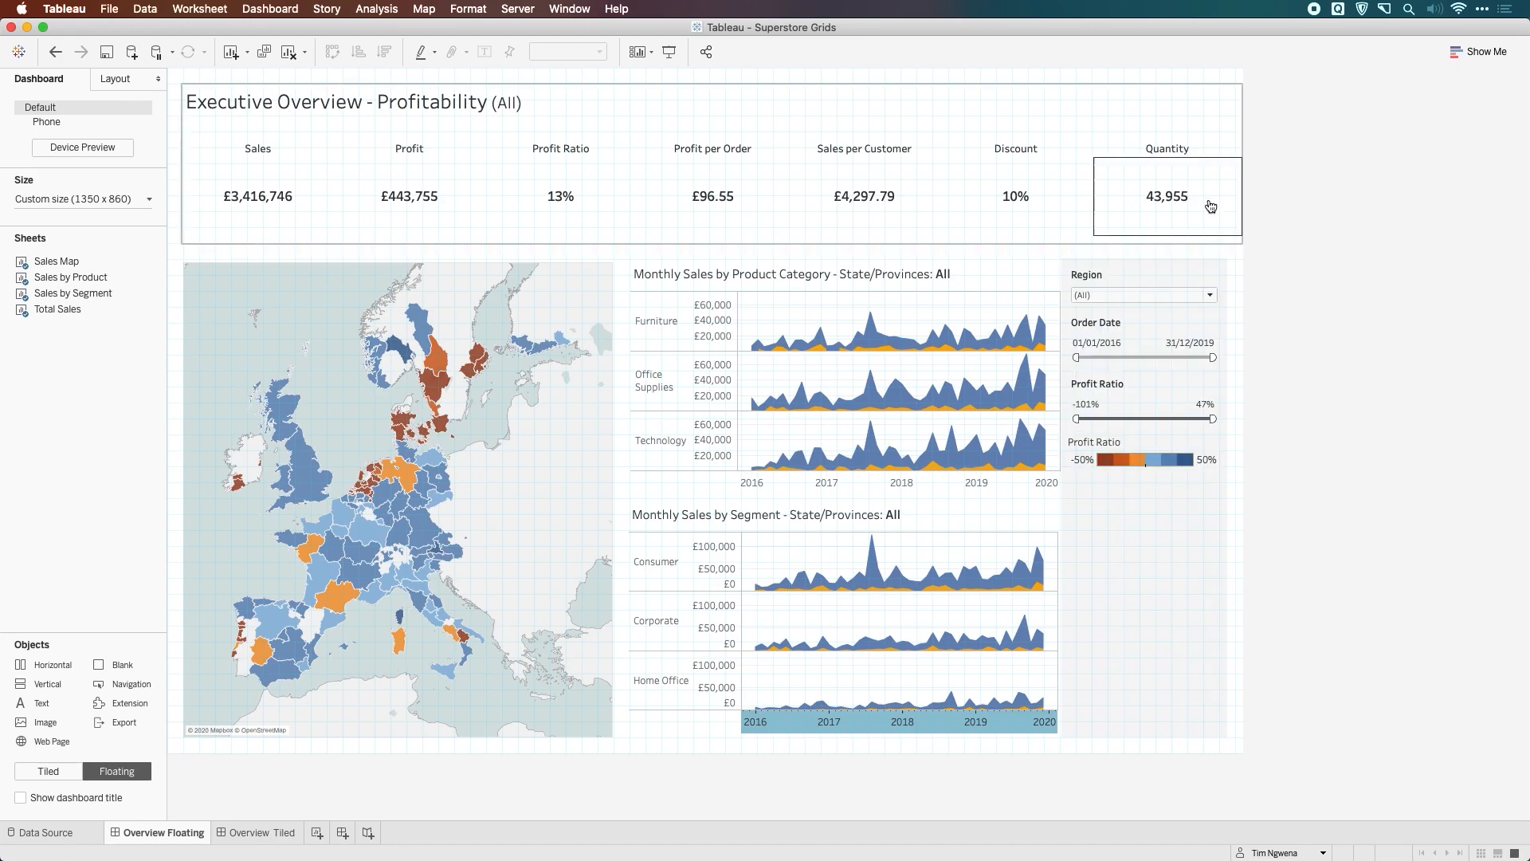
pyautogui.moveTo(1240, 383)
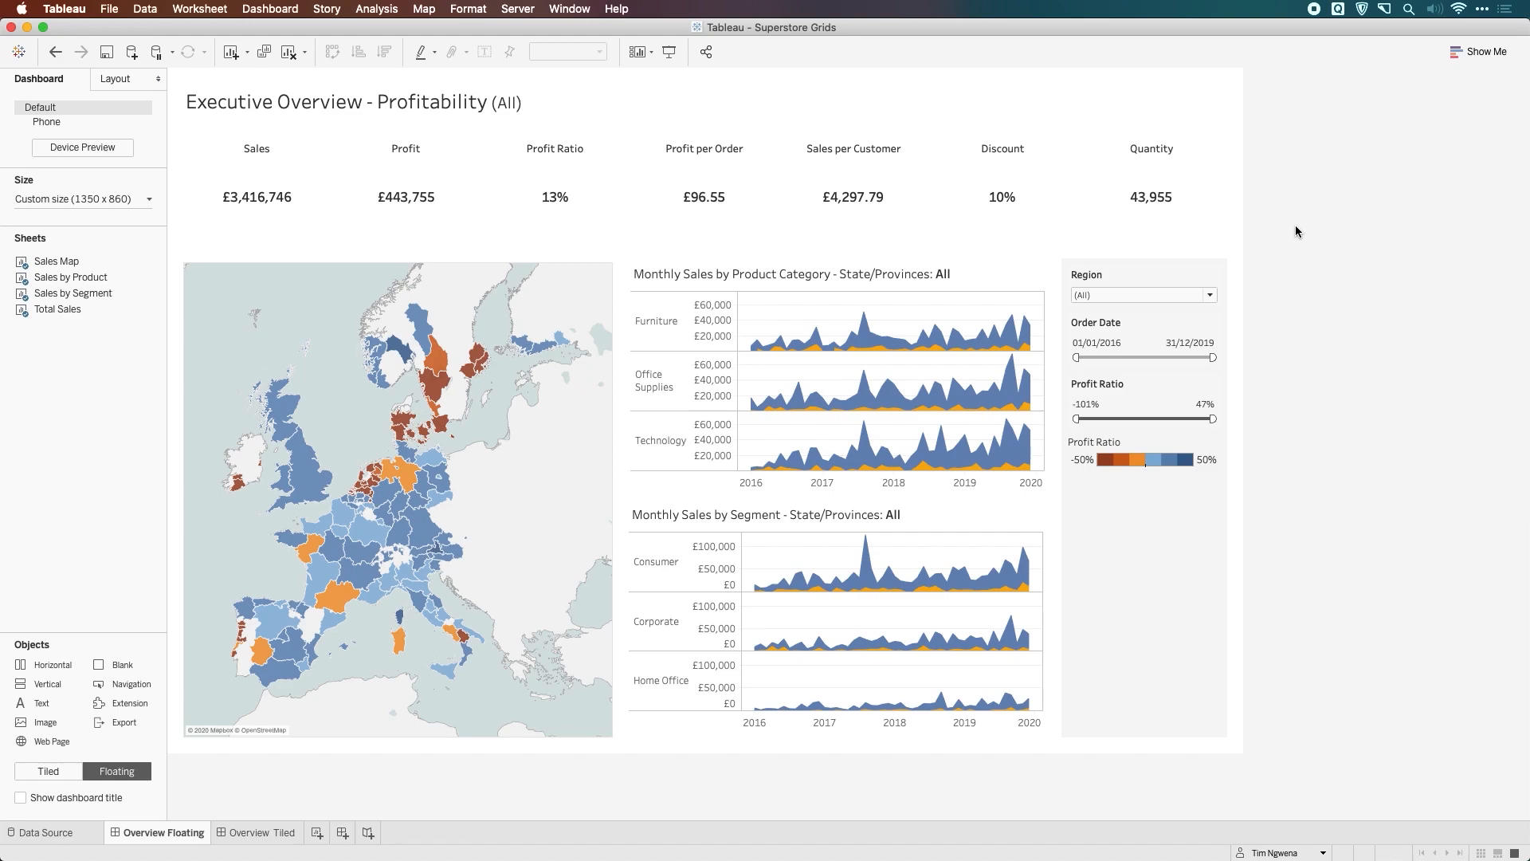
pyautogui.moveTo(1345, 197)
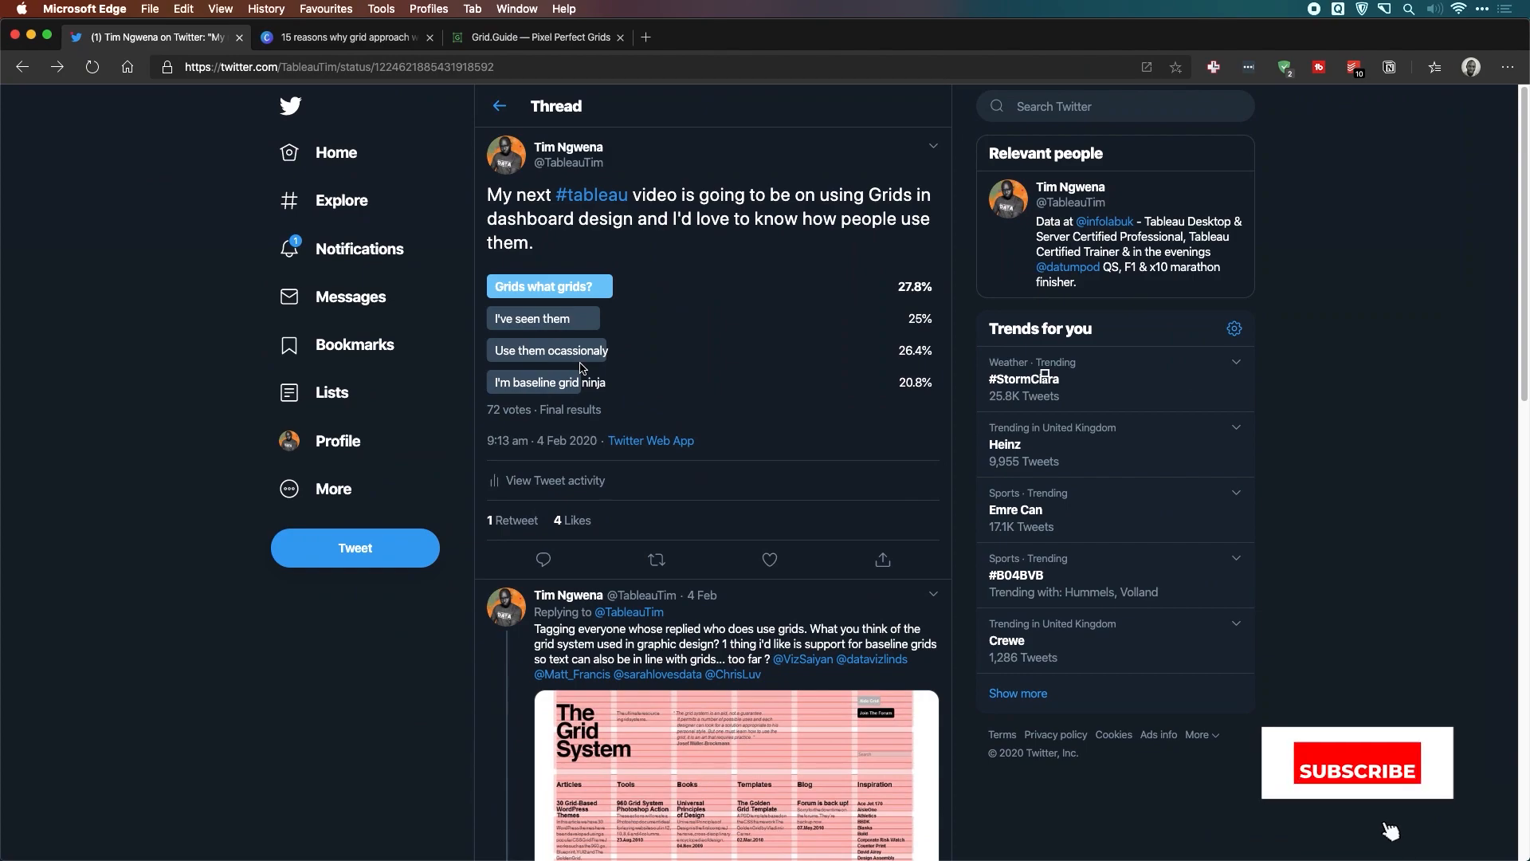
# Enlarge The Grid System image in the poll thread, then move to the Canva grid-design article.
pyautogui.click(1358, 767)
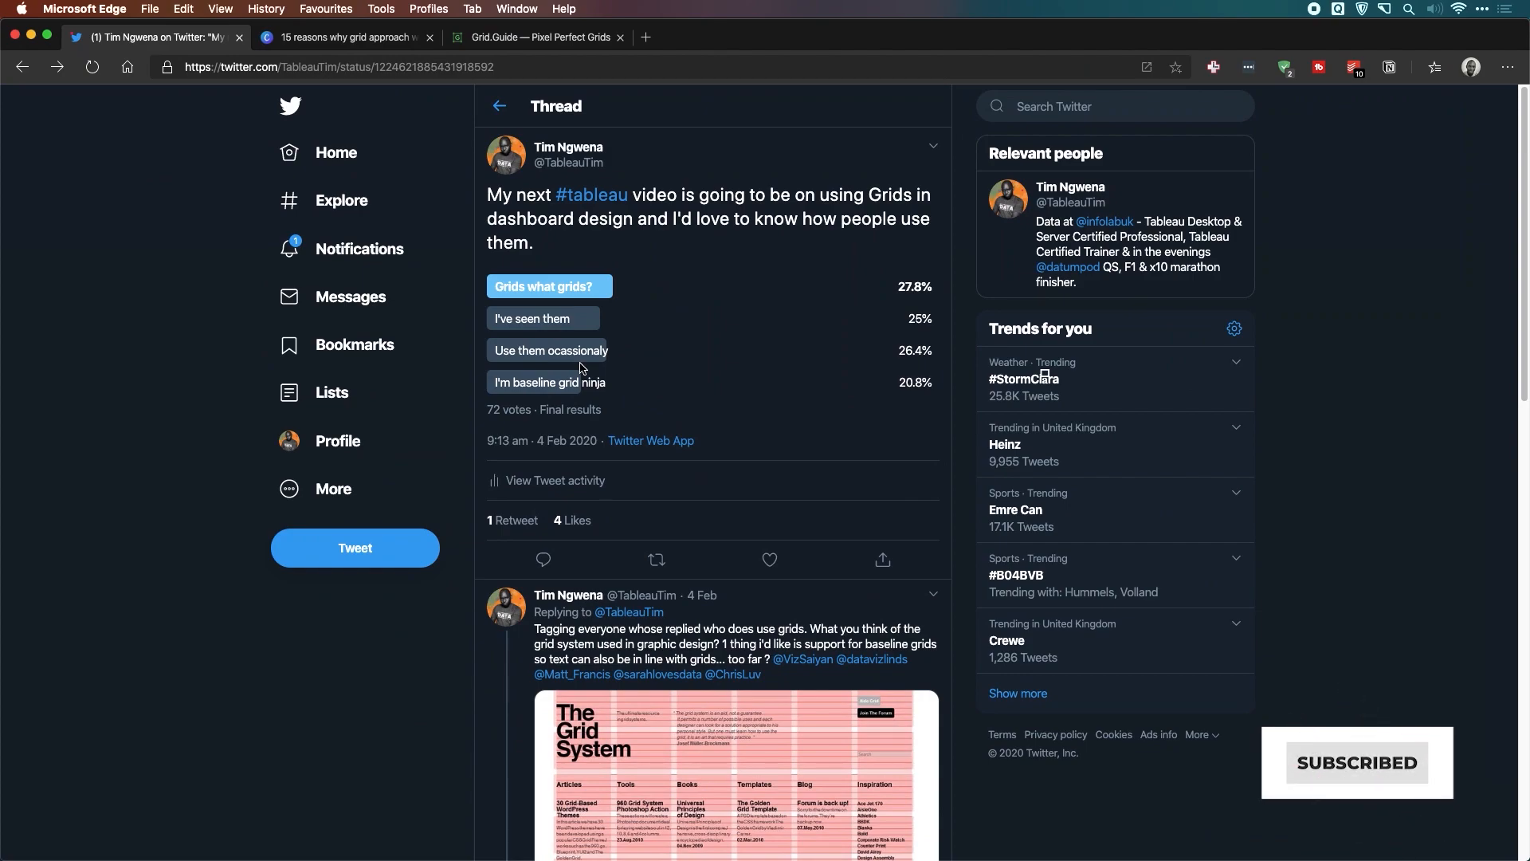
pyautogui.scroll(-3)
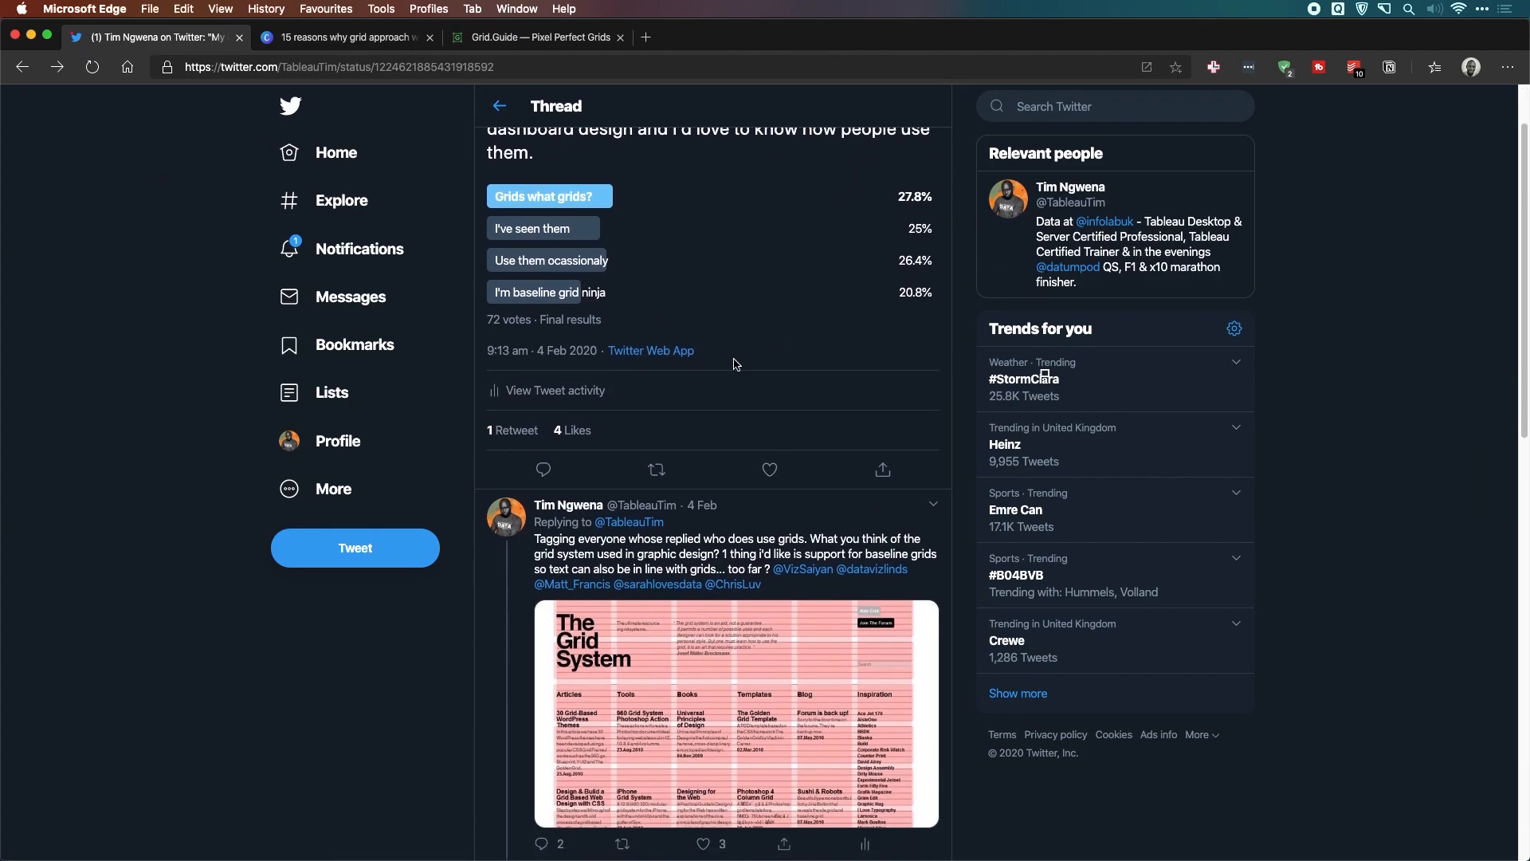
pyautogui.scroll(-3)
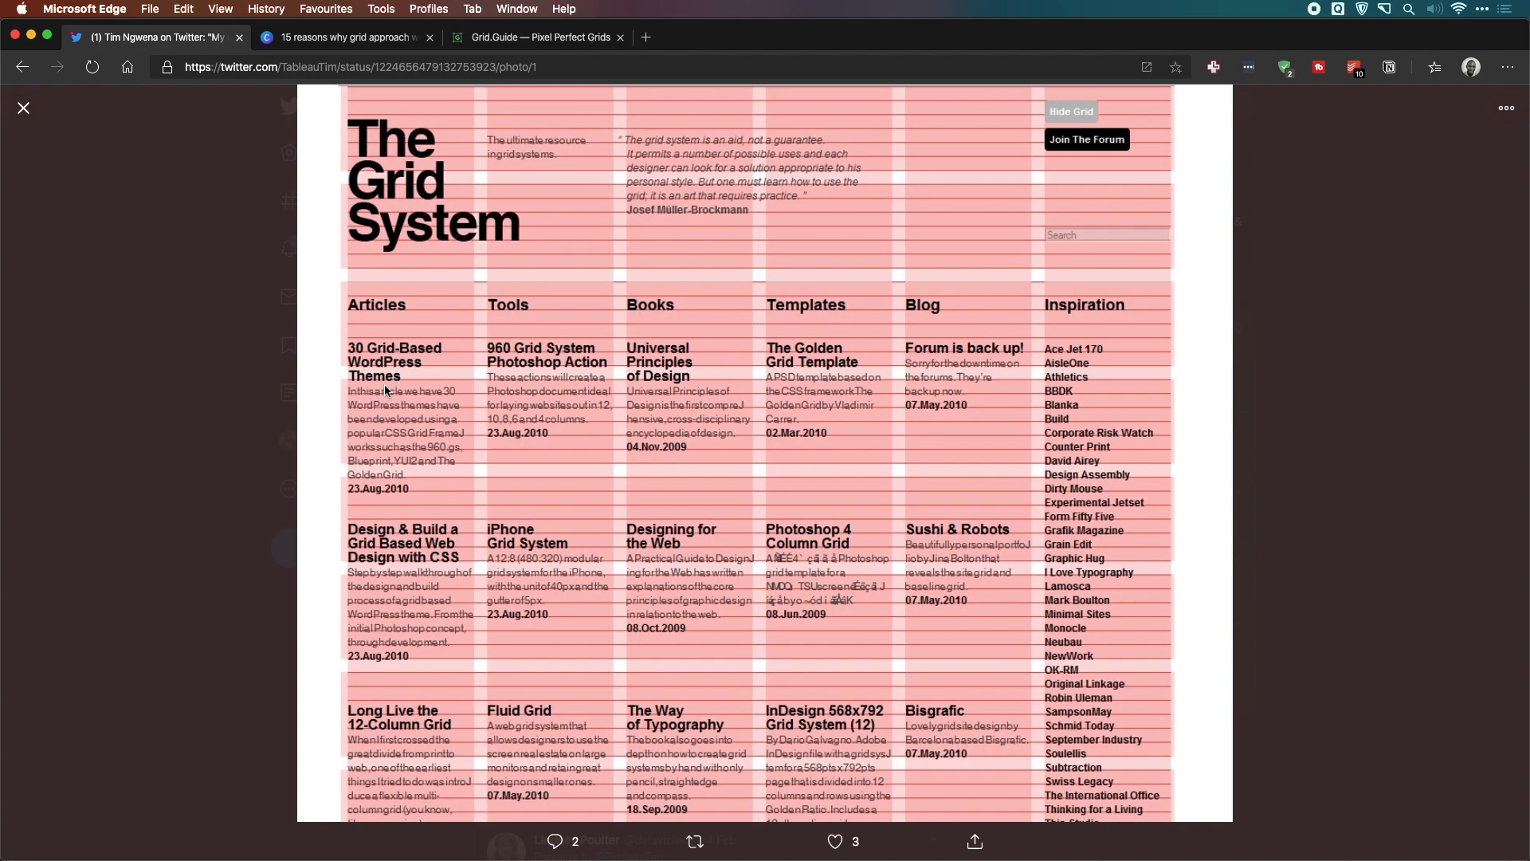
pyautogui.moveTo(645, 374)
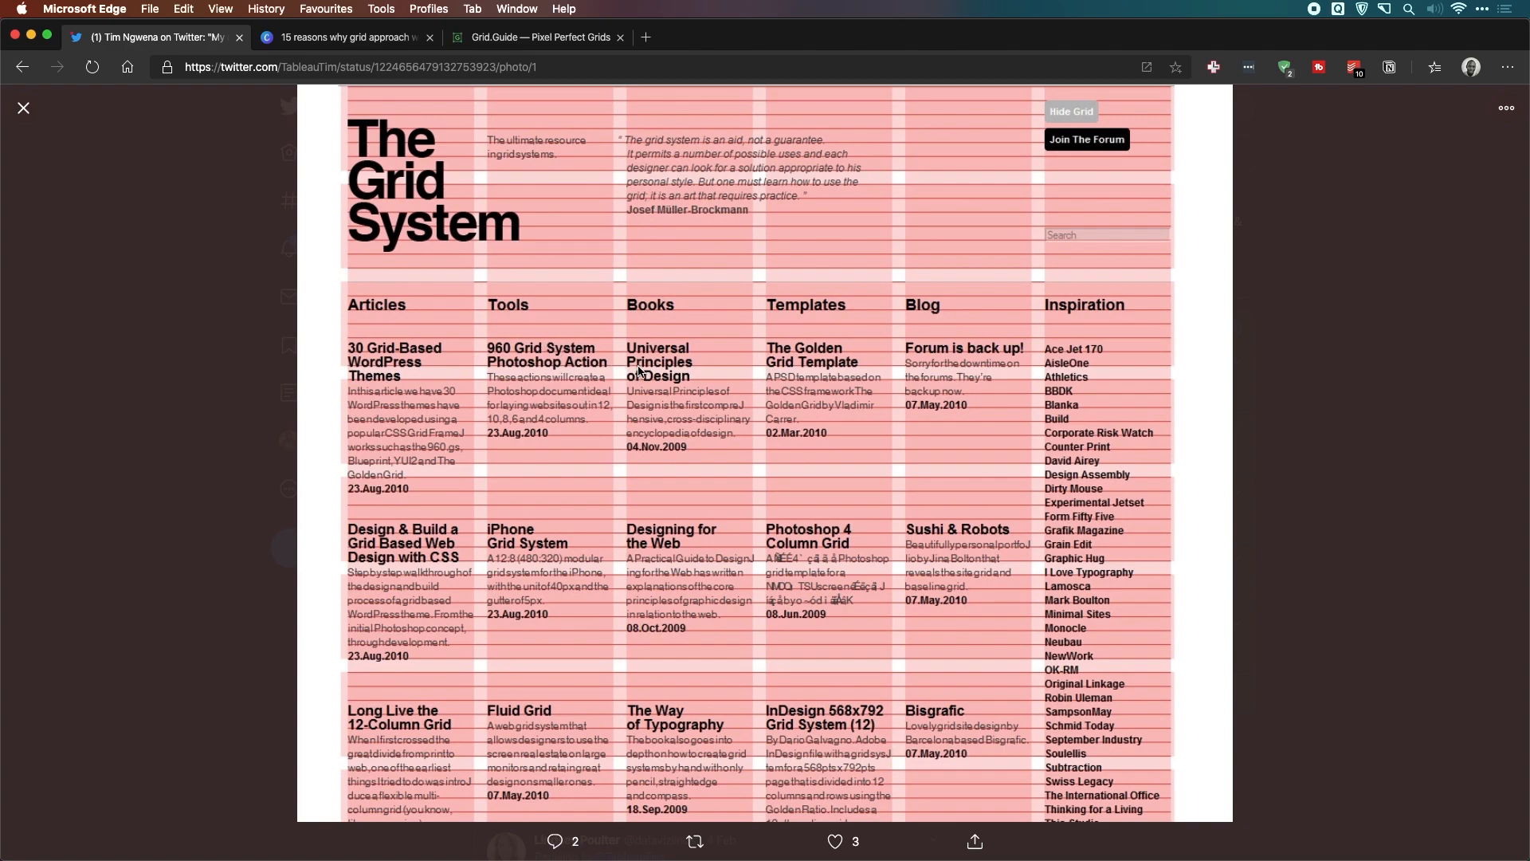
pyautogui.moveTo(542, 267)
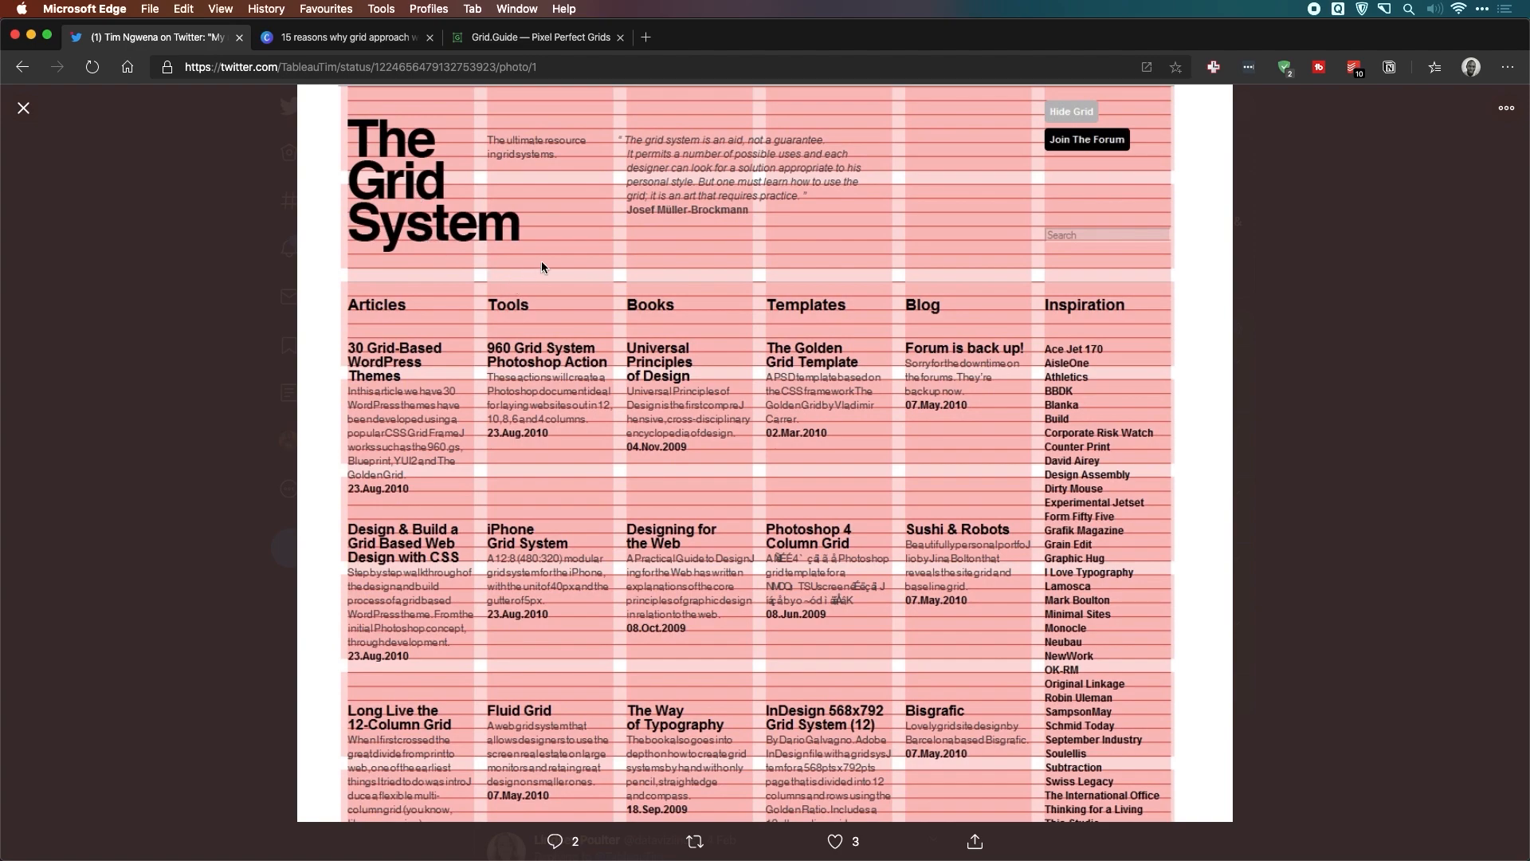
pyautogui.moveTo(559, 580)
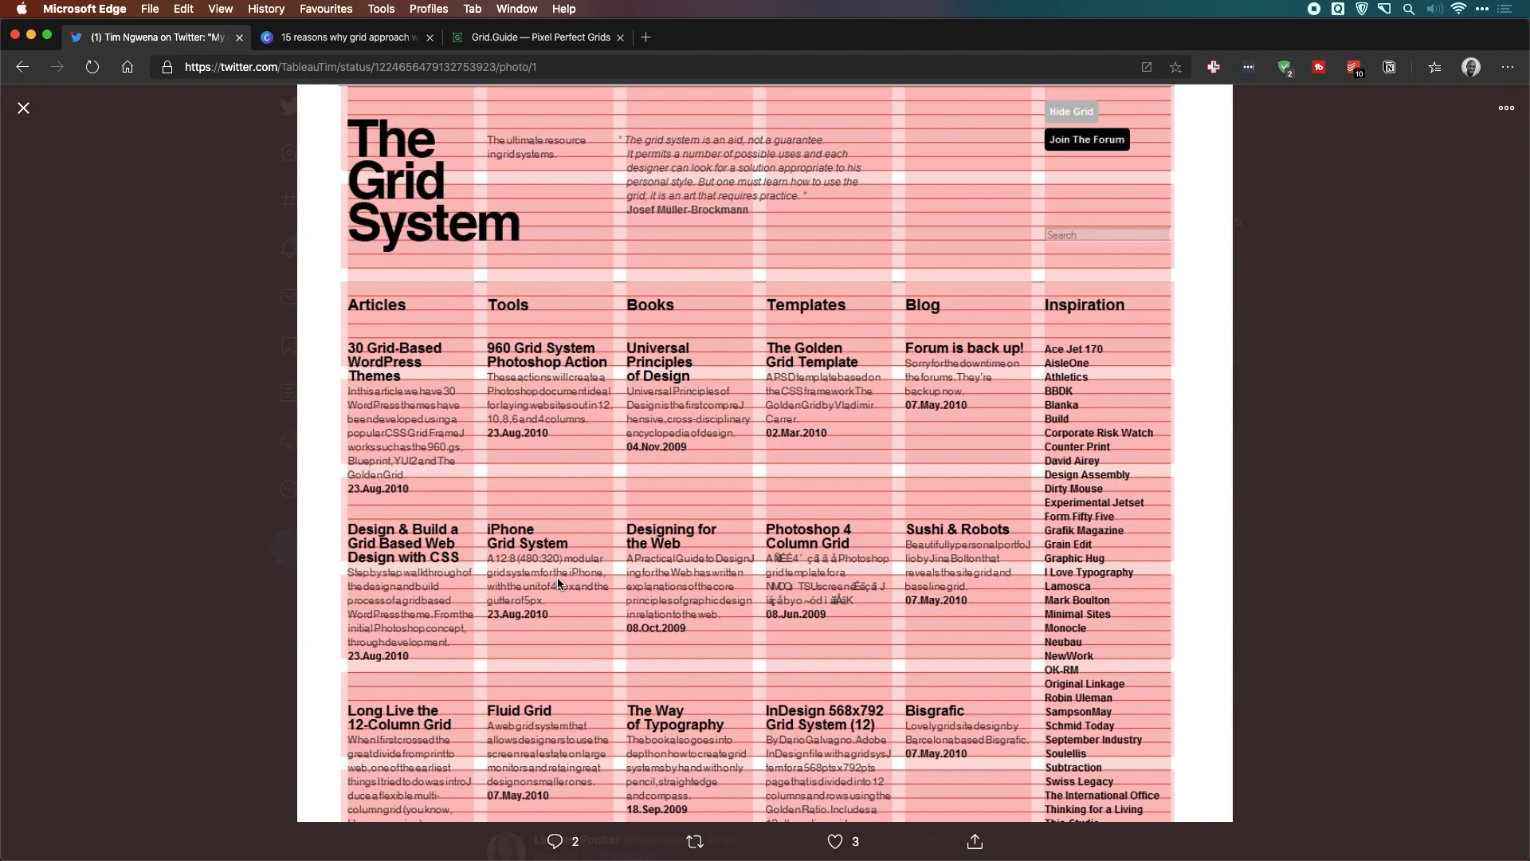
pyautogui.moveTo(606, 675)
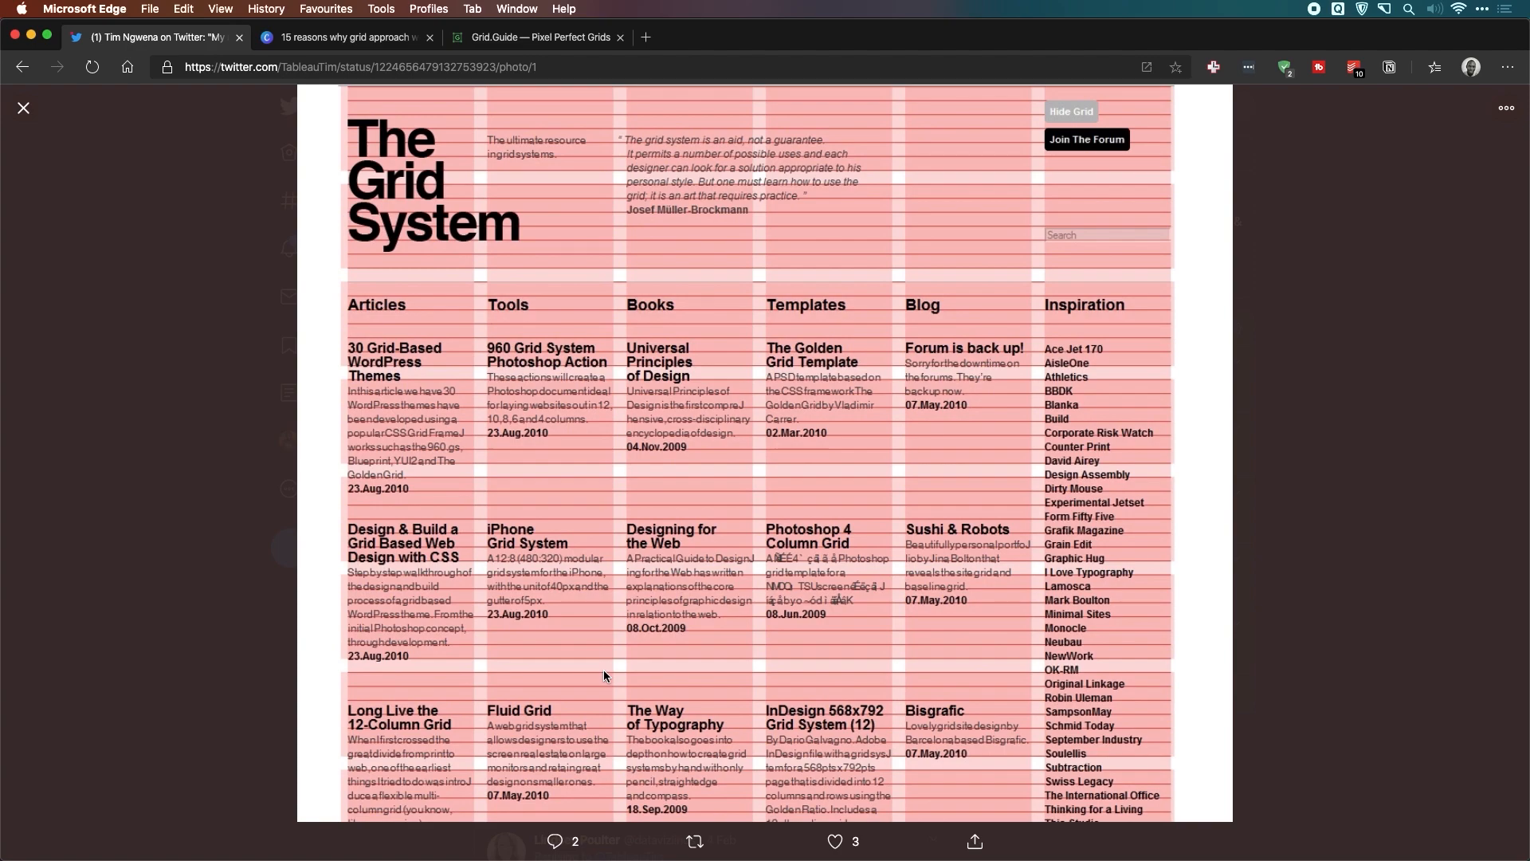
pyautogui.click(348, 38)
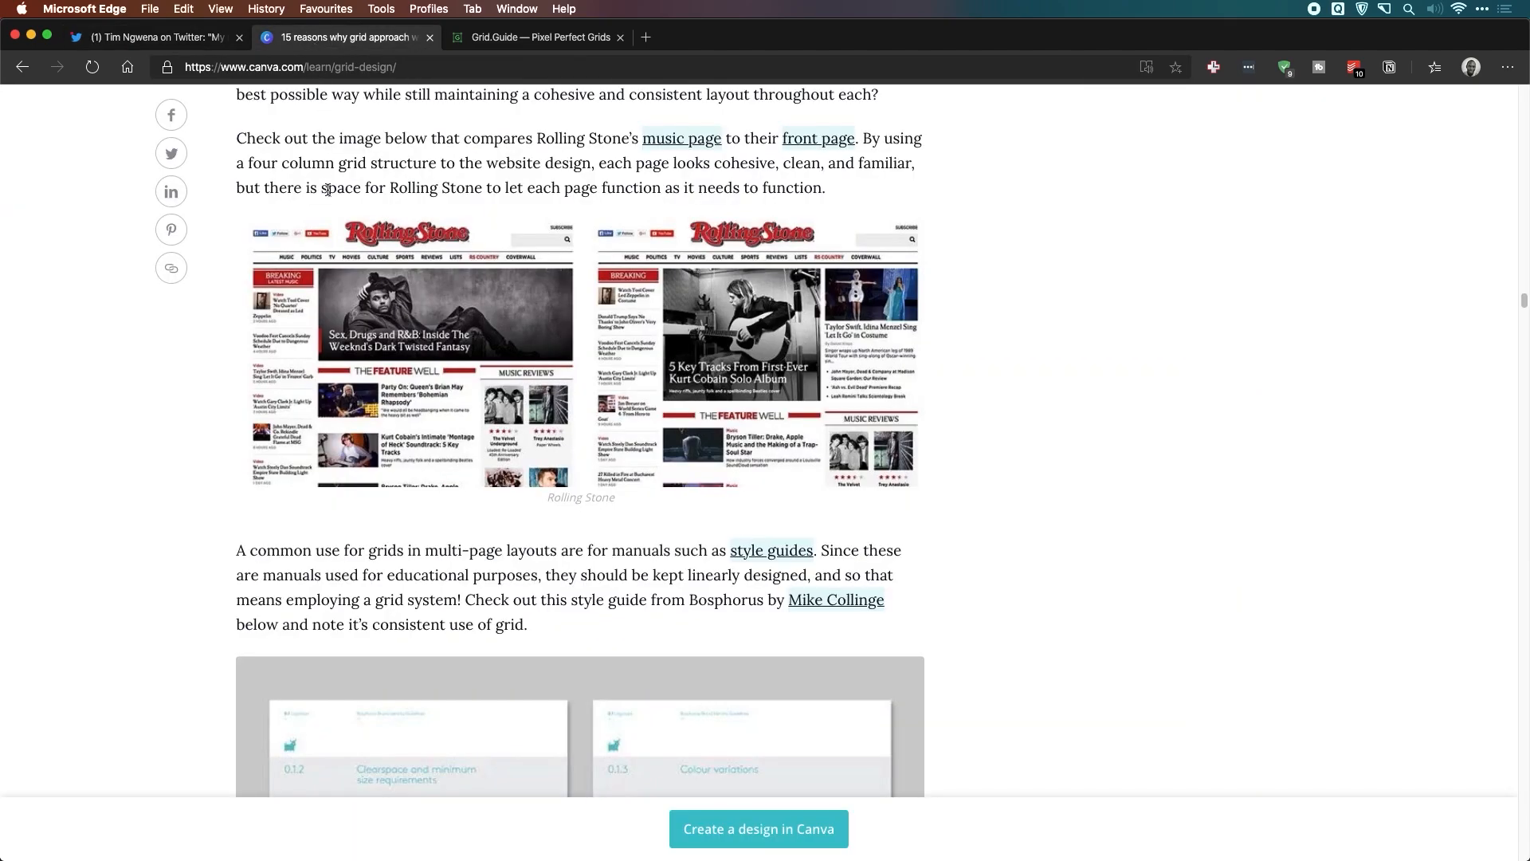
# Scroll the Canva article through its numbered sections to visual hierarchy, then return to the dashboard.
pyautogui.scroll(-3)
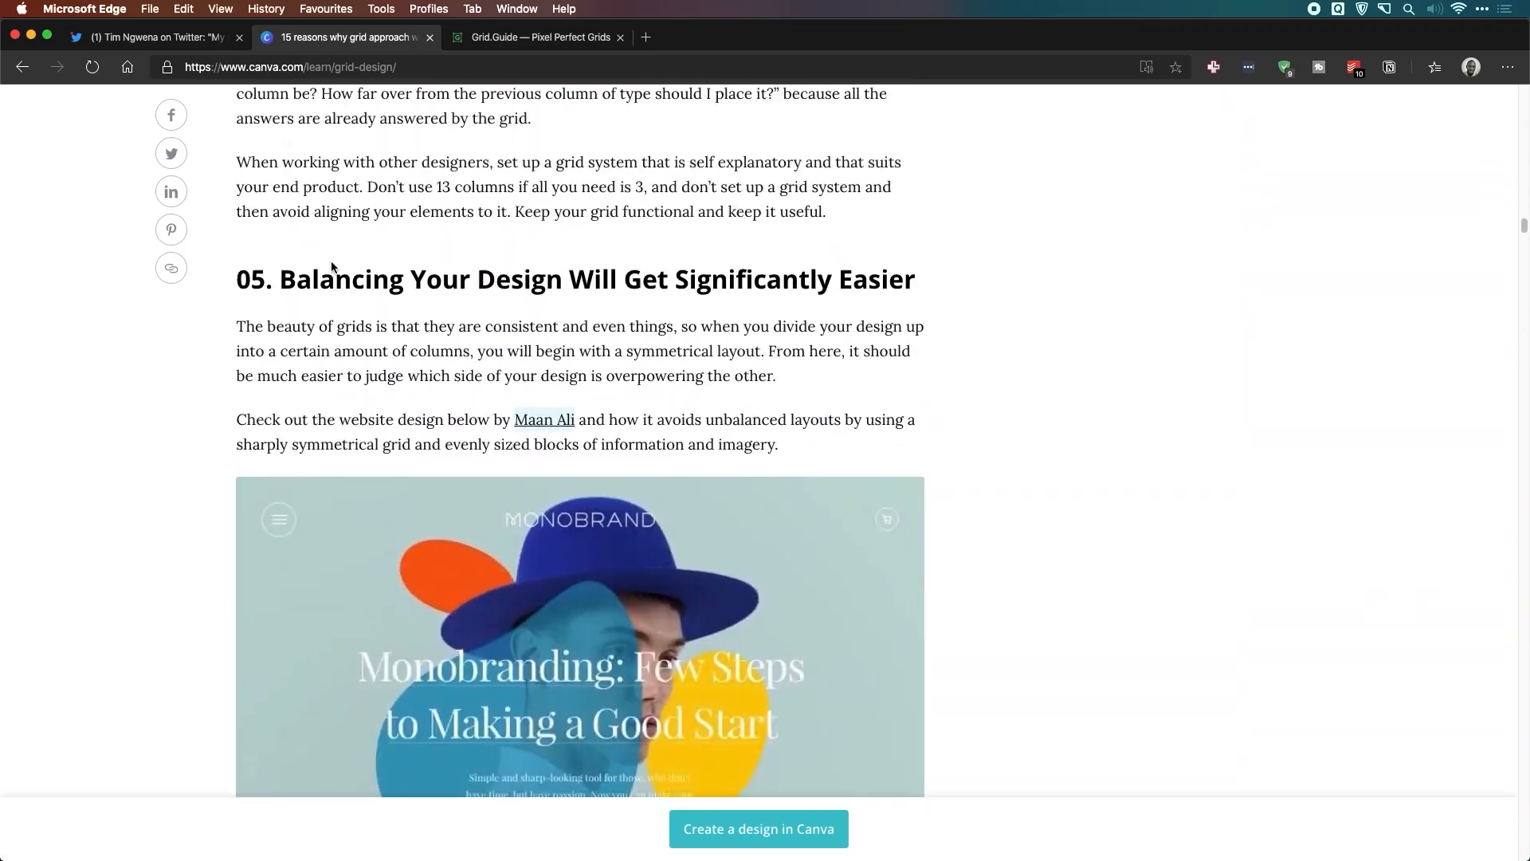
pyautogui.scroll(3)
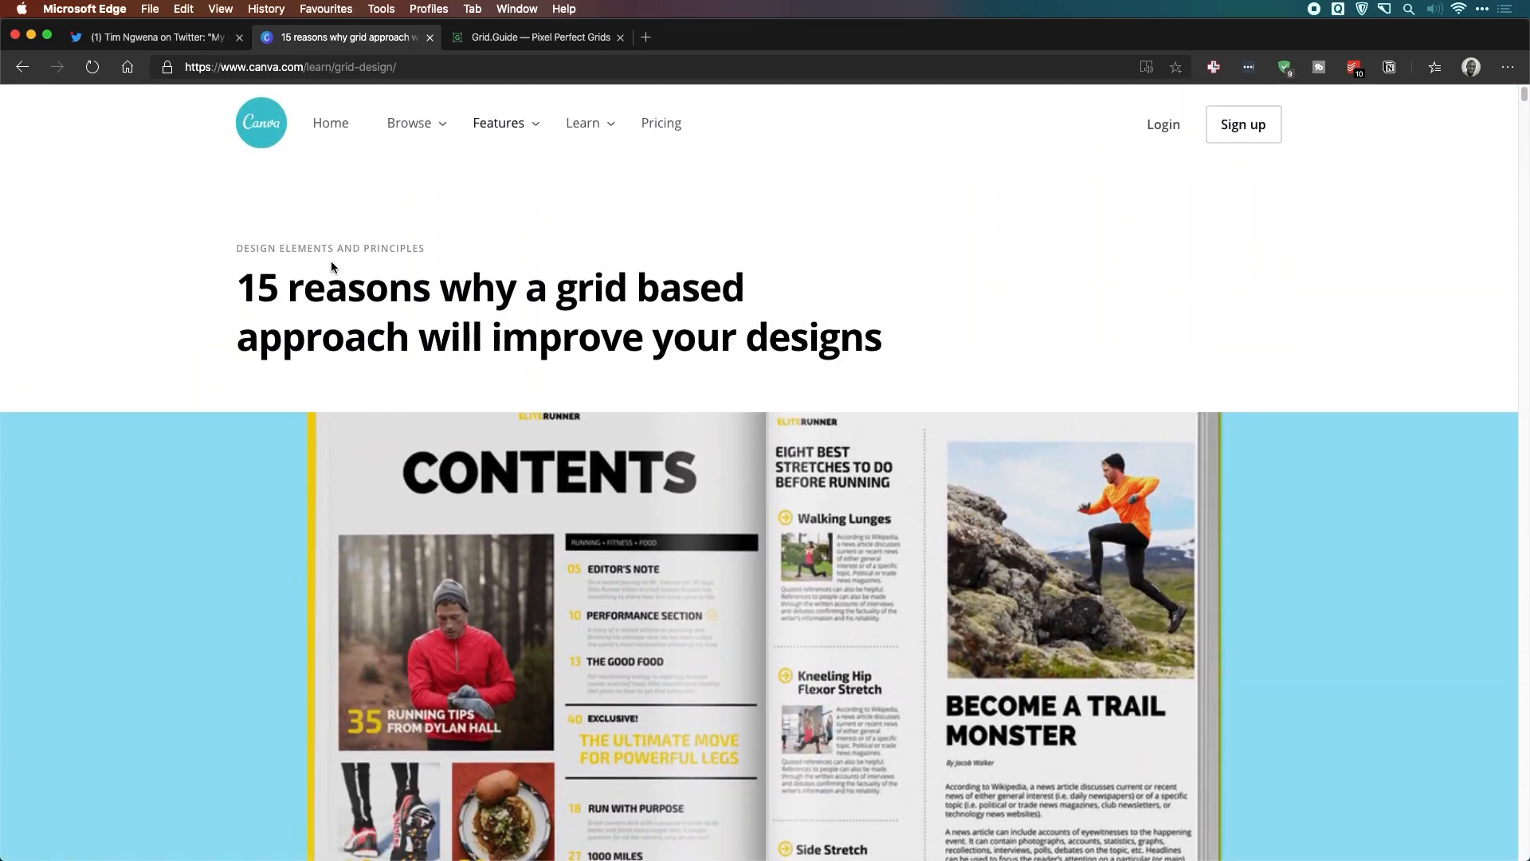
pyautogui.scroll(-3)
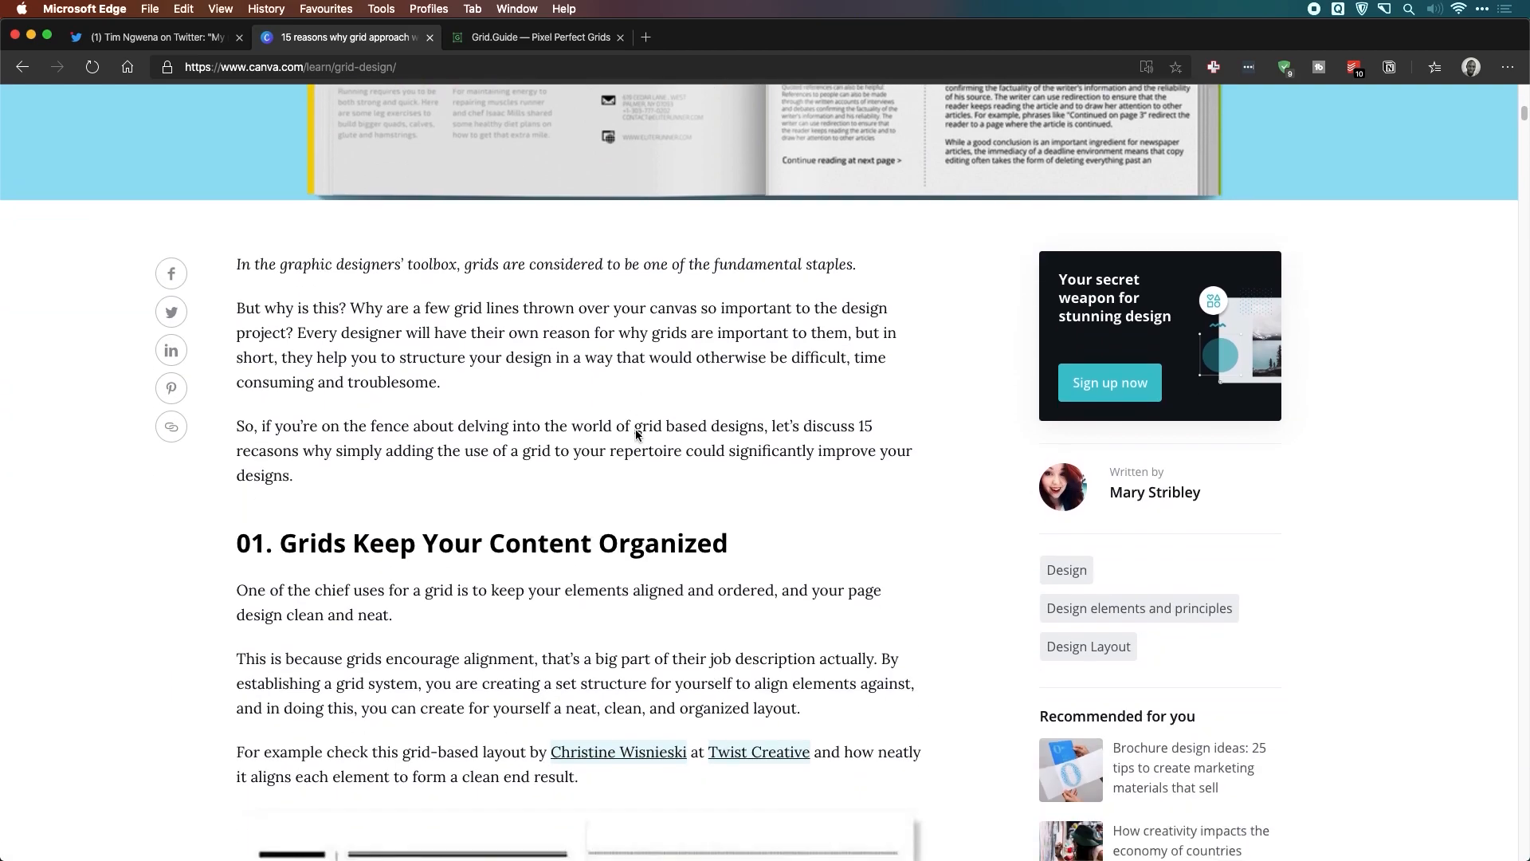
pyautogui.scroll(-3)
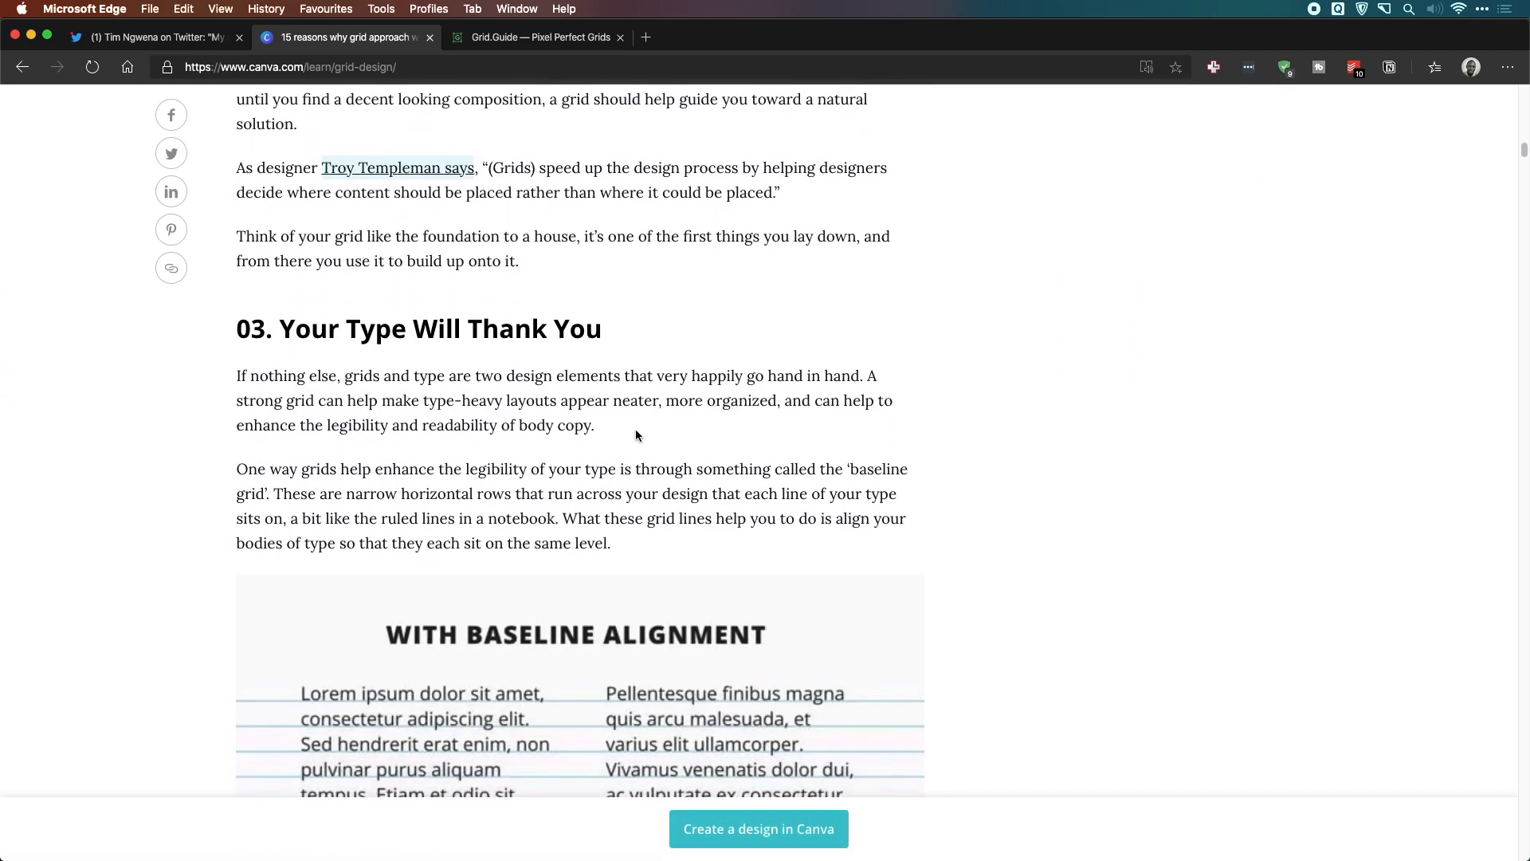
pyautogui.scroll(-3)
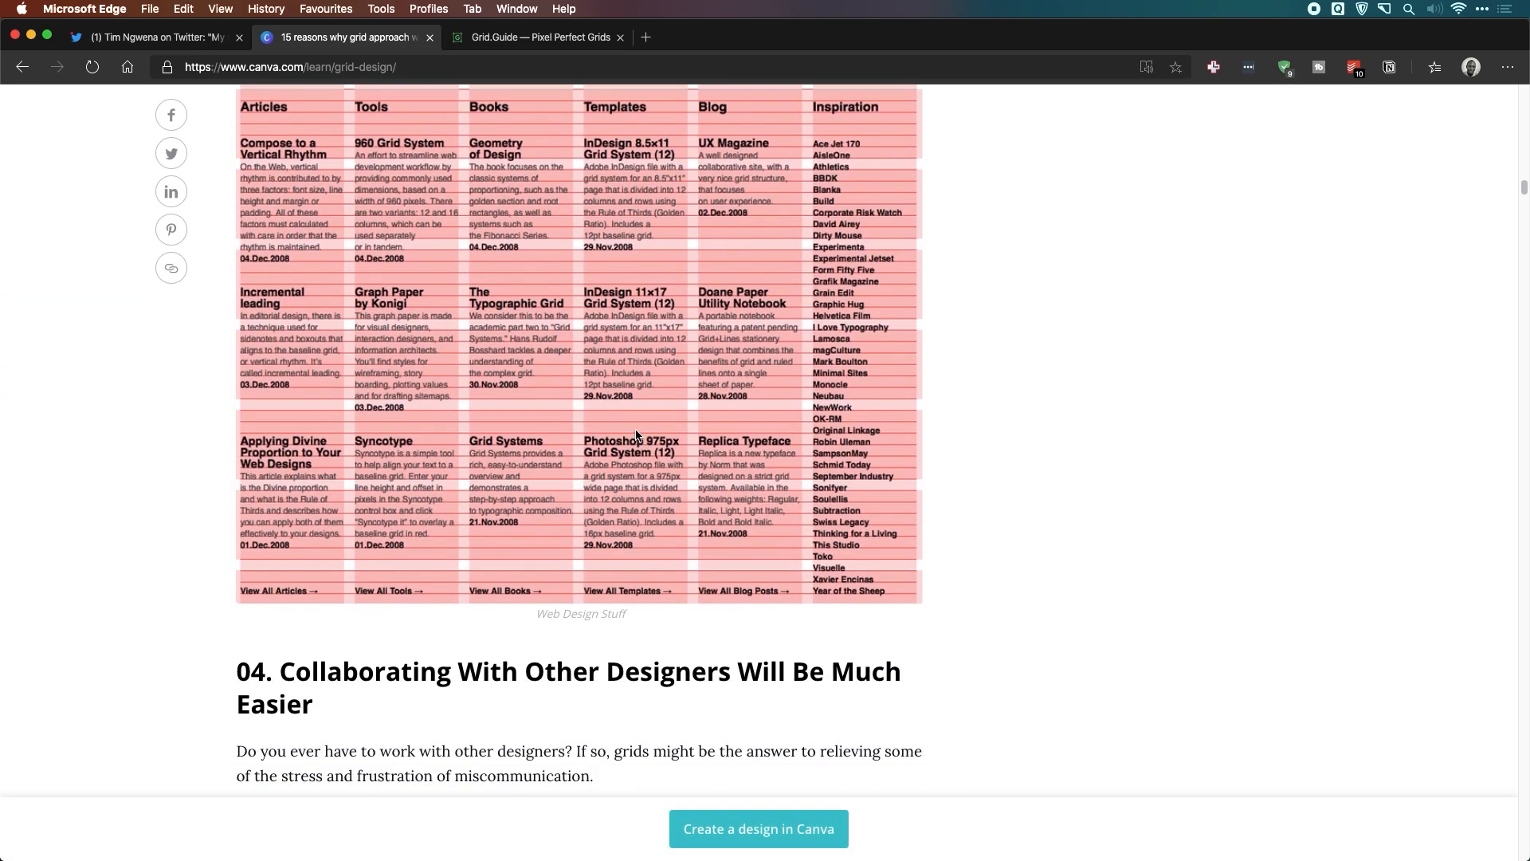
pyautogui.scroll(-3)
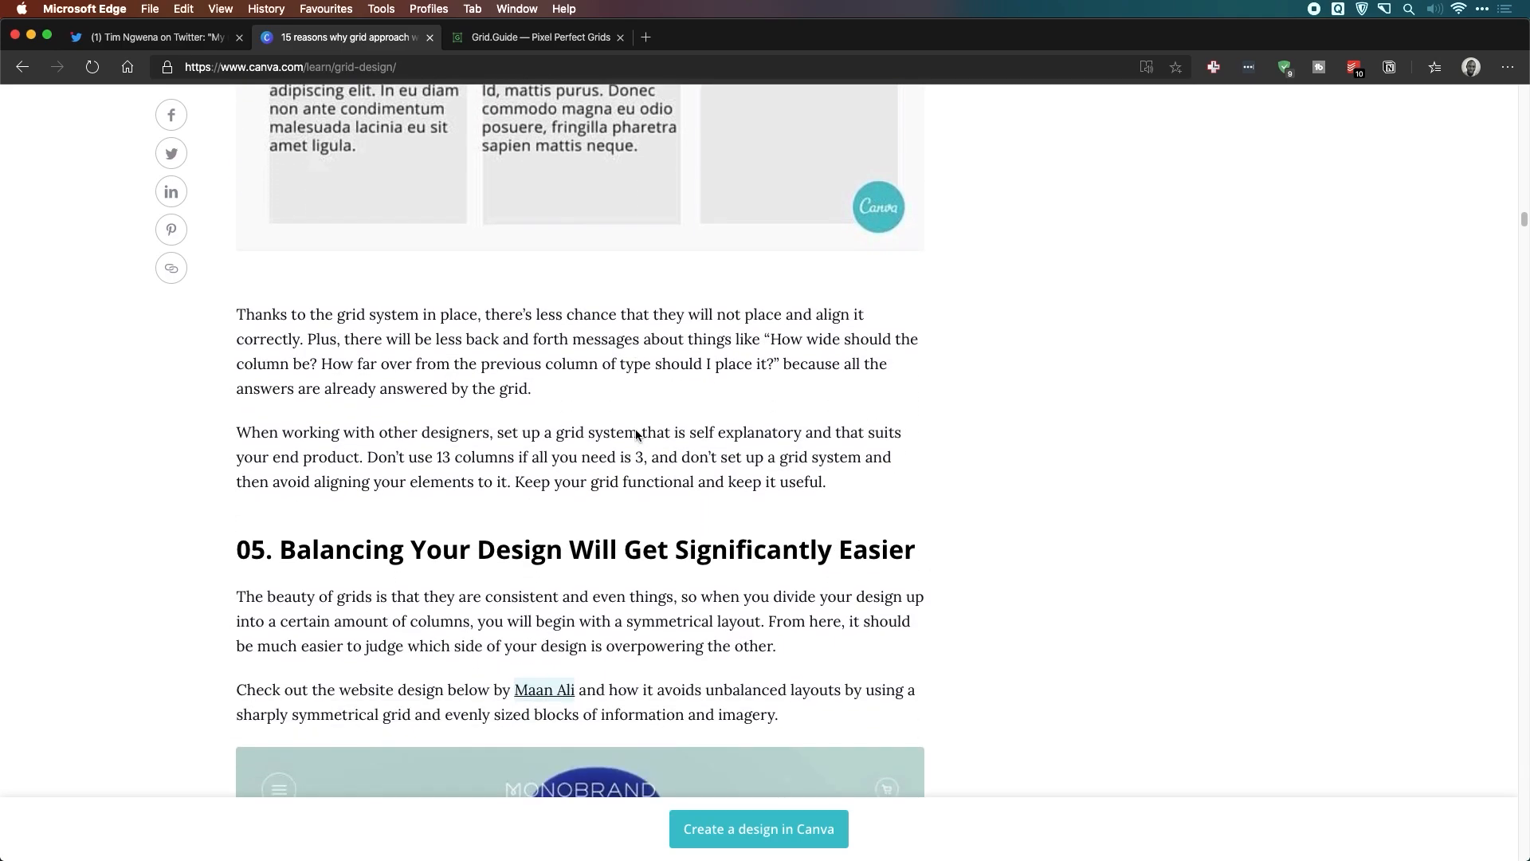
pyautogui.scroll(-3)
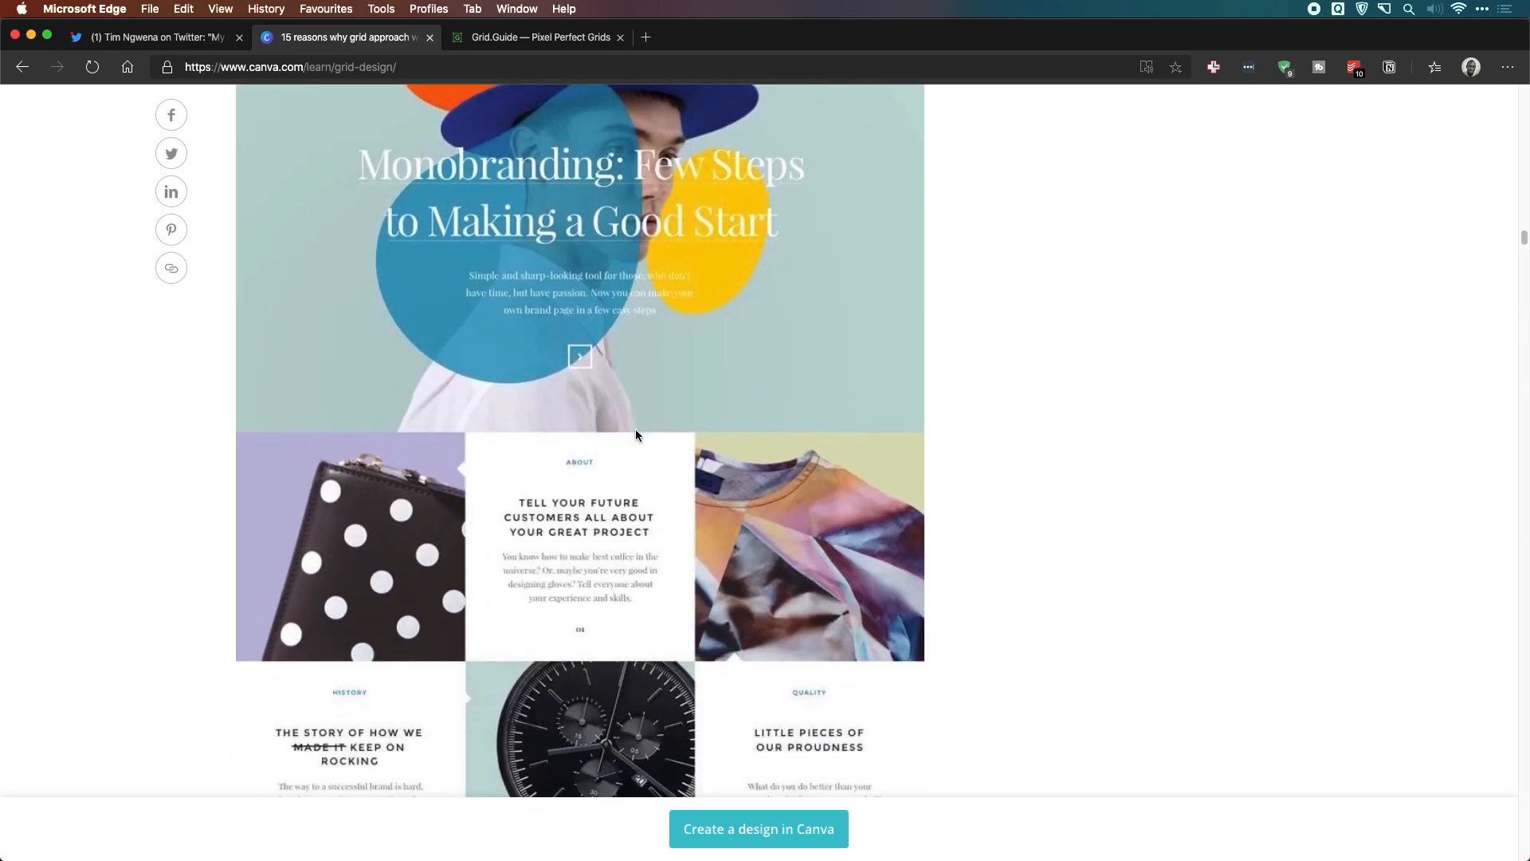
pyautogui.scroll(-3)
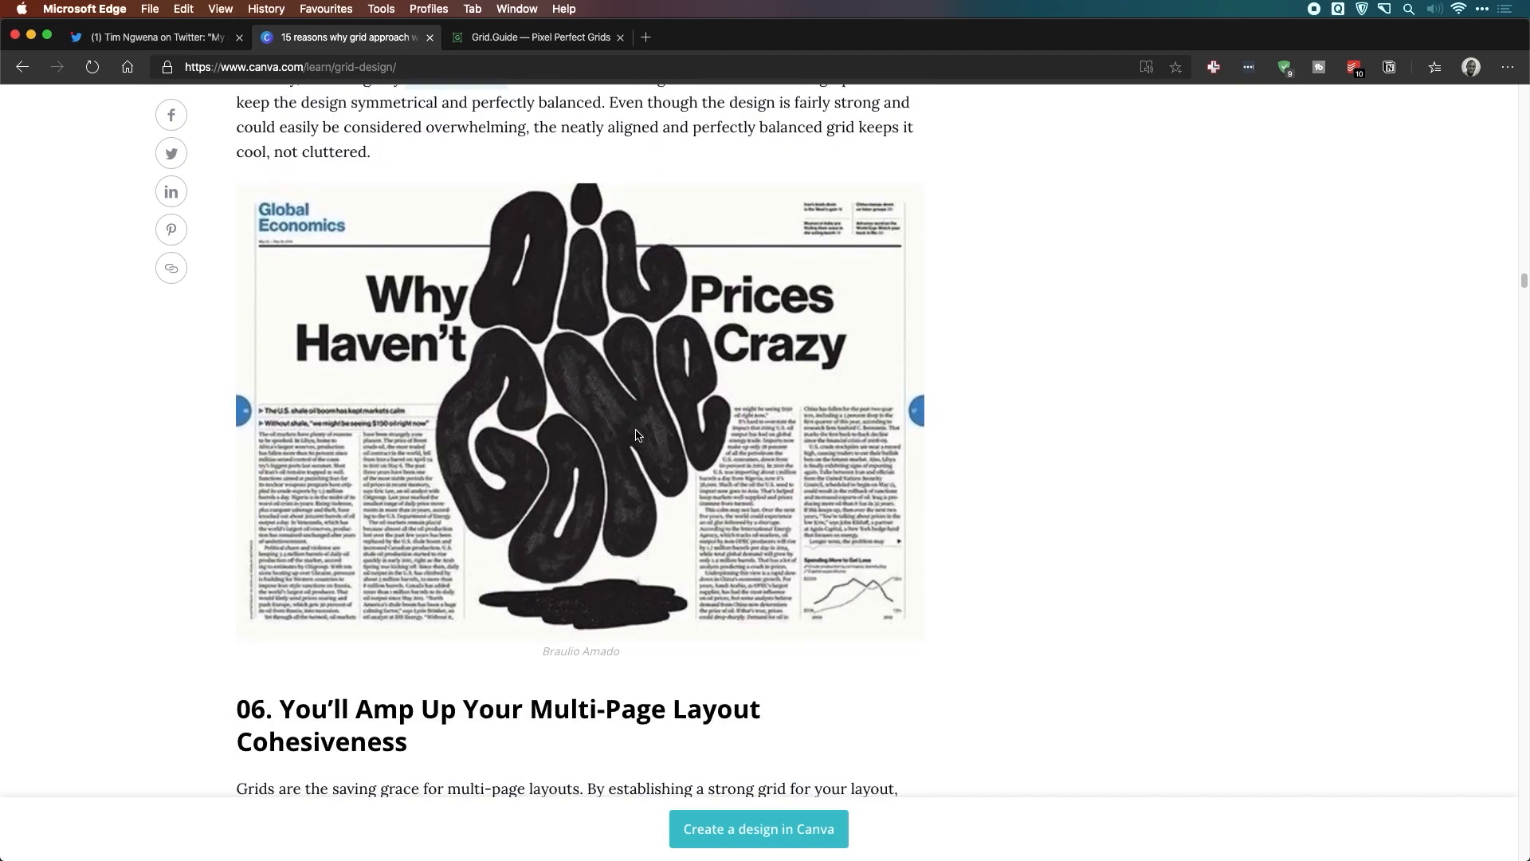
pyautogui.scroll(-3)
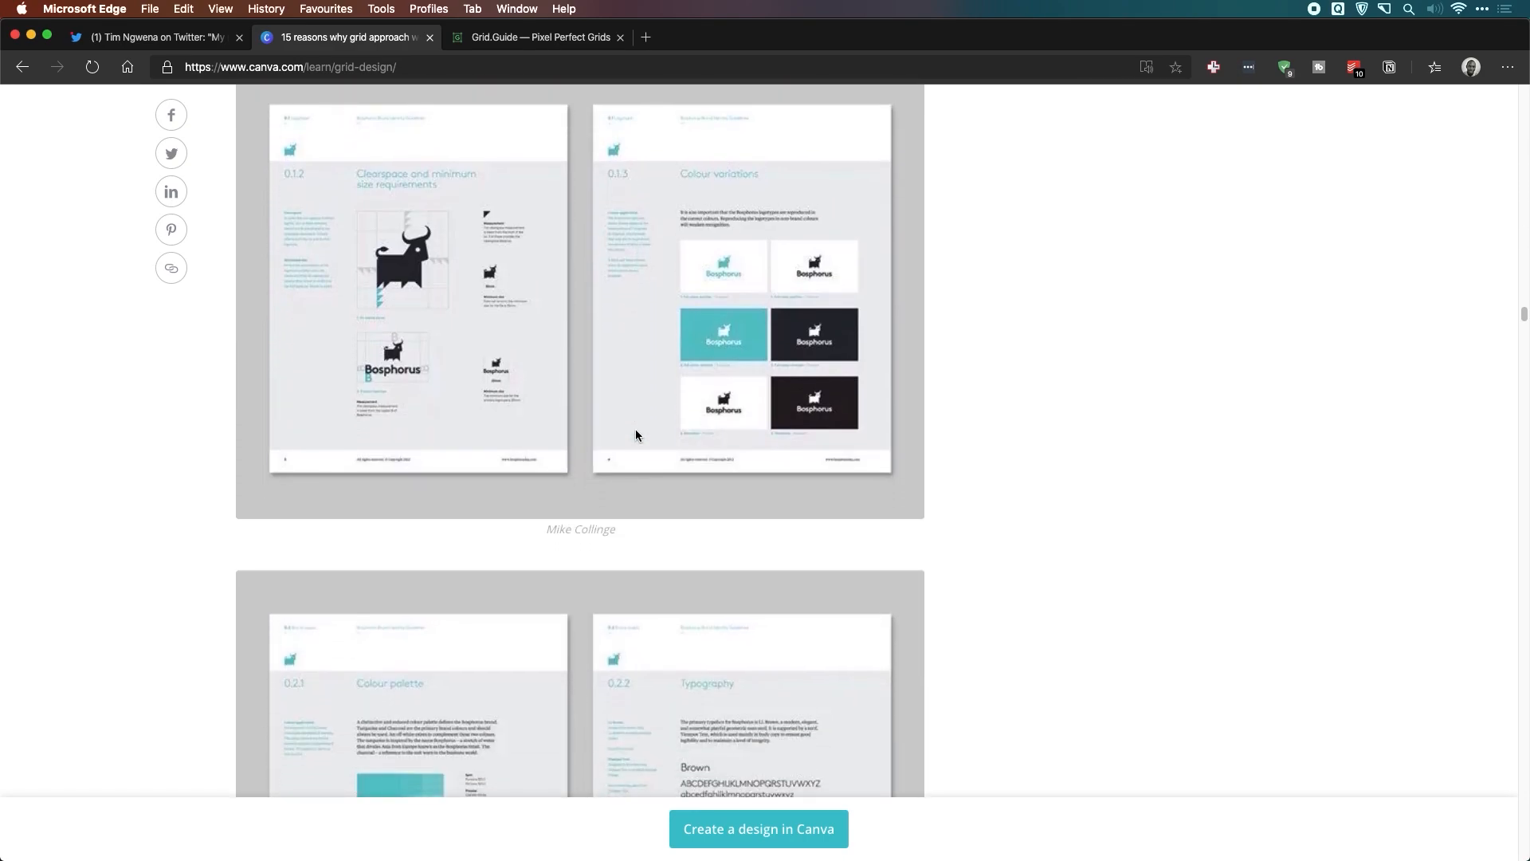
pyautogui.scroll(-3)
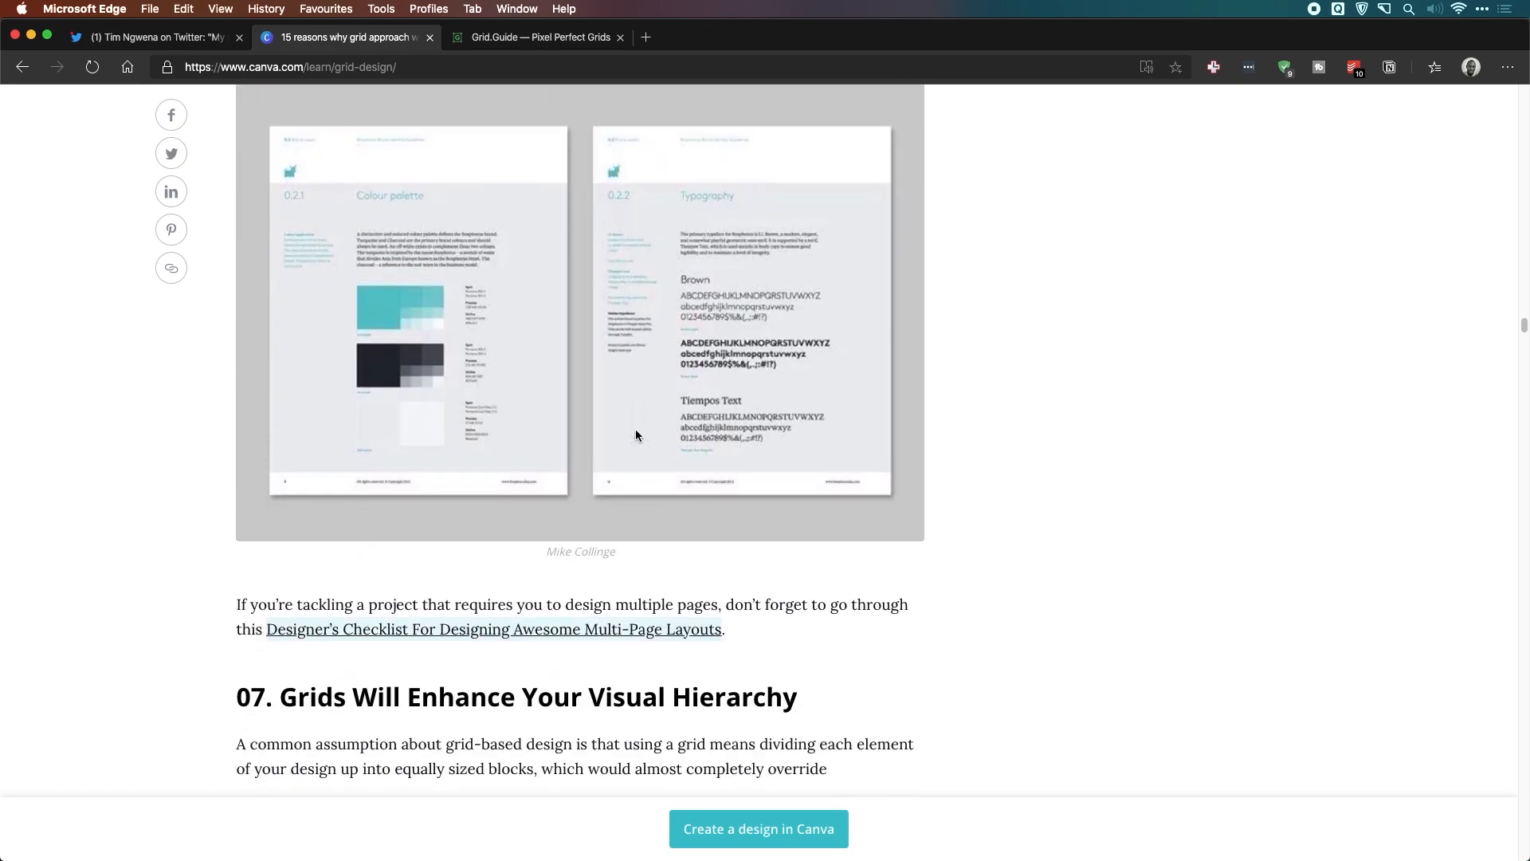
pyautogui.moveTo(511, 107)
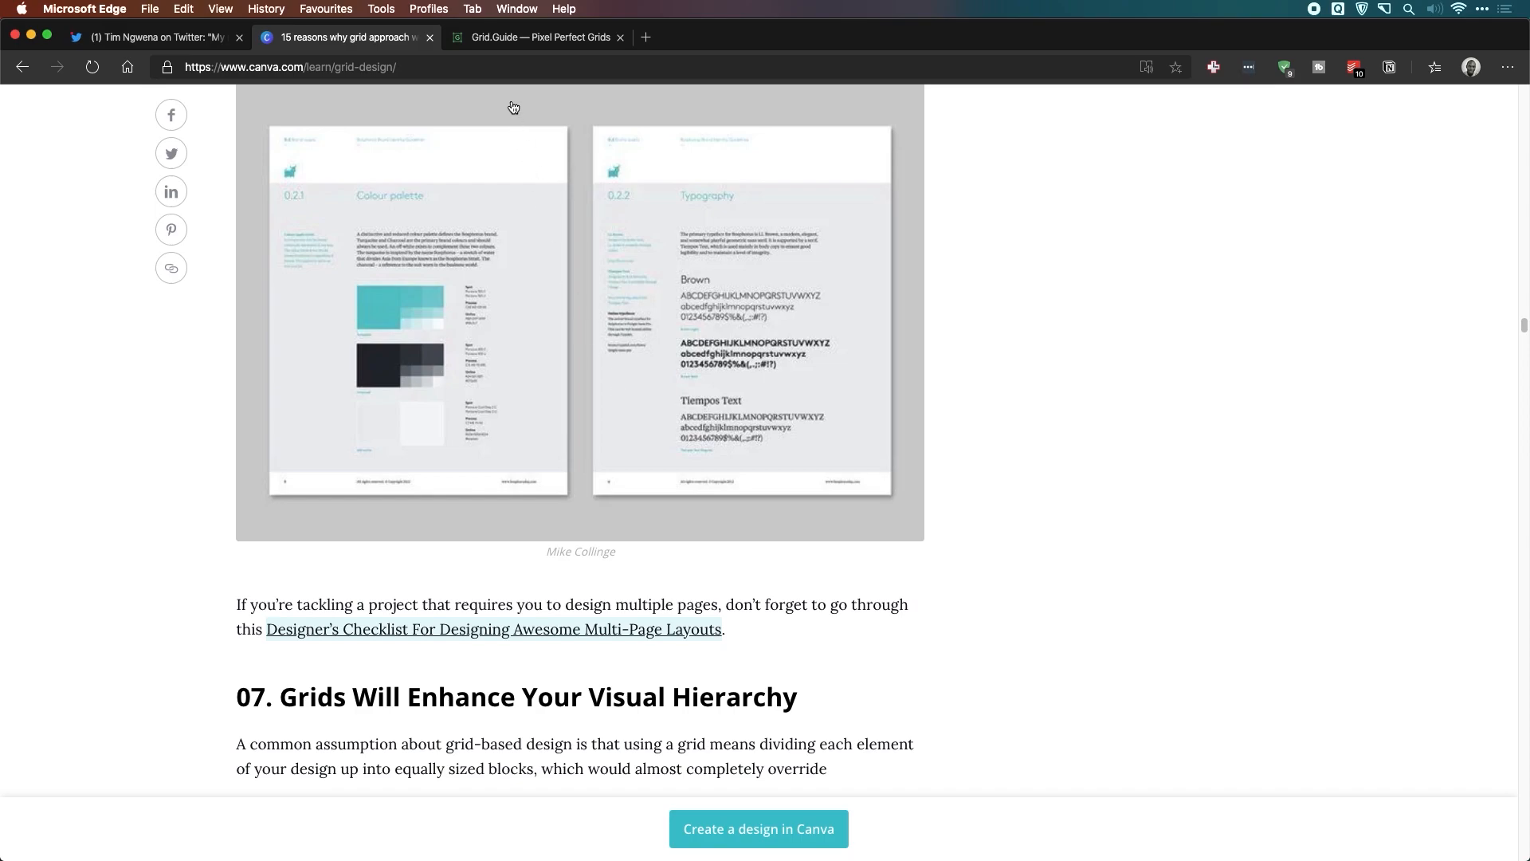
pyautogui.click(537, 39)
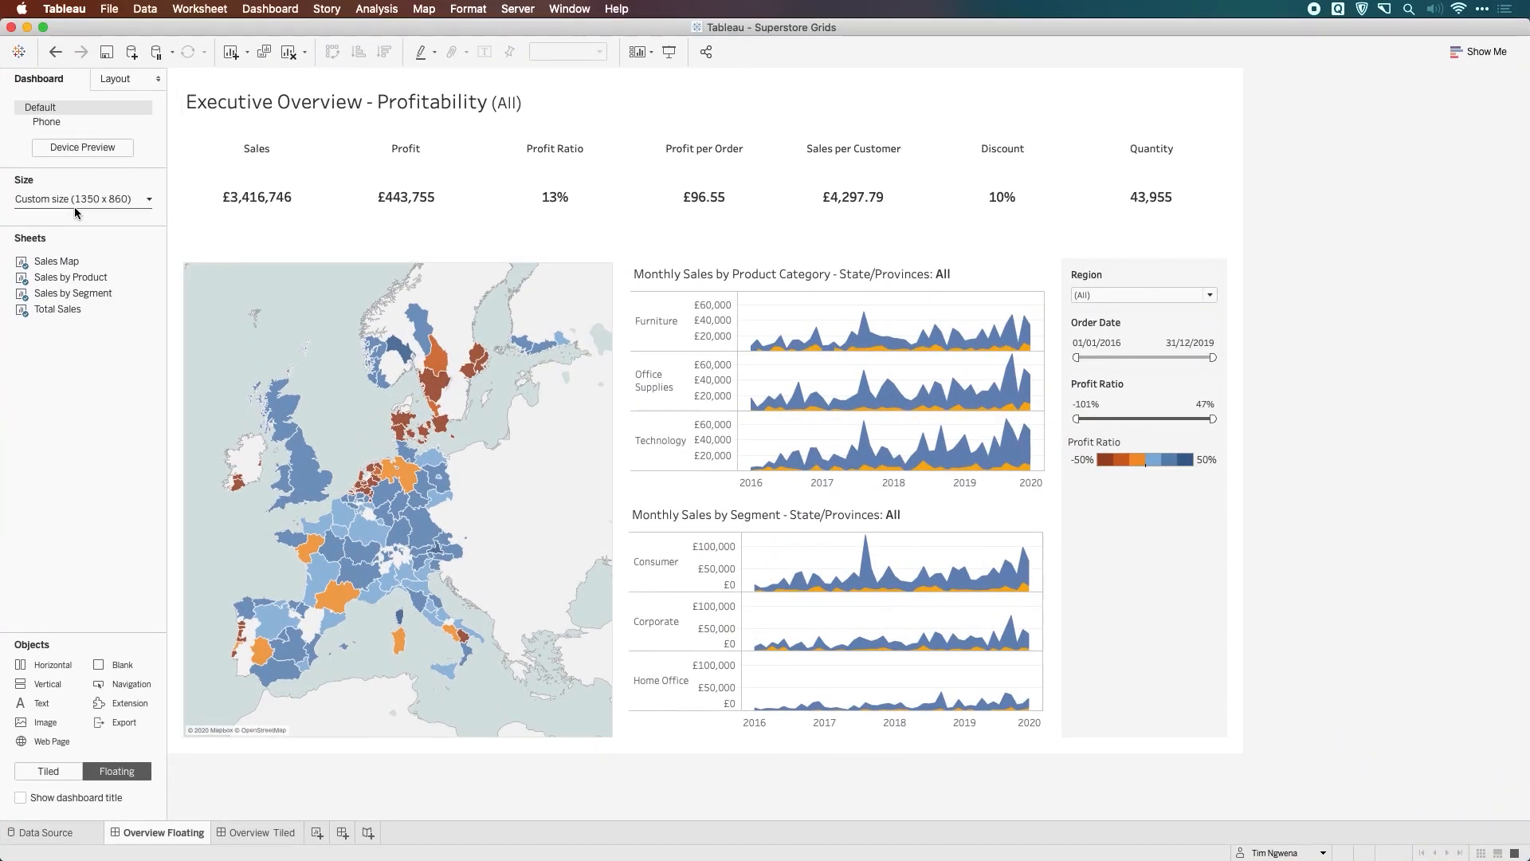
pyautogui.moveTo(110, 204)
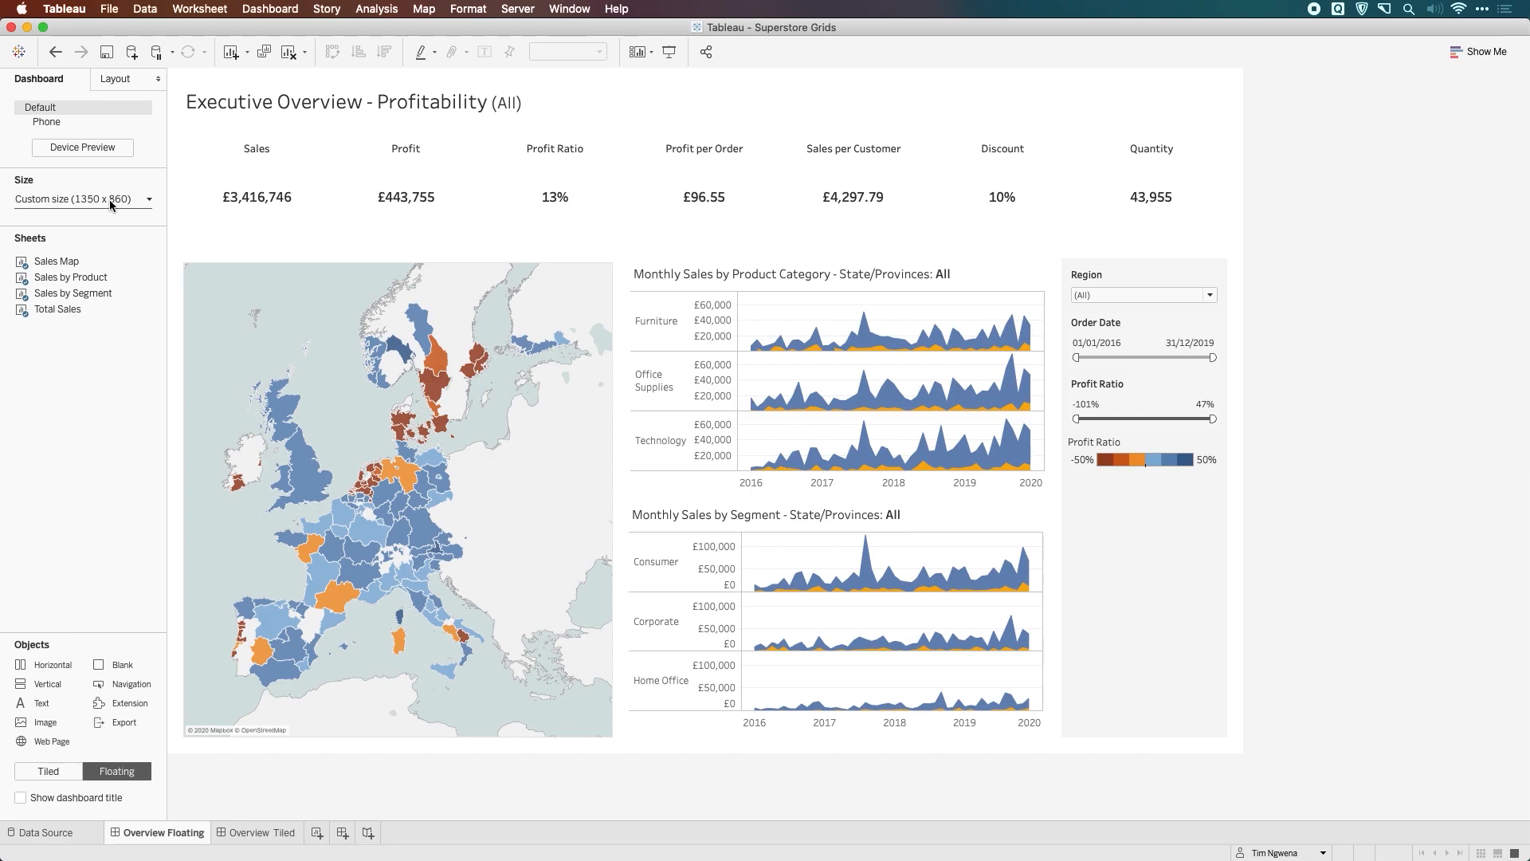
pyautogui.moveTo(131, 210)
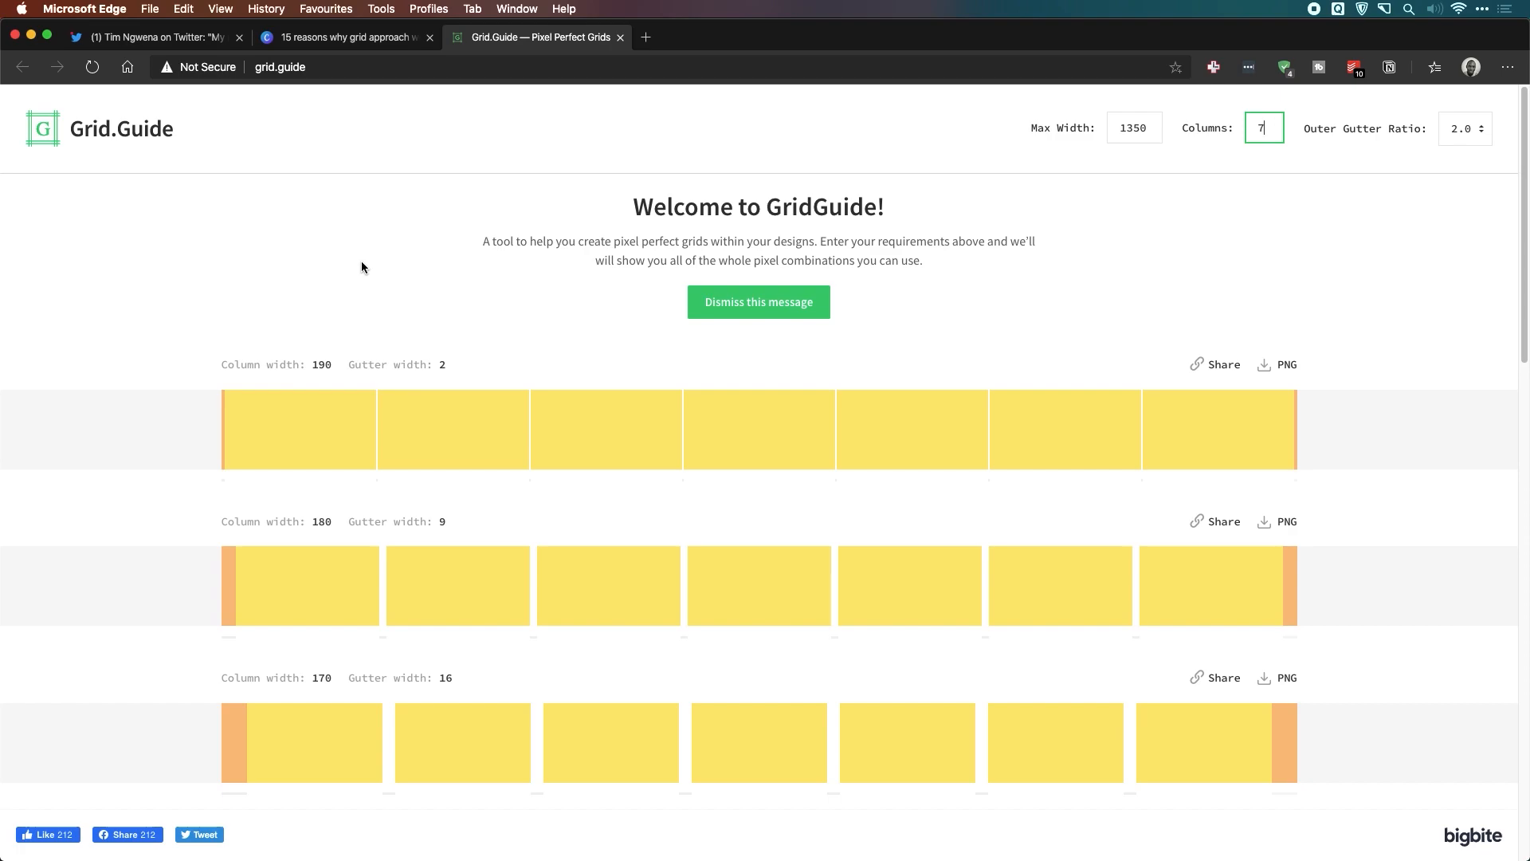
# Keep Max Width 1350 and Columns 7, set Outer Gutter Ratio to 1.0 and review the generated grids.
pyautogui.click(1134, 127)
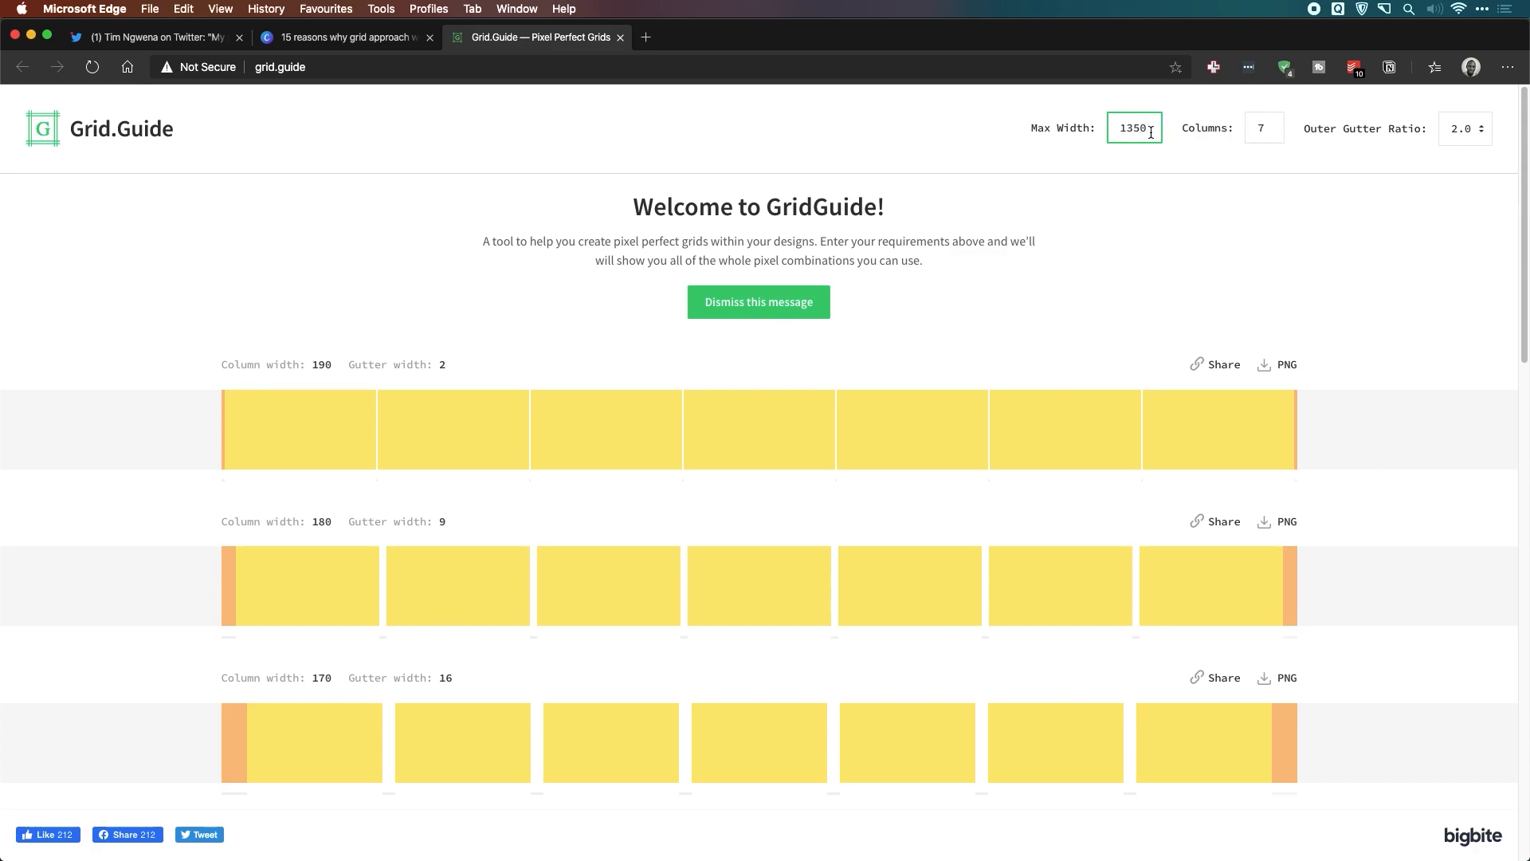
pyautogui.moveTo(1092, 337)
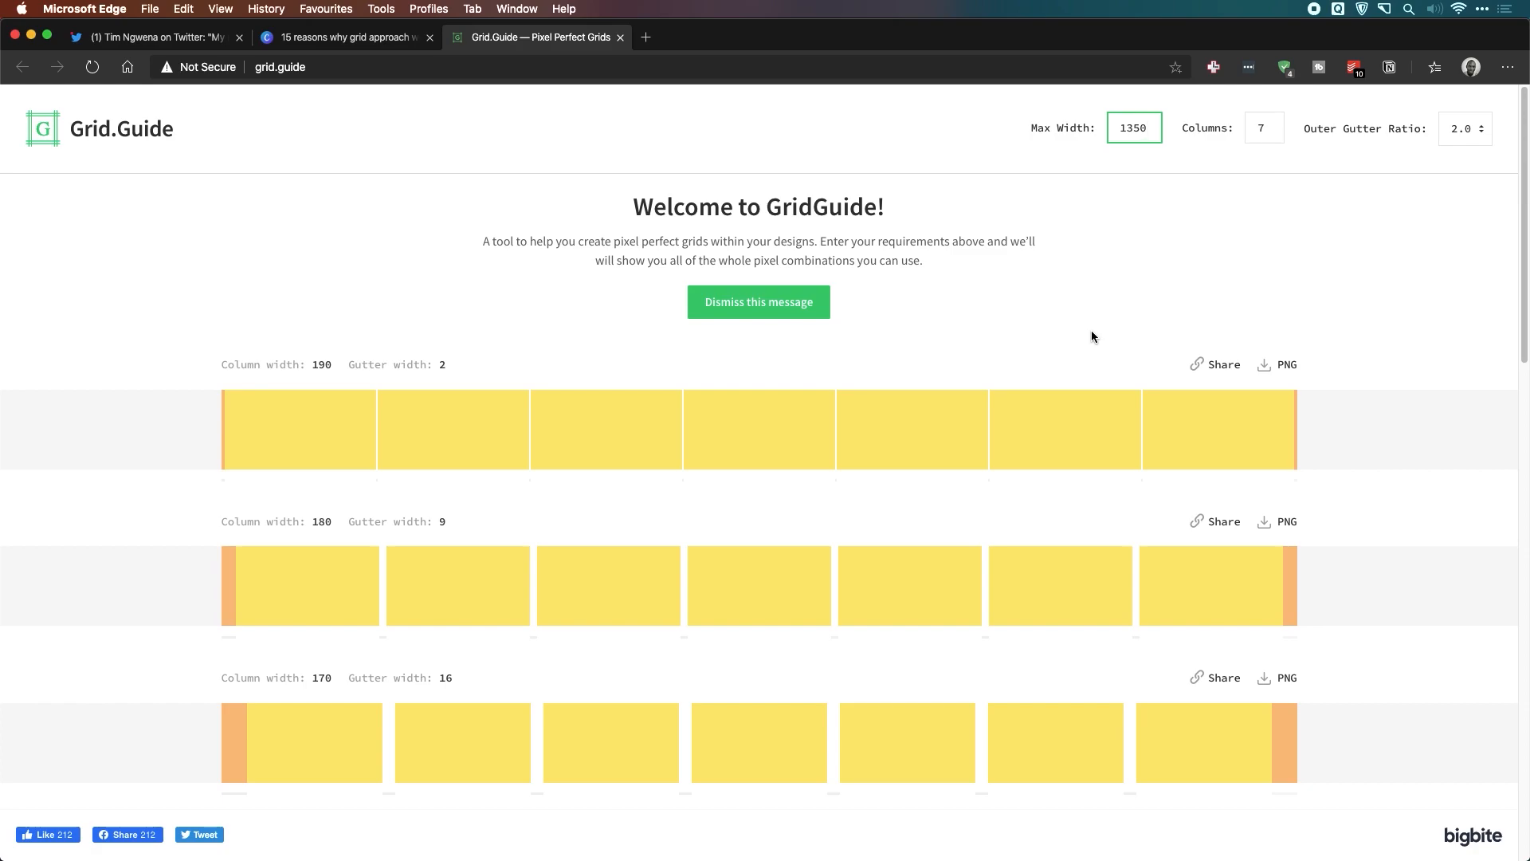
pyautogui.click(1264, 127)
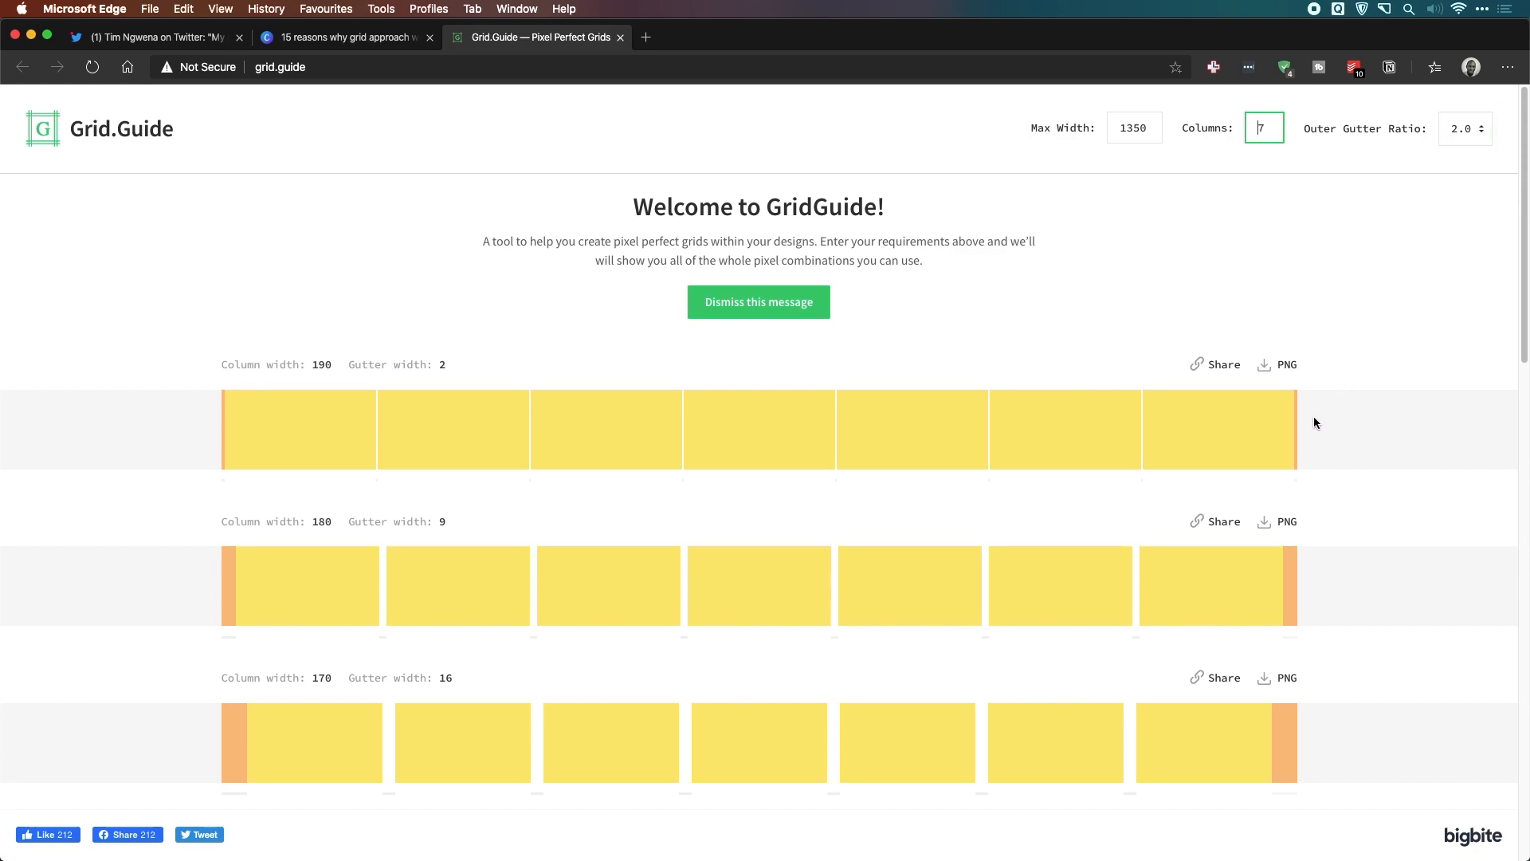
pyautogui.click(1465, 127)
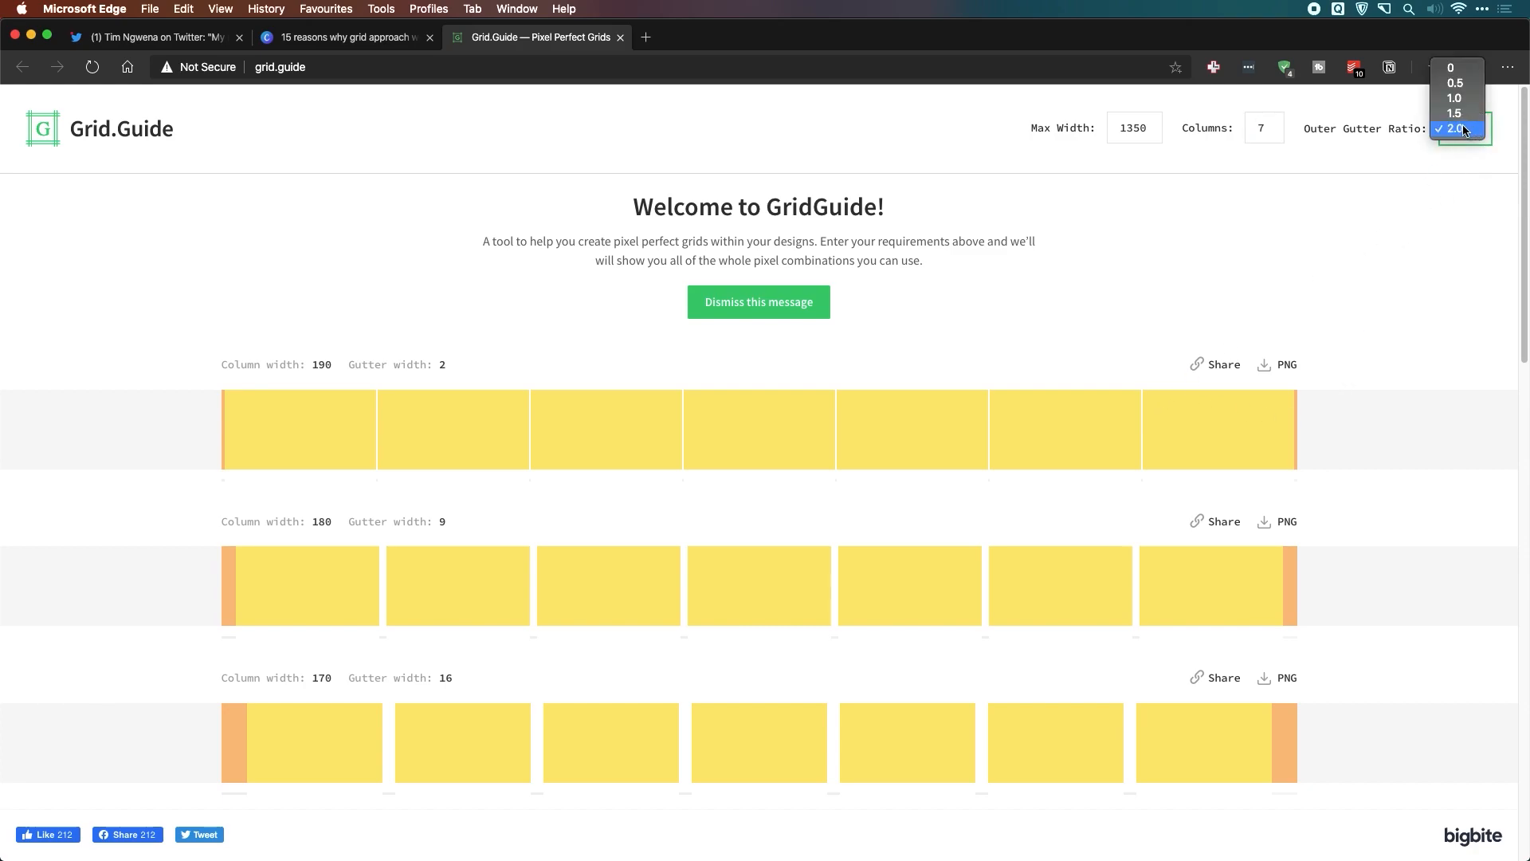
pyautogui.click(1450, 99)
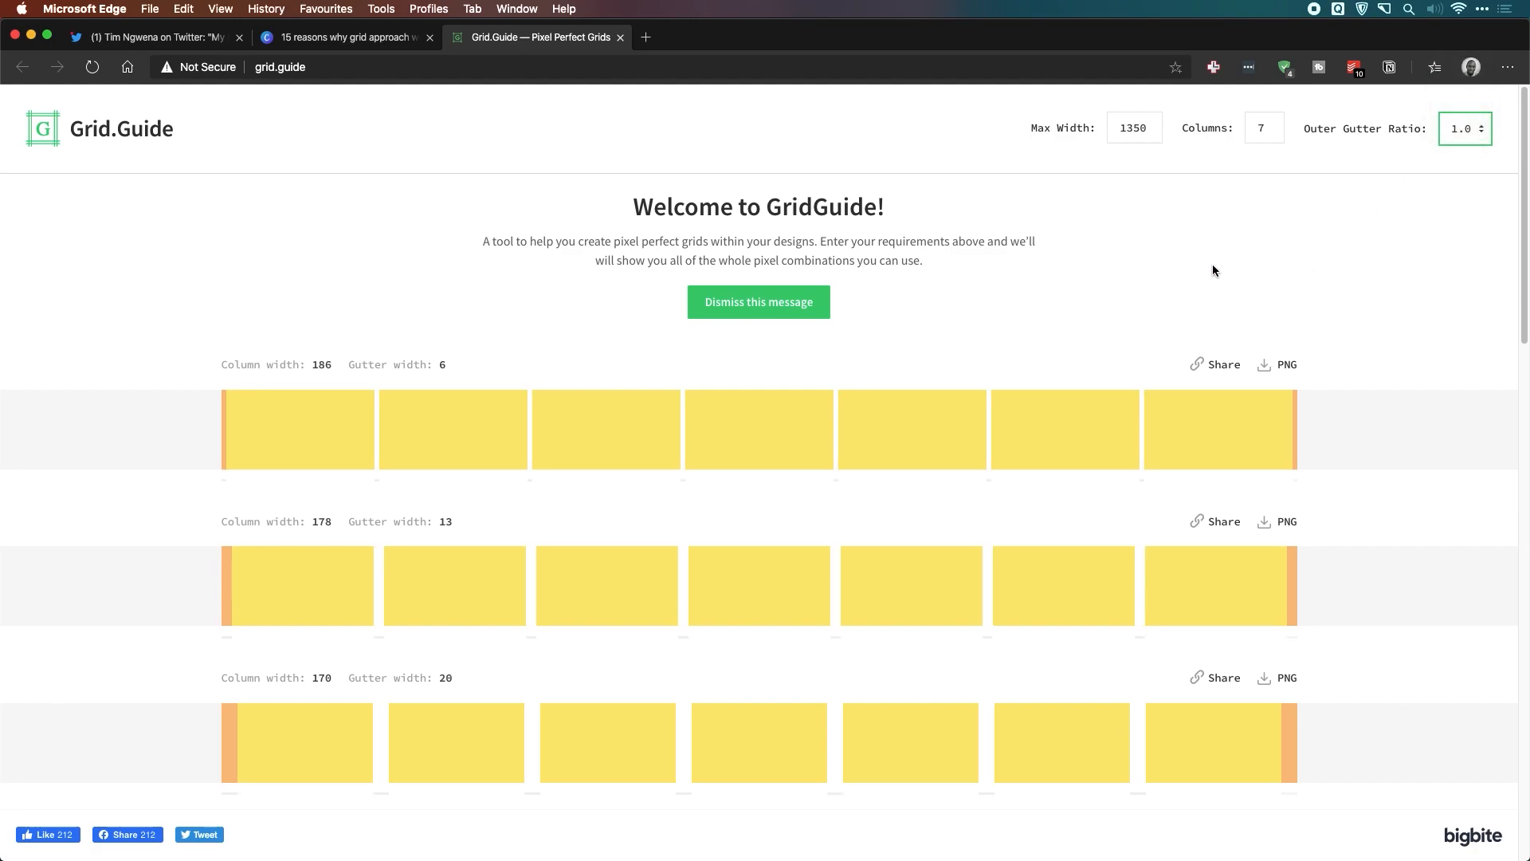
pyautogui.scroll(-3)
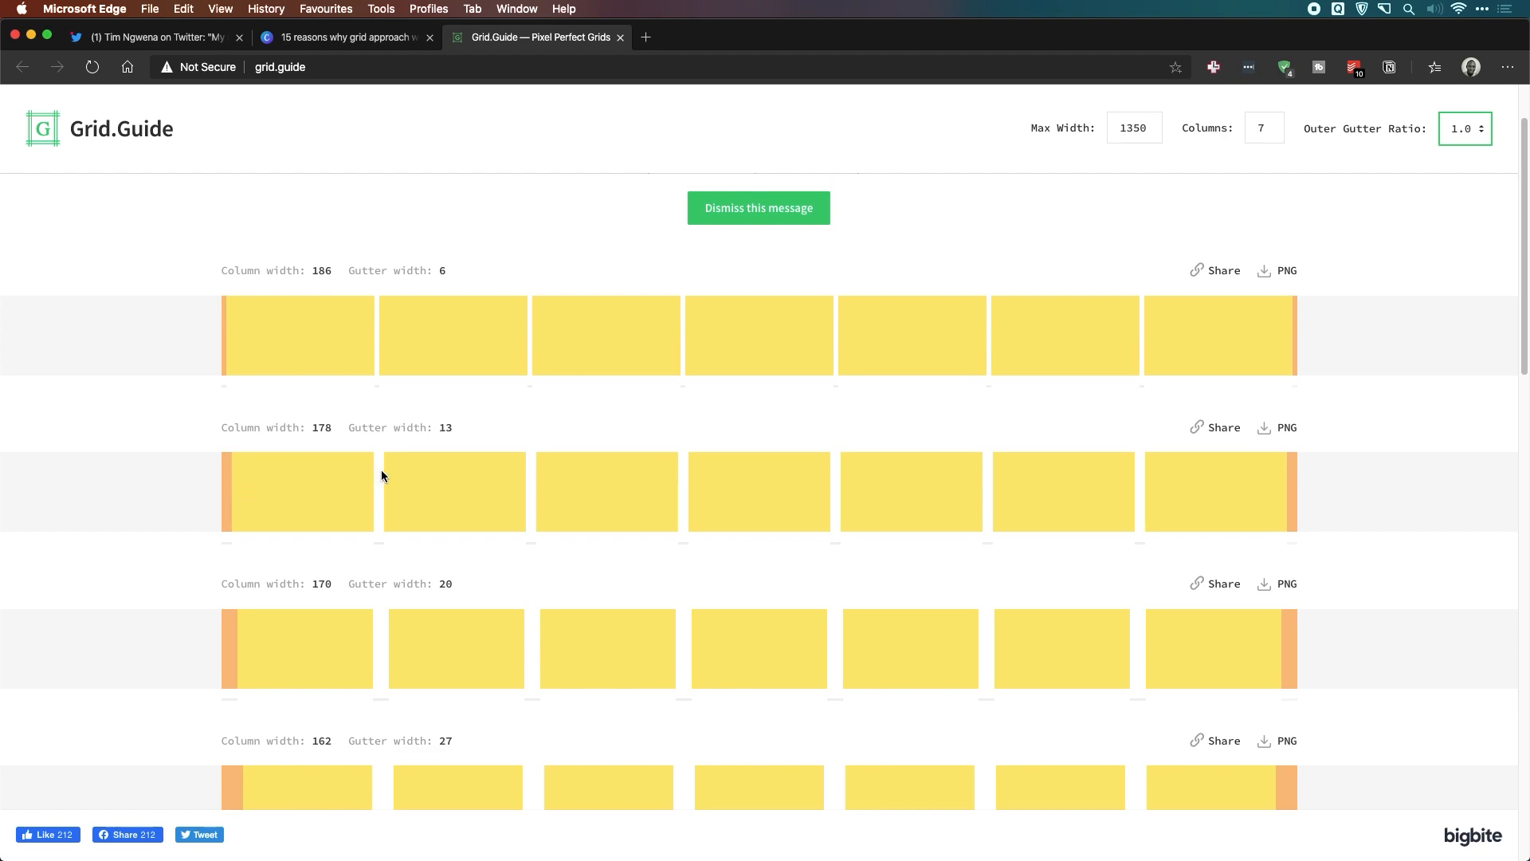
pyautogui.moveTo(1199, 529)
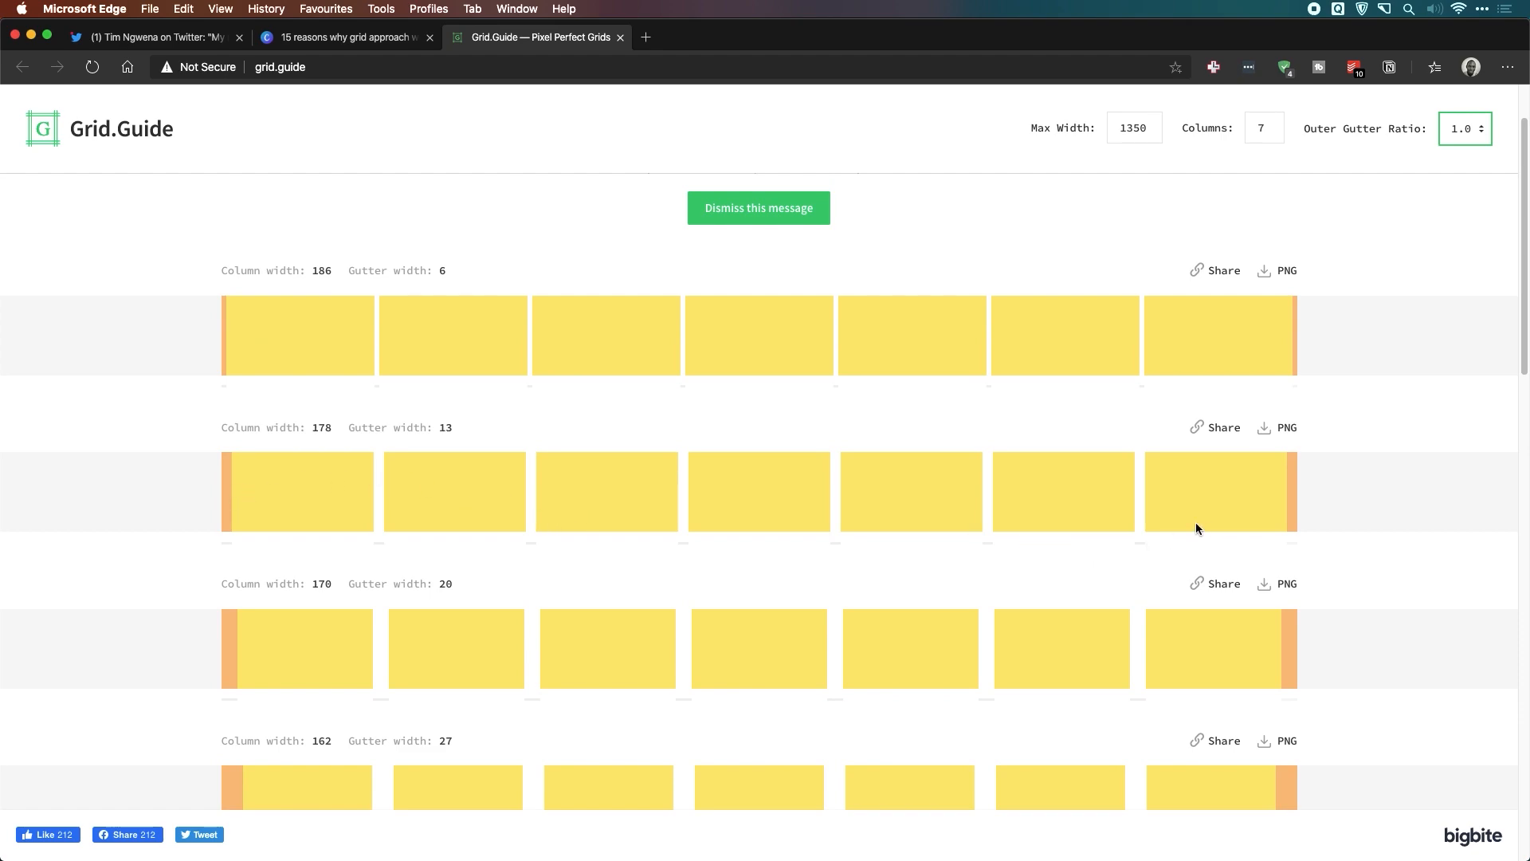
pyautogui.scroll(-3)
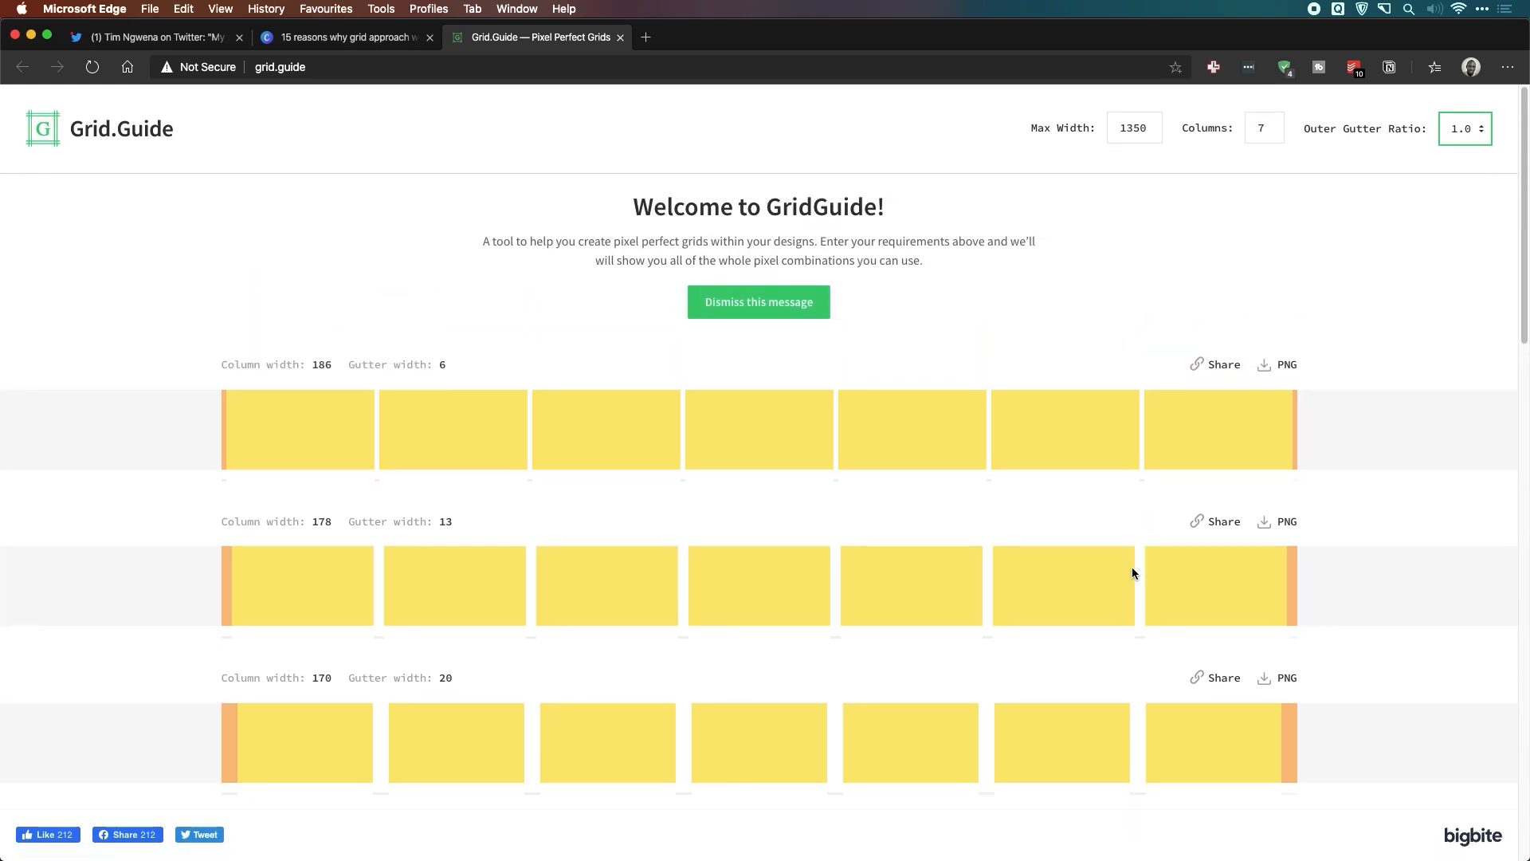
pyautogui.scroll(-3)
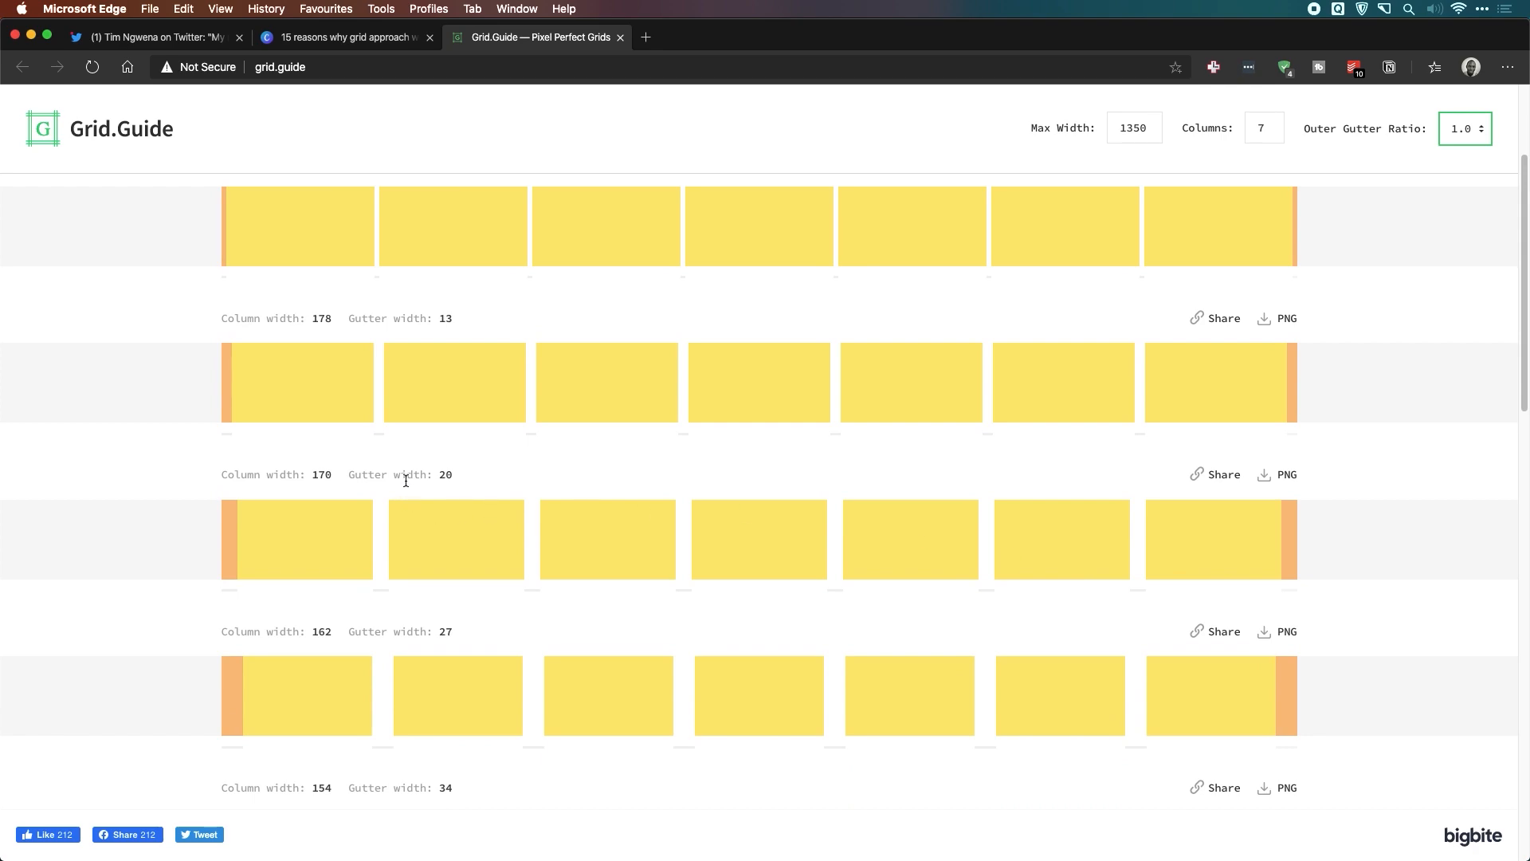
pyautogui.moveTo(439, 488)
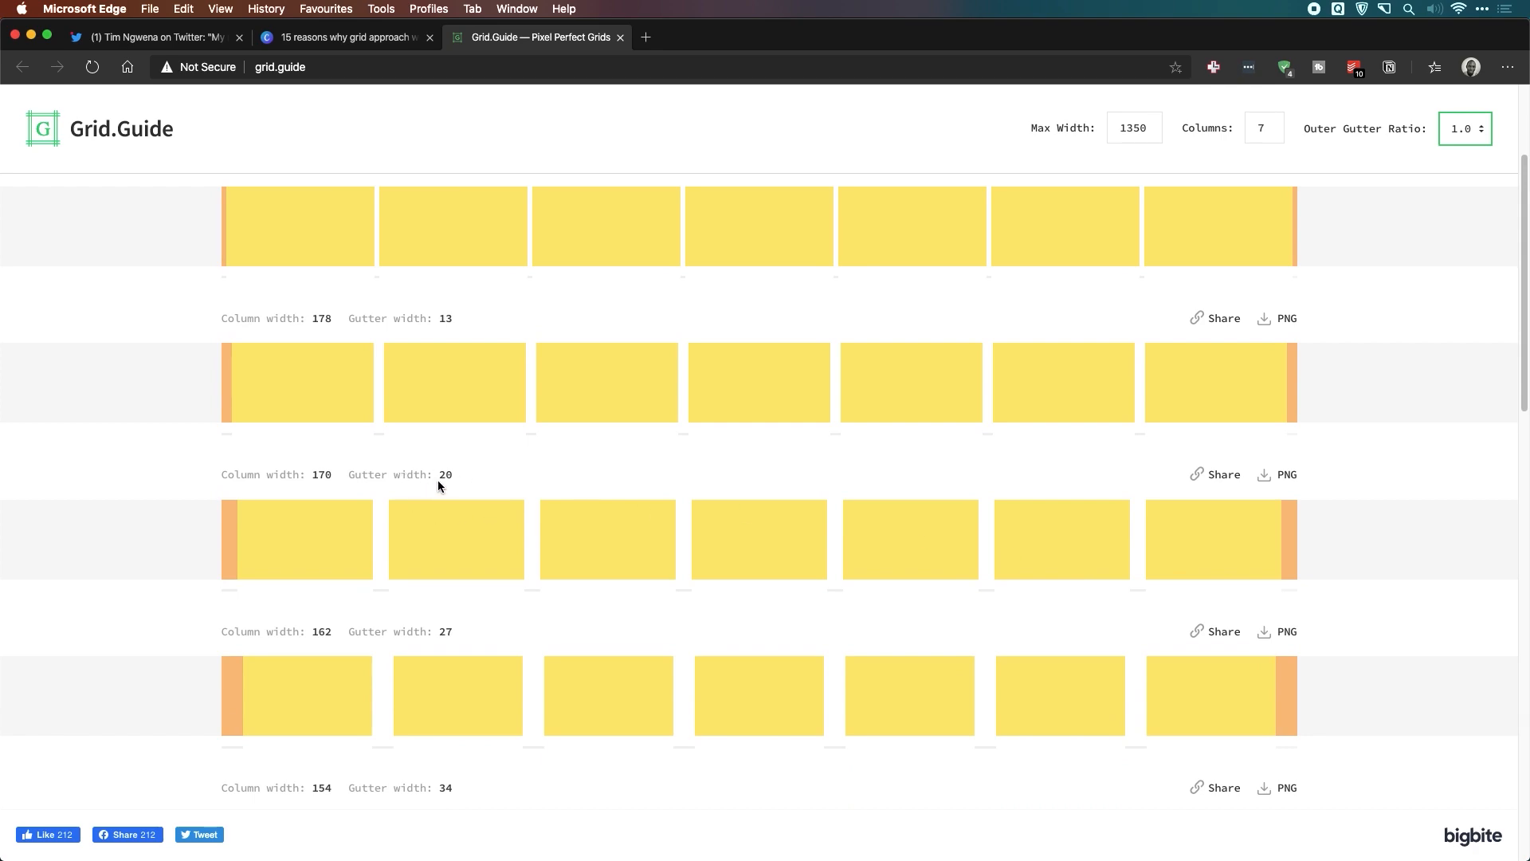
pyautogui.moveTo(296, 496)
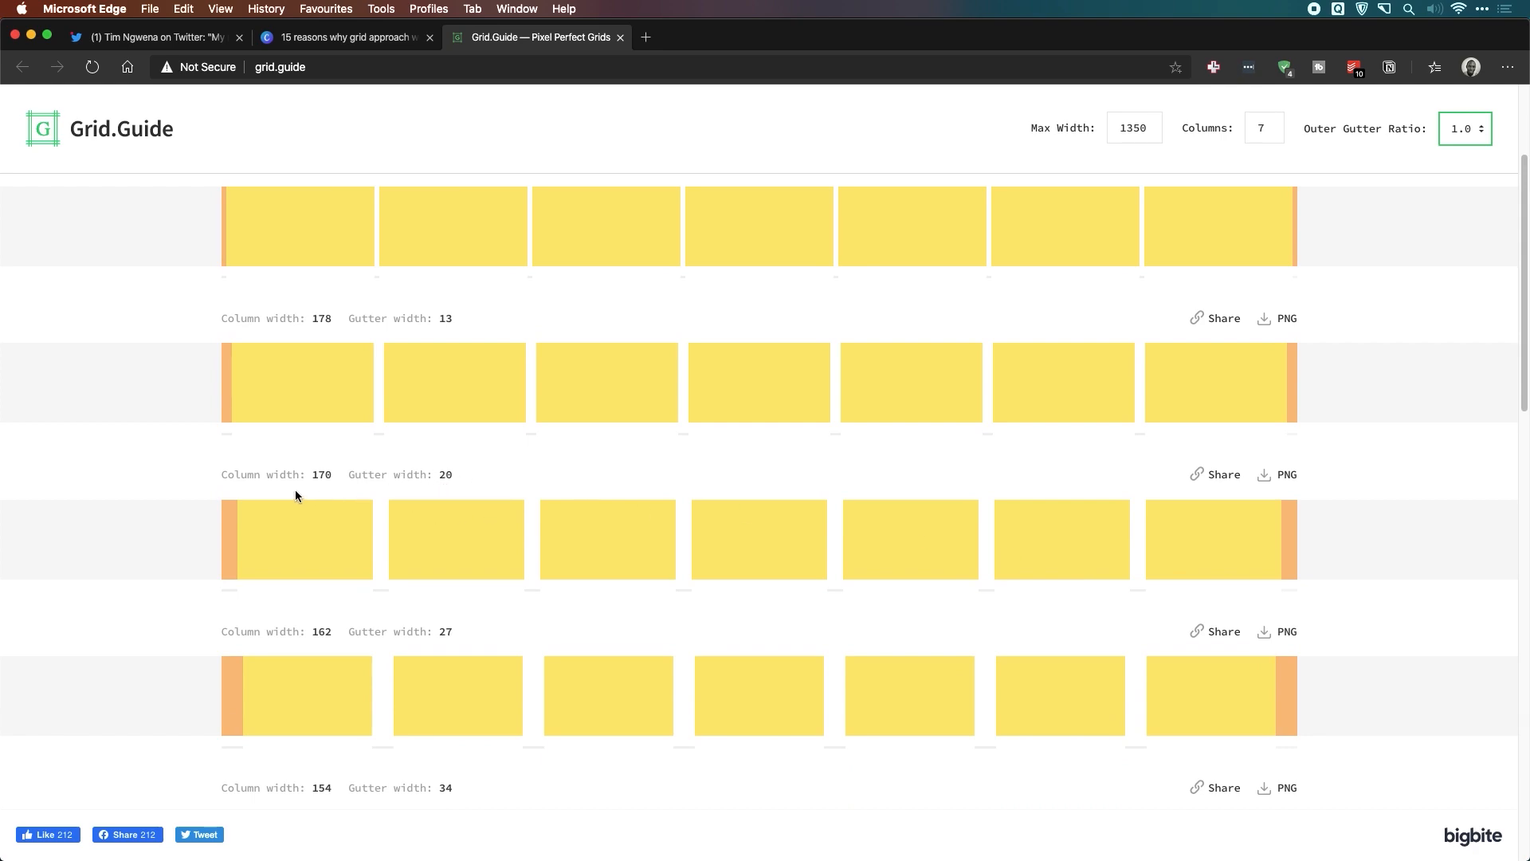
pyautogui.moveTo(325, 482)
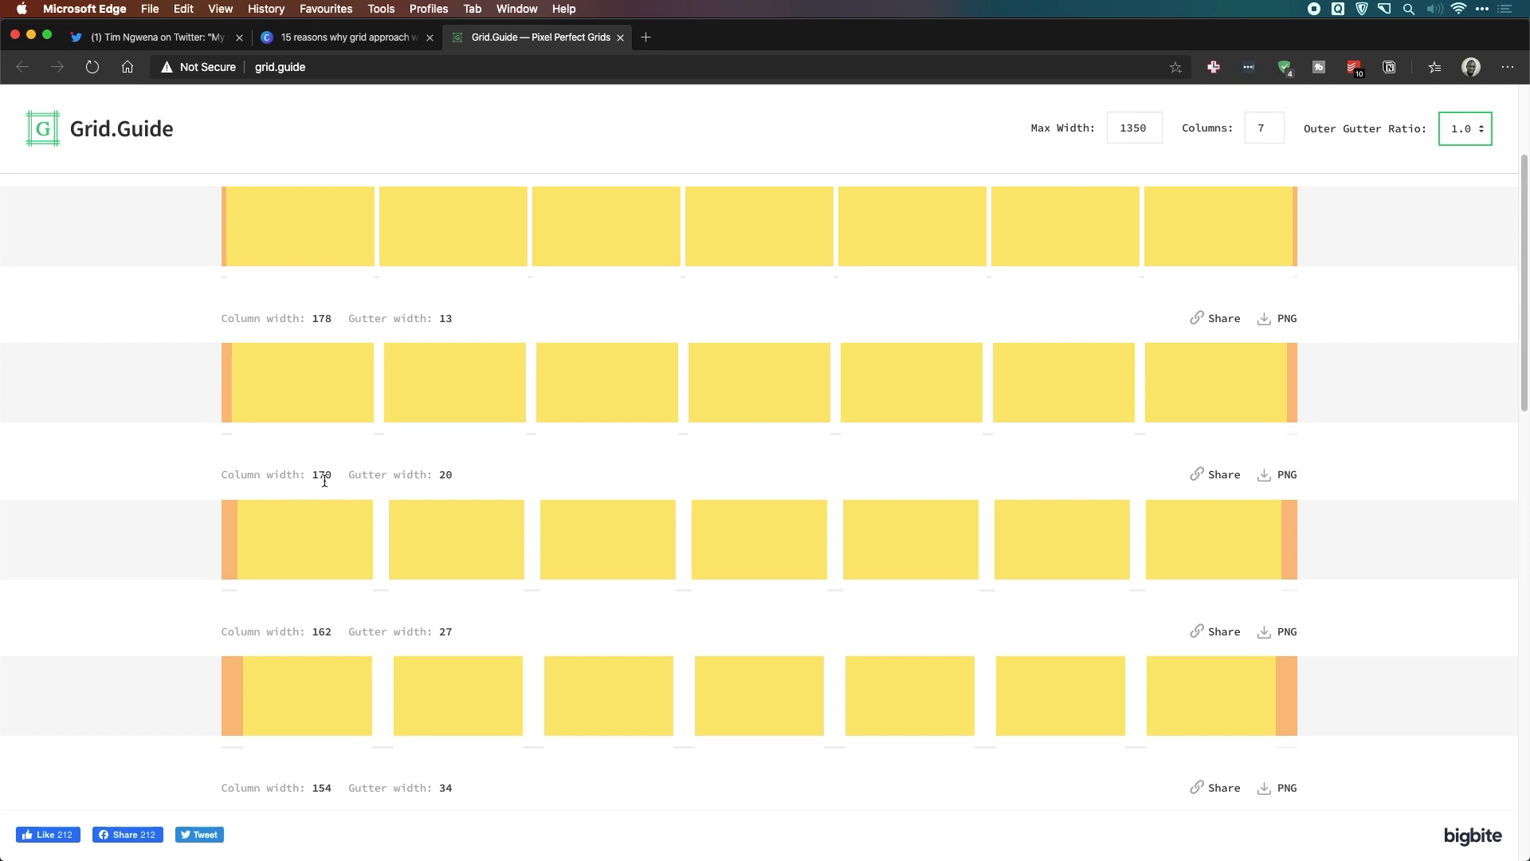
pyautogui.moveTo(330, 488)
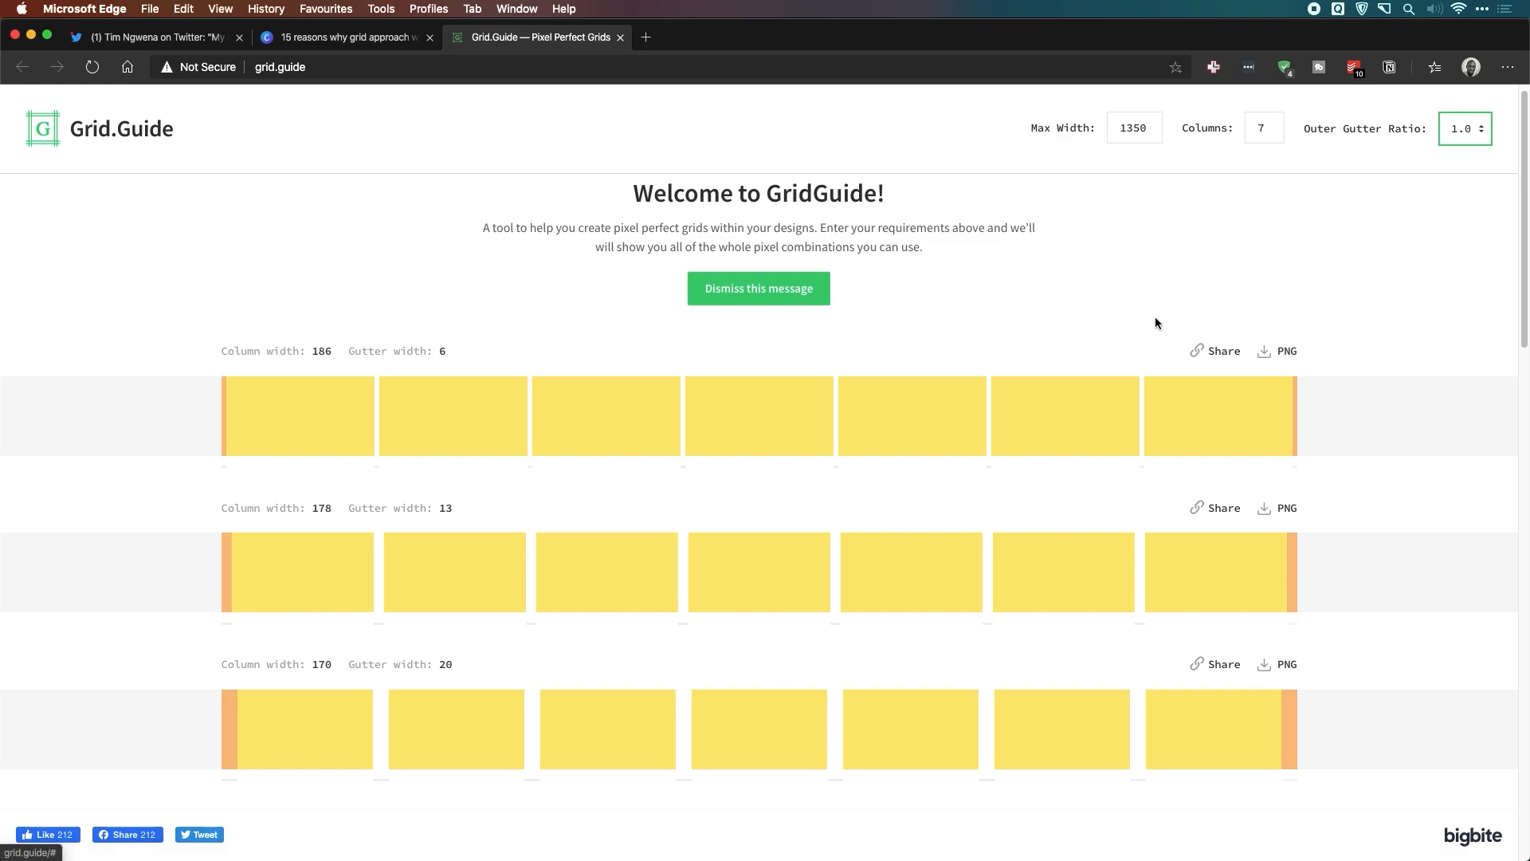
# Change the Grid.Guide column count to 5.
pyautogui.click(1264, 128)
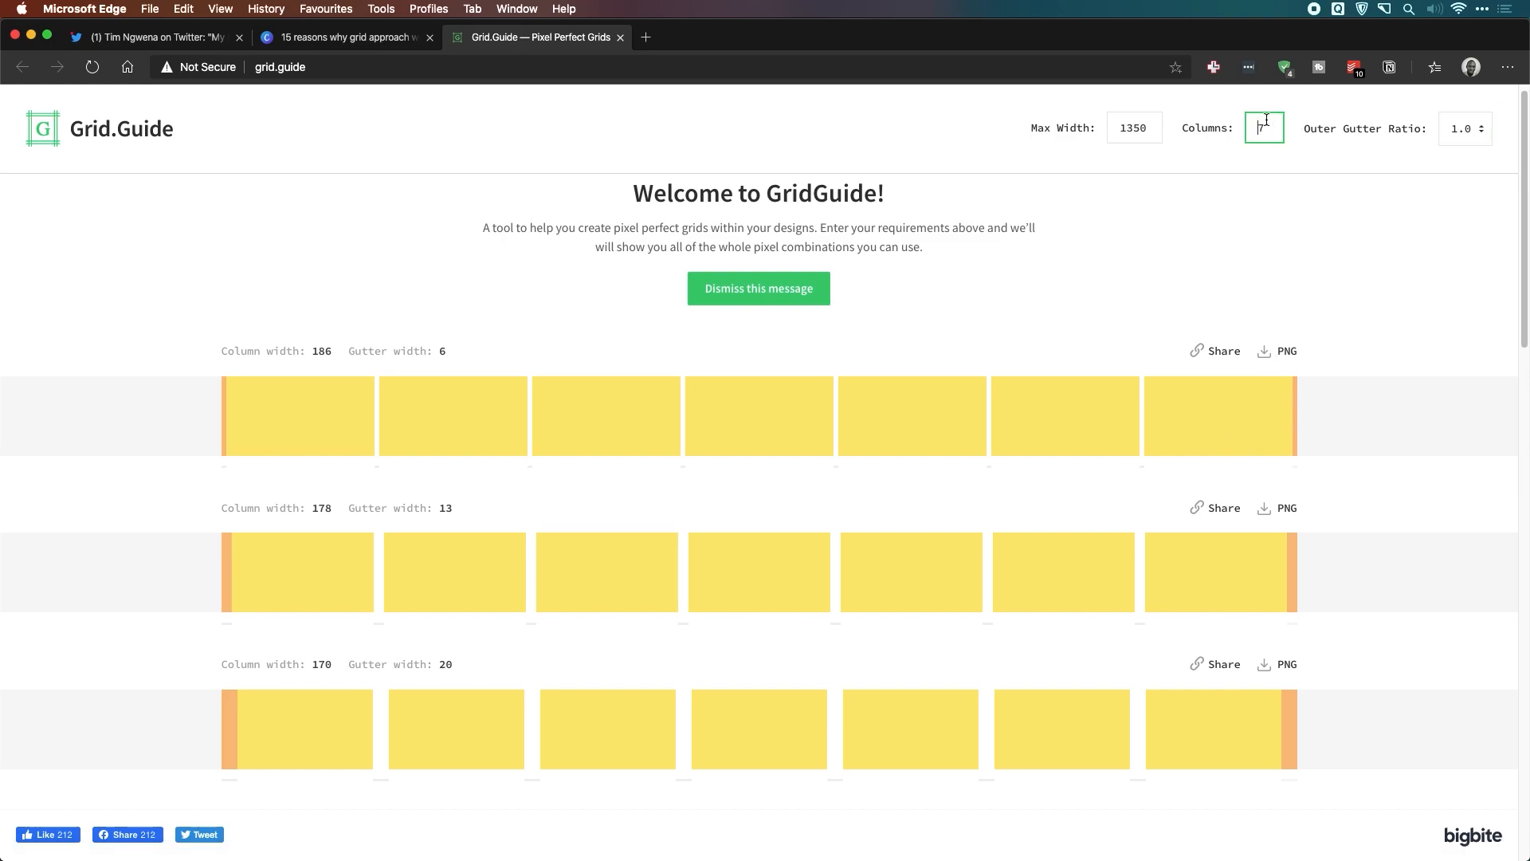
pyautogui.write('5')
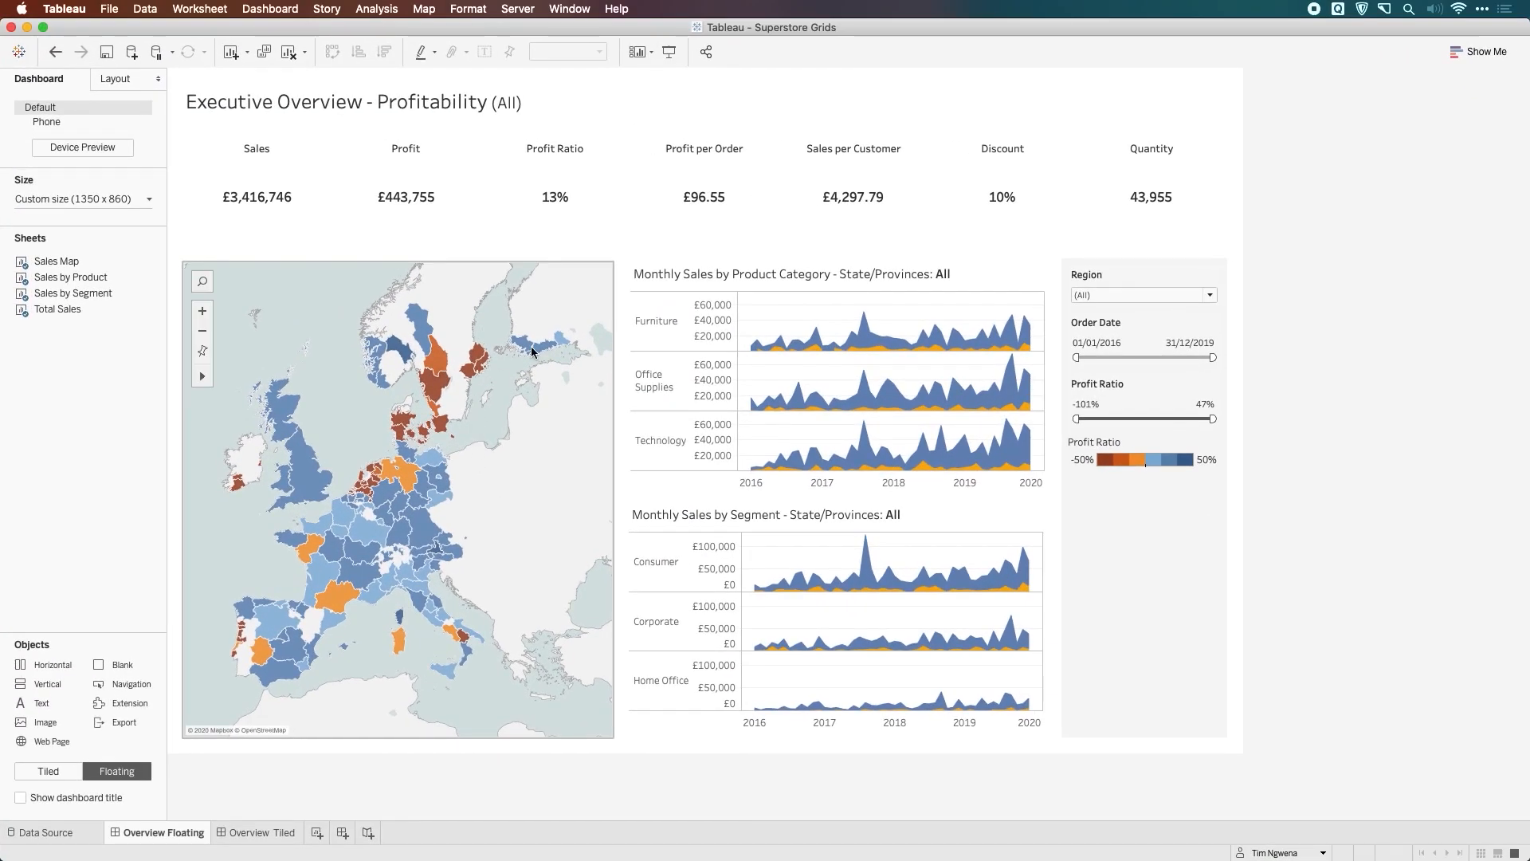
pyautogui.moveTo(804, 150)
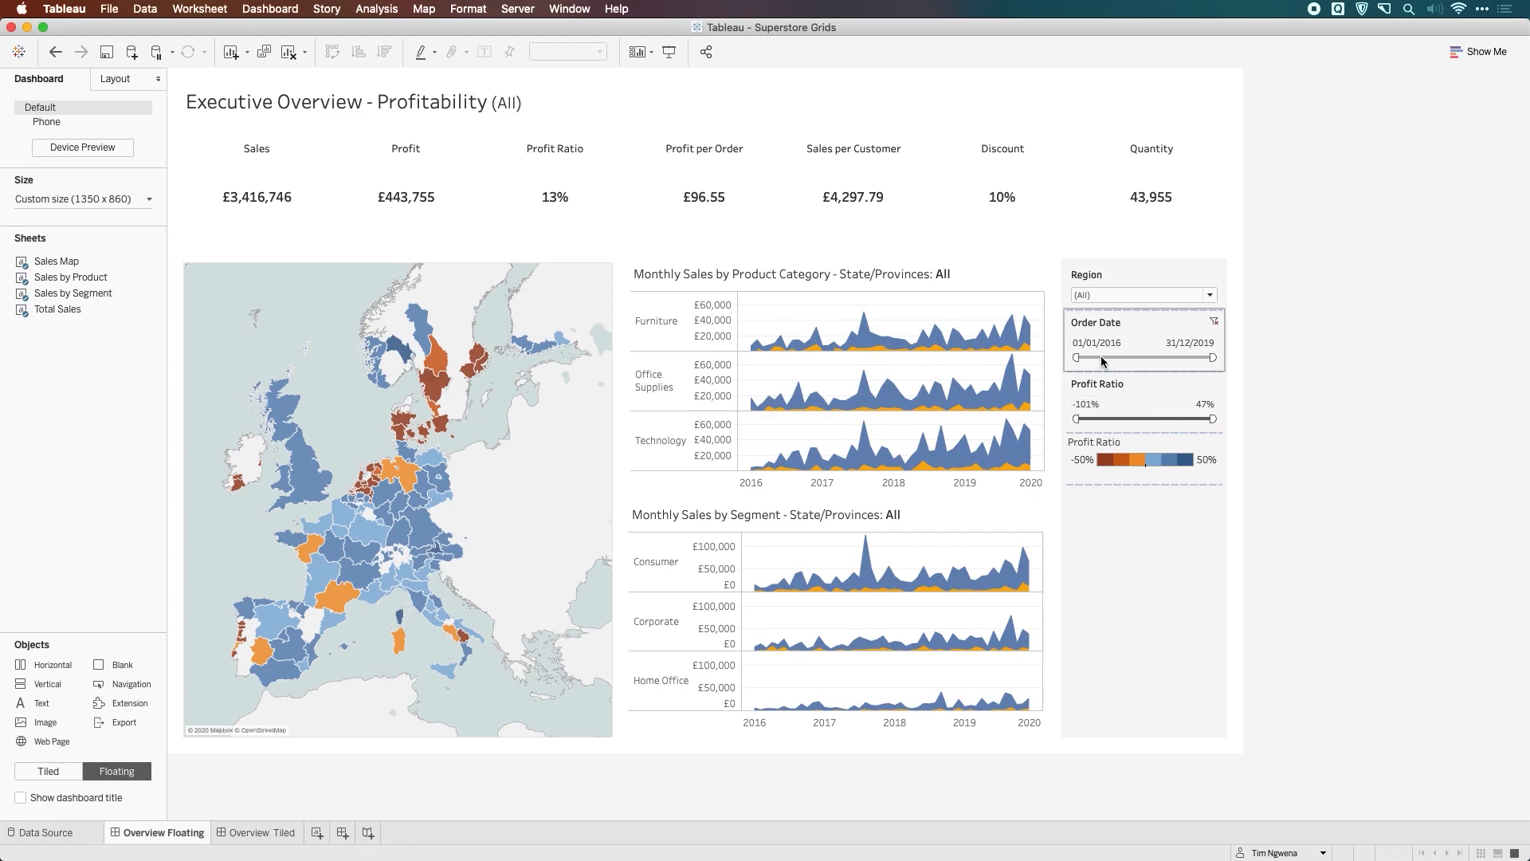
pyautogui.moveTo(559, 488)
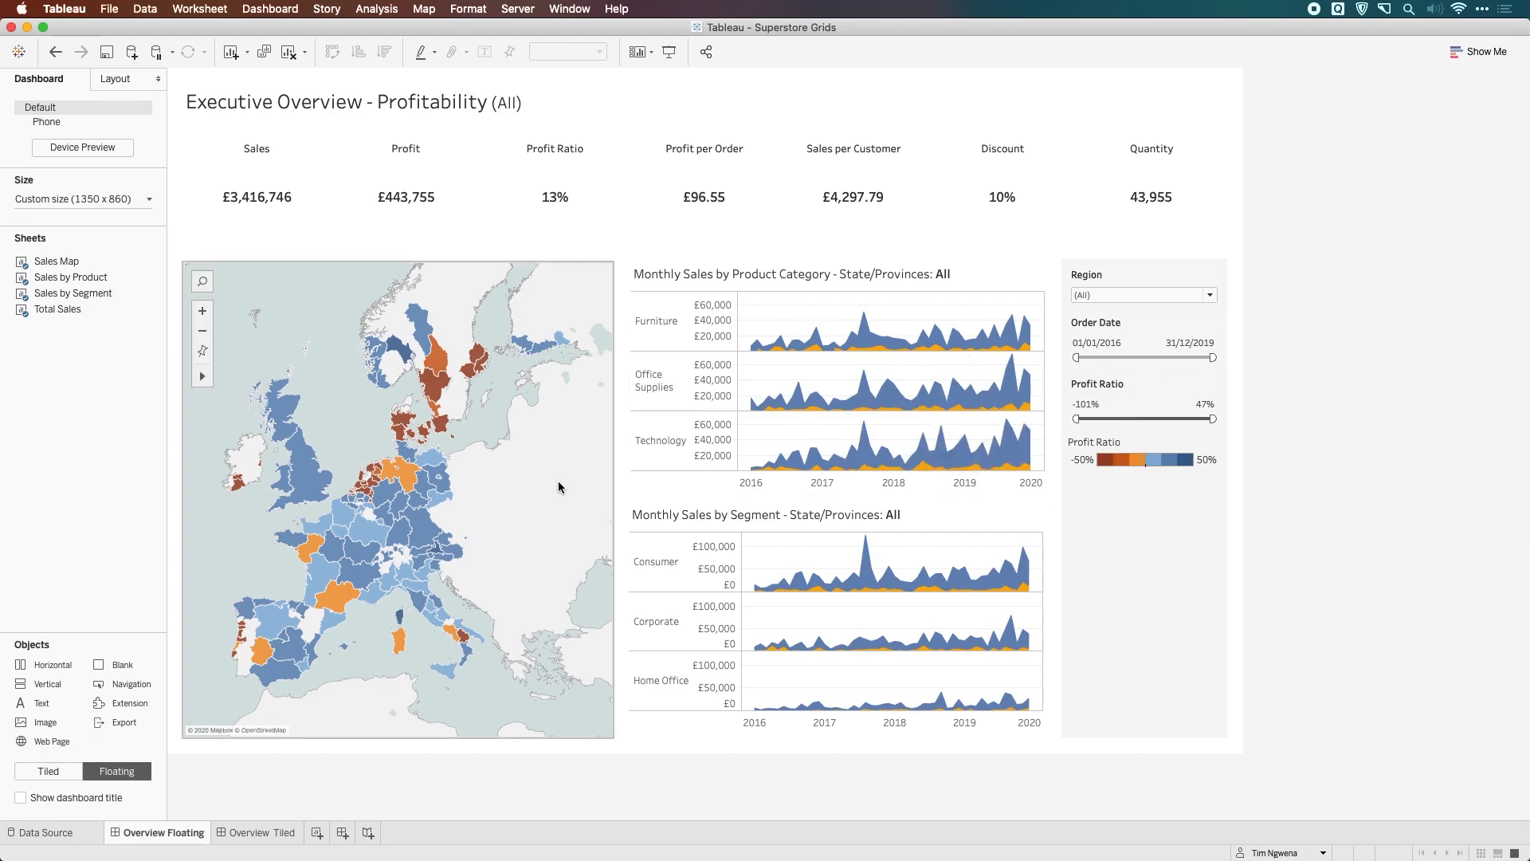
pyautogui.moveTo(1039, 459)
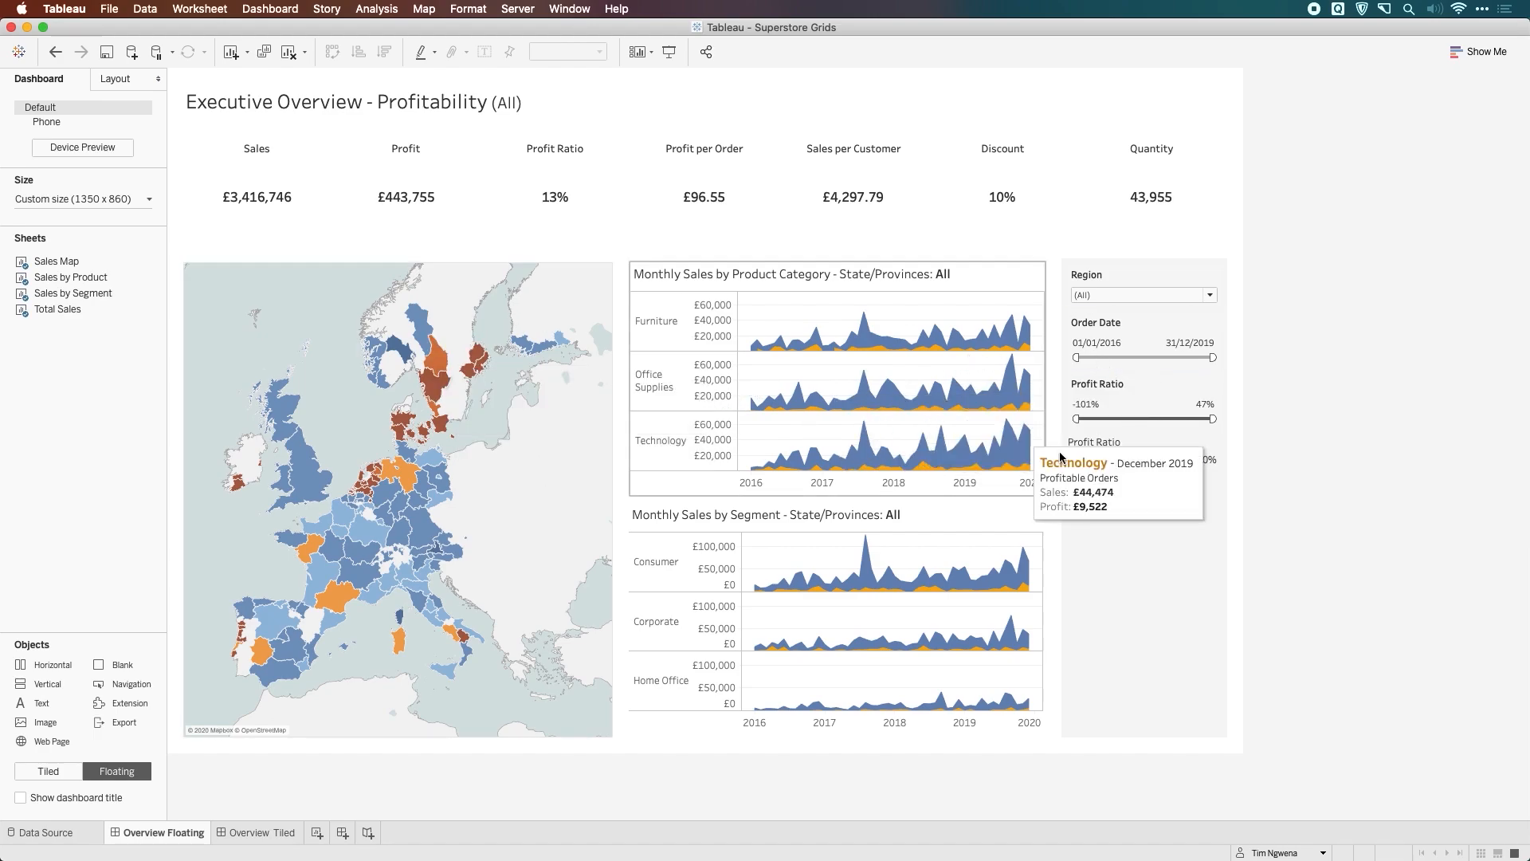
pyautogui.moveTo(1116, 519)
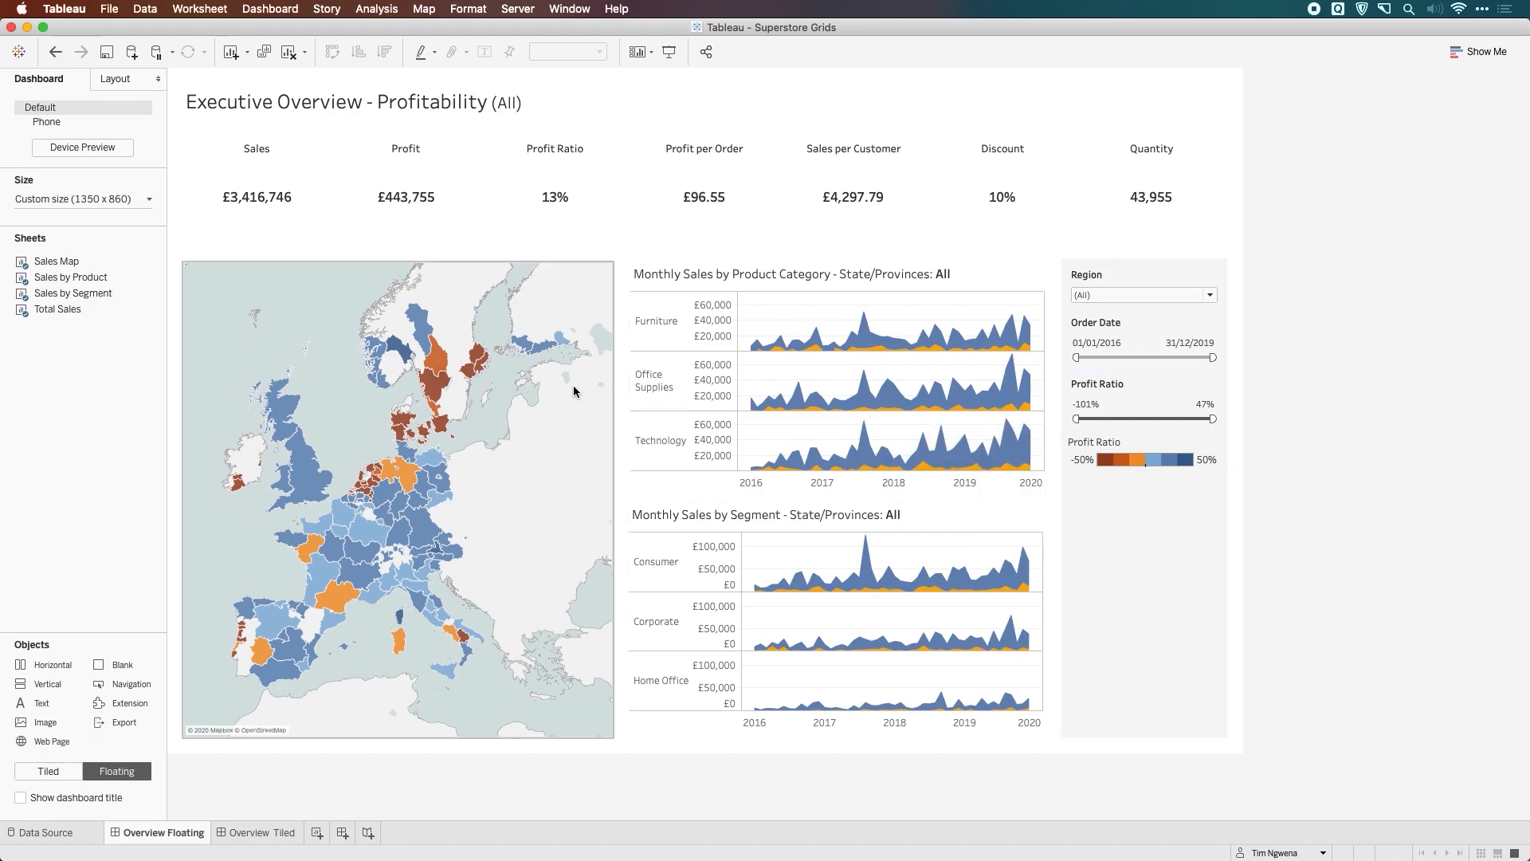
pyautogui.moveTo(369, 605)
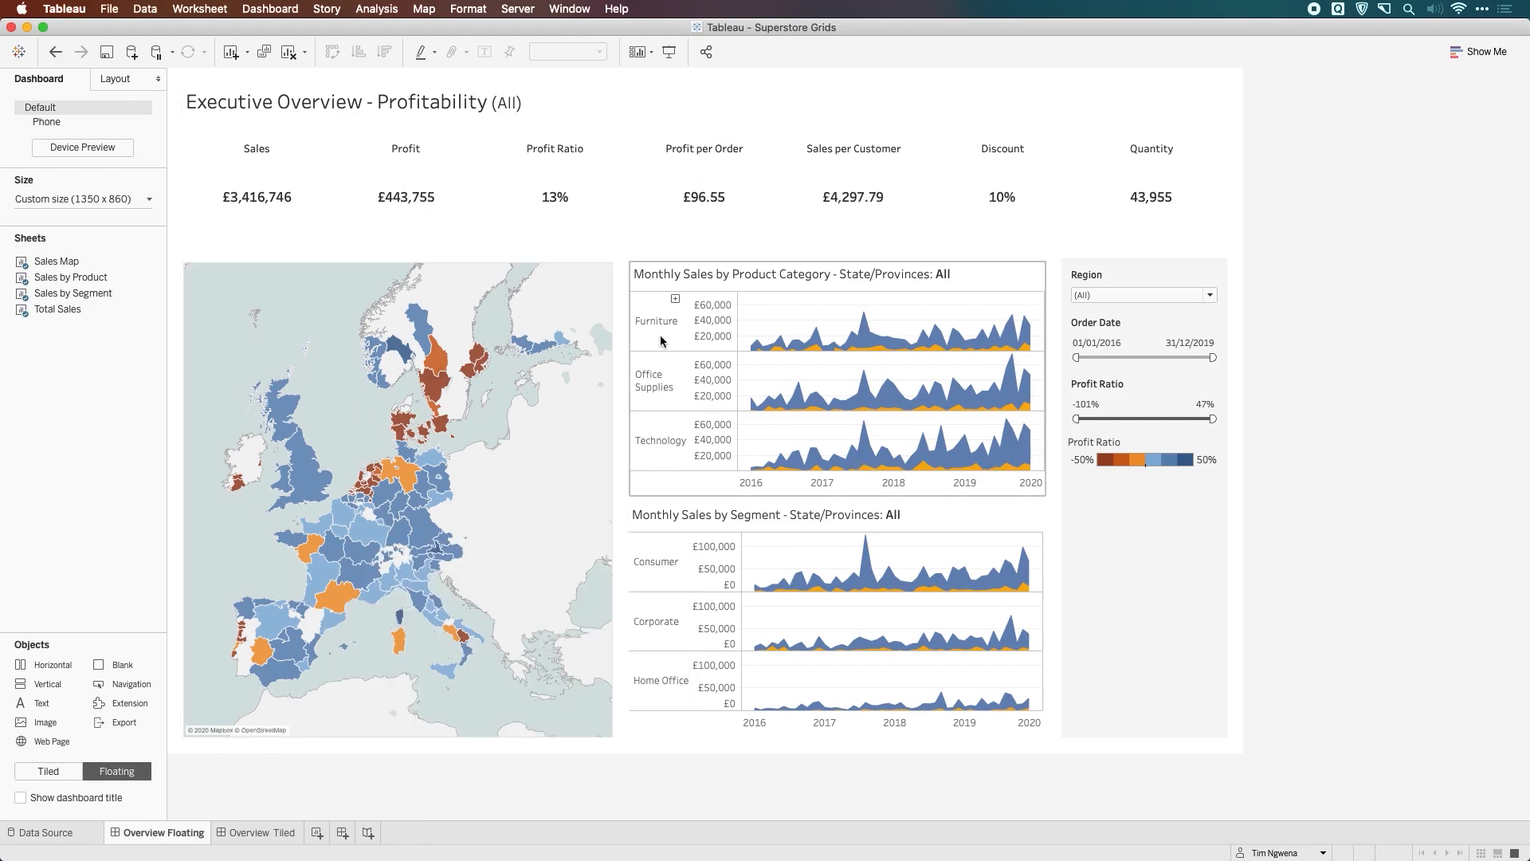
pyautogui.moveTo(776, 333)
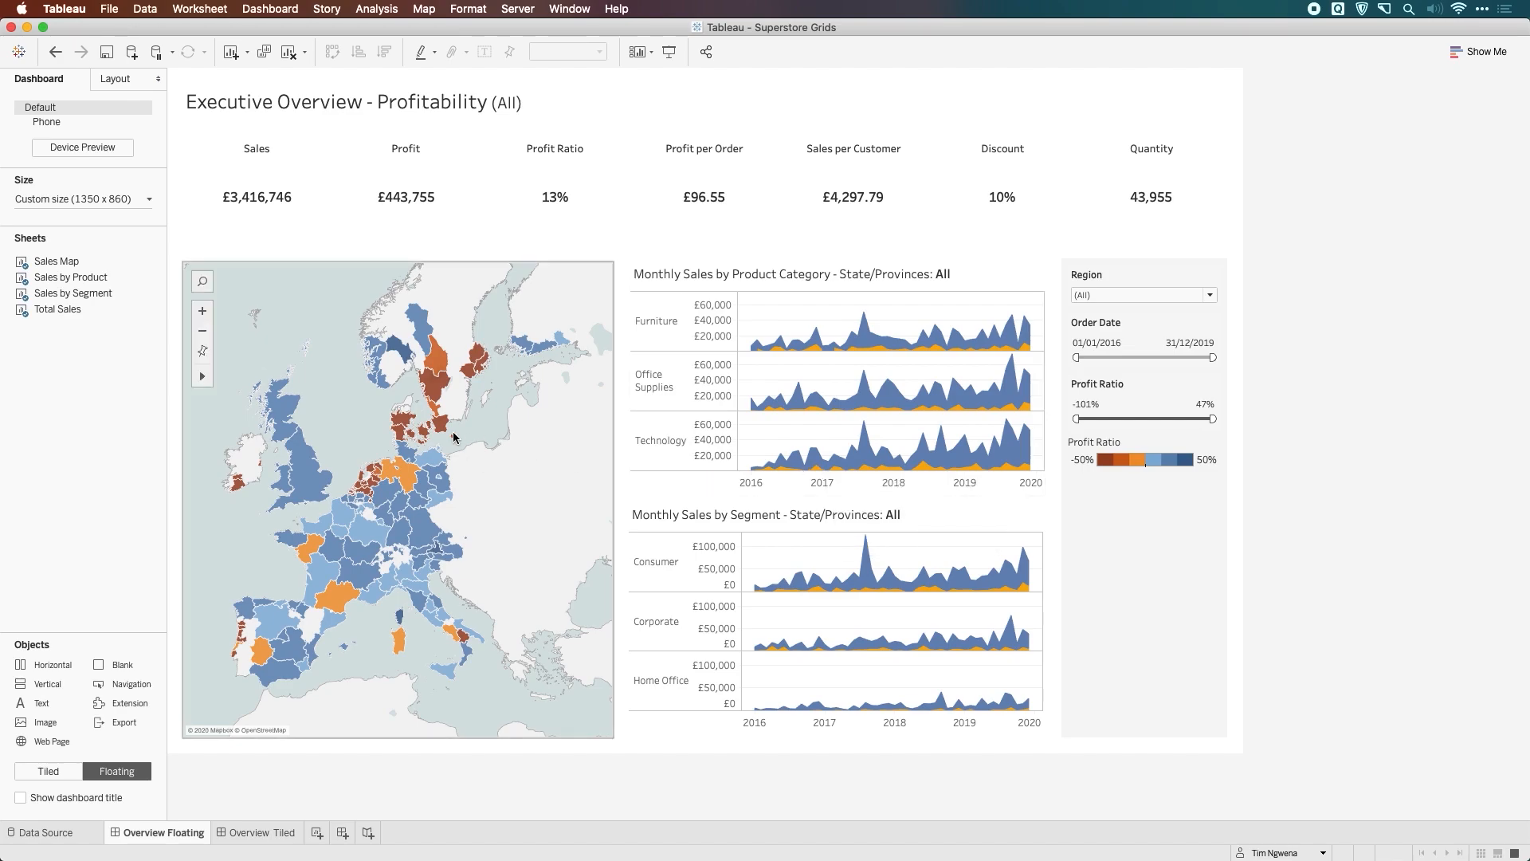
pyautogui.moveTo(543, 472)
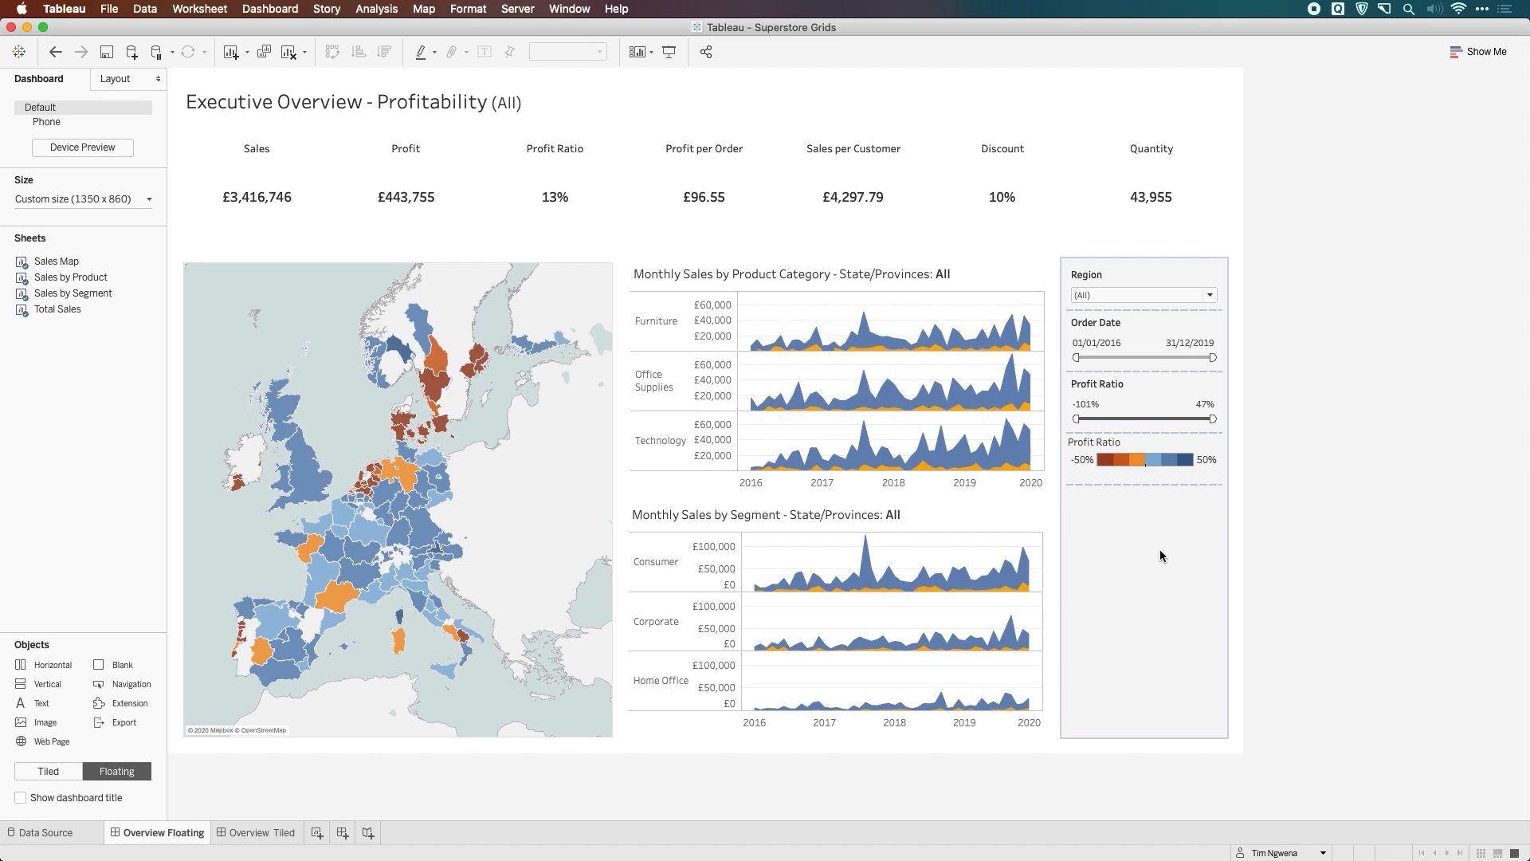
pyautogui.moveTo(1128, 647)
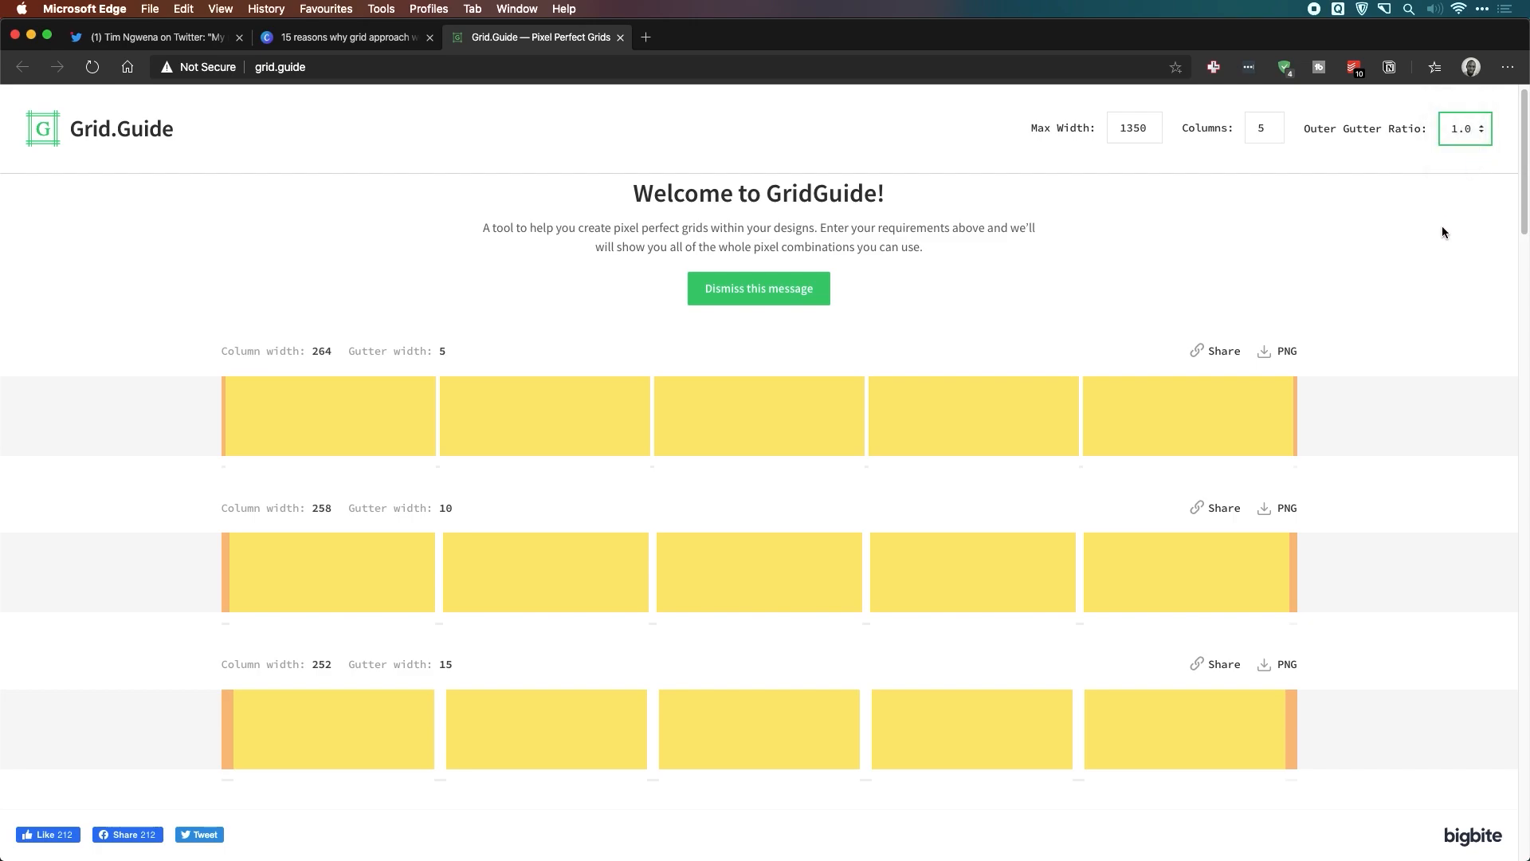
# Restore the 2.0 outer gutter ratio and save the 238/20 px grid as a PNG in Dashboard Grids.
pyautogui.click(1485, 125)
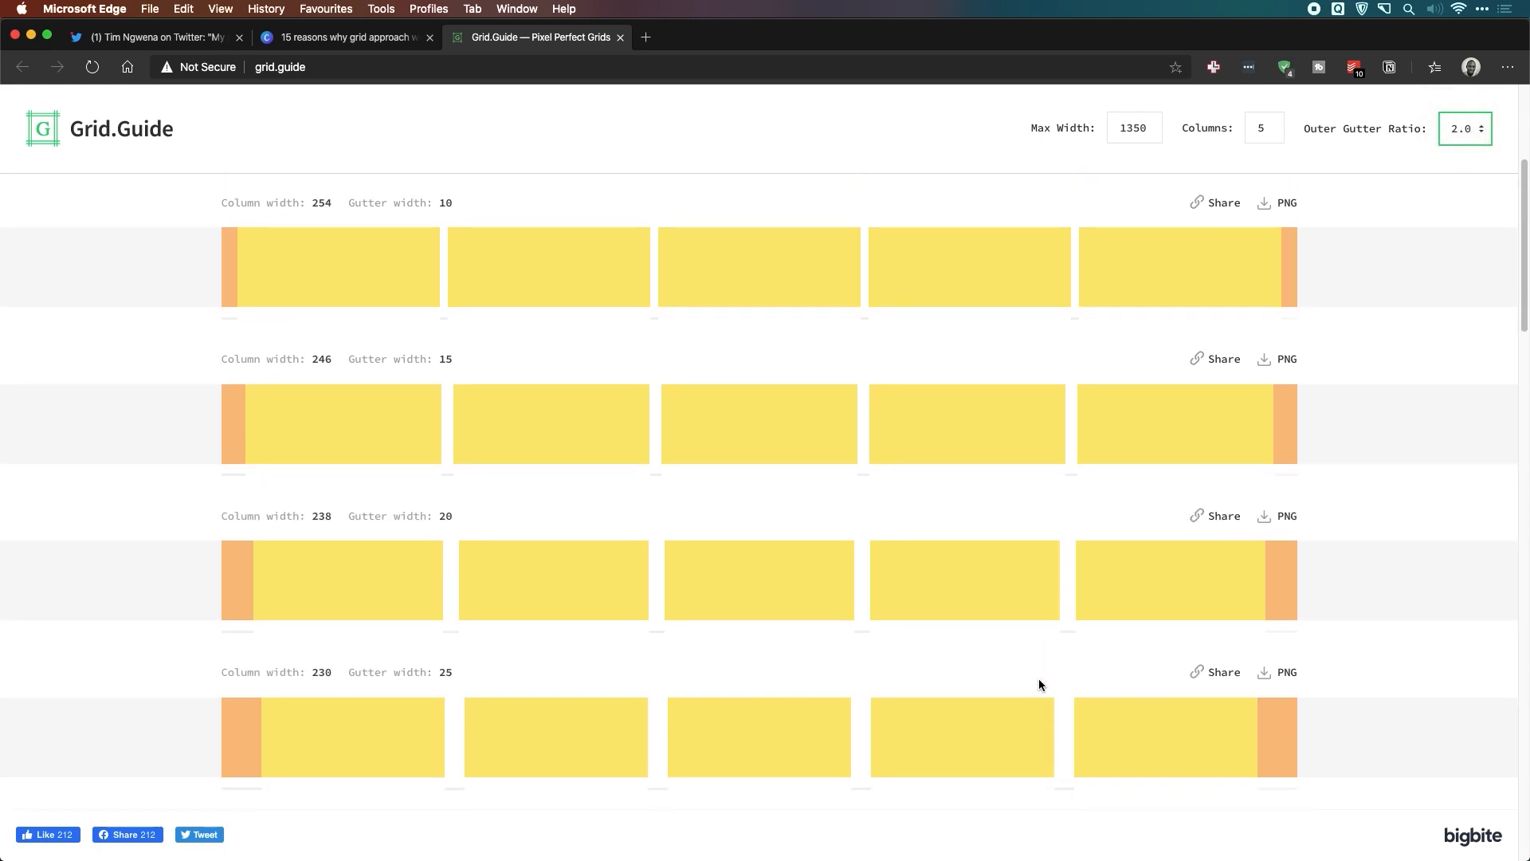
pyautogui.scroll(-3)
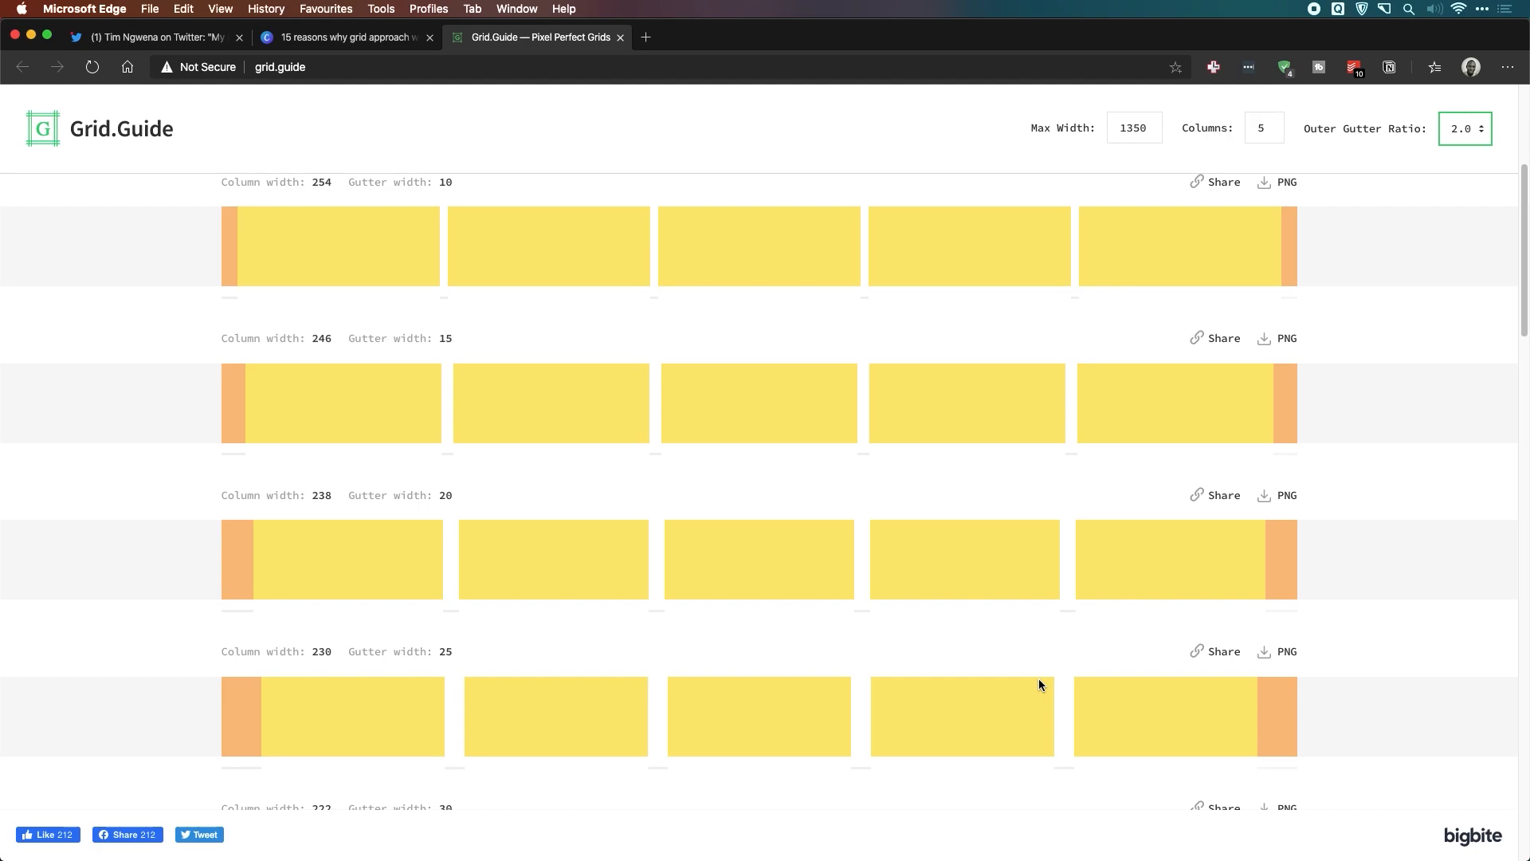
pyautogui.moveTo(1287, 502)
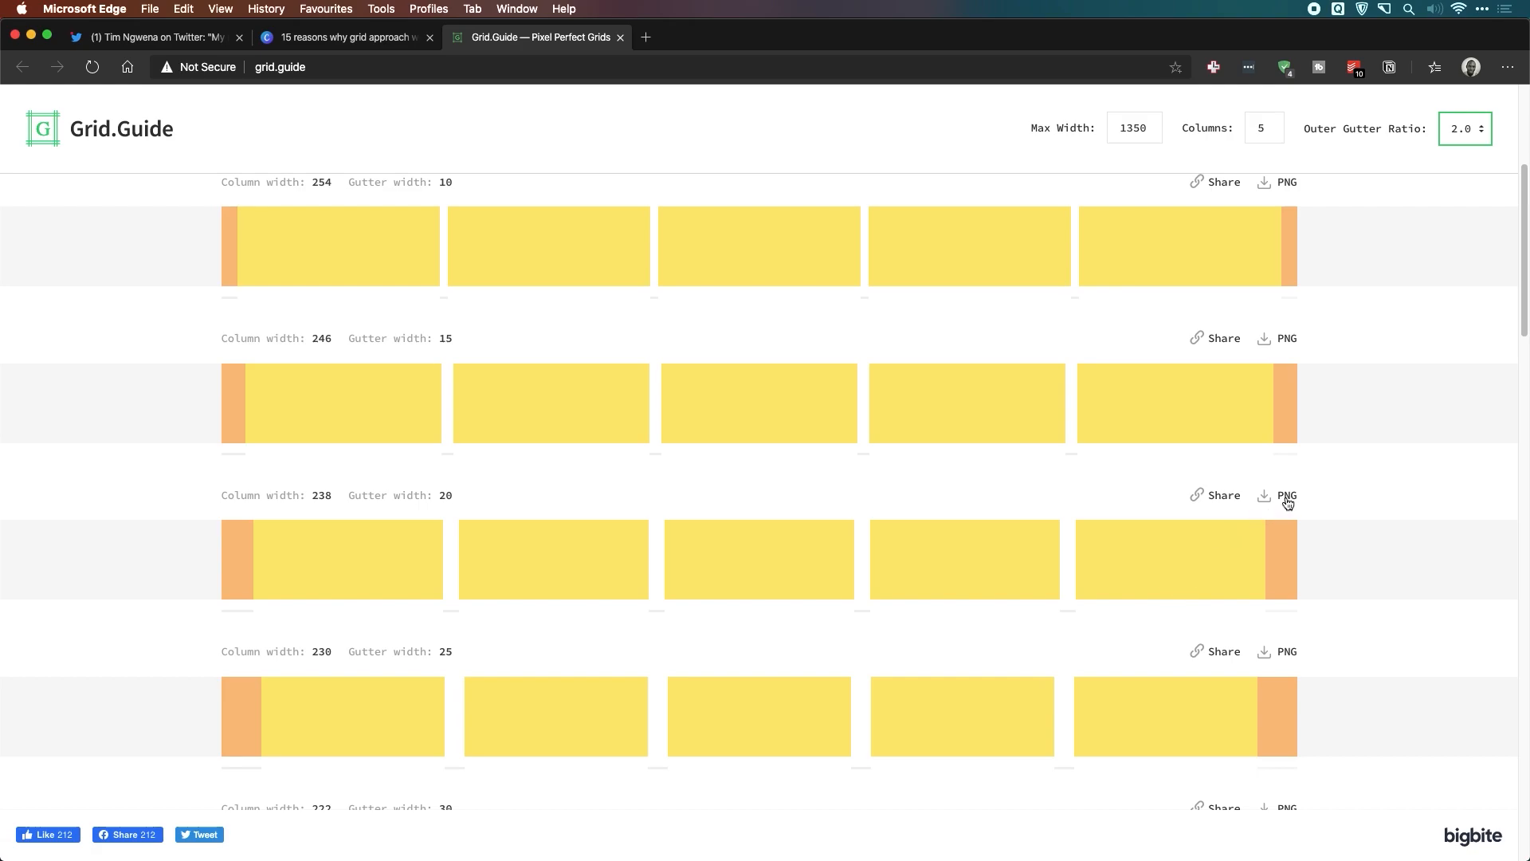
pyautogui.click(1286, 497)
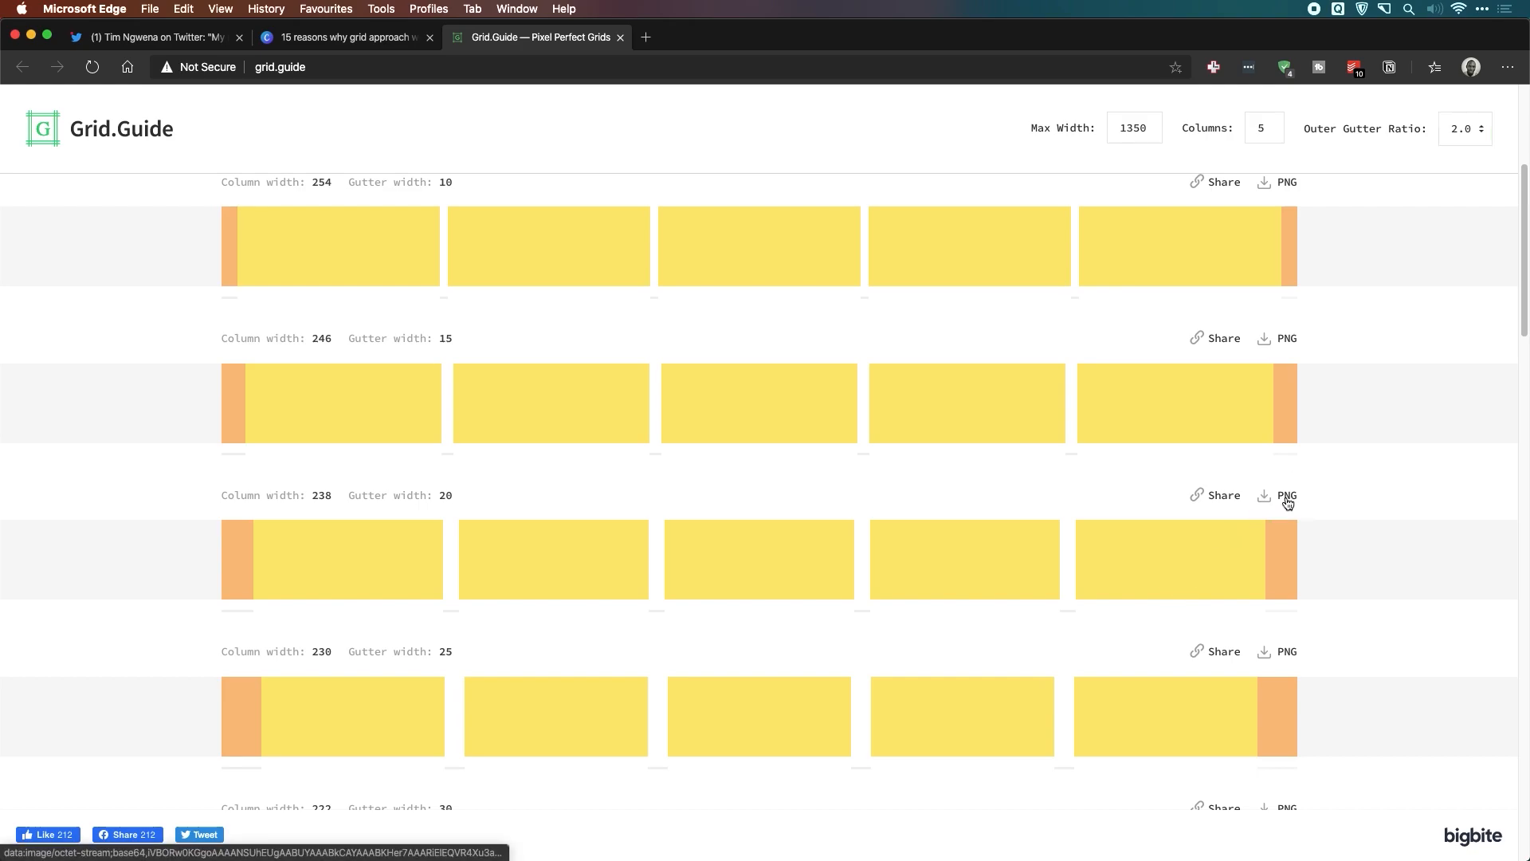
pyautogui.click(1287, 494)
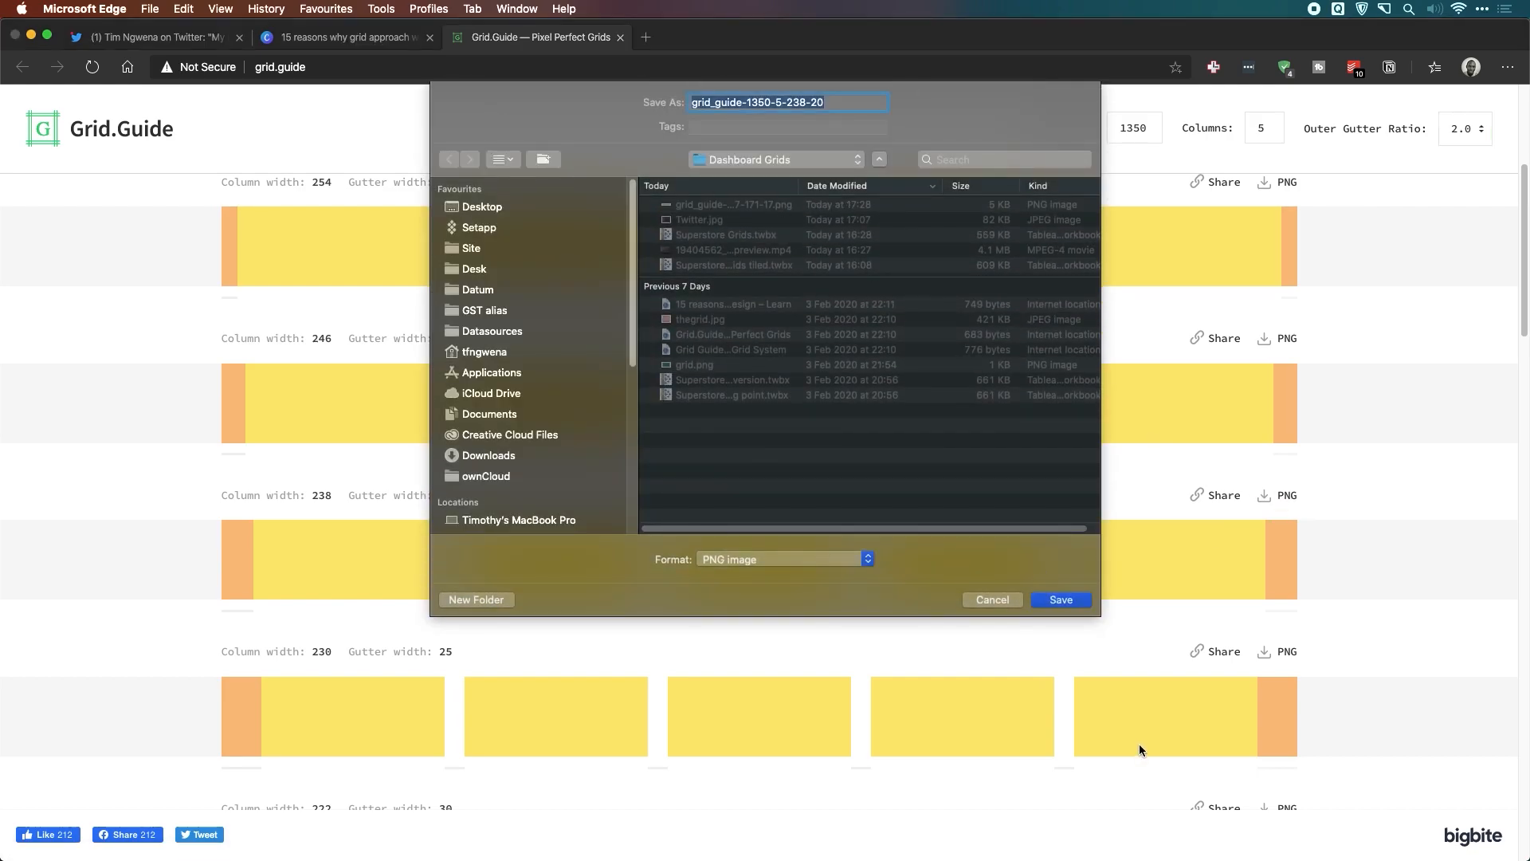
pyautogui.click(1061, 599)
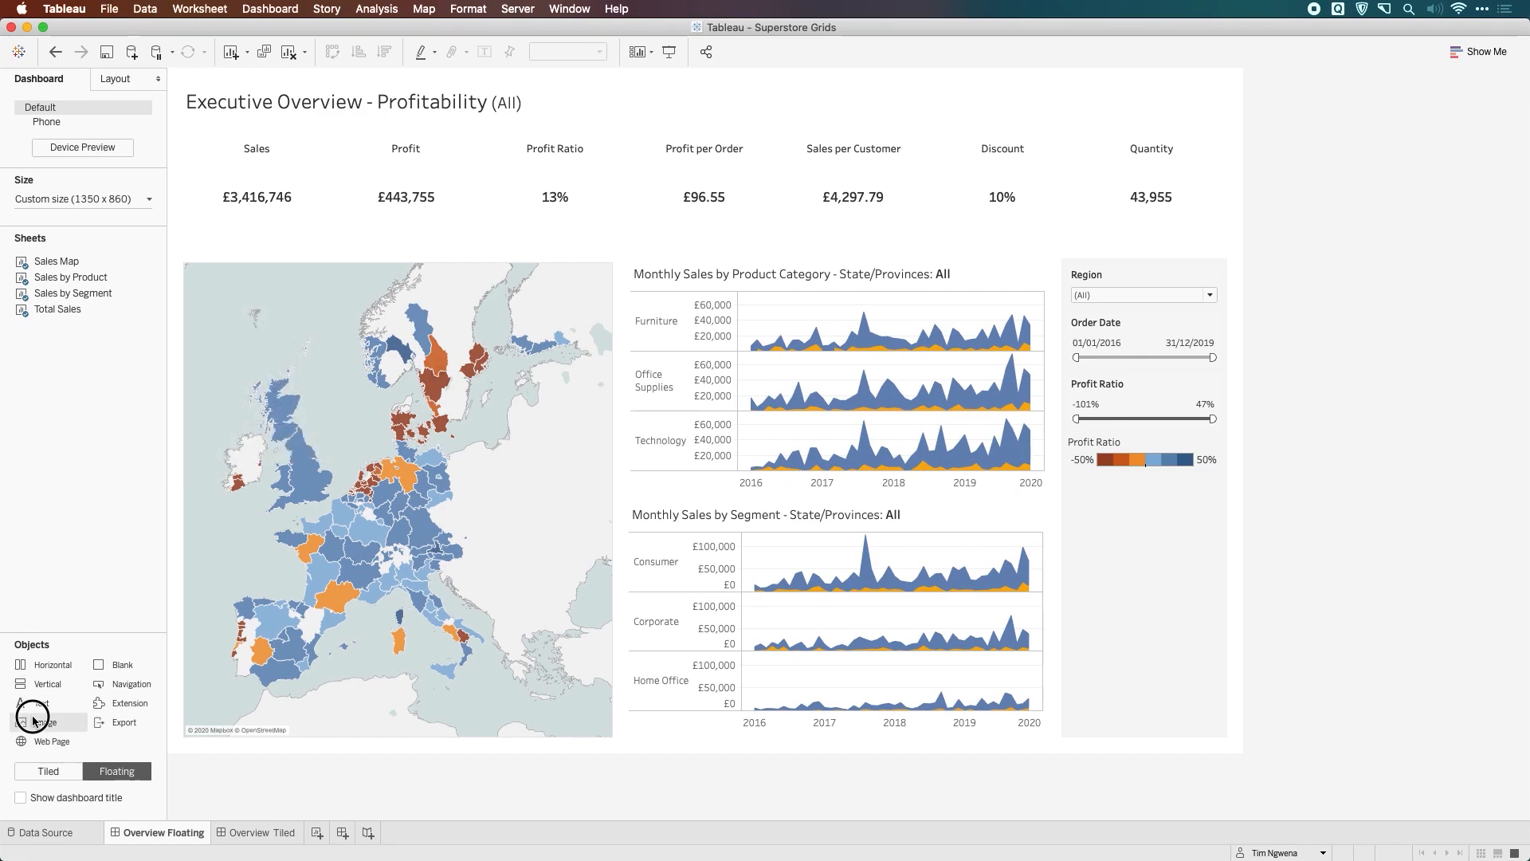
# Add an Image object showing grid_guide-1350-5-238-20.png with Centre Image ticked.
pyautogui.click(21, 722)
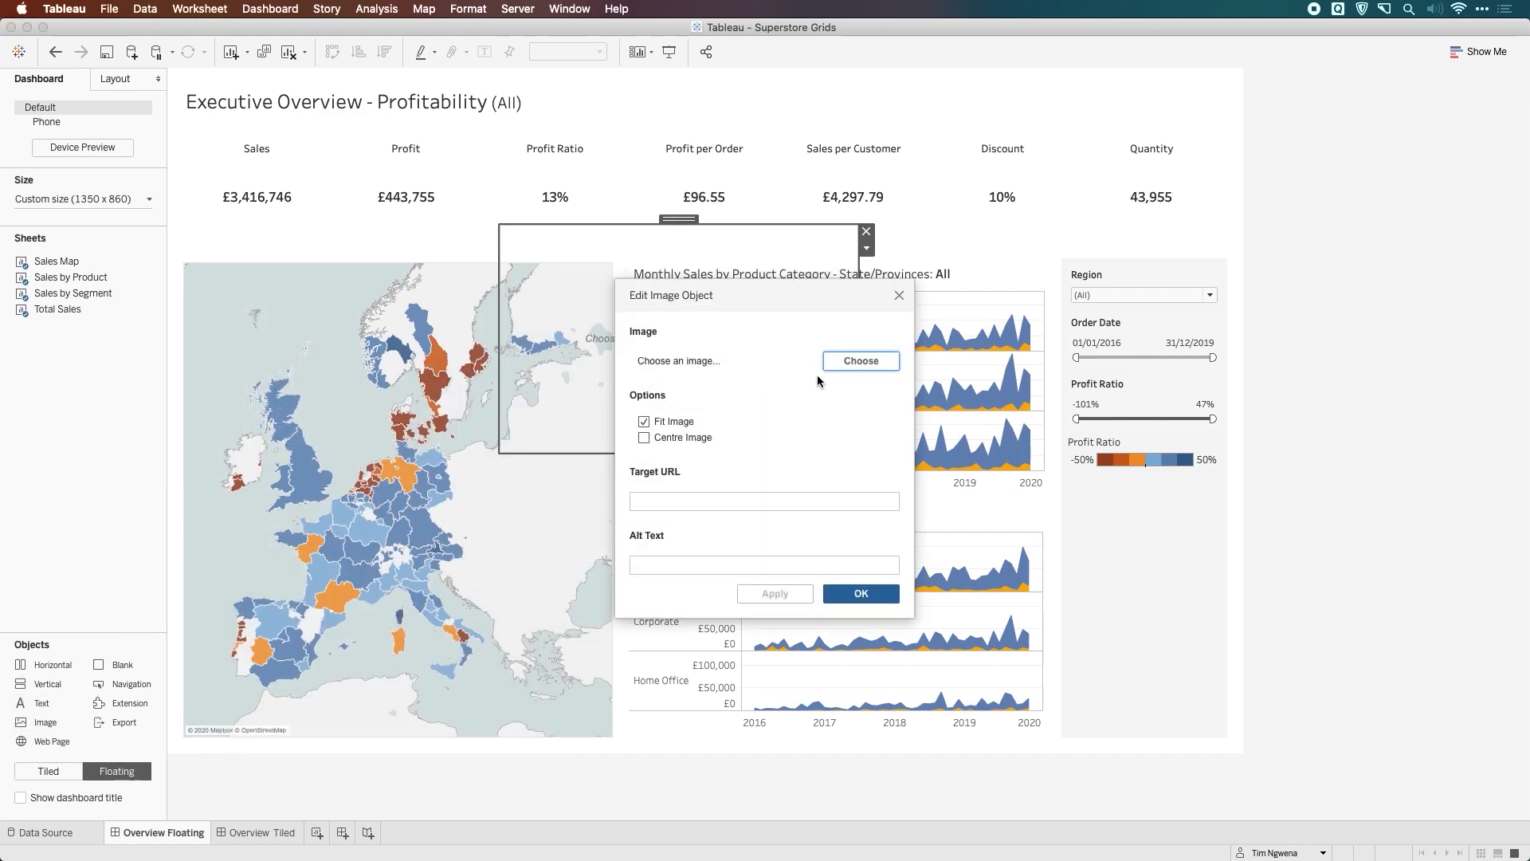
pyautogui.click(860, 360)
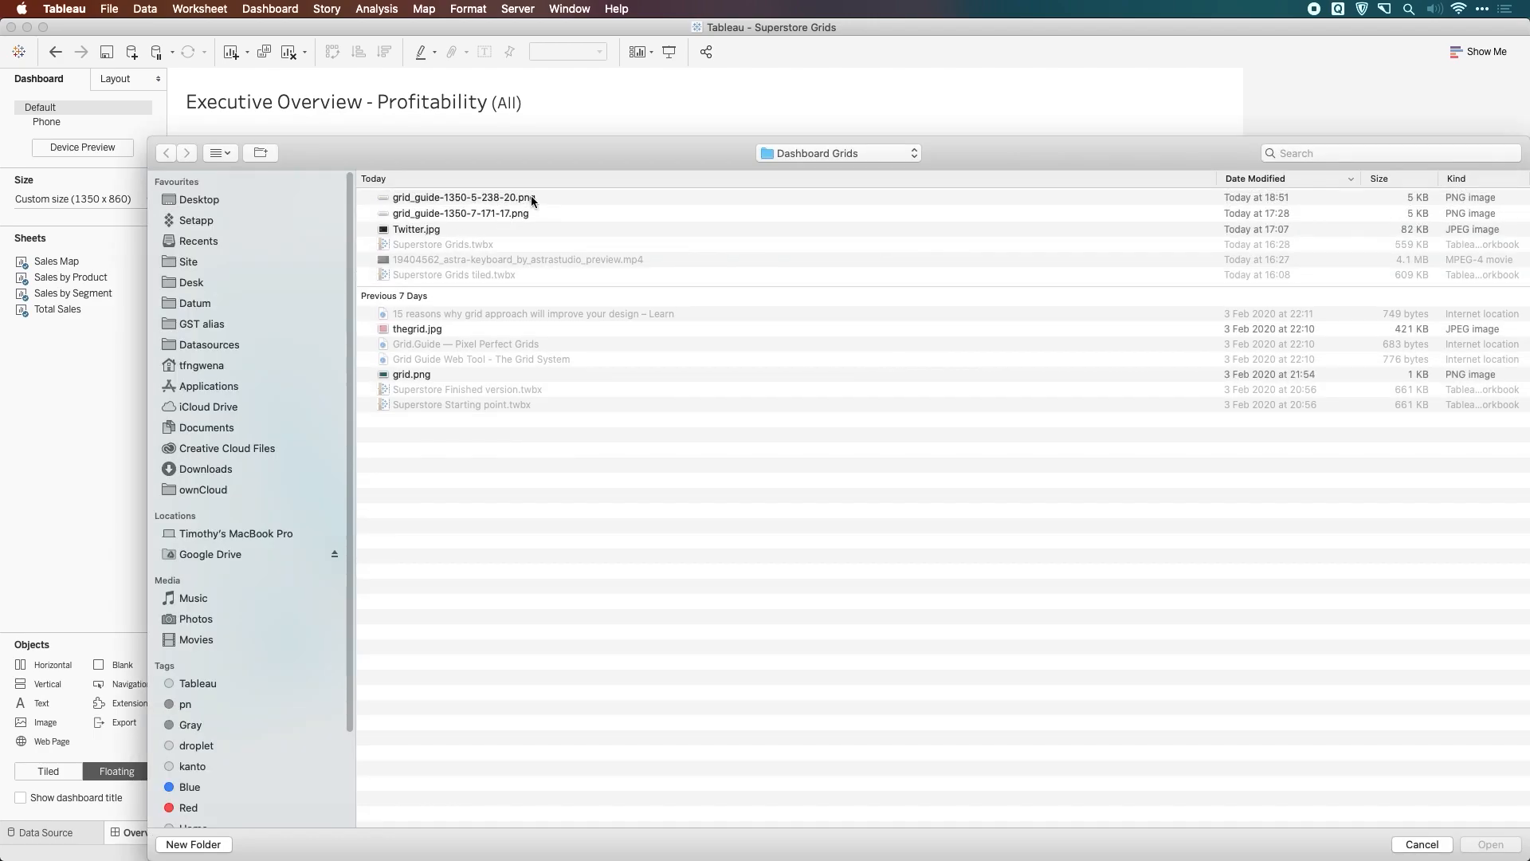
pyautogui.click(459, 197)
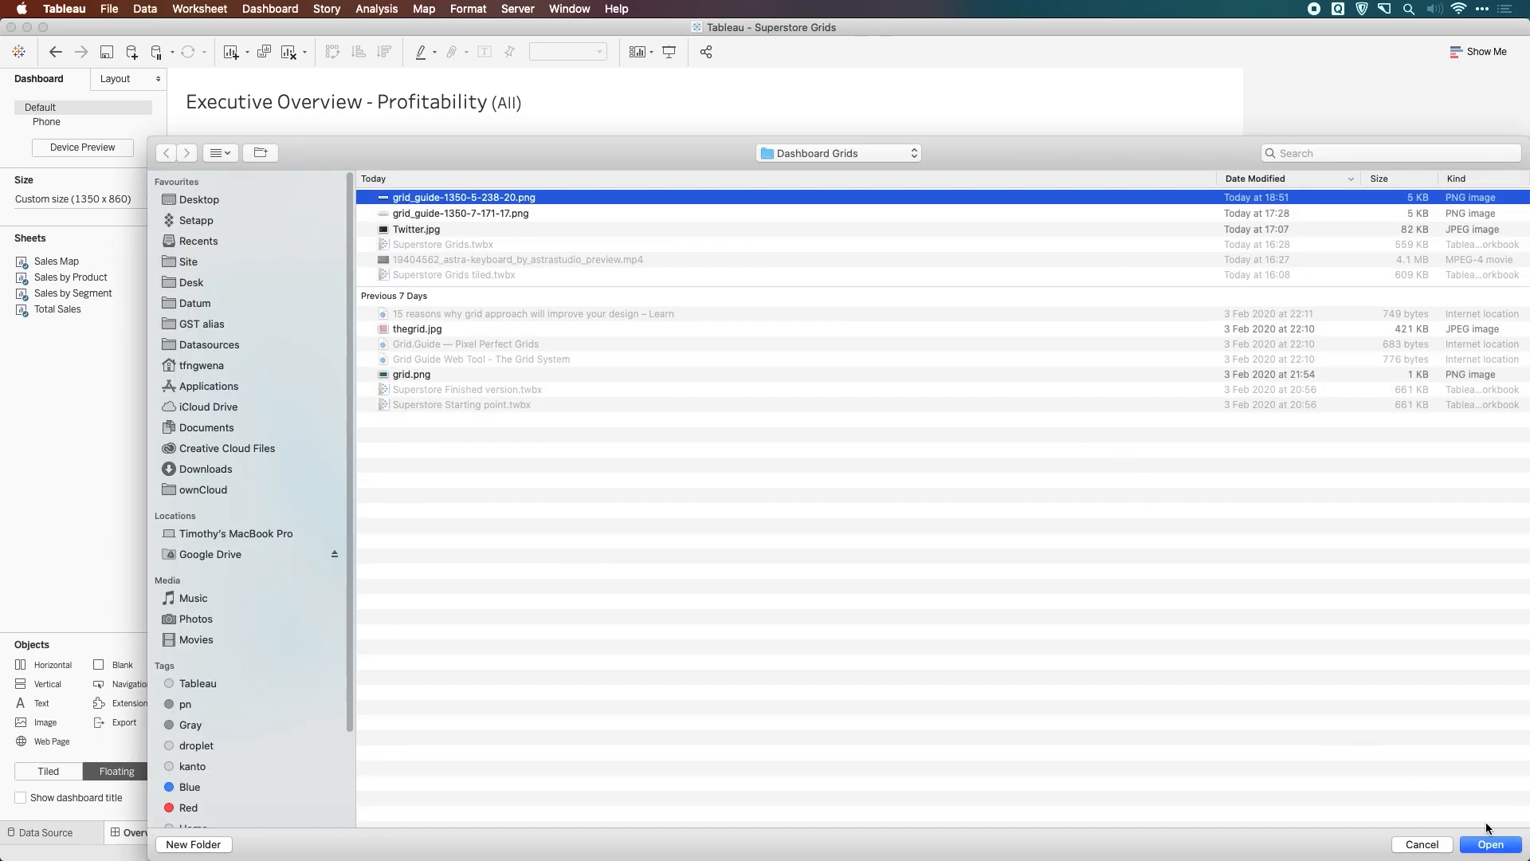
pyautogui.click(1493, 845)
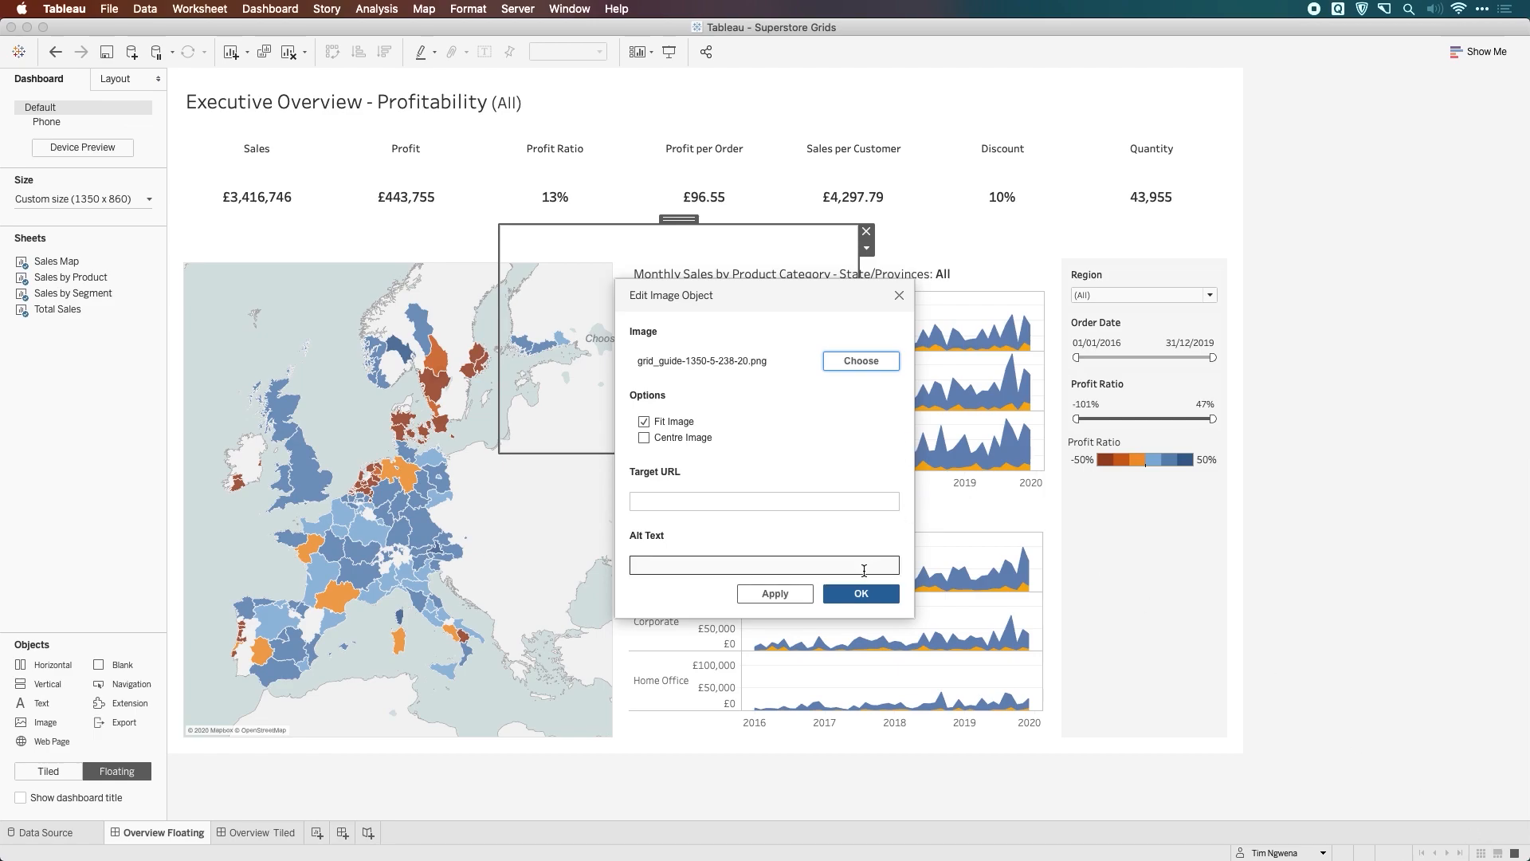
pyautogui.click(644, 437)
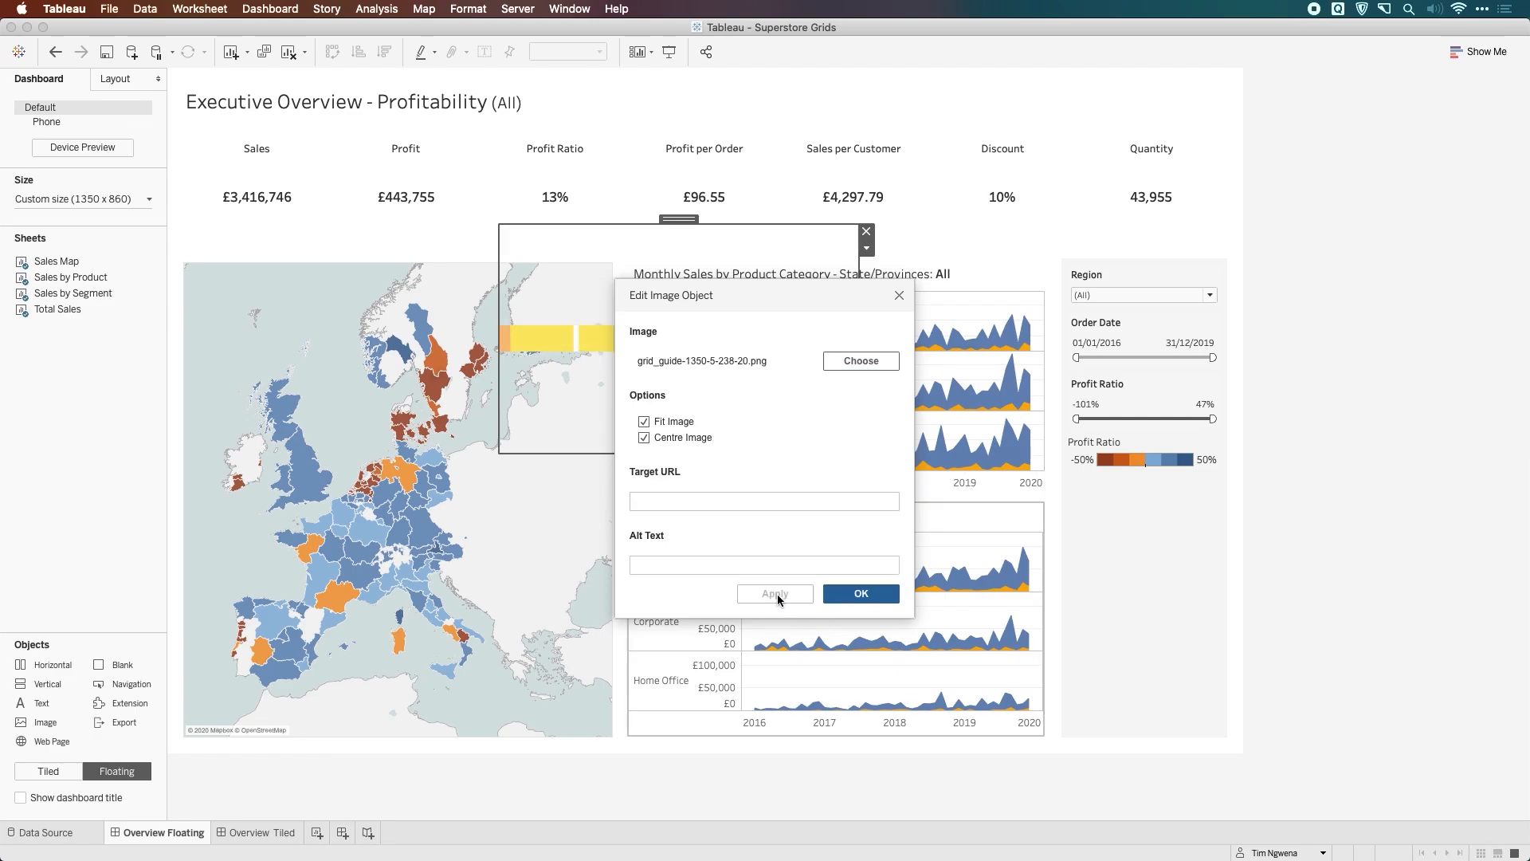
pyautogui.click(861, 593)
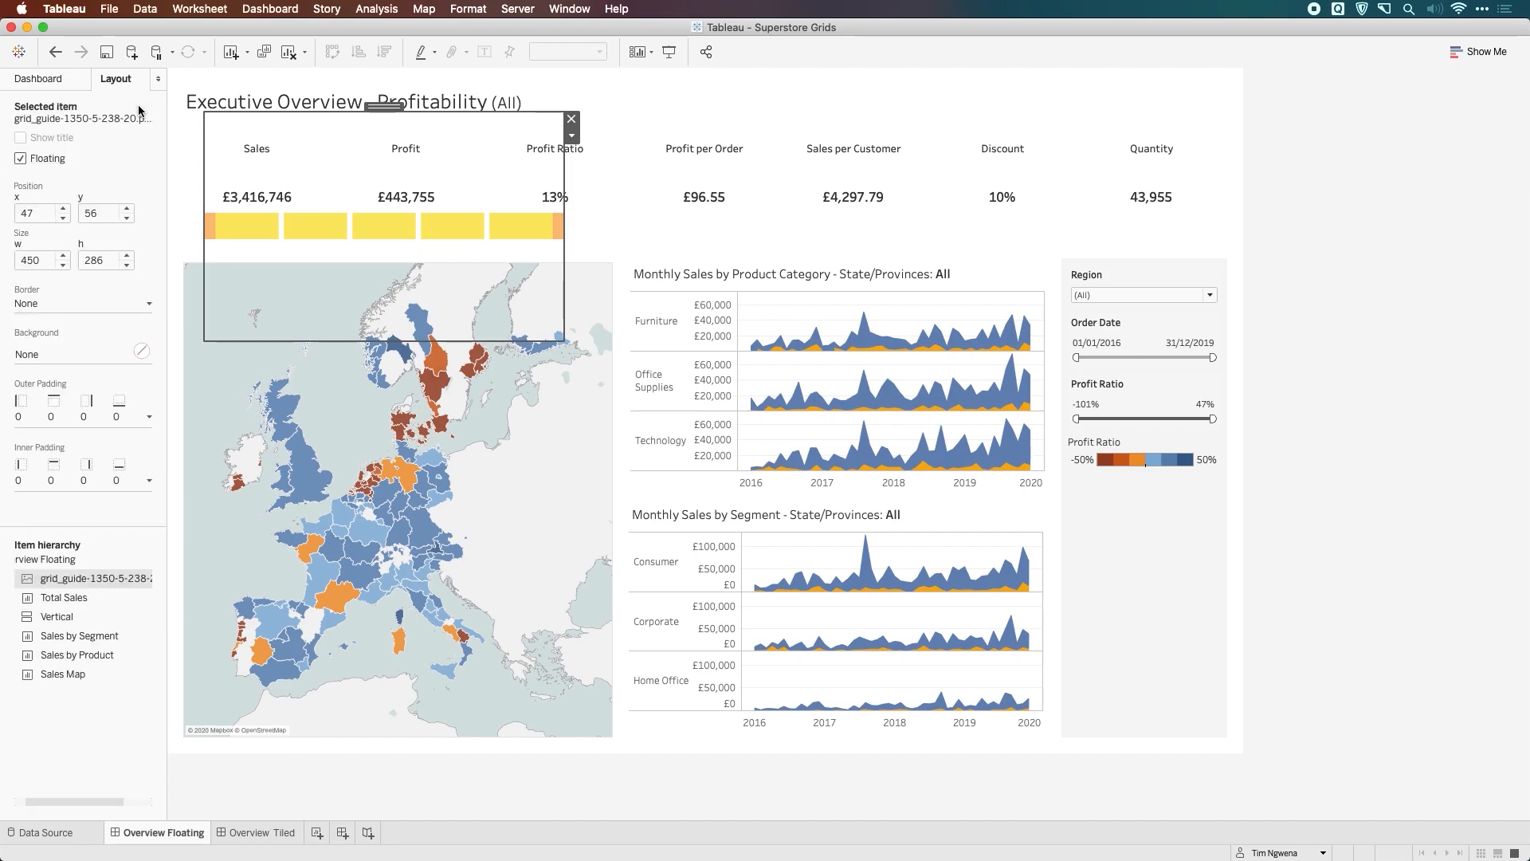
pyautogui.moveTo(357, 156)
pyautogui.write('0')
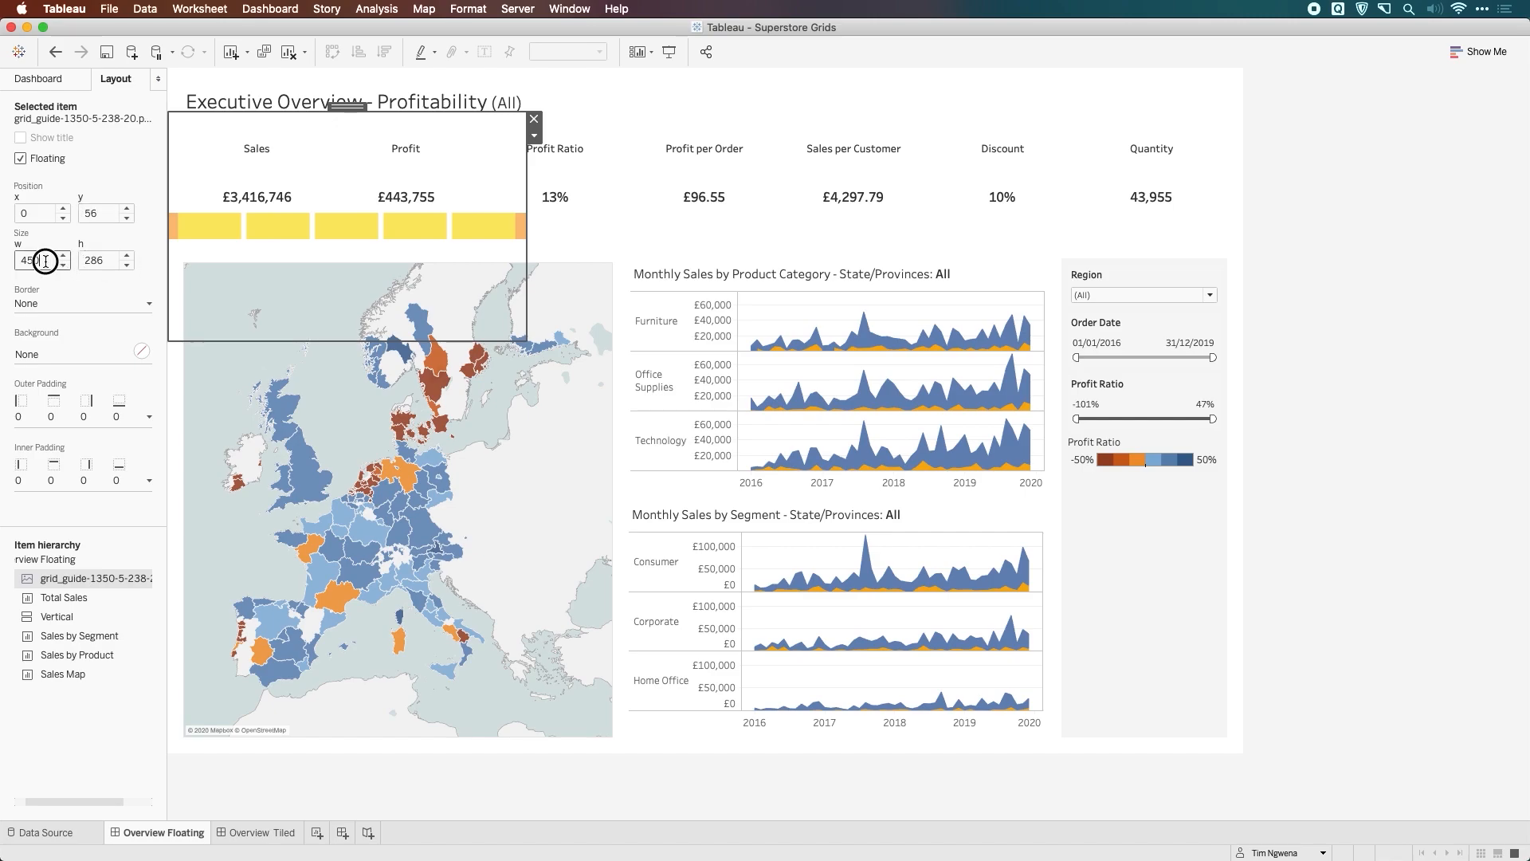
# Set the grid image to x 0 and width 1350, then shorten it to a band over the KPI row.
pyautogui.write('135')
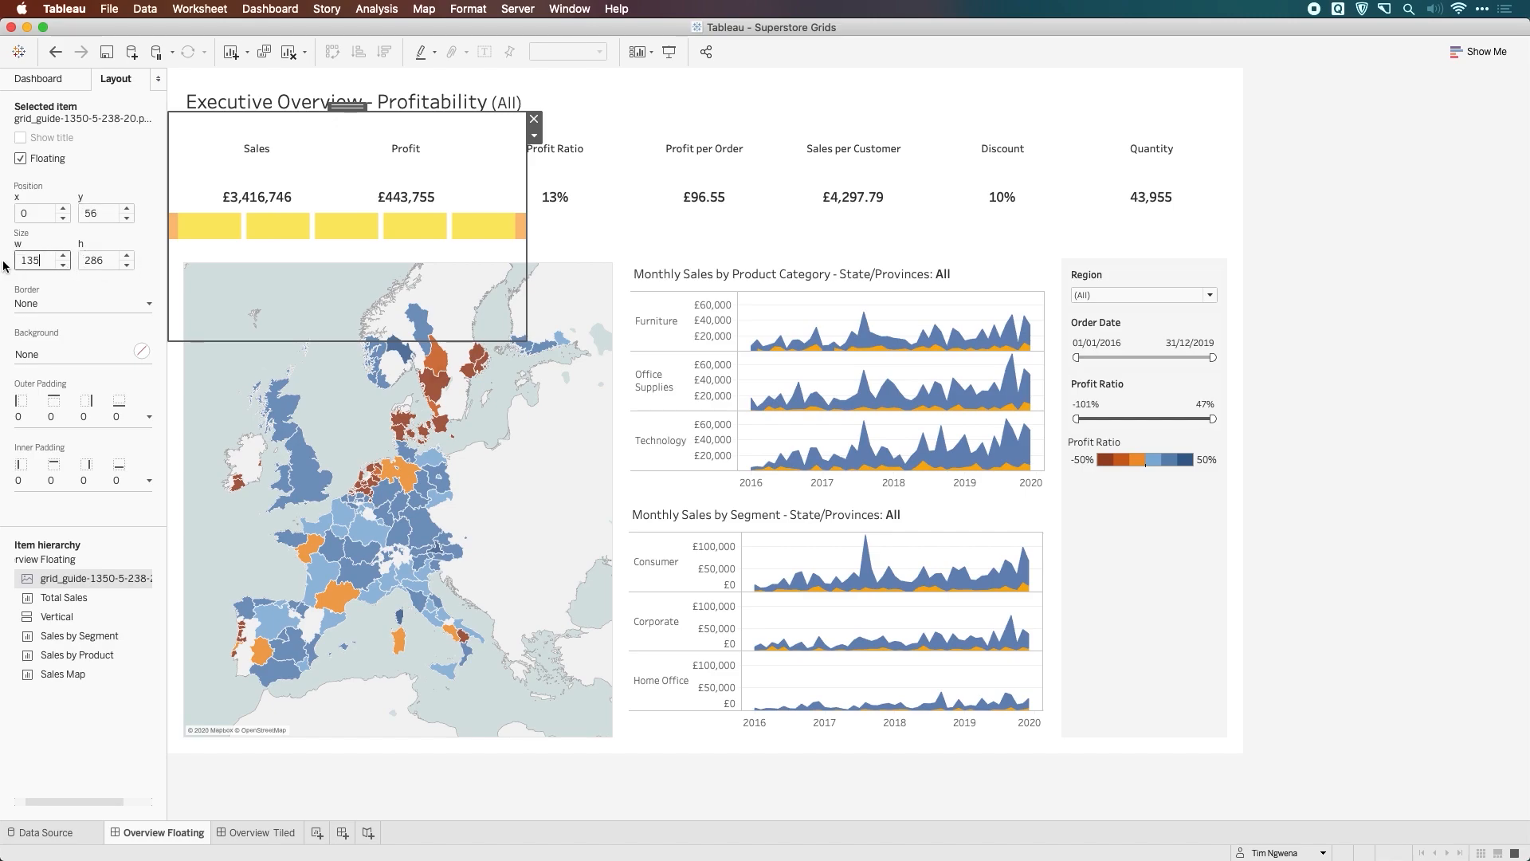
pyautogui.write('1350')
pyautogui.click(105, 259)
pyautogui.write('166')
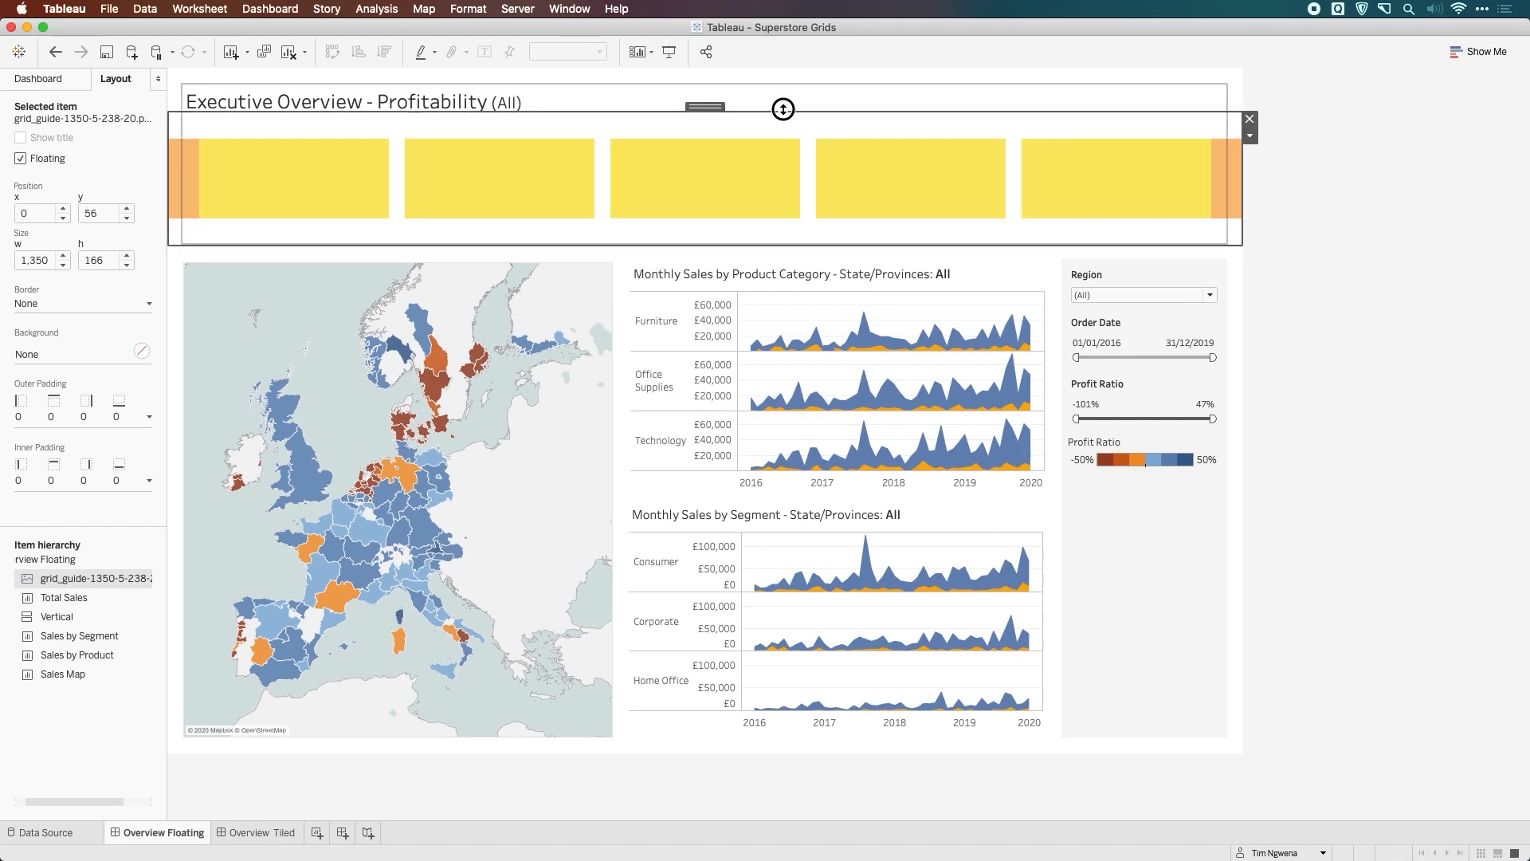
pyautogui.moveTo(783, 109); pyautogui.dragTo(738, 245)
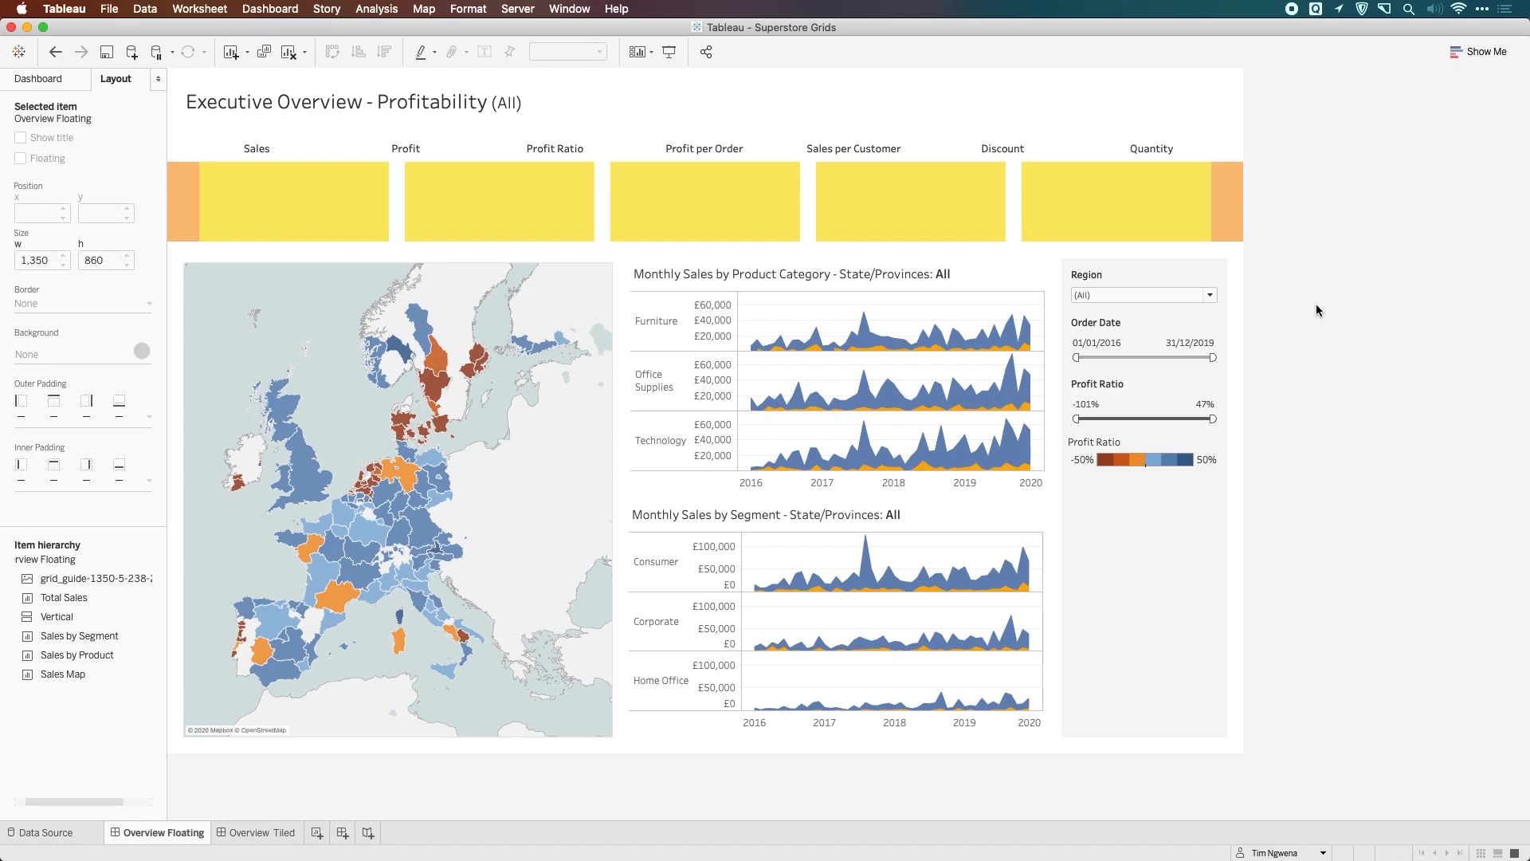
pyautogui.moveTo(118, 401)
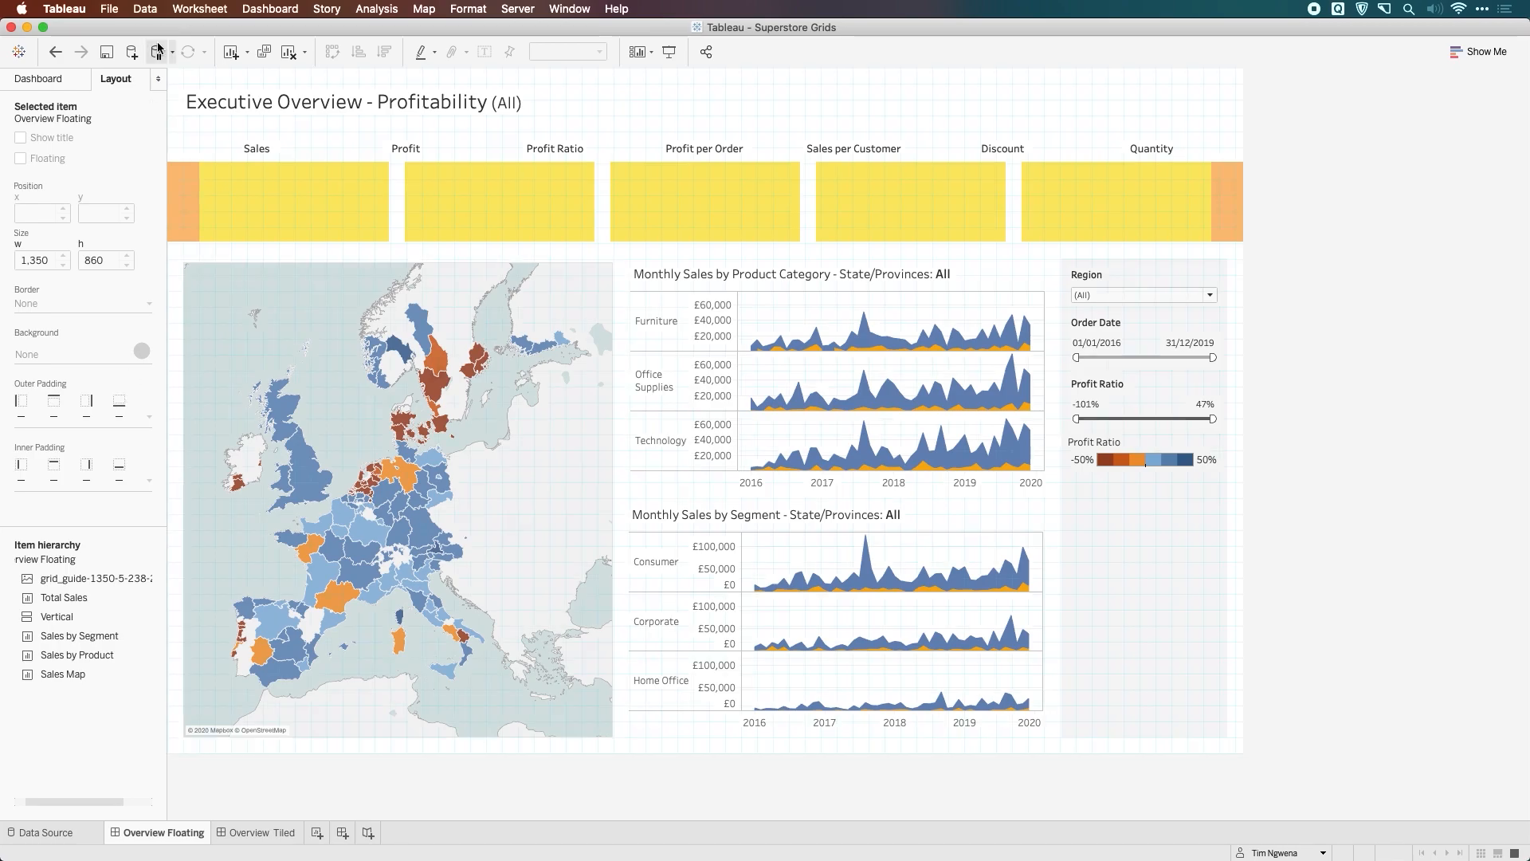
# Enable Dashboard > Show Grid and bring up Grid Options with the Grid Size field active.
pyautogui.click(269, 8)
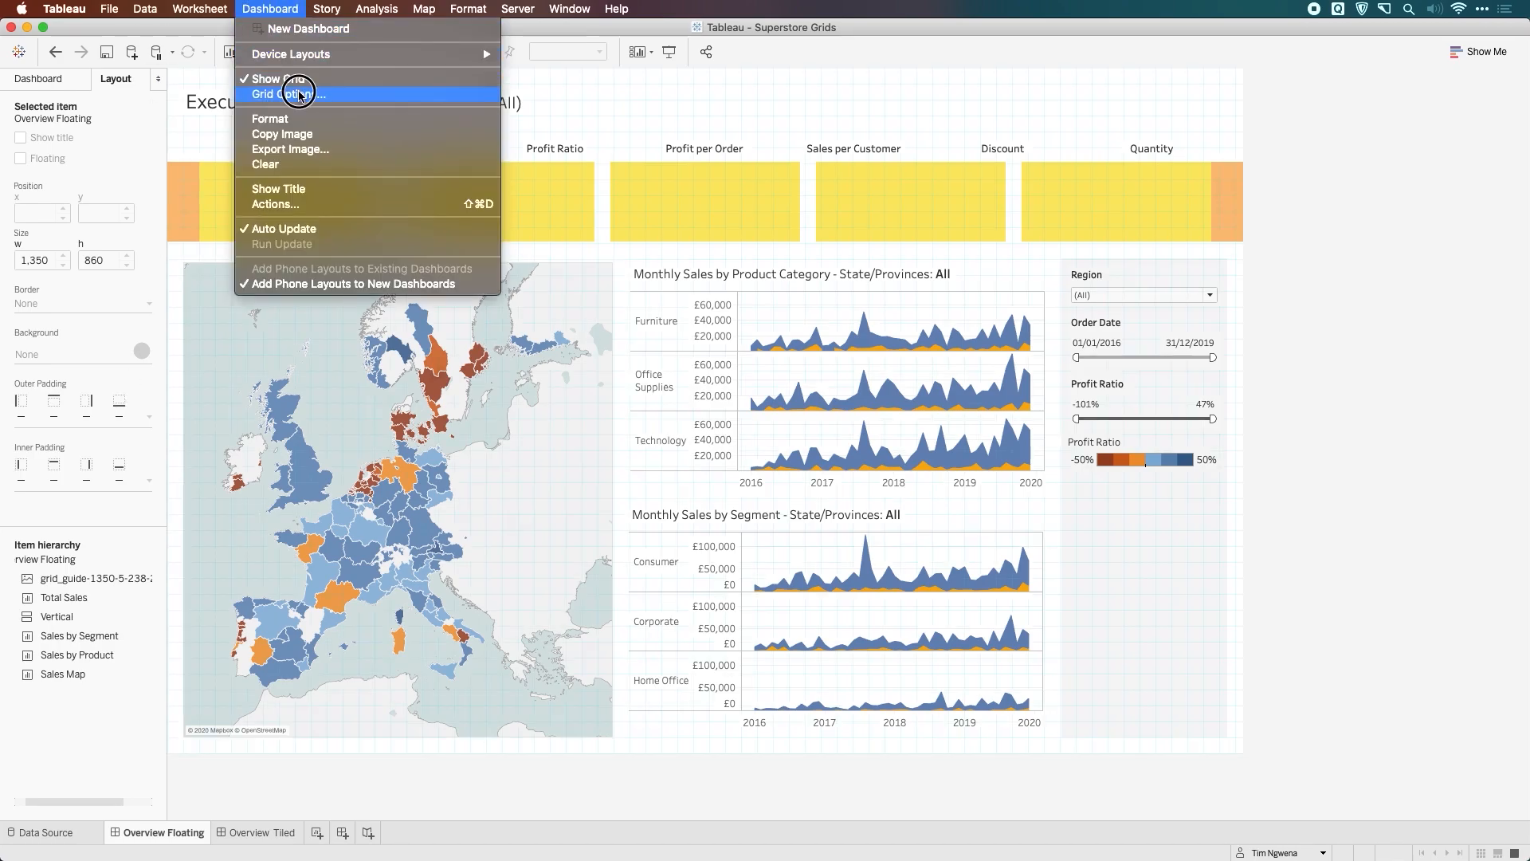
pyautogui.click(284, 94)
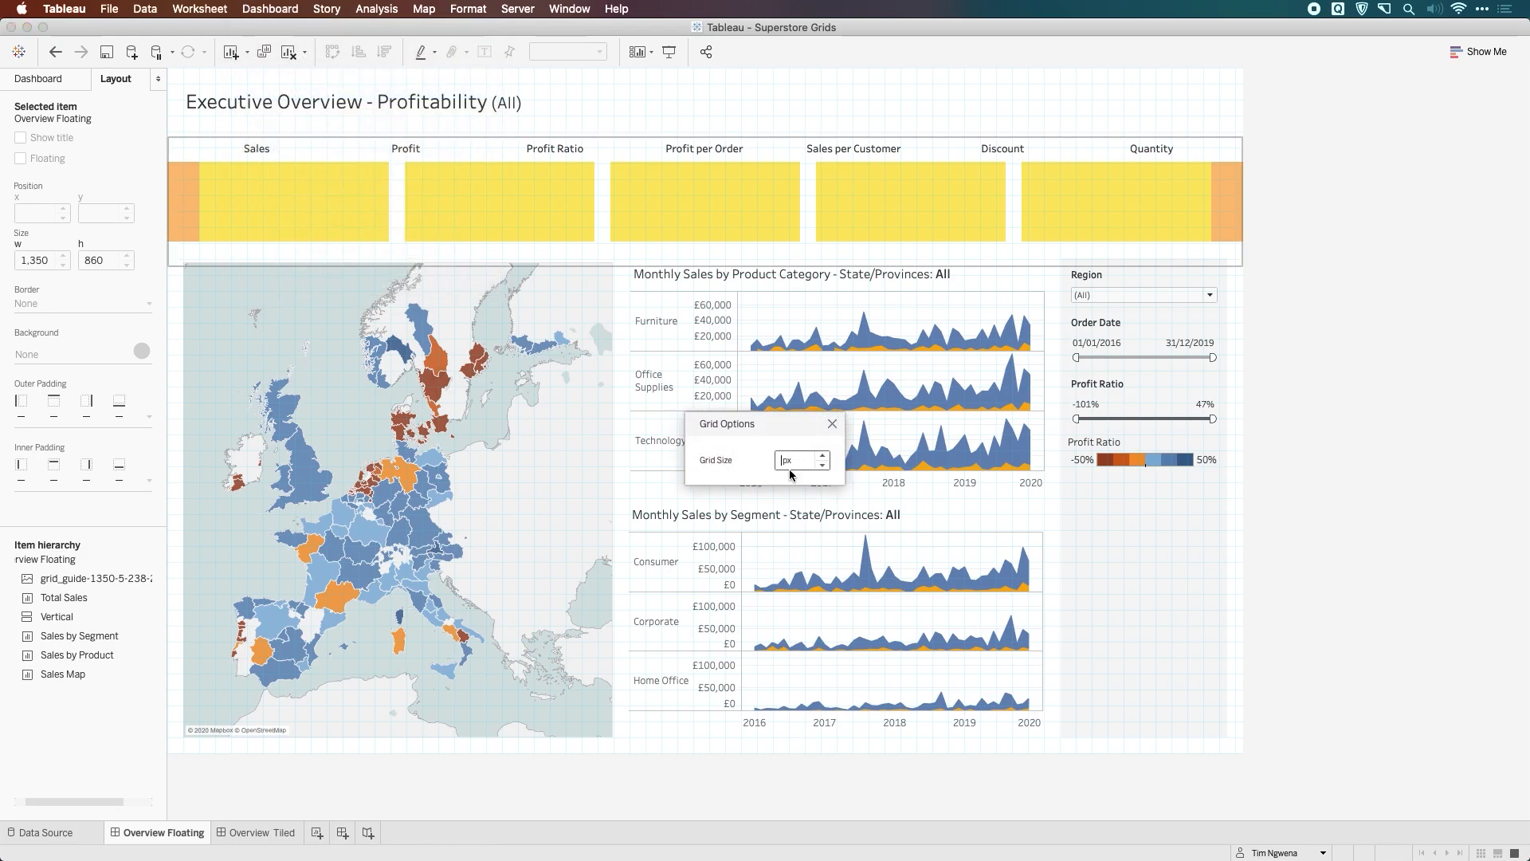
pyautogui.click(832, 424)
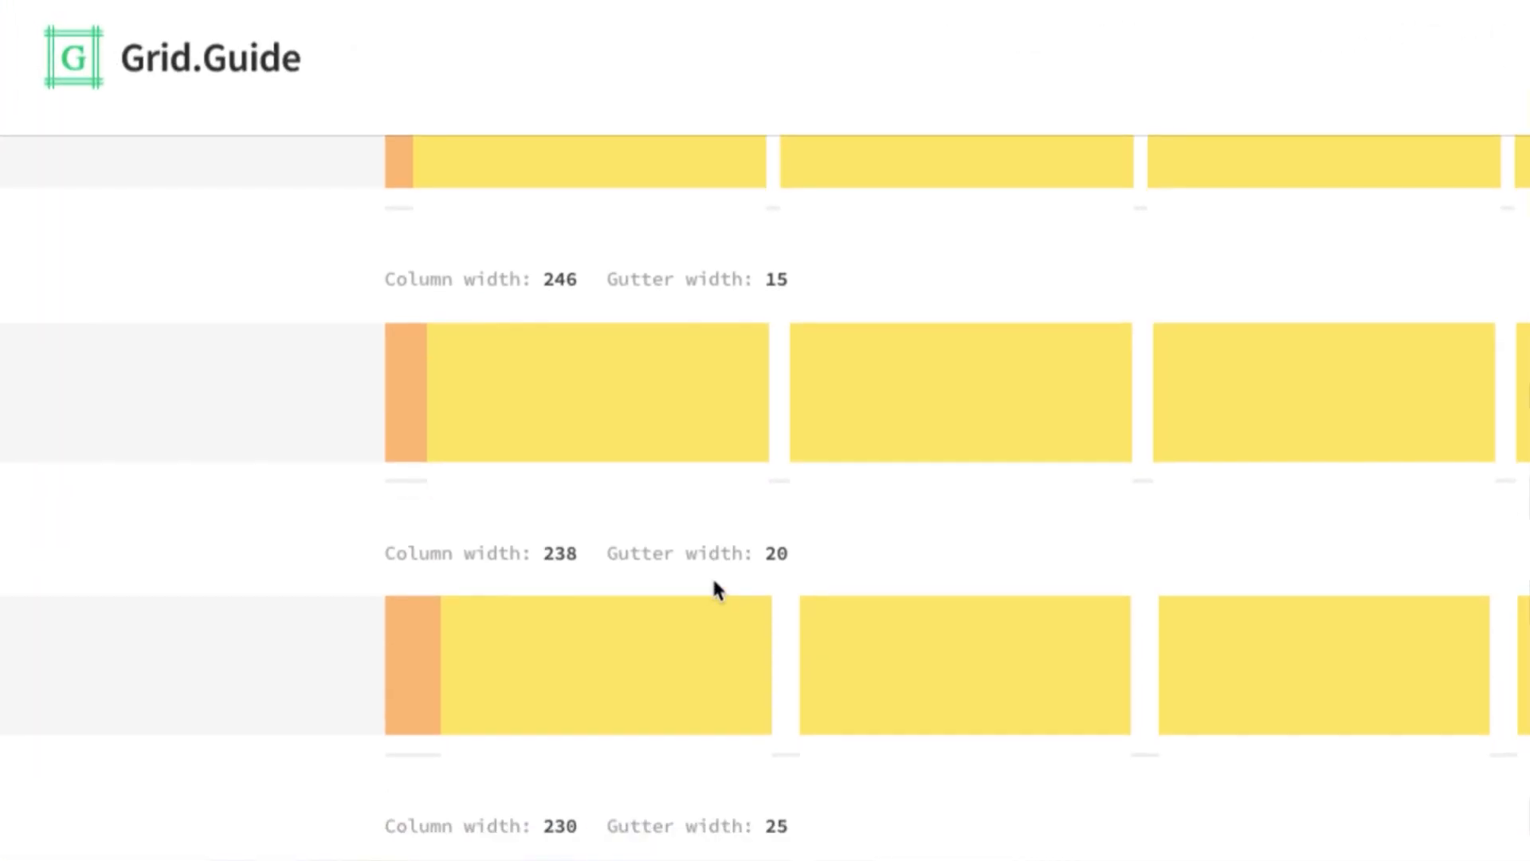
# Scroll the Layout pane to reach the Sales Map position and size fields.
pyautogui.scroll(-3)
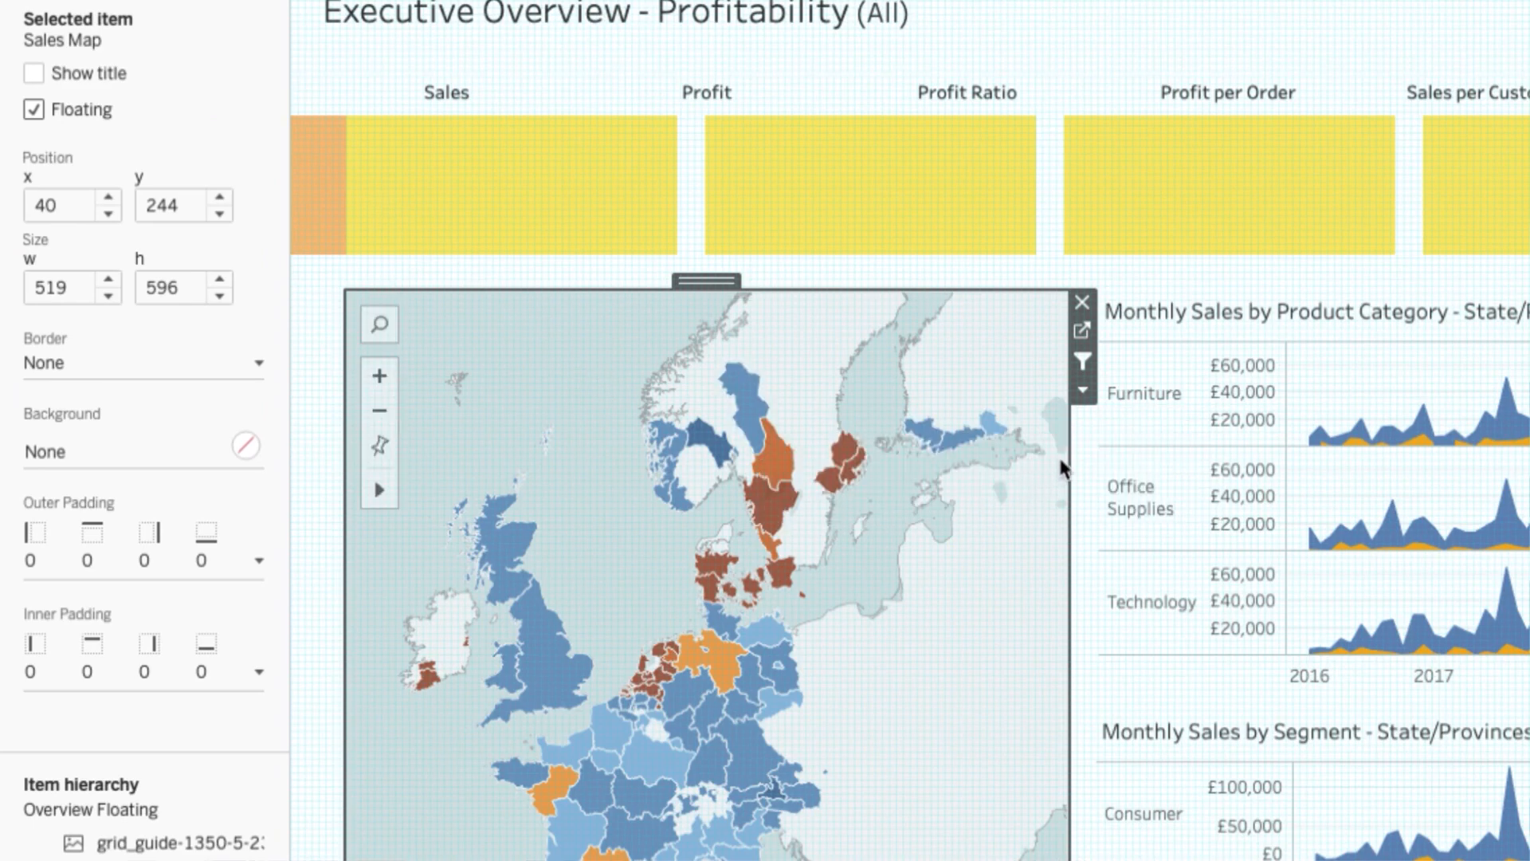
pyautogui.moveTo(730, 402)
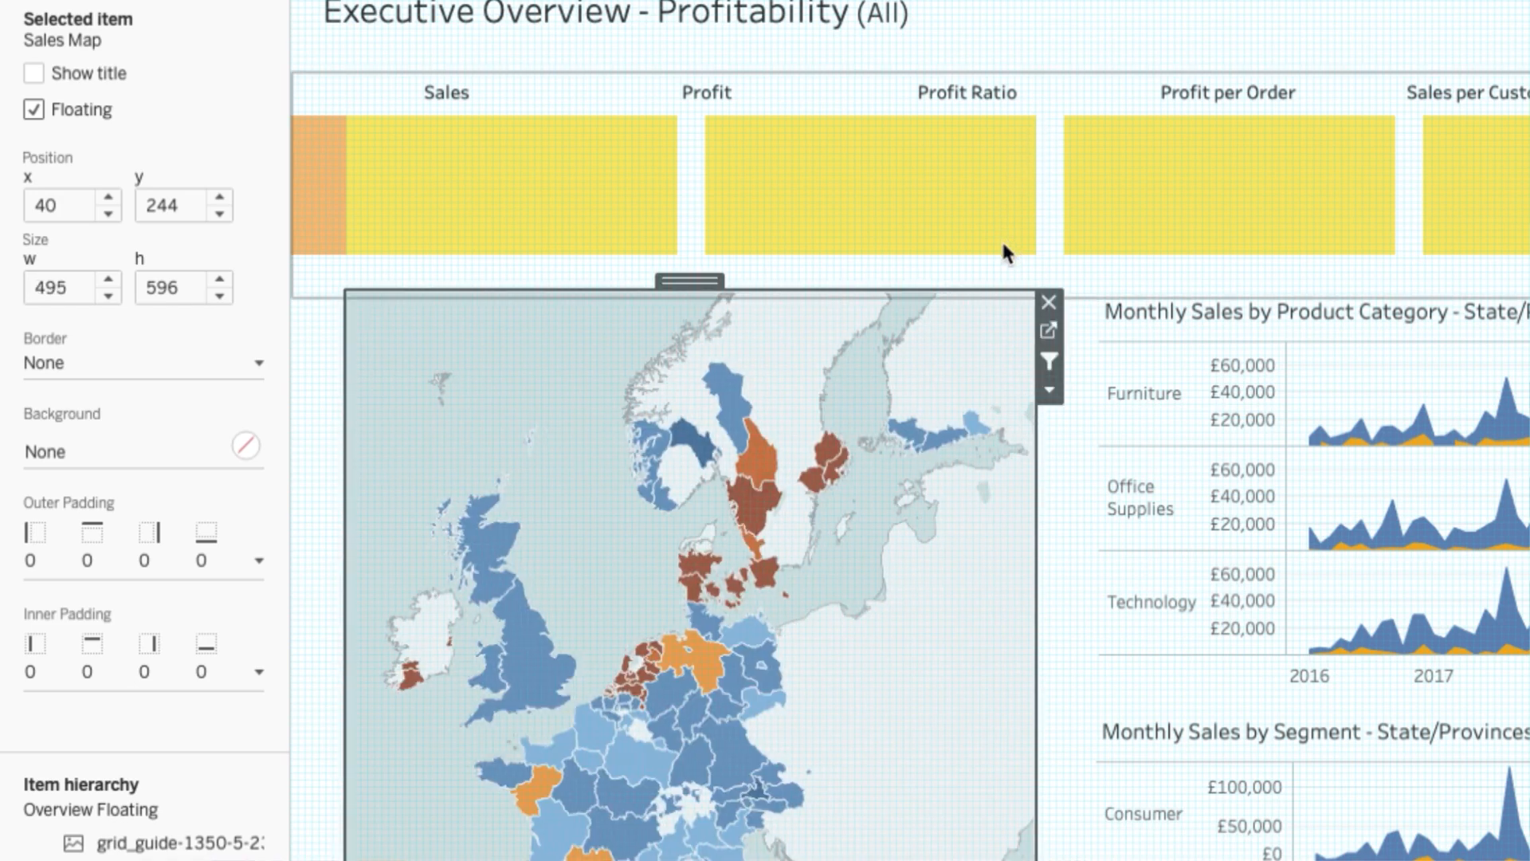
pyautogui.moveTo(808, 309)
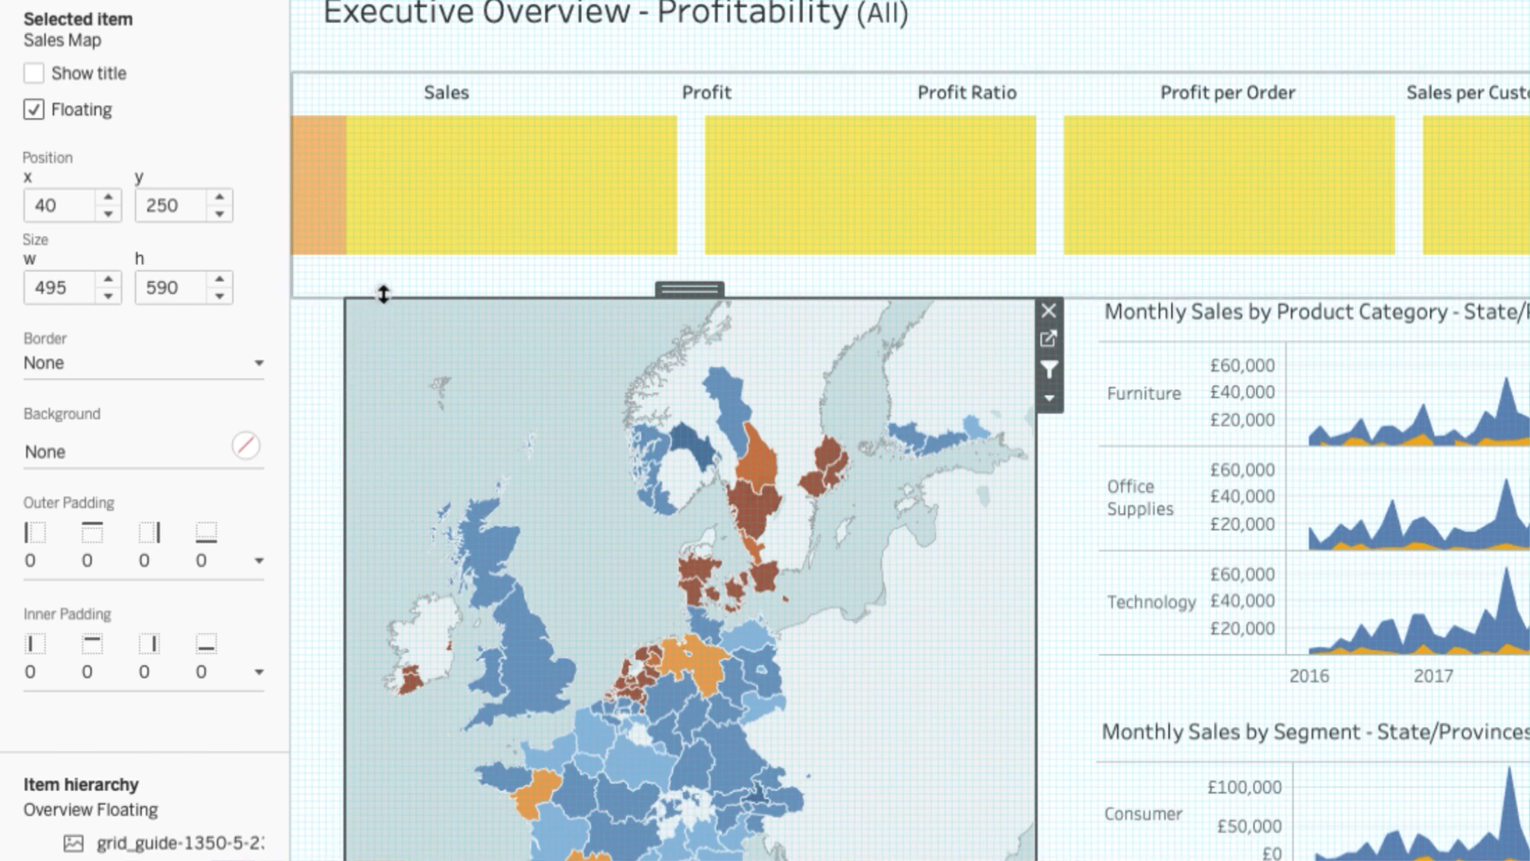
pyautogui.moveTo(542, 275)
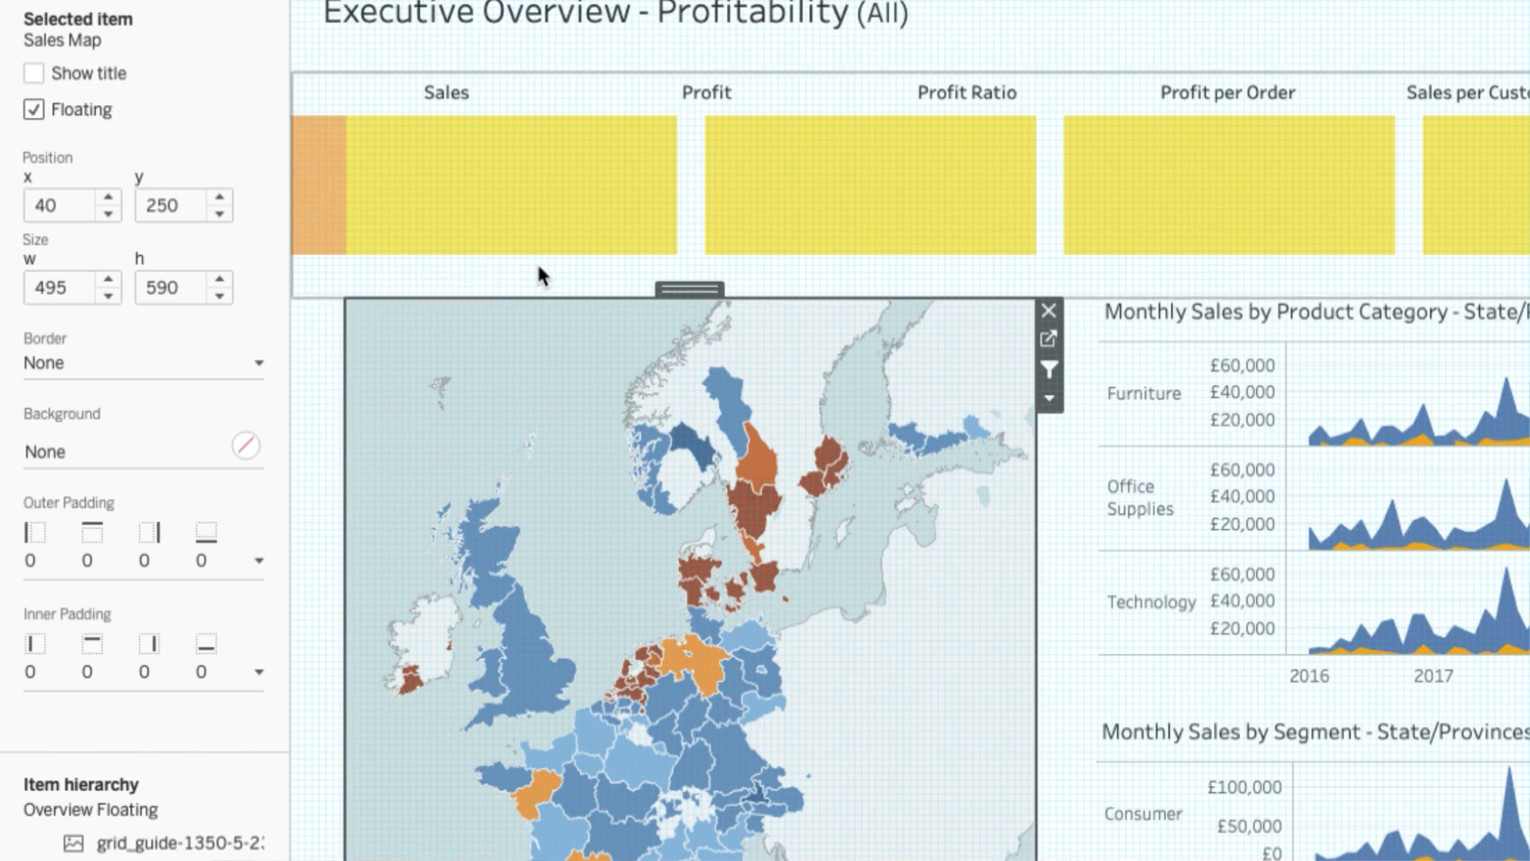
pyautogui.moveTo(660, 281)
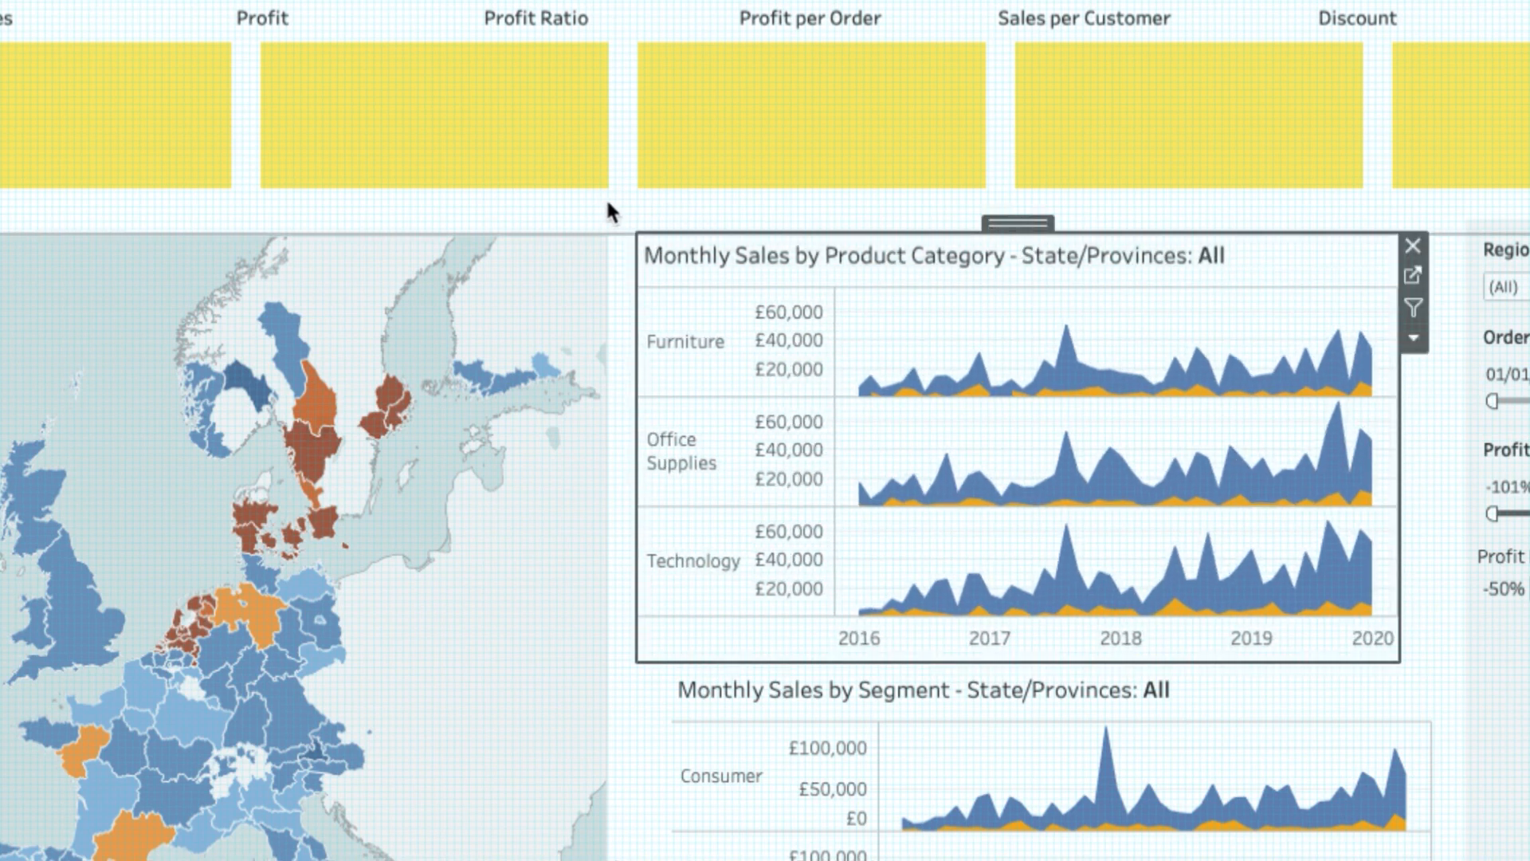
pyautogui.moveTo(972, 236)
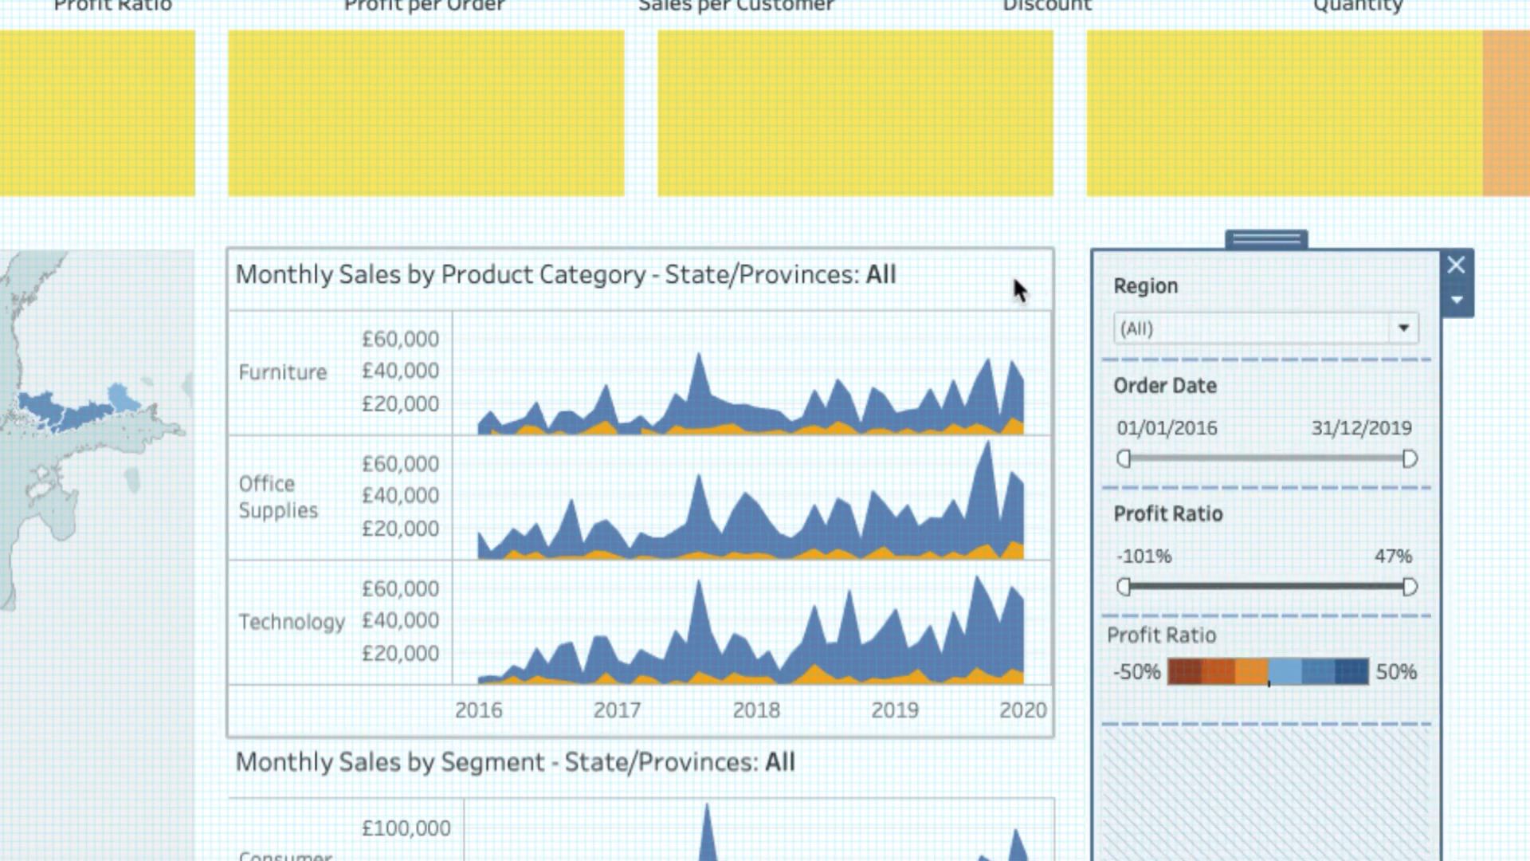
pyautogui.moveTo(1237, 244)
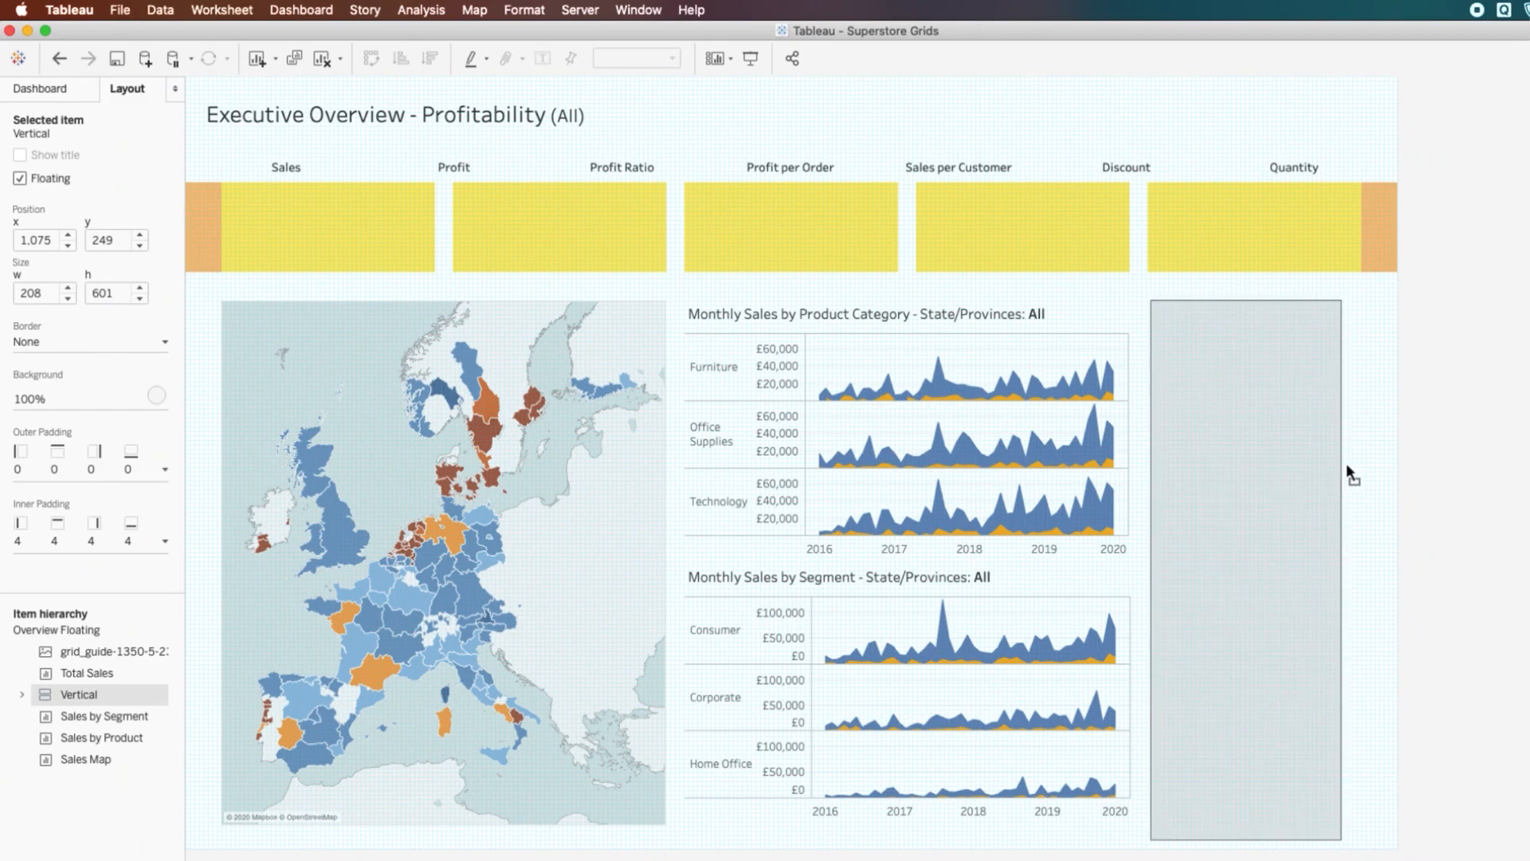
pyautogui.moveTo(1362, 468)
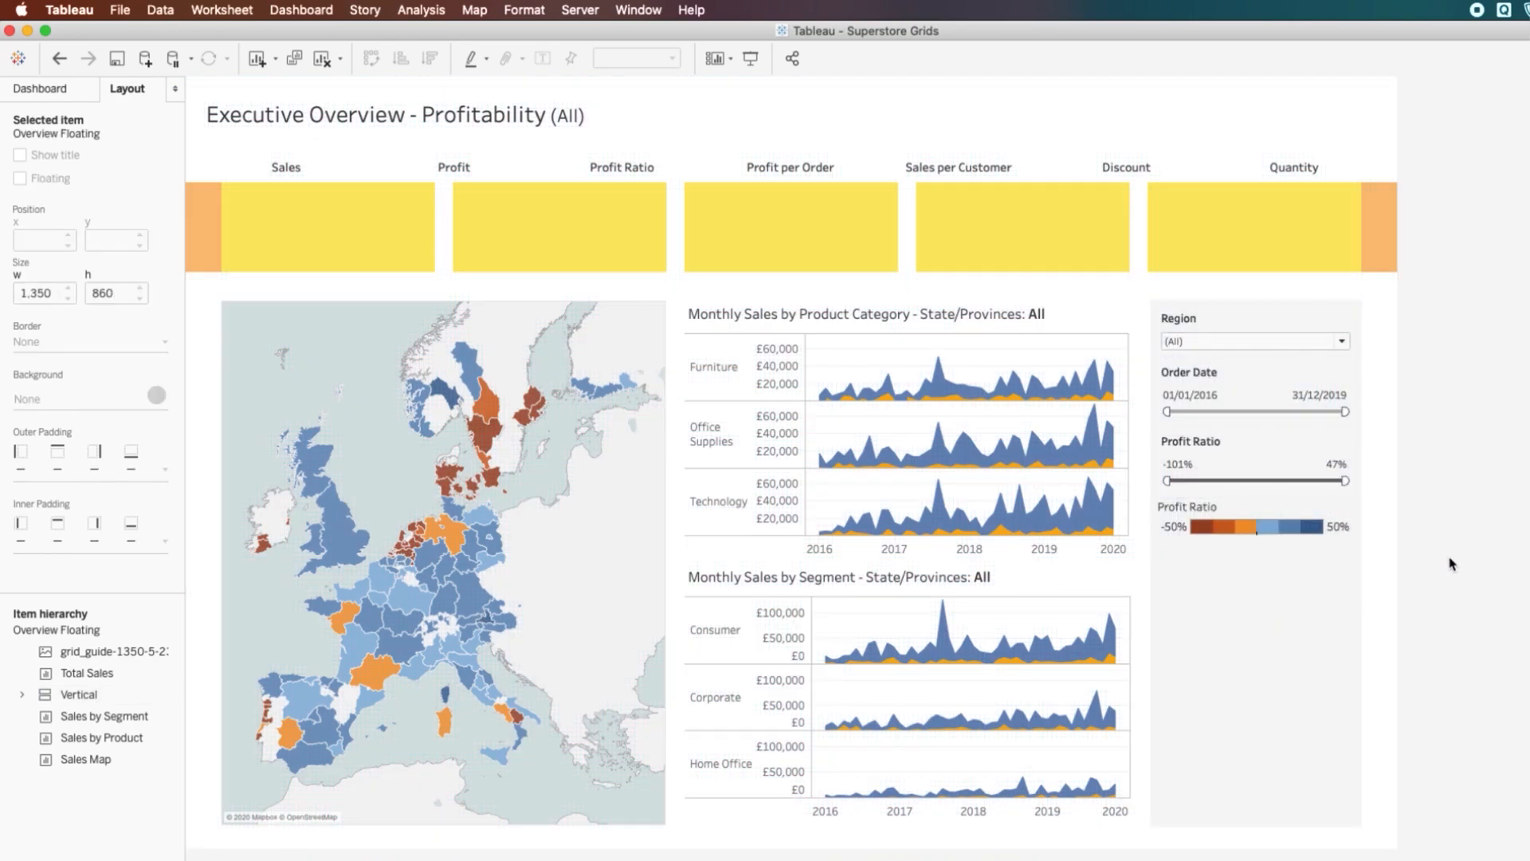
# Select the grid_guide image in the item hierarchy so it can float over the dashboard.
pyautogui.click(1141, 239)
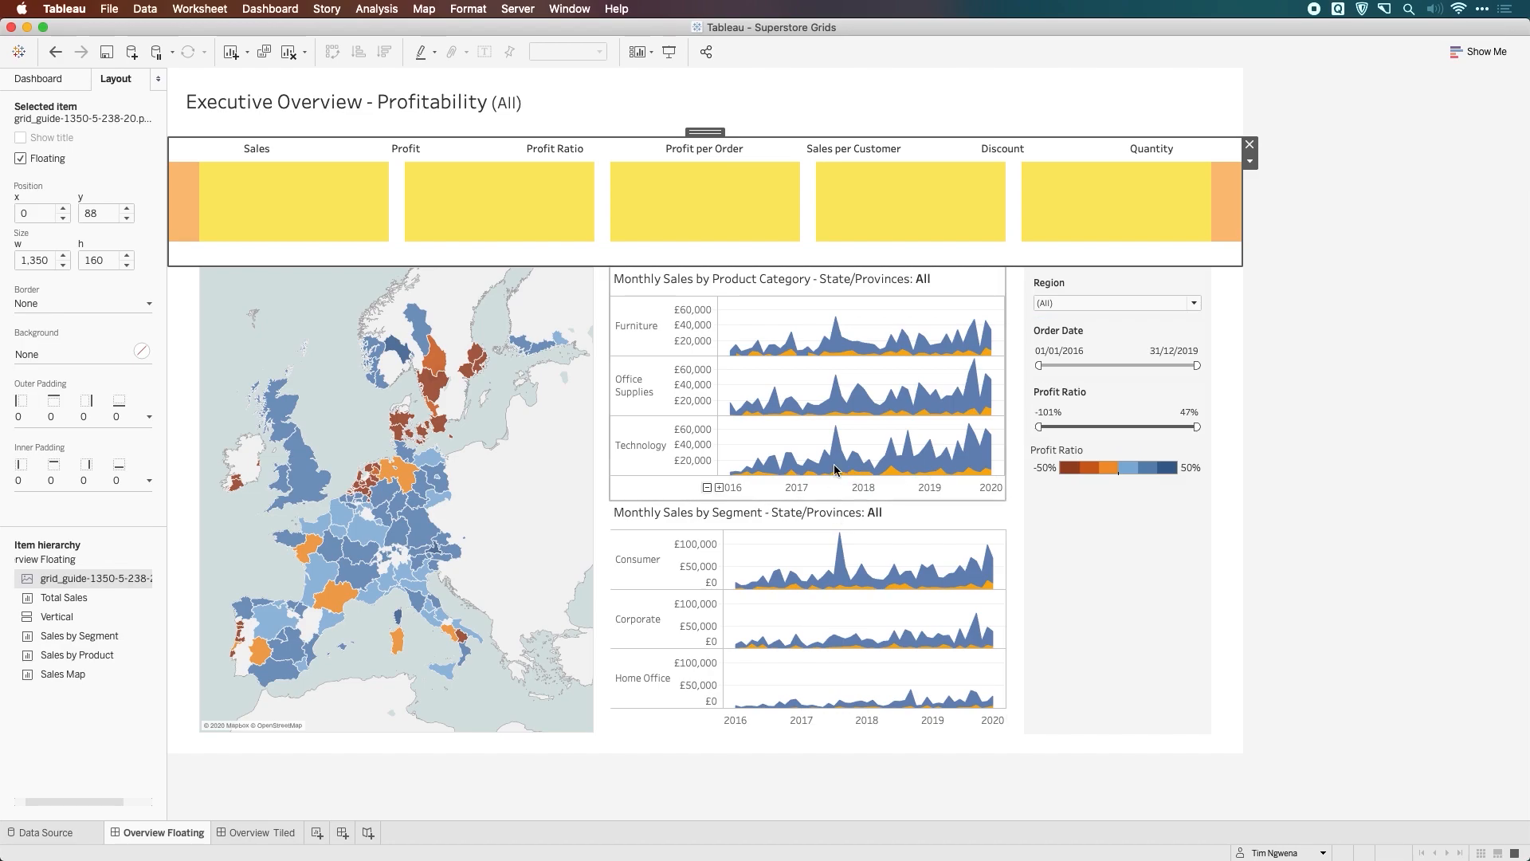
pyautogui.moveTo(841, 607)
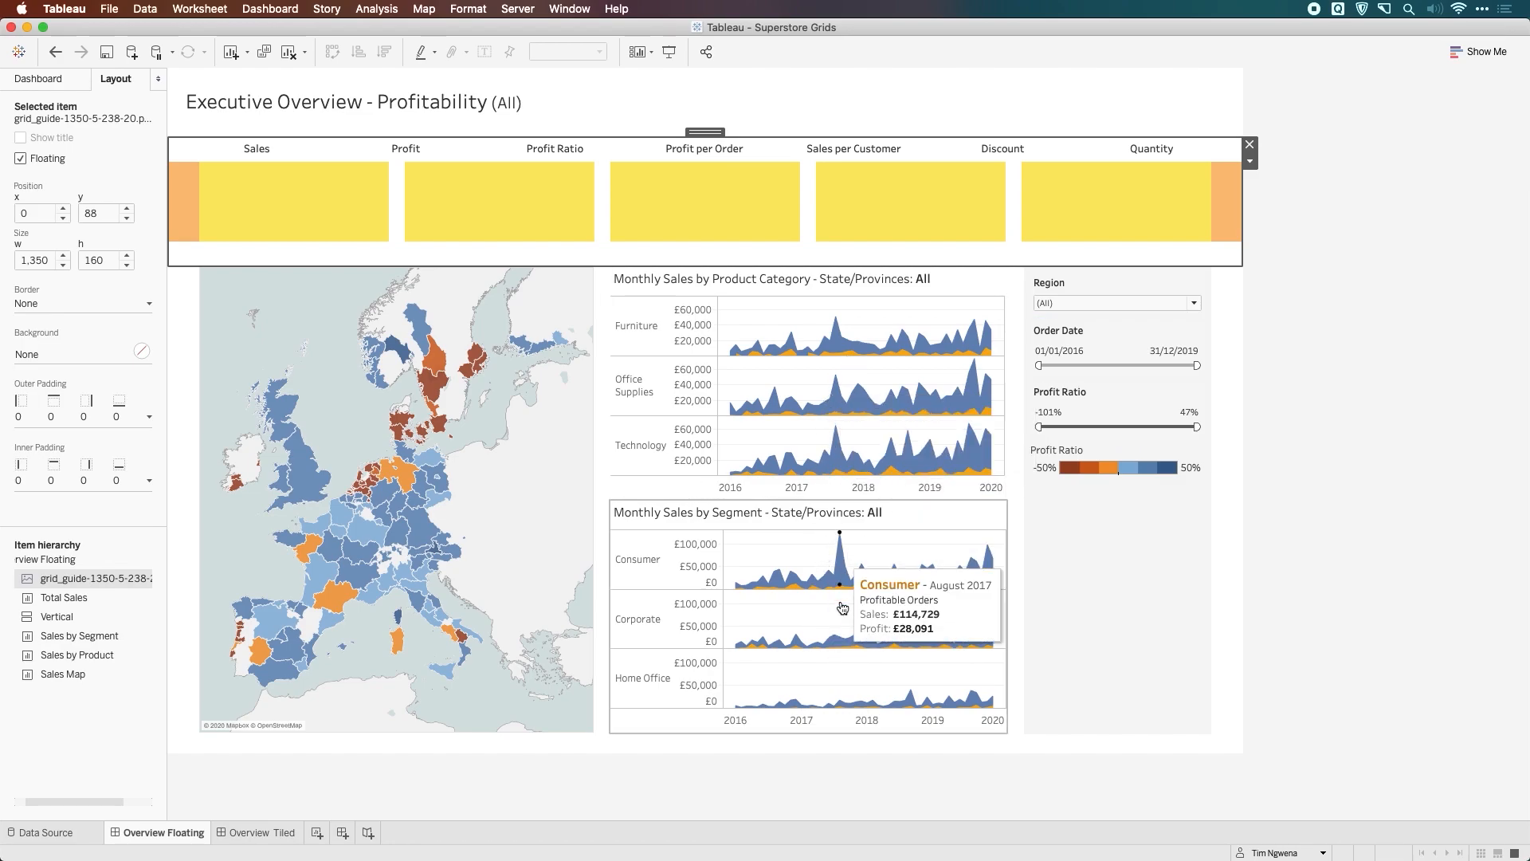
pyautogui.moveTo(920, 531)
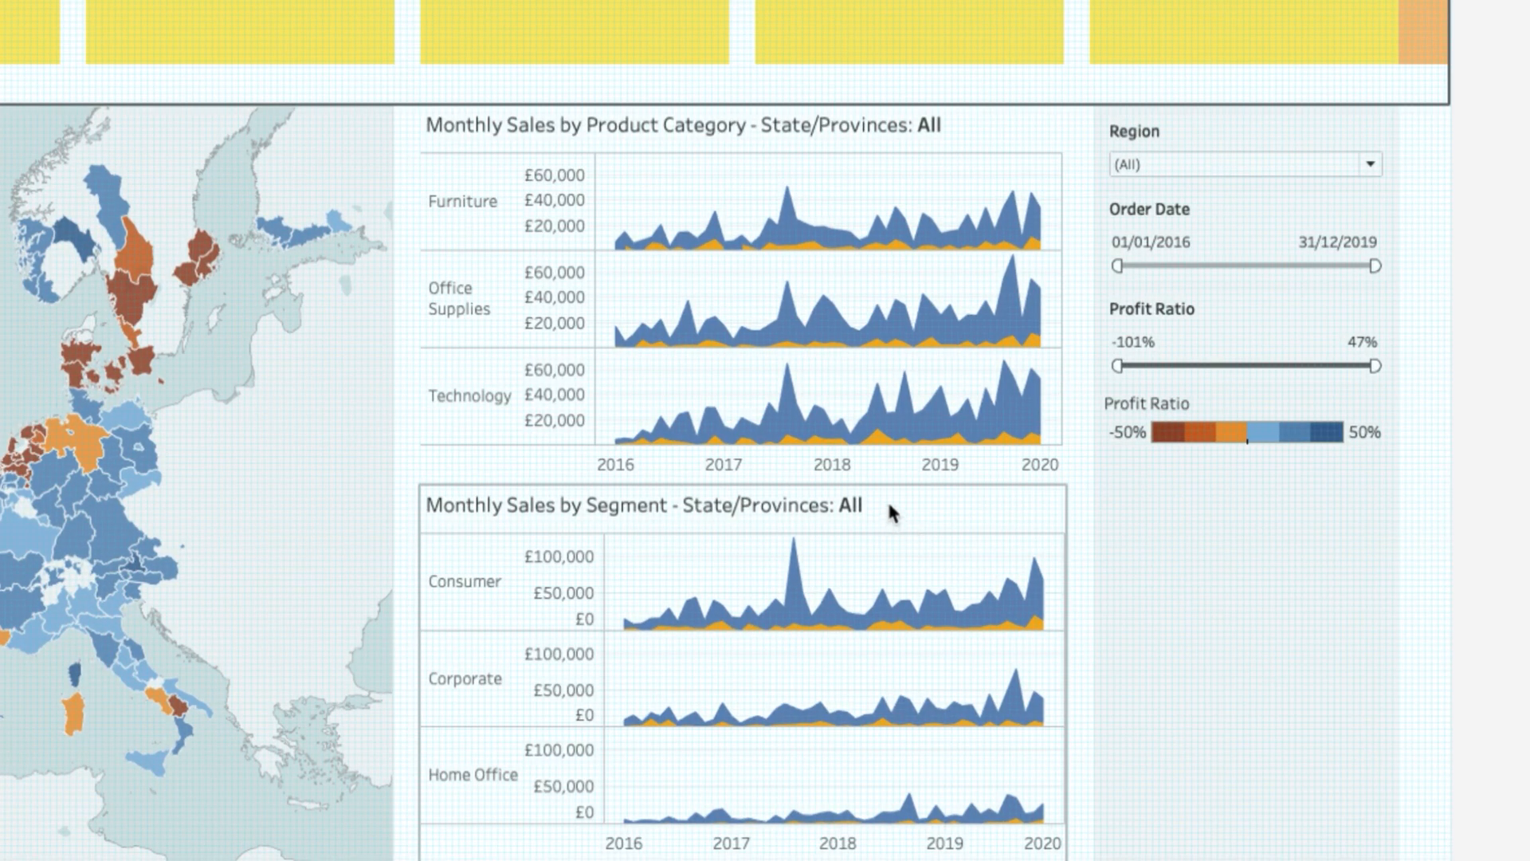
pyautogui.moveTo(1024, 236)
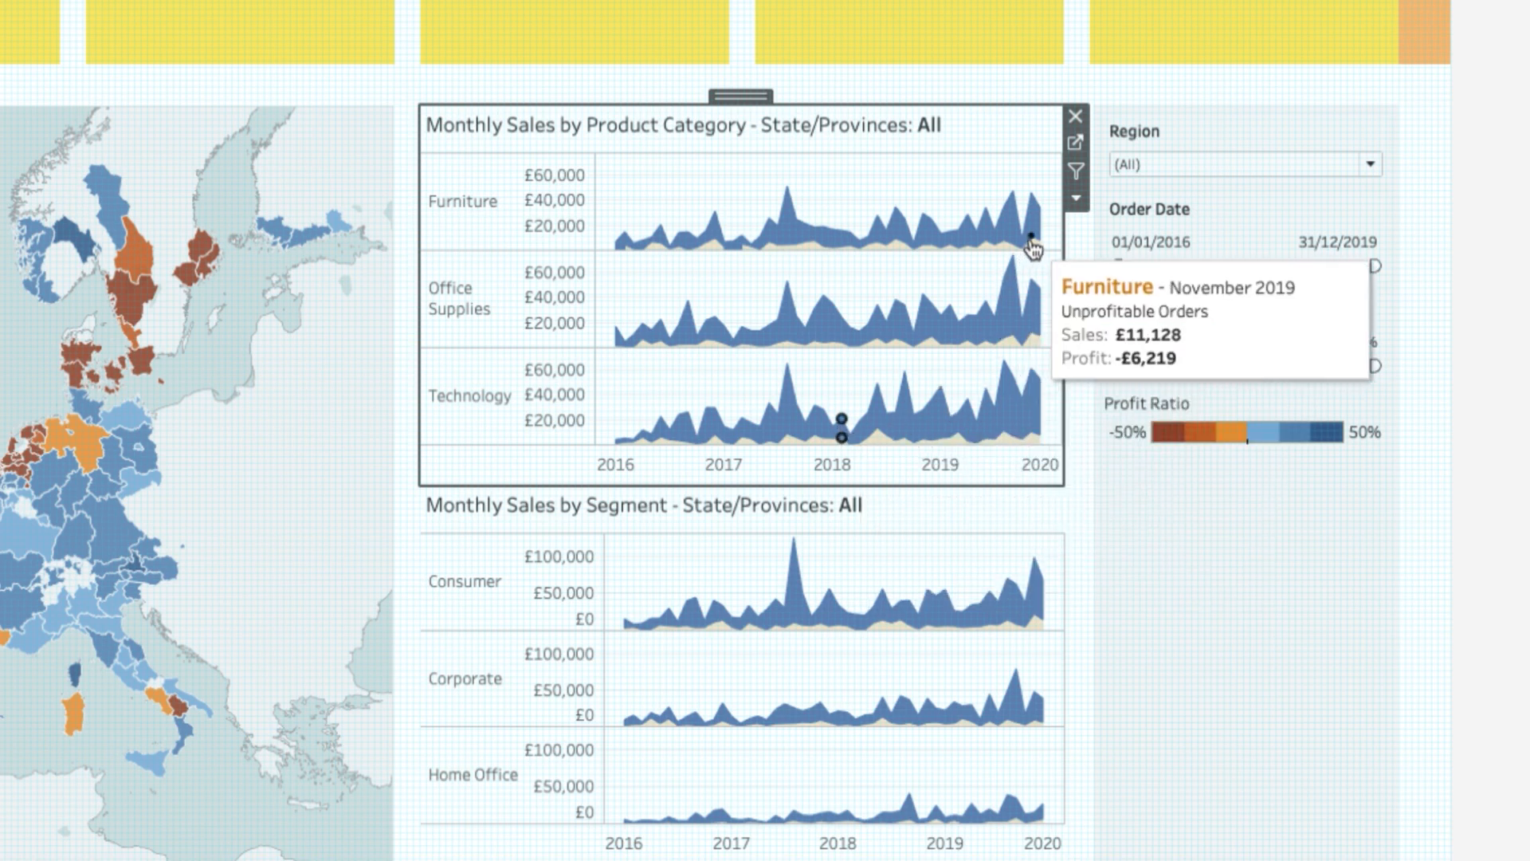
# Give the Monthly Sales by Segment chart a height of 280 in the Layout pane.
pyautogui.click(1076, 198)
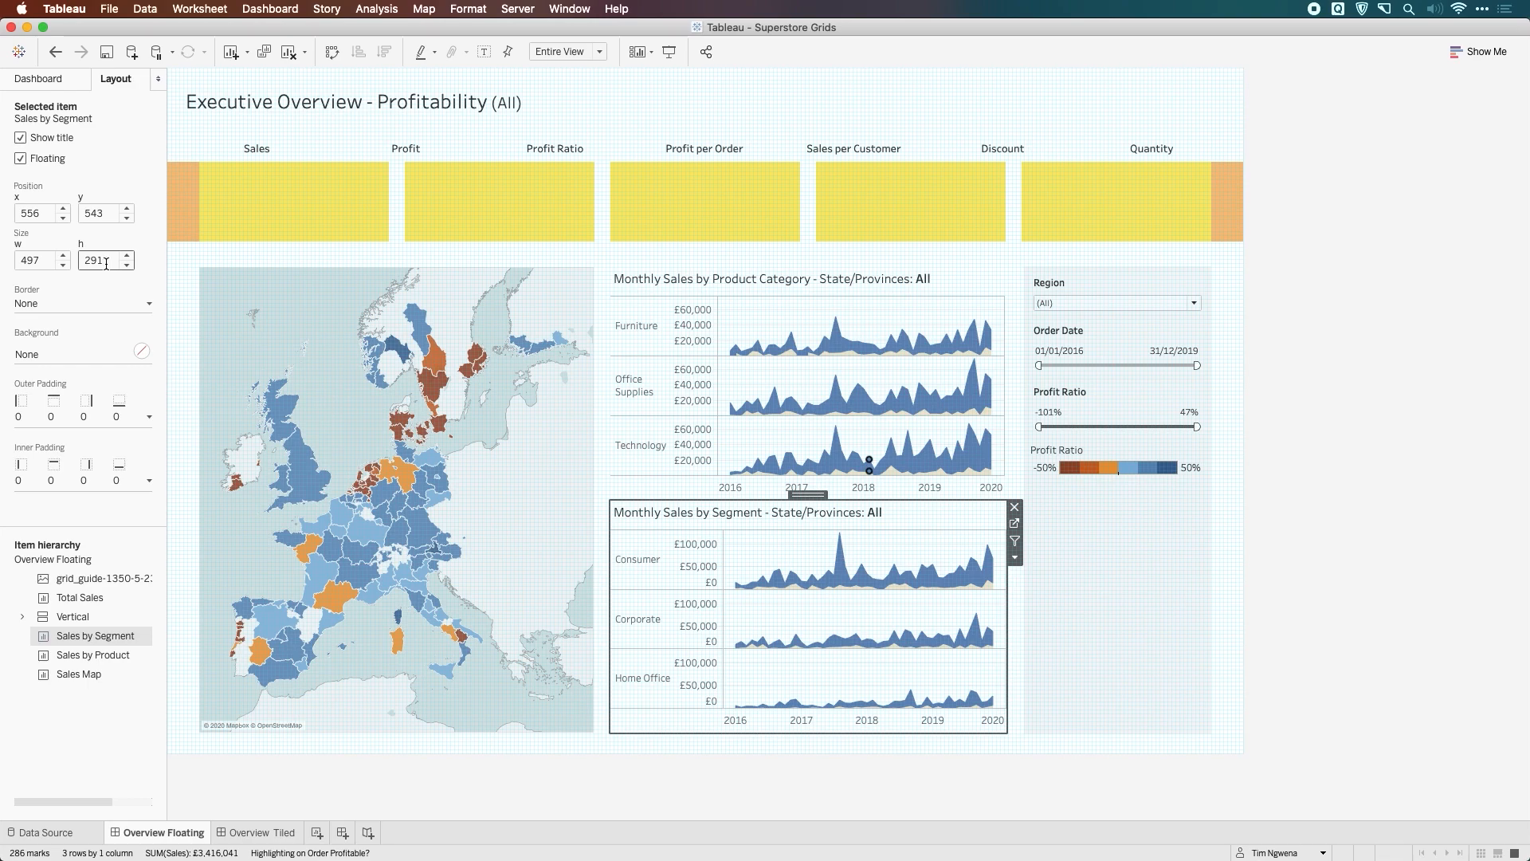
pyautogui.write('280')
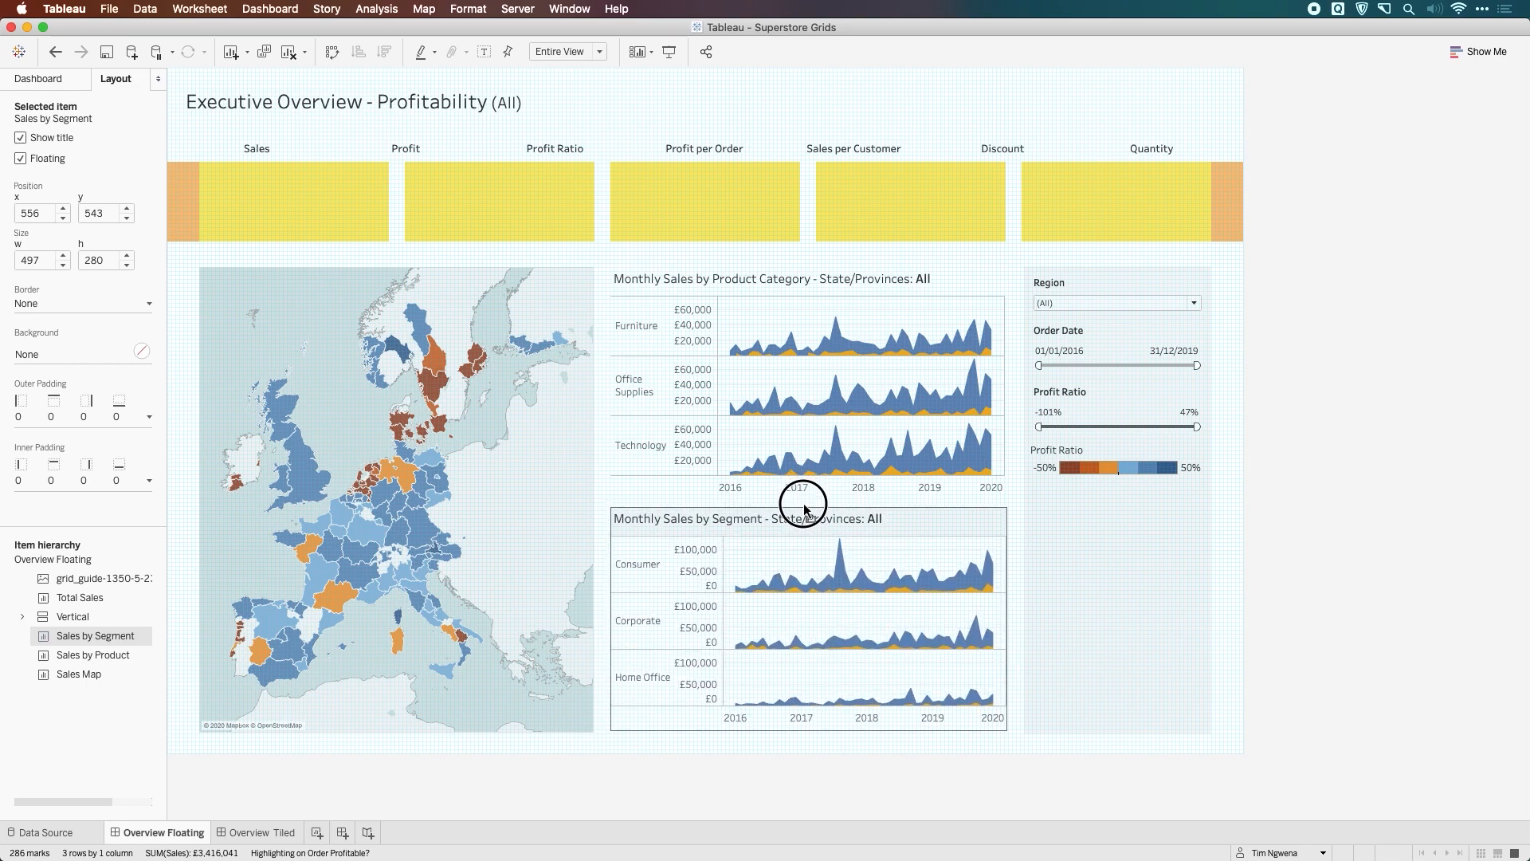
pyautogui.moveTo(832, 317)
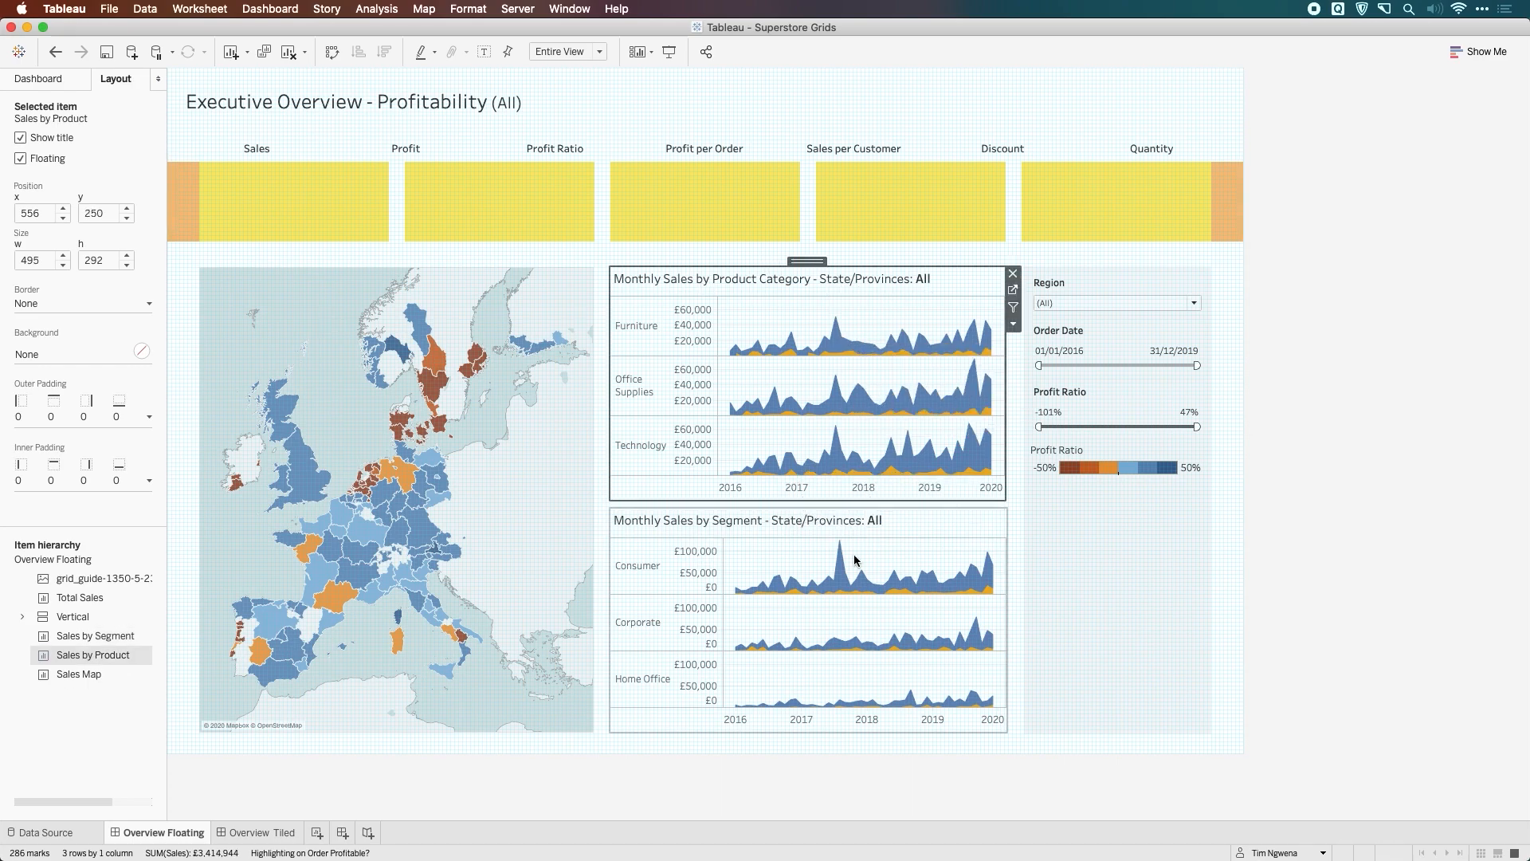
pyautogui.moveTo(822, 579)
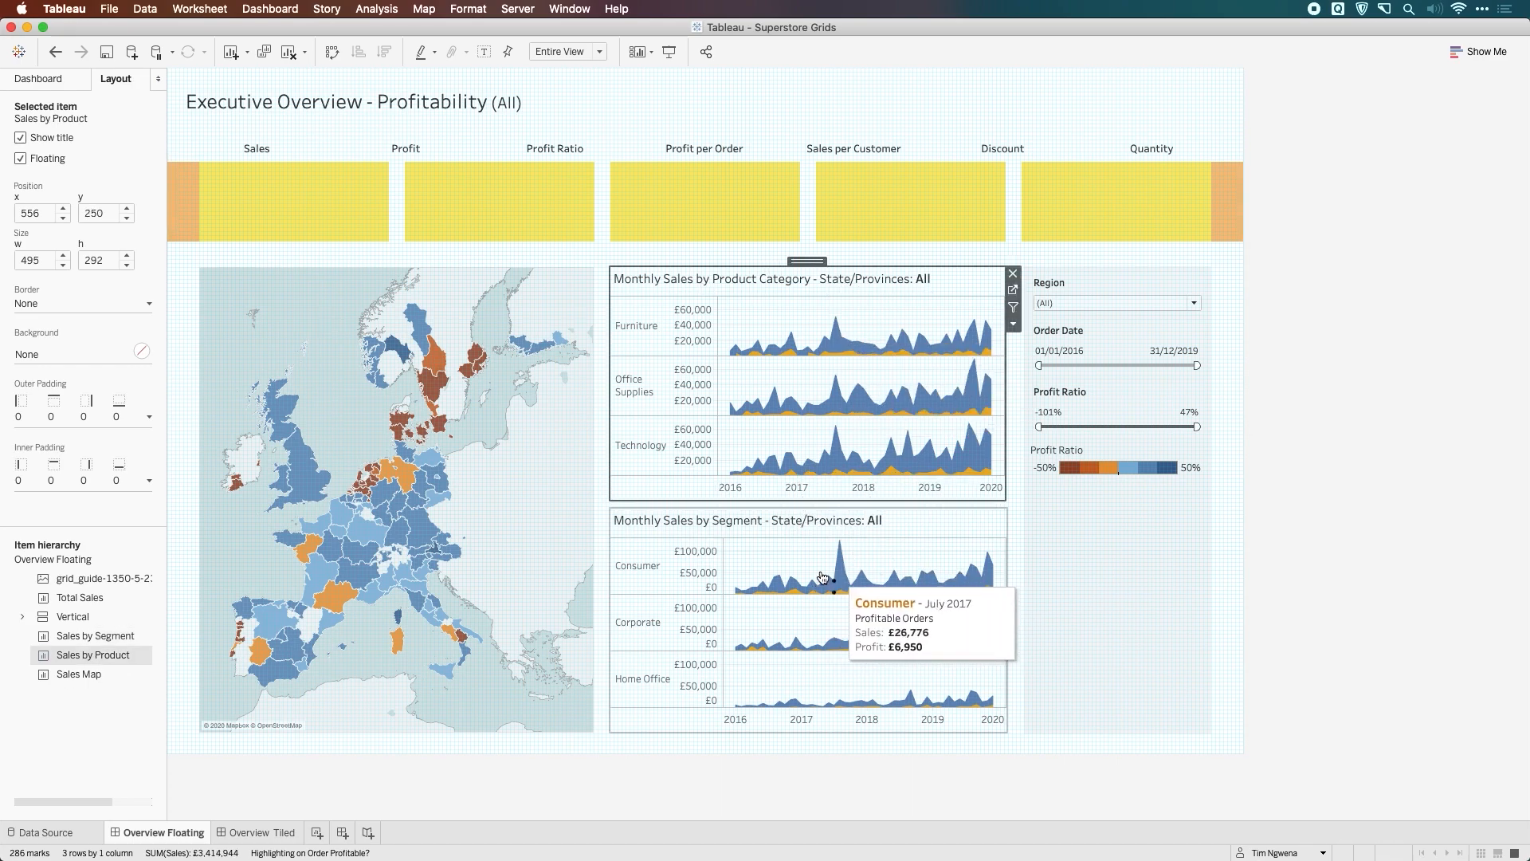
pyautogui.moveTo(1154, 645)
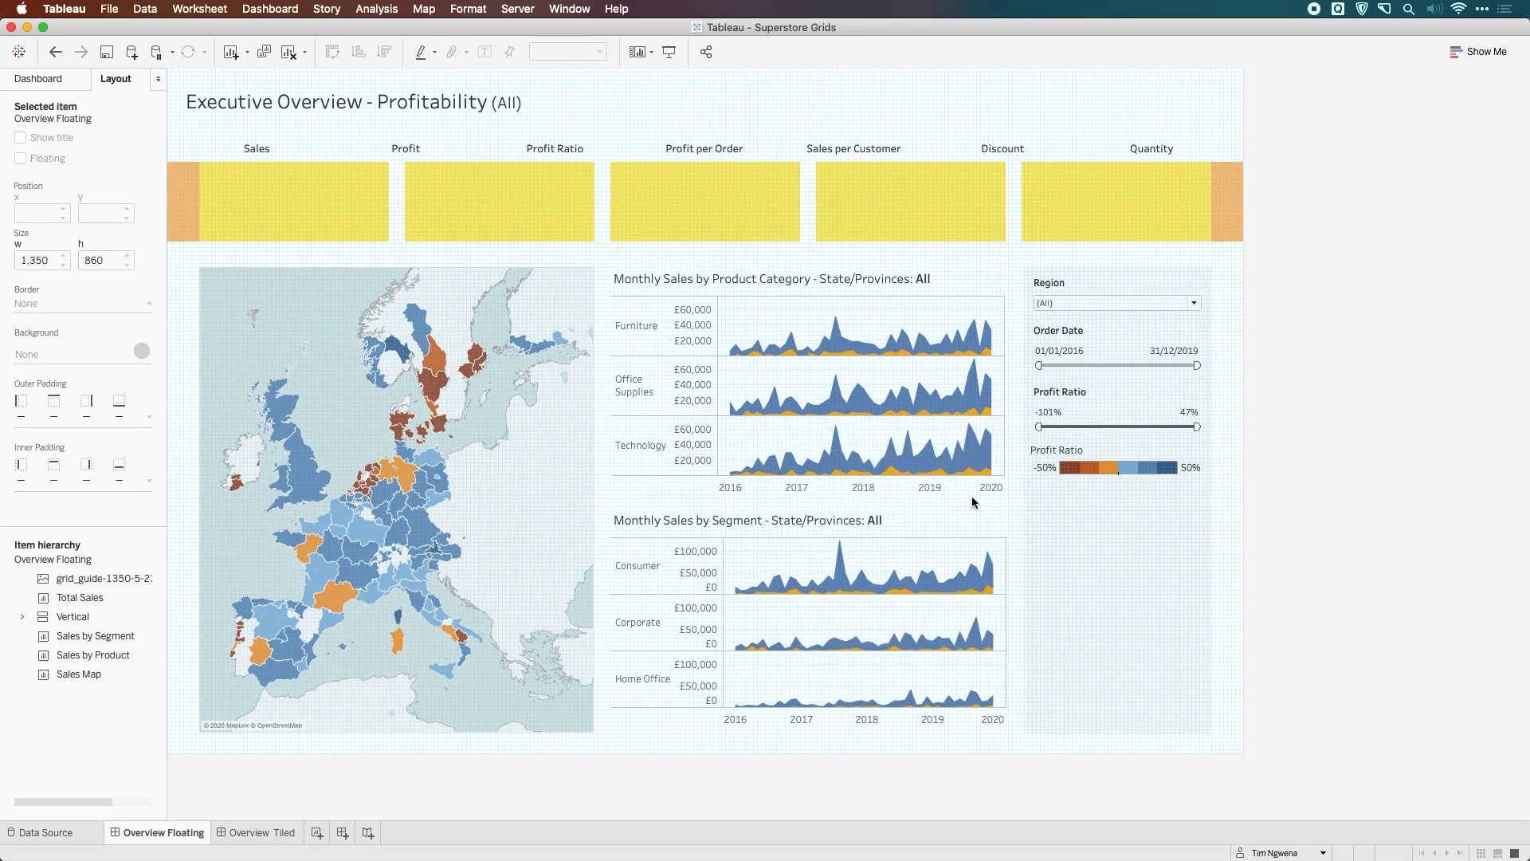
pyautogui.moveTo(1268, 329)
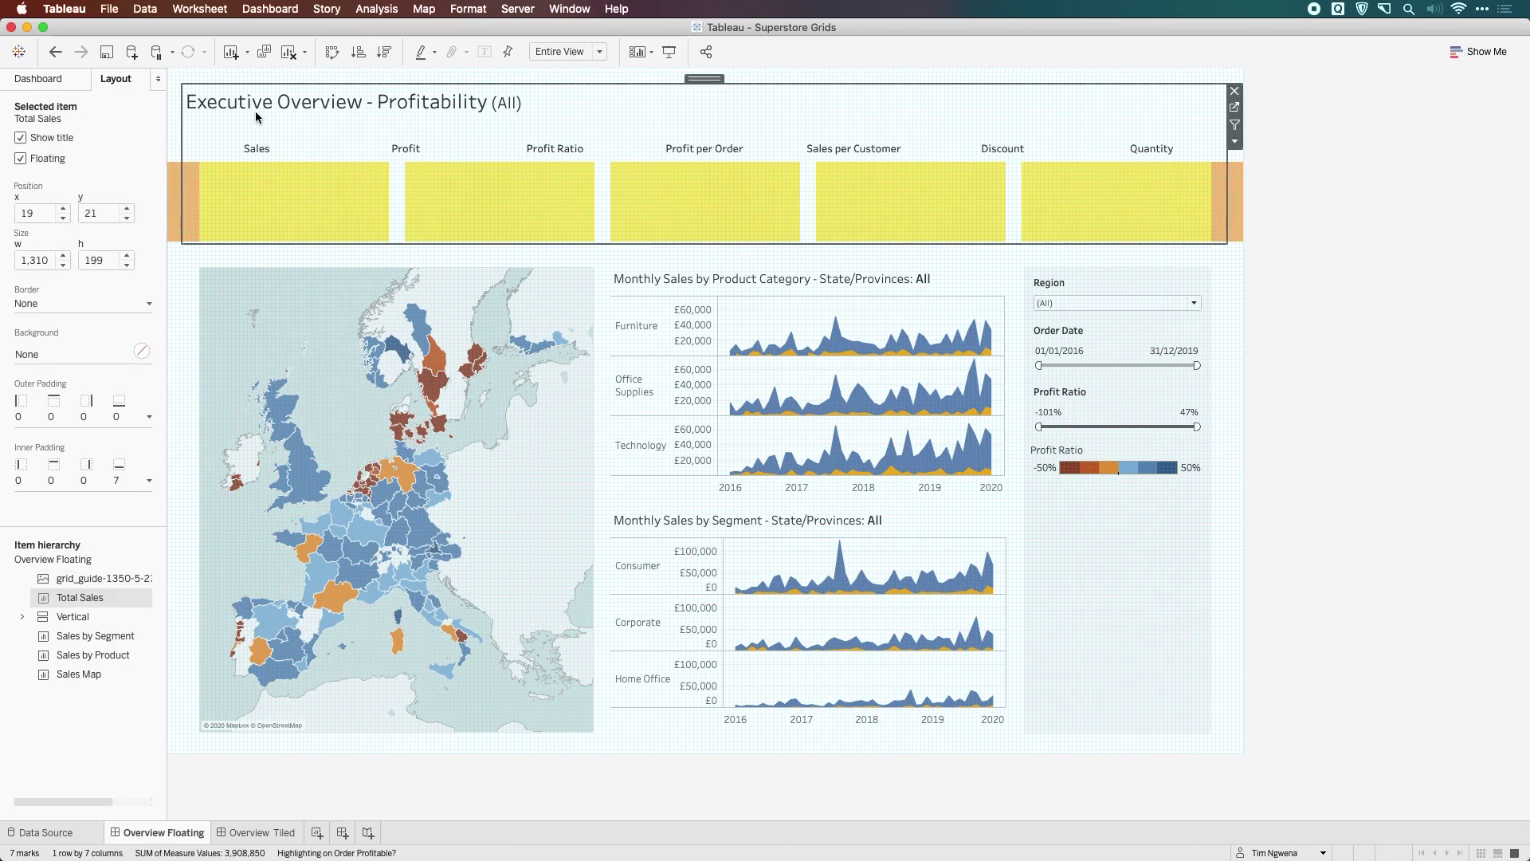
pyautogui.moveTo(513, 125)
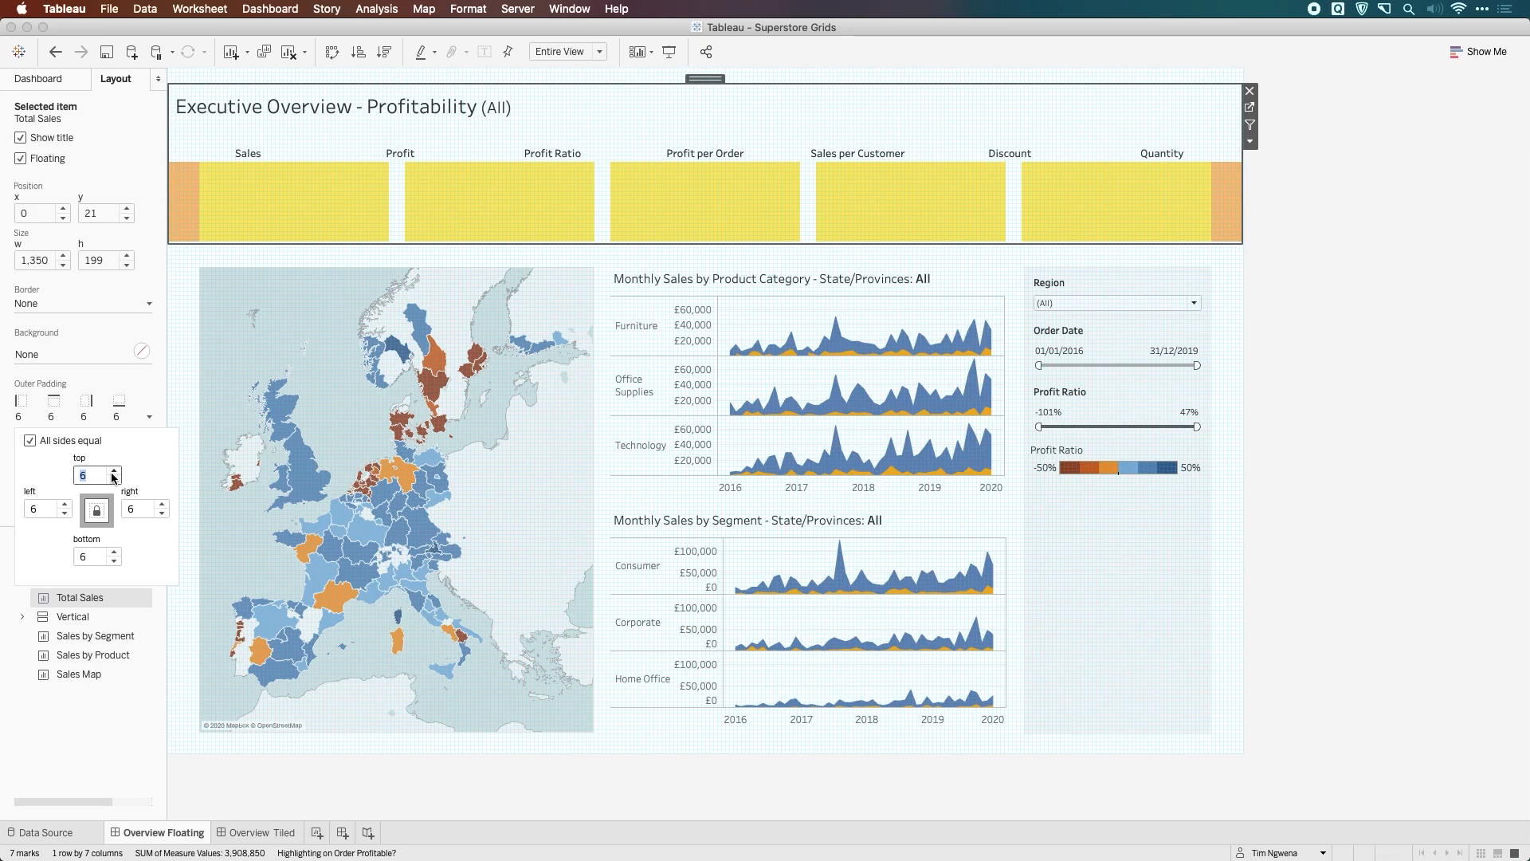
# Untick All sides equal and bring the Total Sales strip's outer padding down, entering per-side values.
pyautogui.click(114, 478)
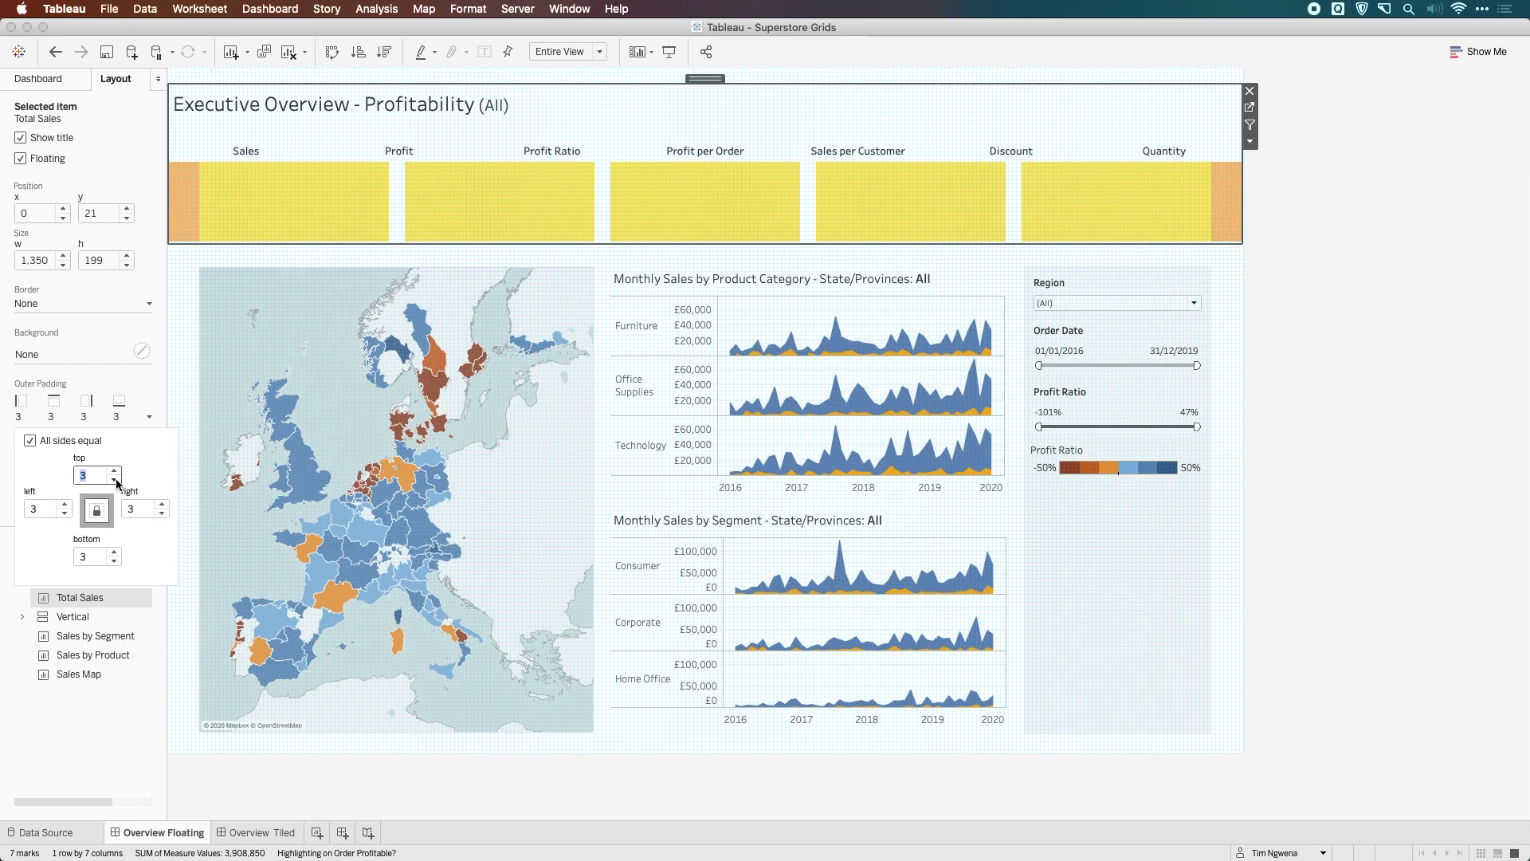
pyautogui.click(29, 440)
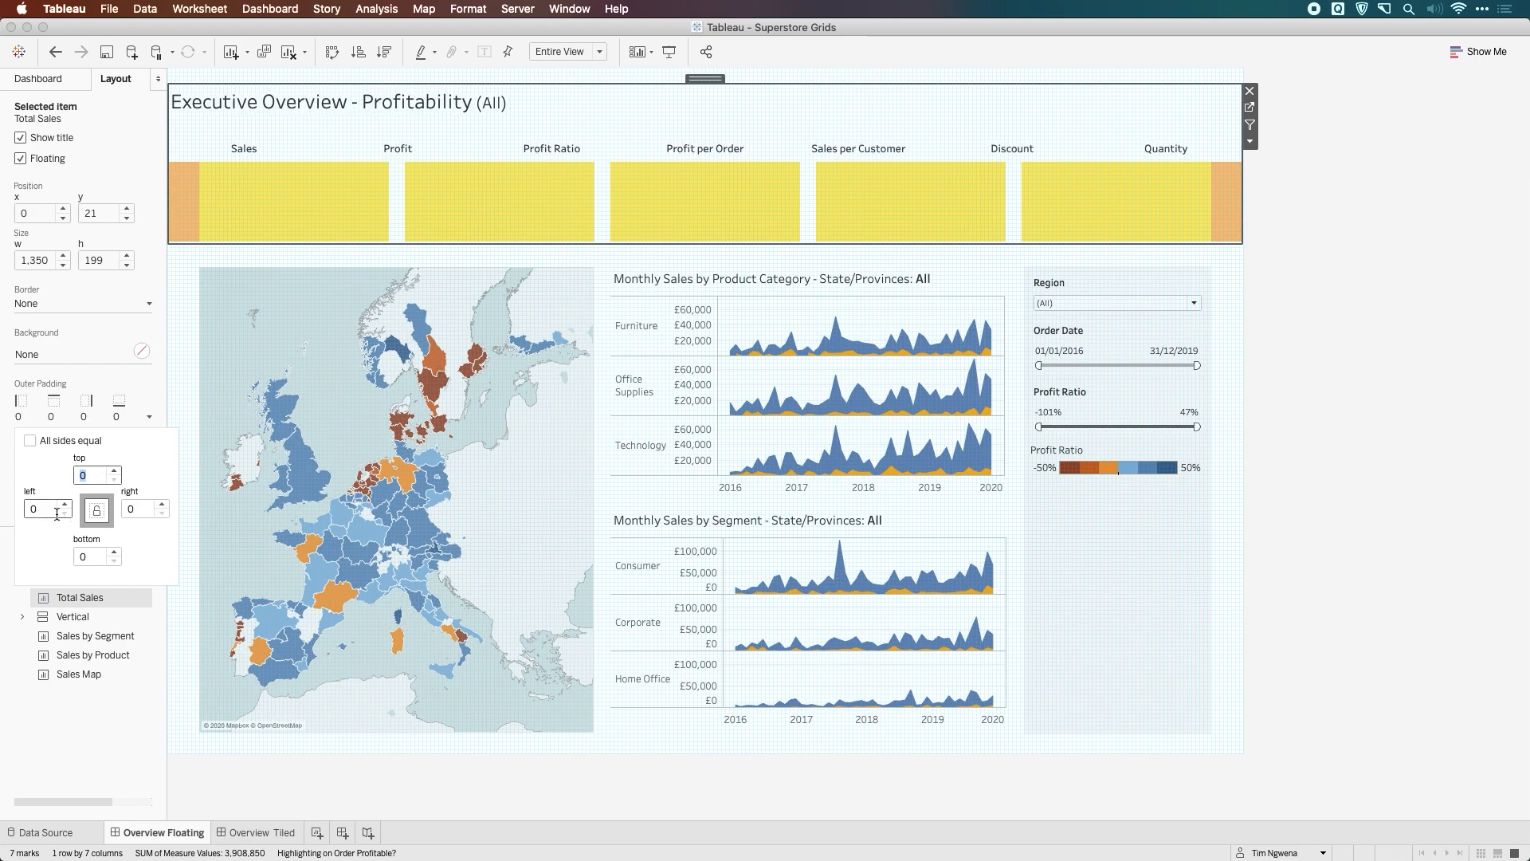
pyautogui.write('2')
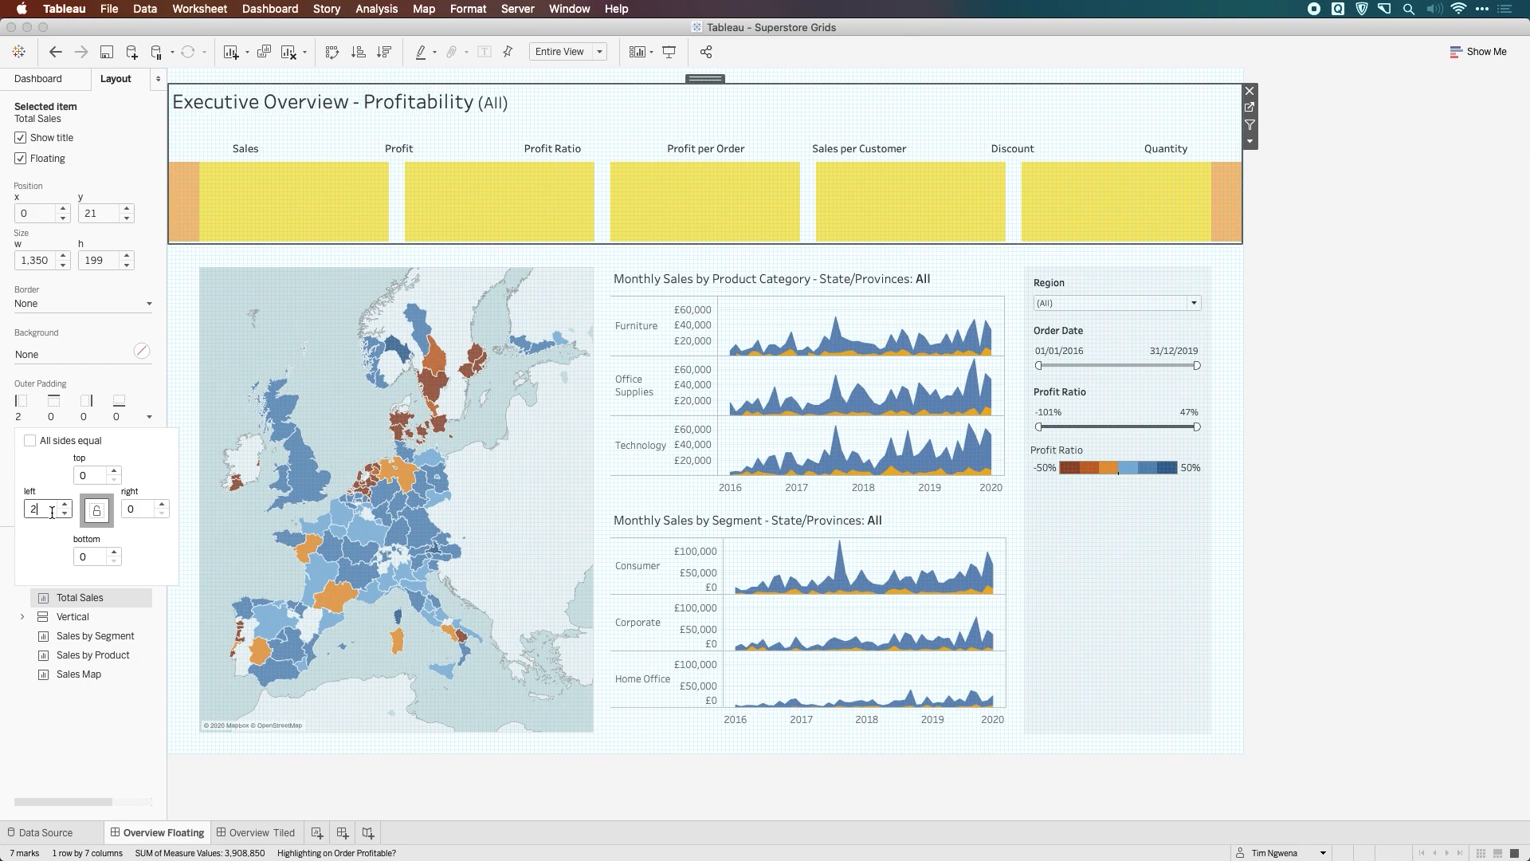
pyautogui.write('0')
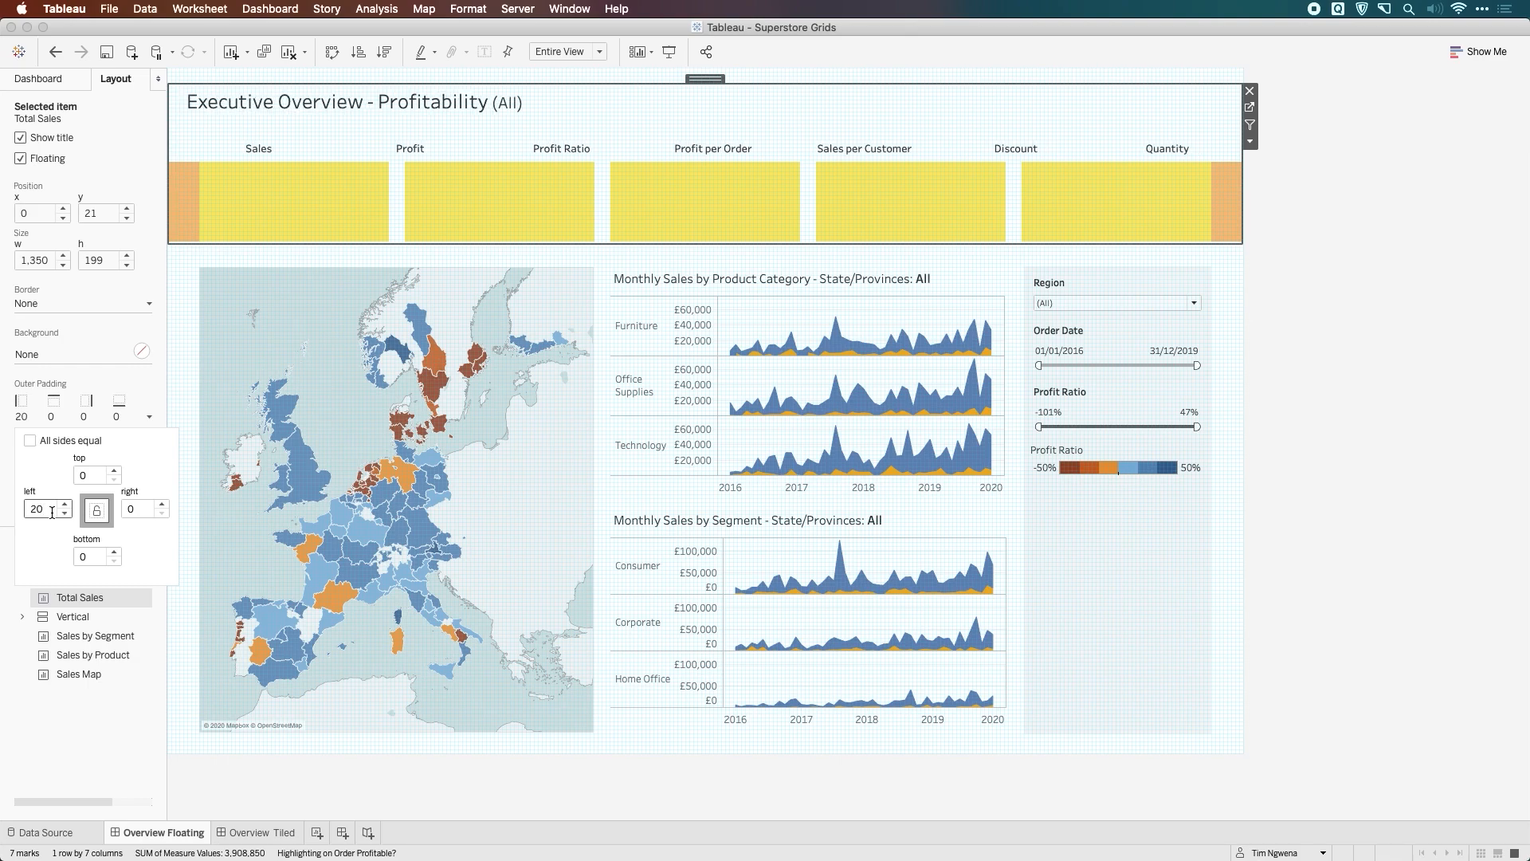
pyautogui.write('225')
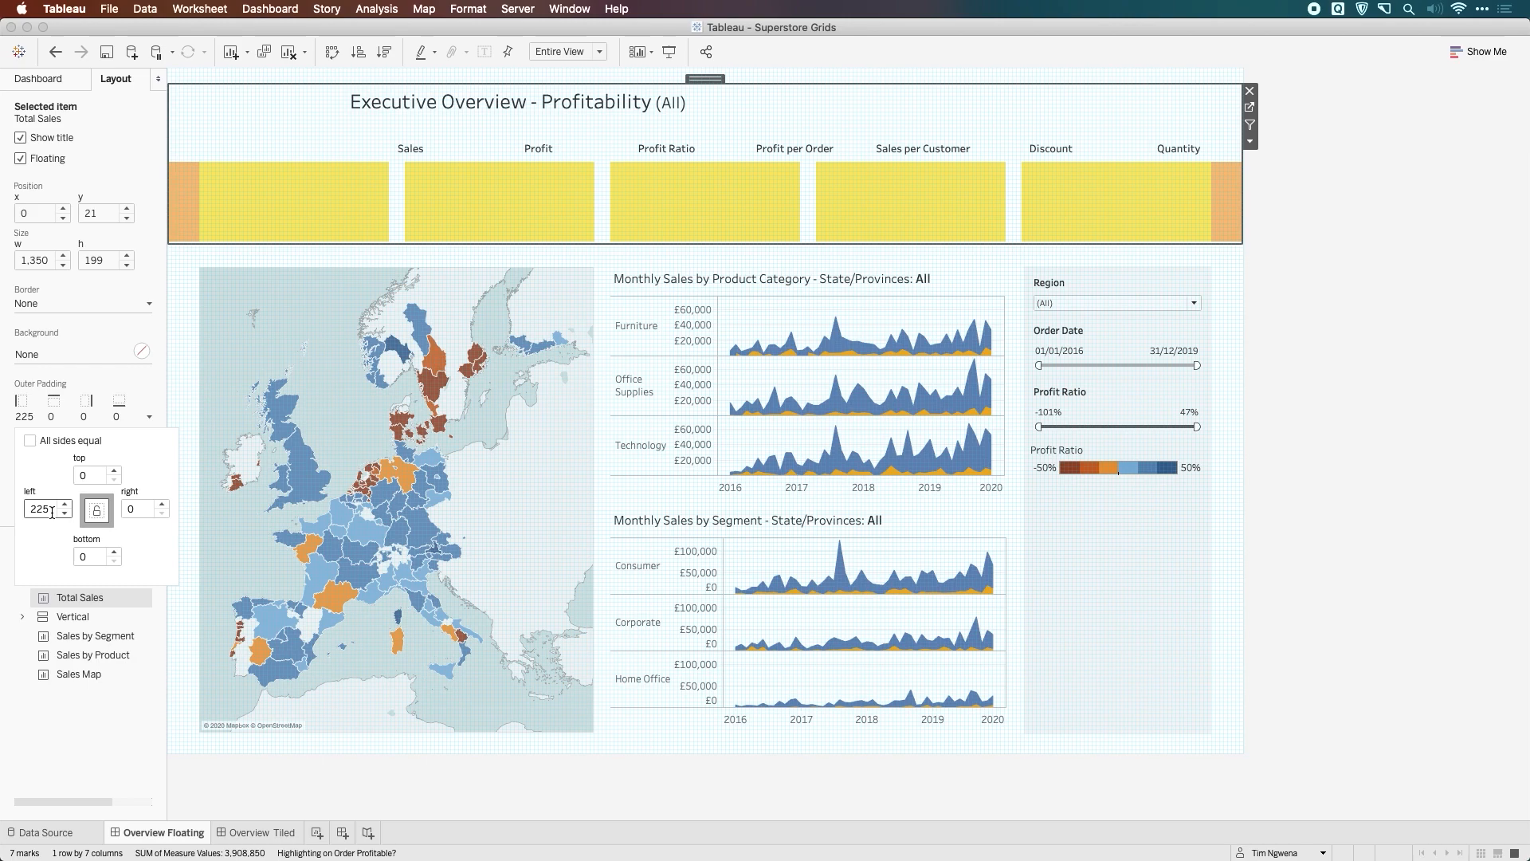
pyautogui.write('2')
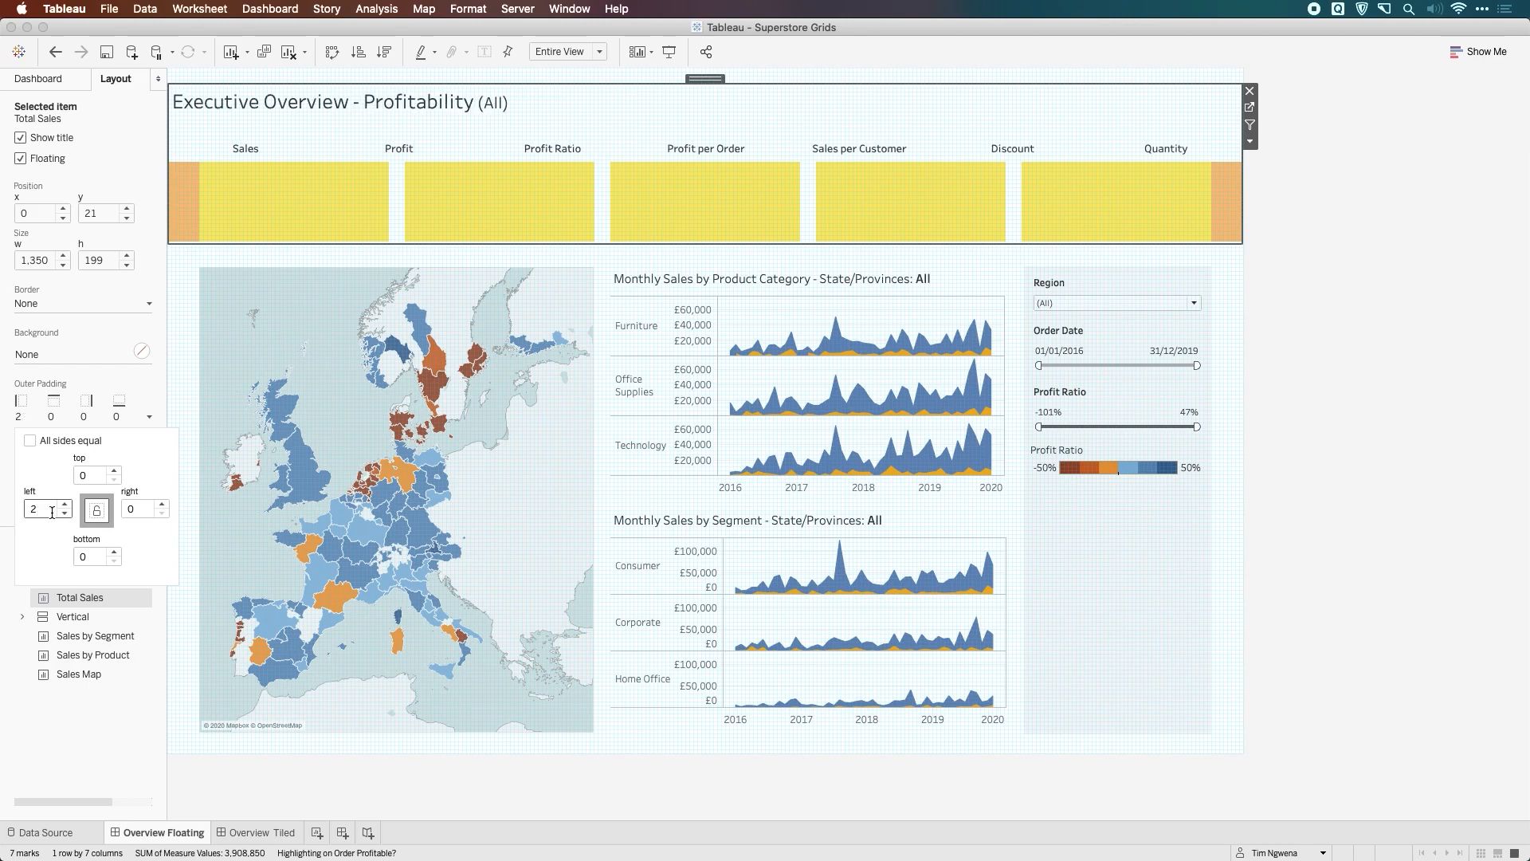
pyautogui.write('25')
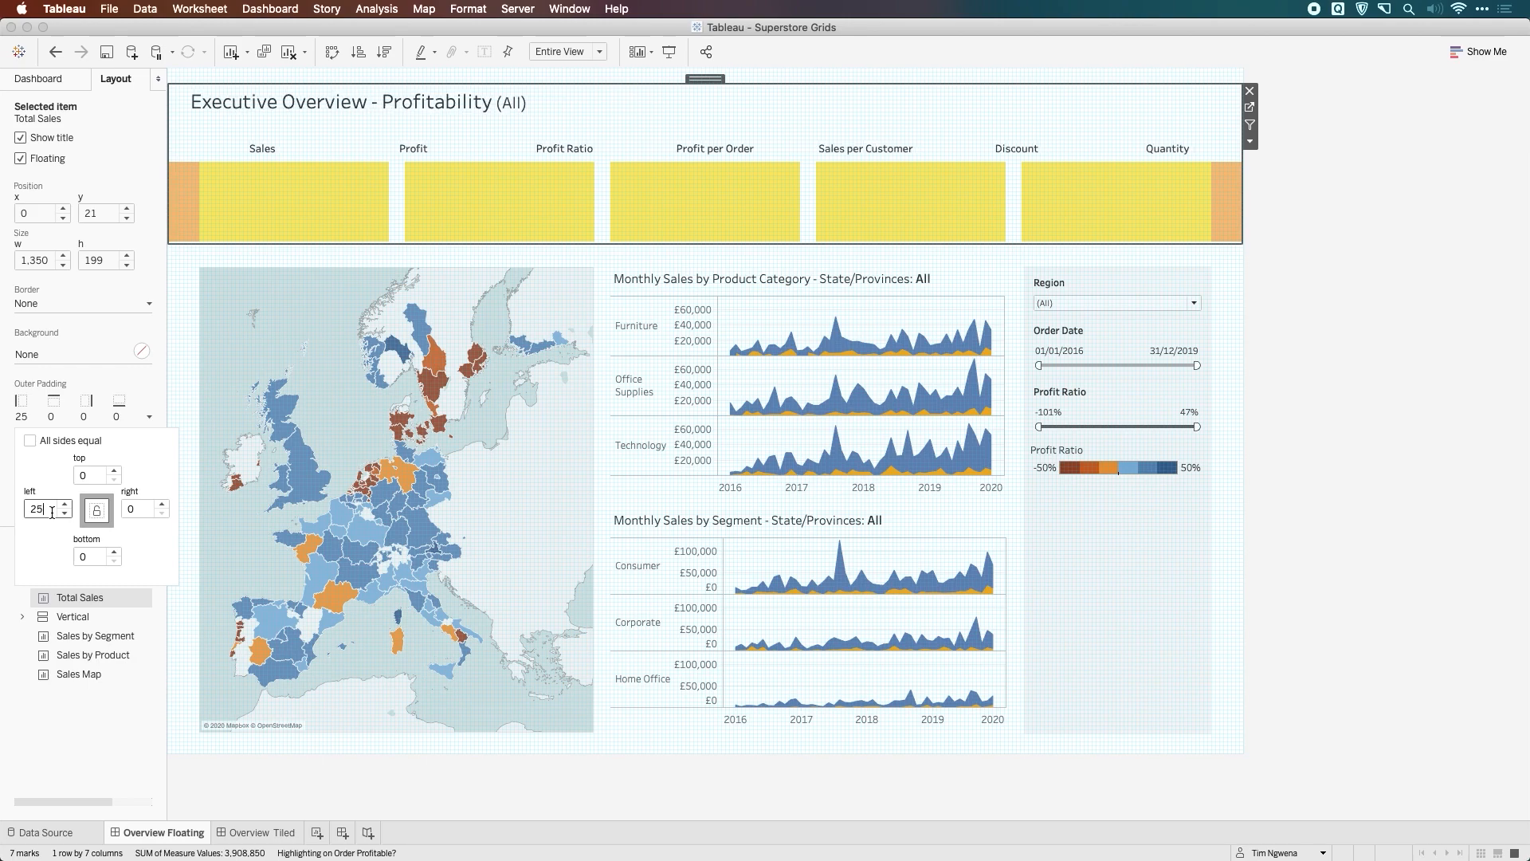
pyautogui.write('3')
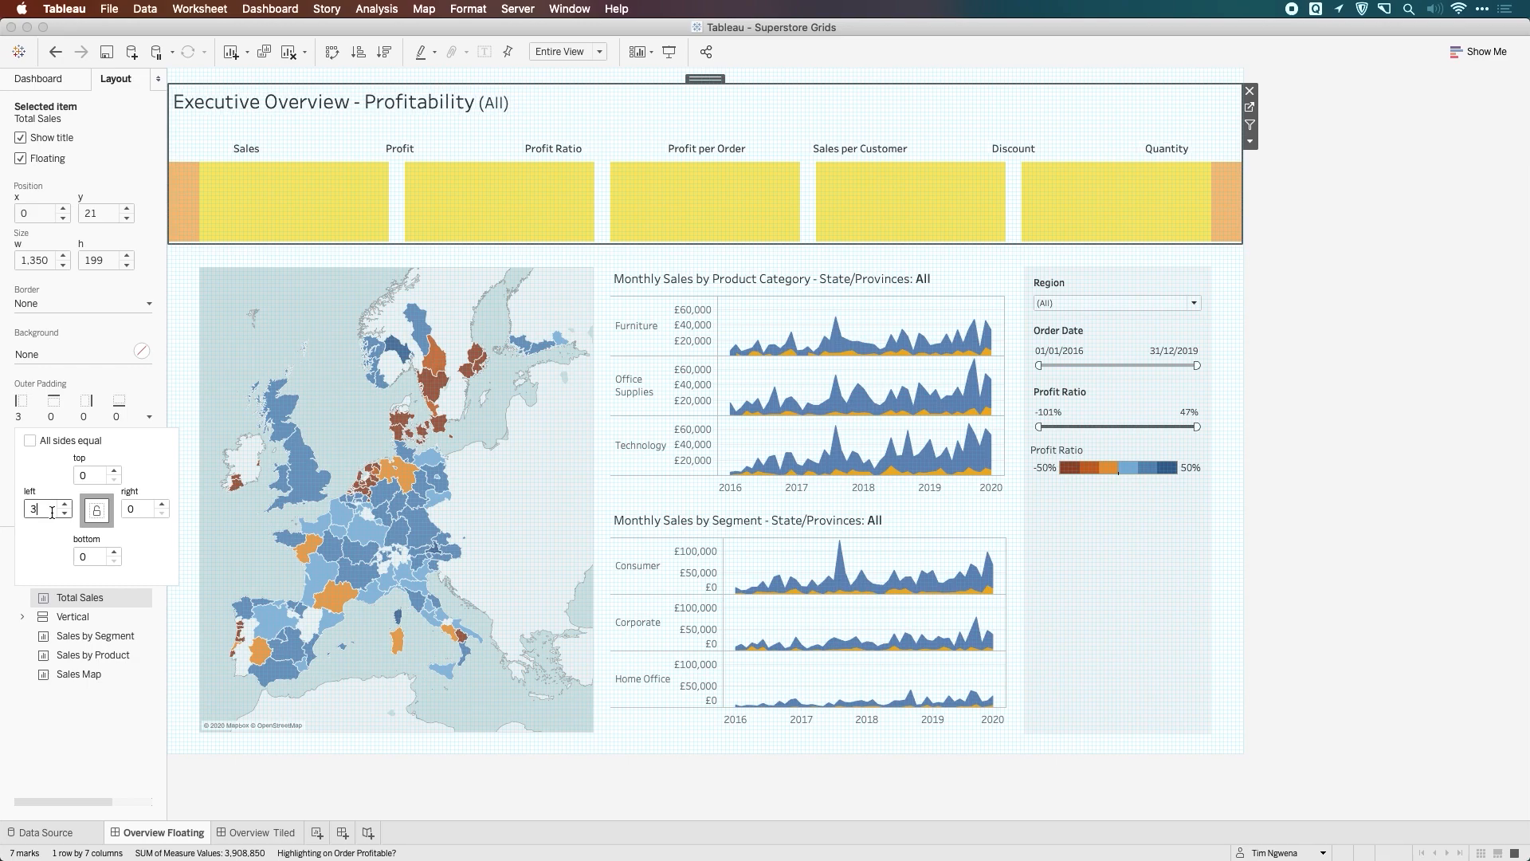
pyautogui.write('0')
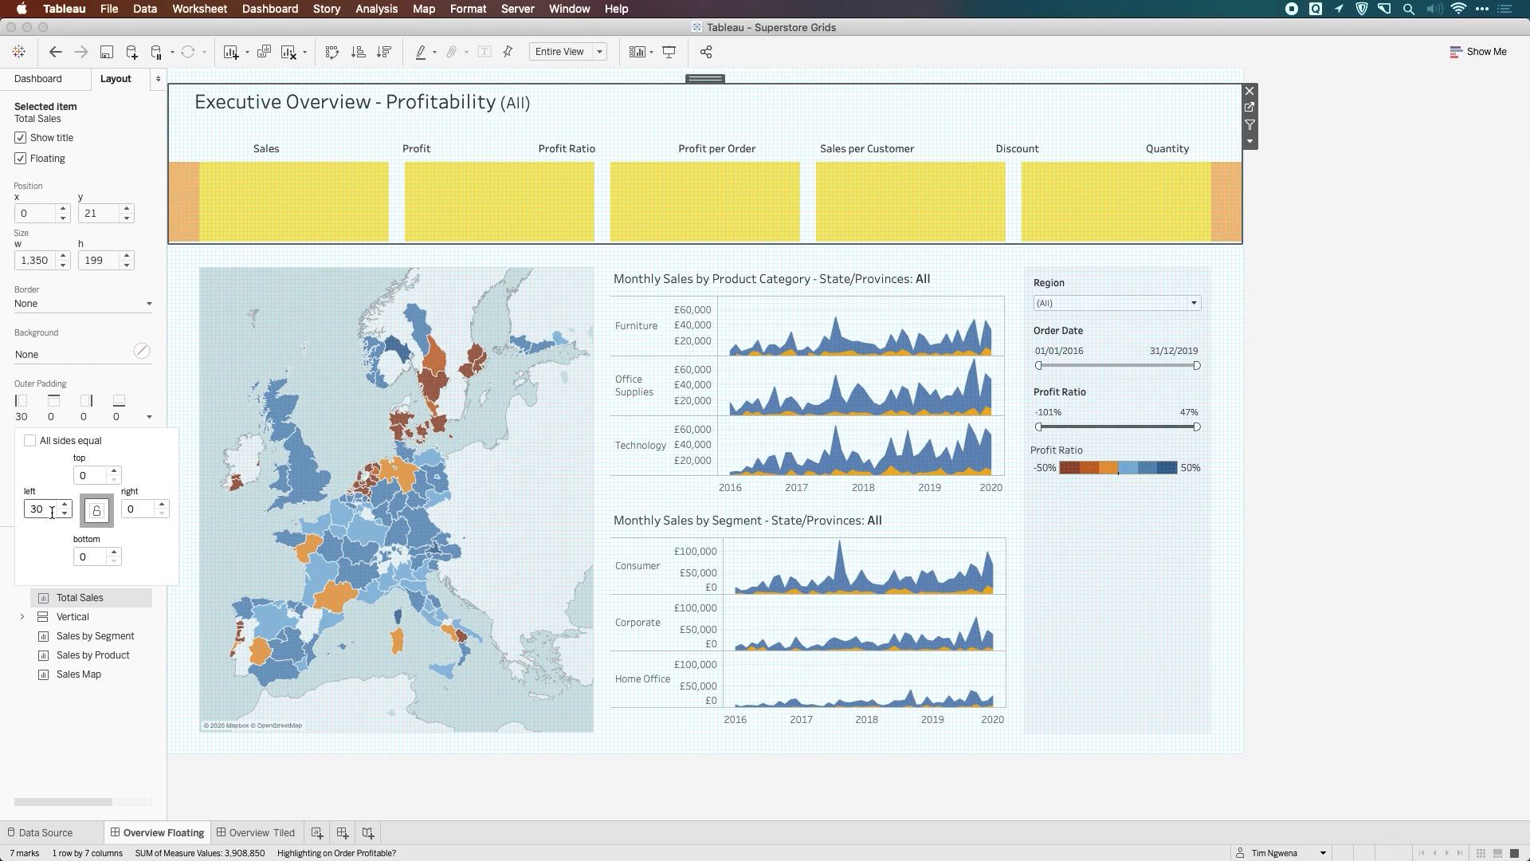
# Raise the left outer padding to 35 and enter 36 for the right padding.
pyautogui.click(67, 504)
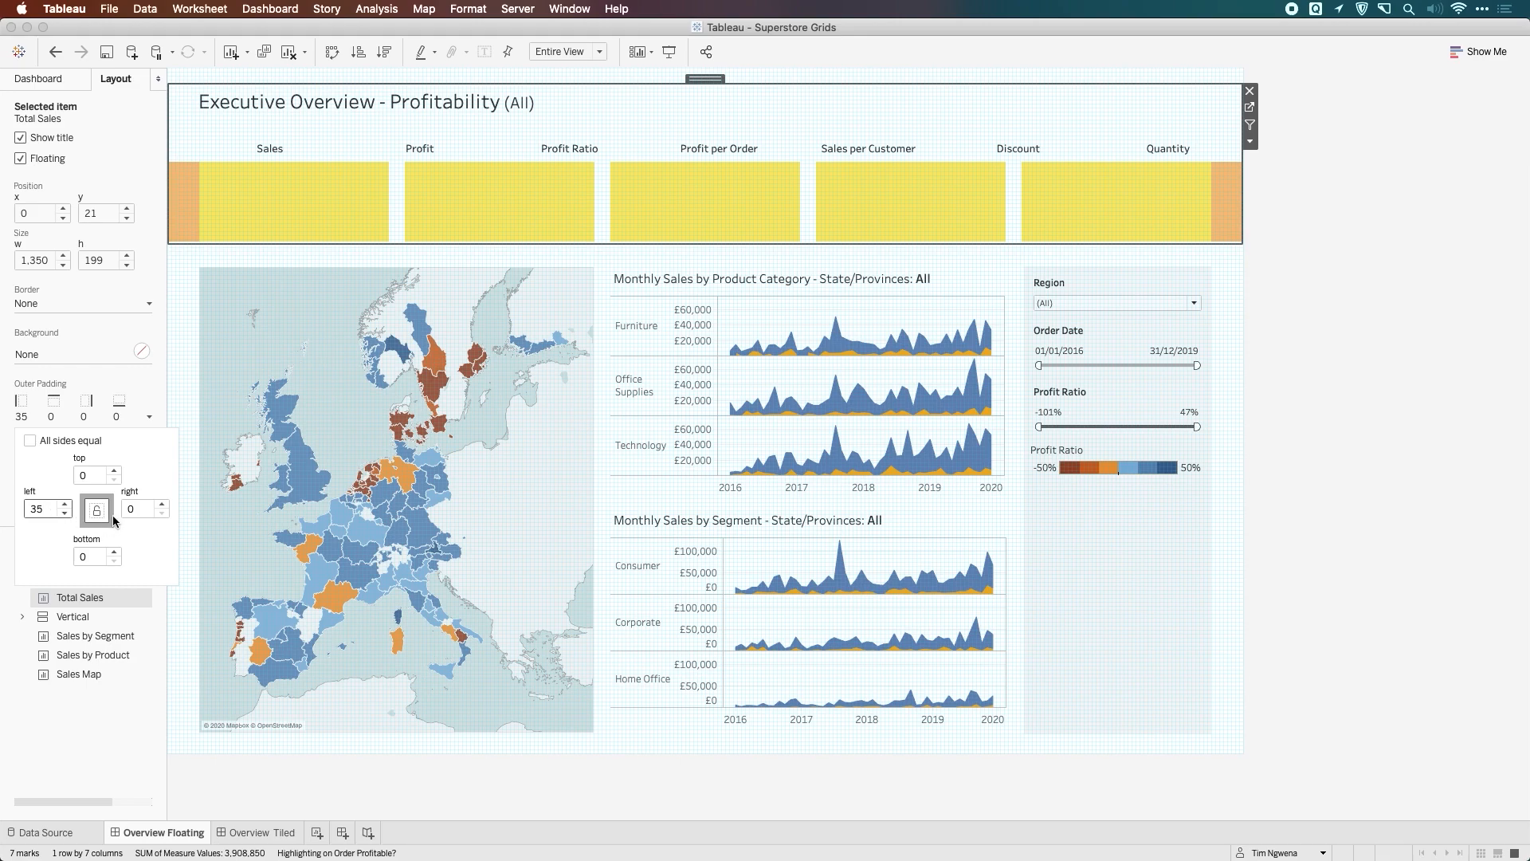
pyautogui.click(139, 508)
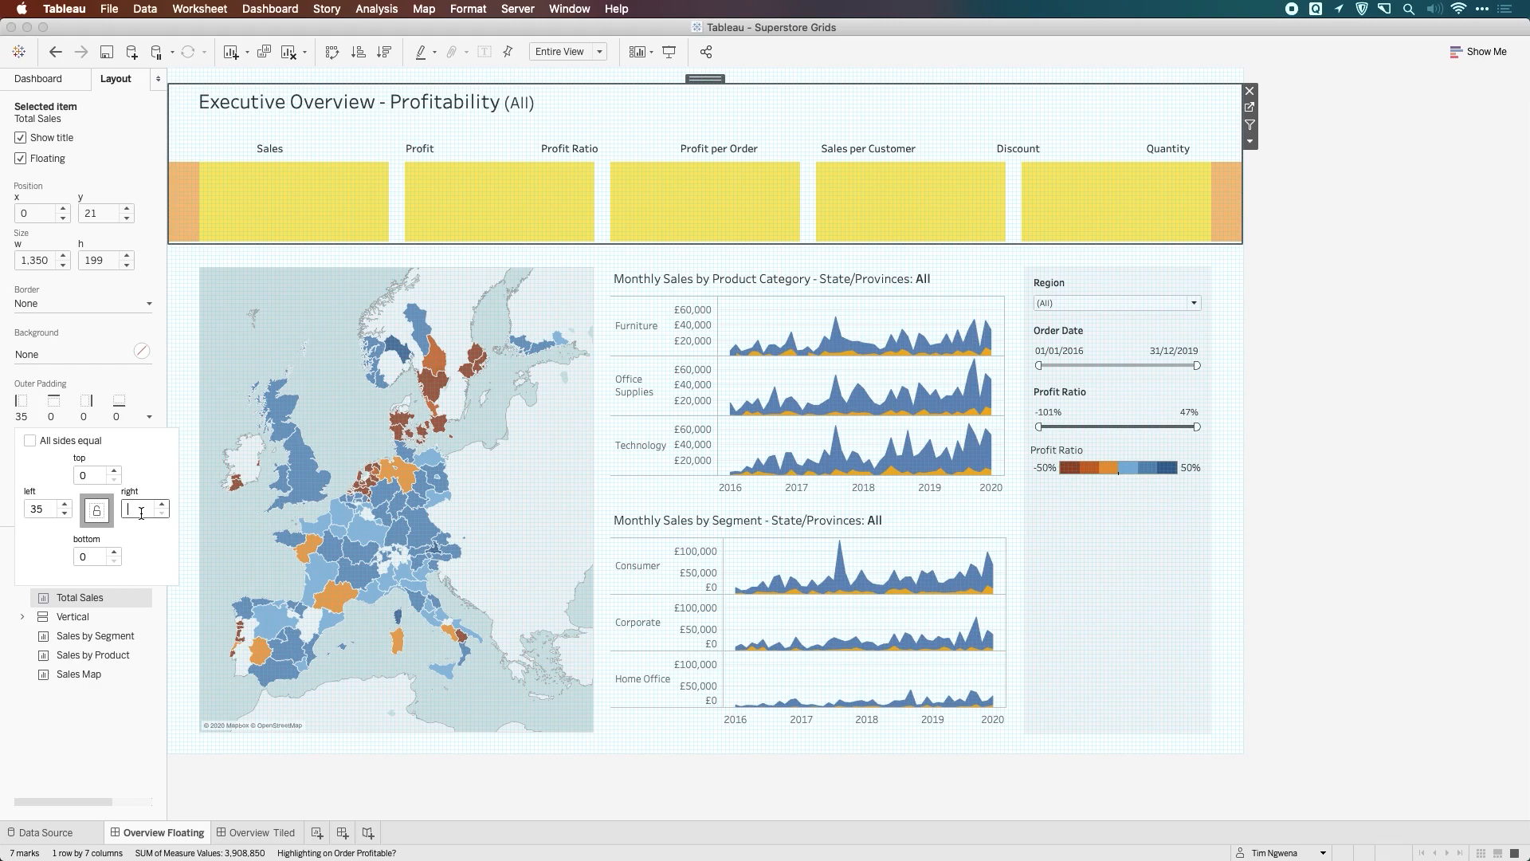
pyautogui.write('36')
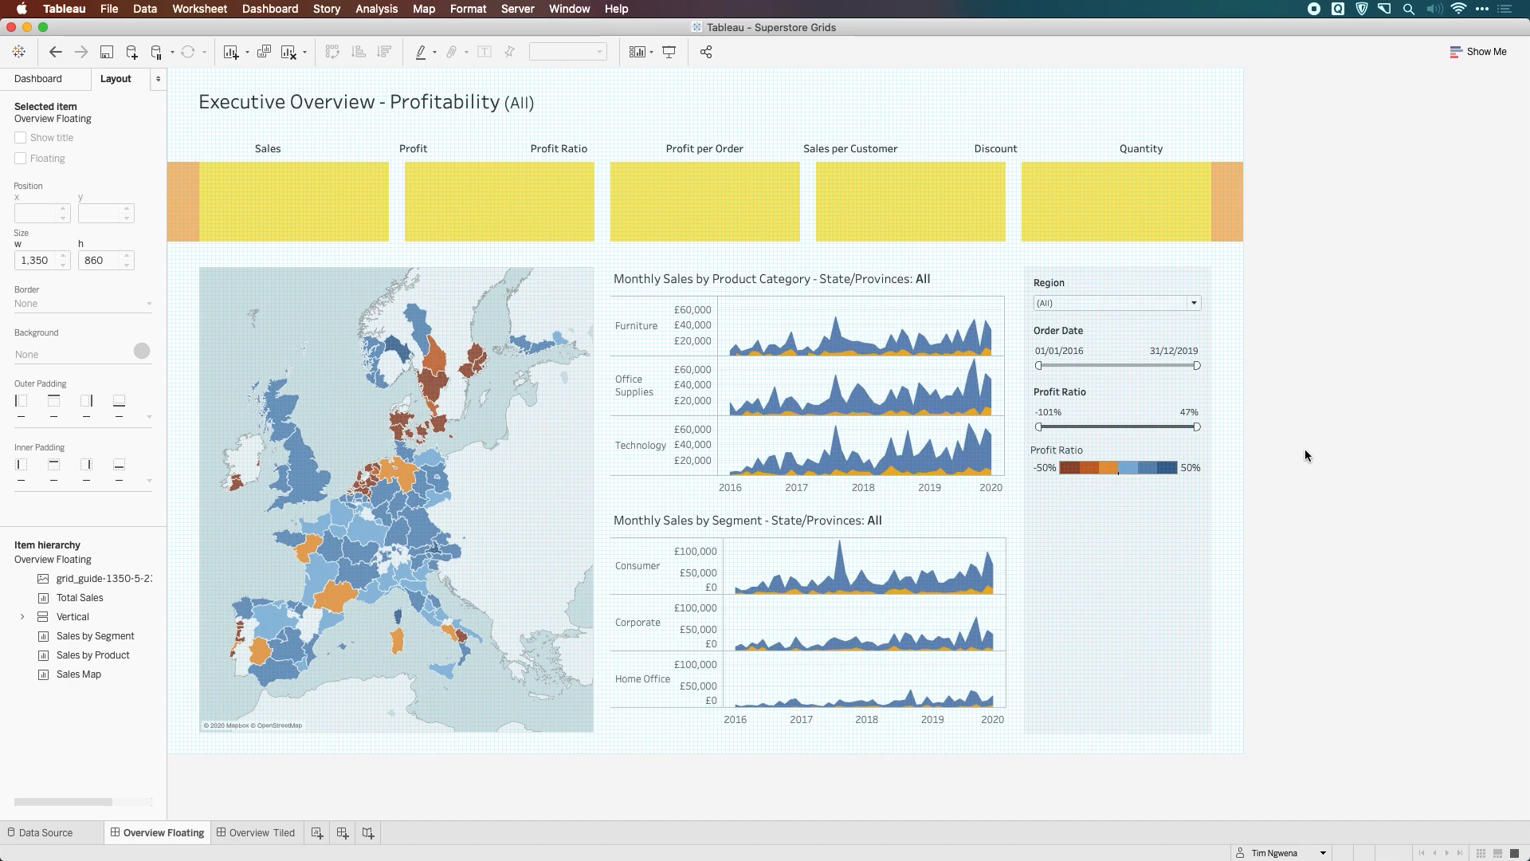
pyautogui.moveTo(261, 314)
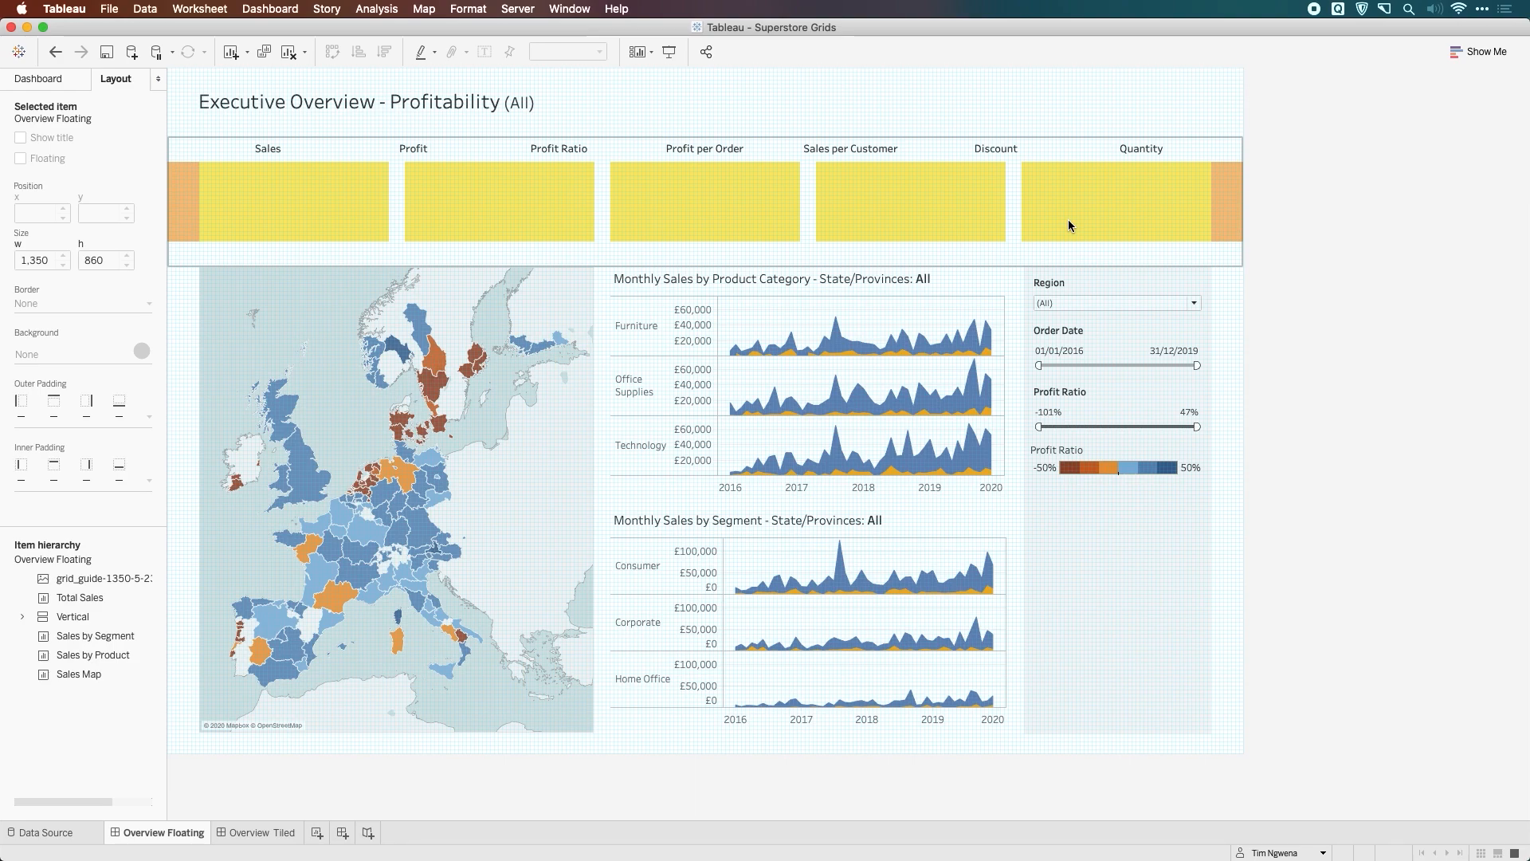
pyautogui.moveTo(773, 193)
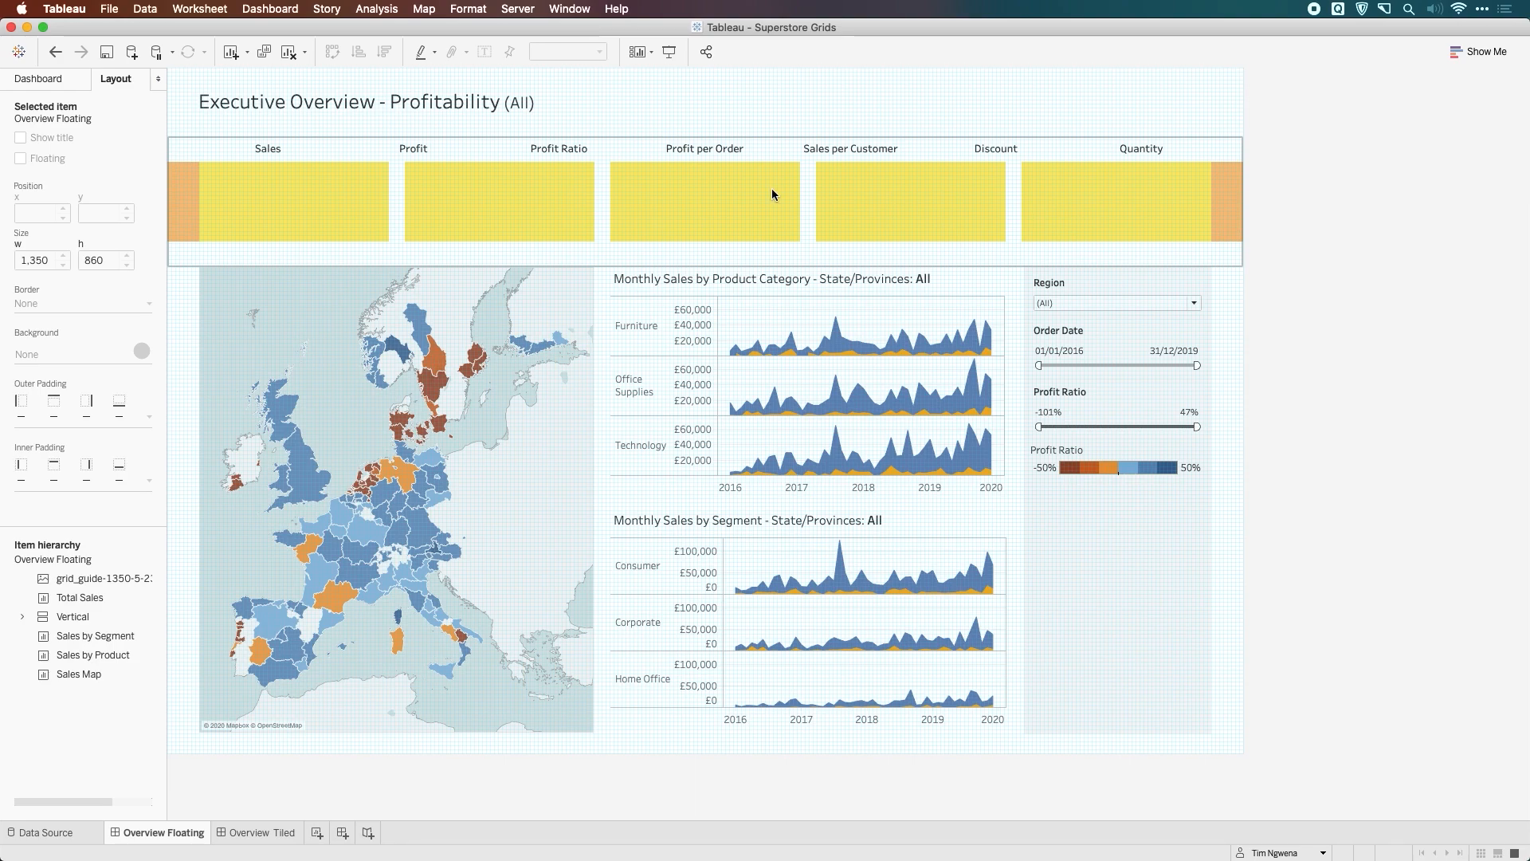